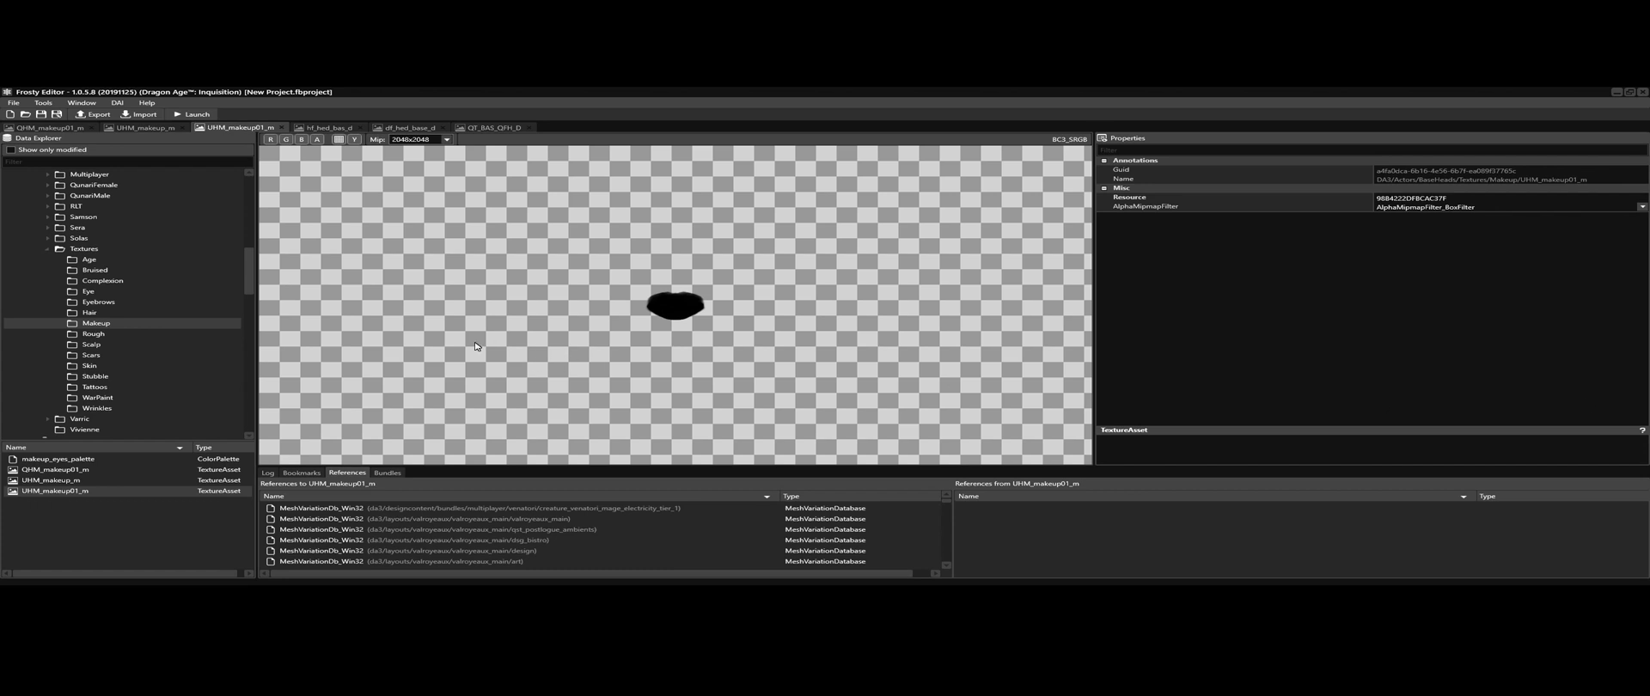
{"action": "mouse_move", "coordinate": [193, 340]}
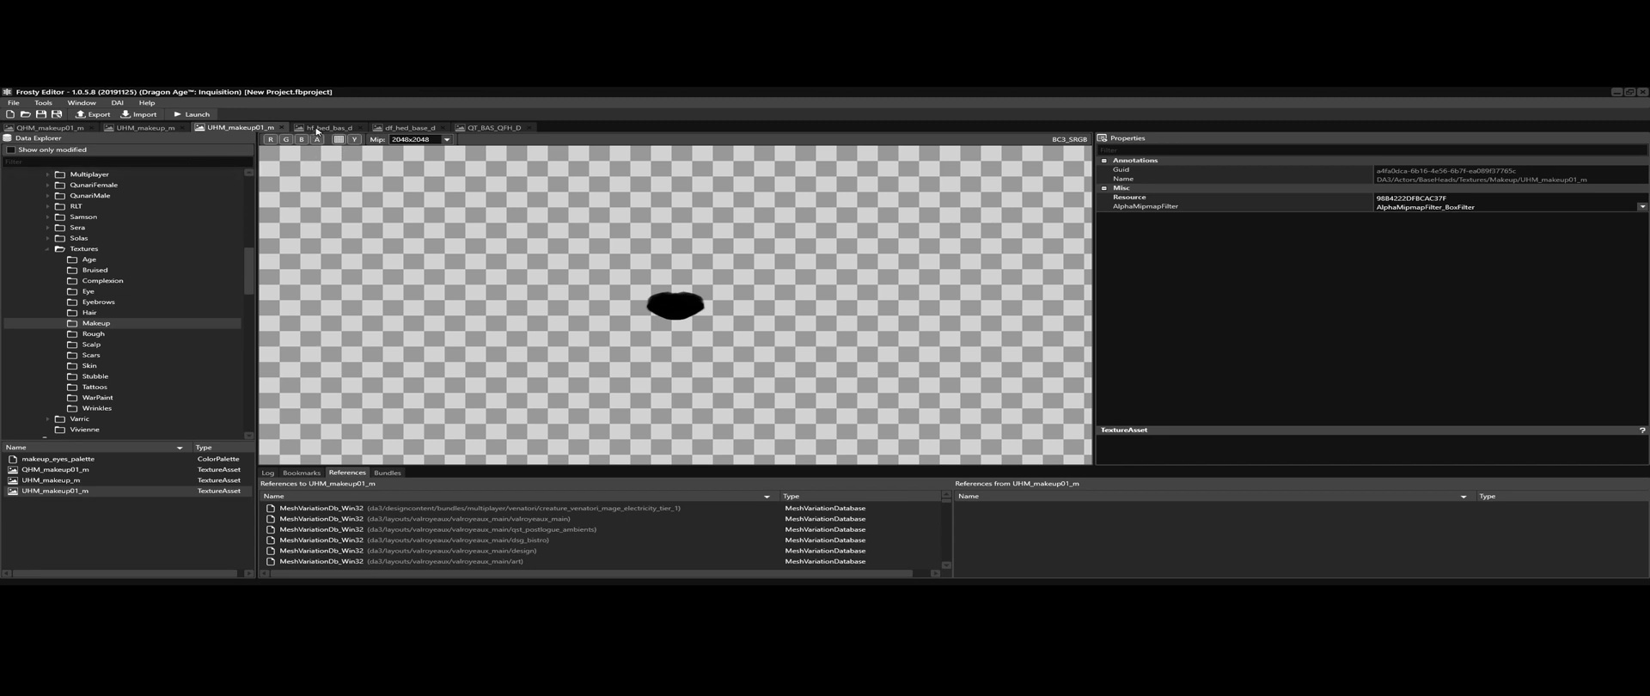
Step: Show the assets that reference the QHM_makeup01_m makeup texture
{"action": "scroll", "scroll_direction": "down", "scroll_amount": 3}
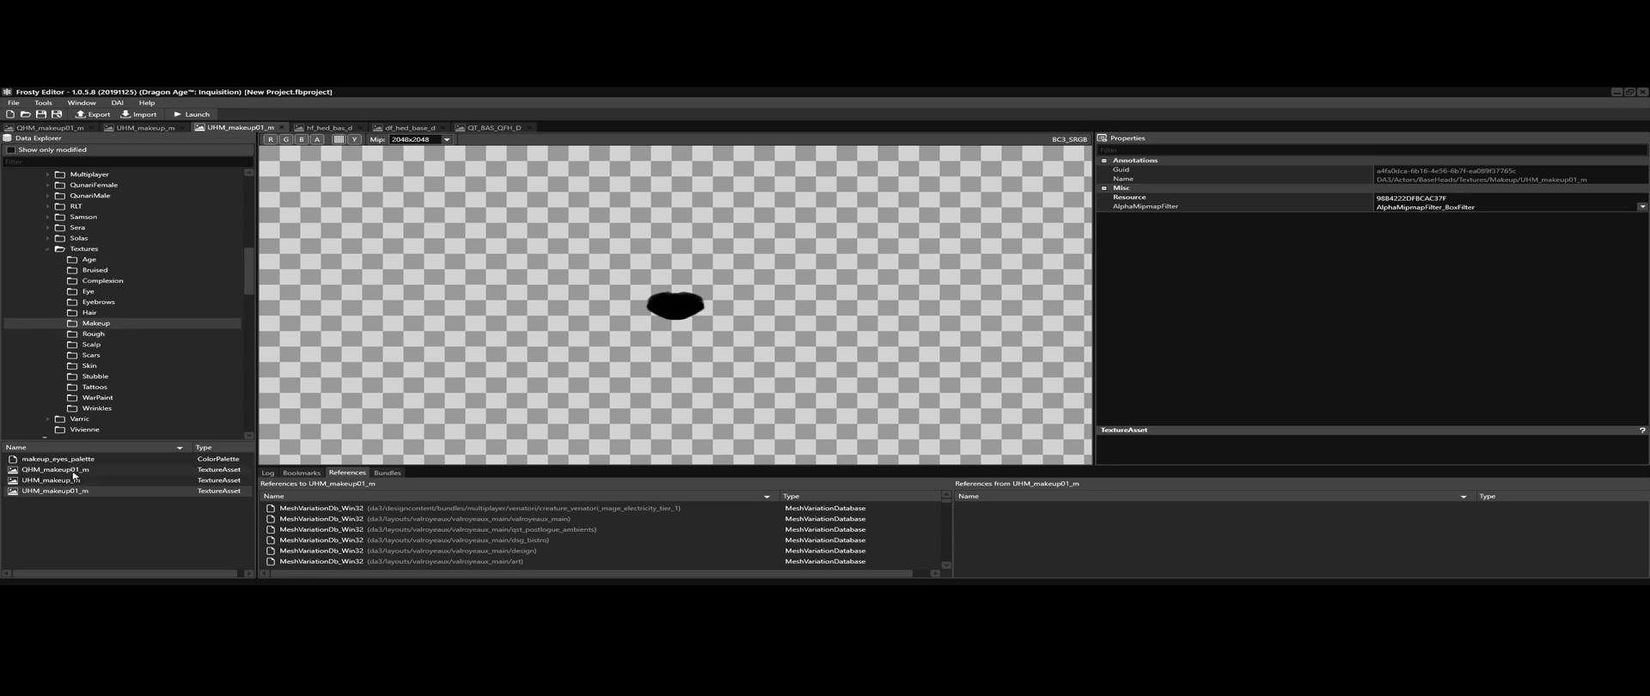
{"action": "left_click", "coordinate": [53, 469]}
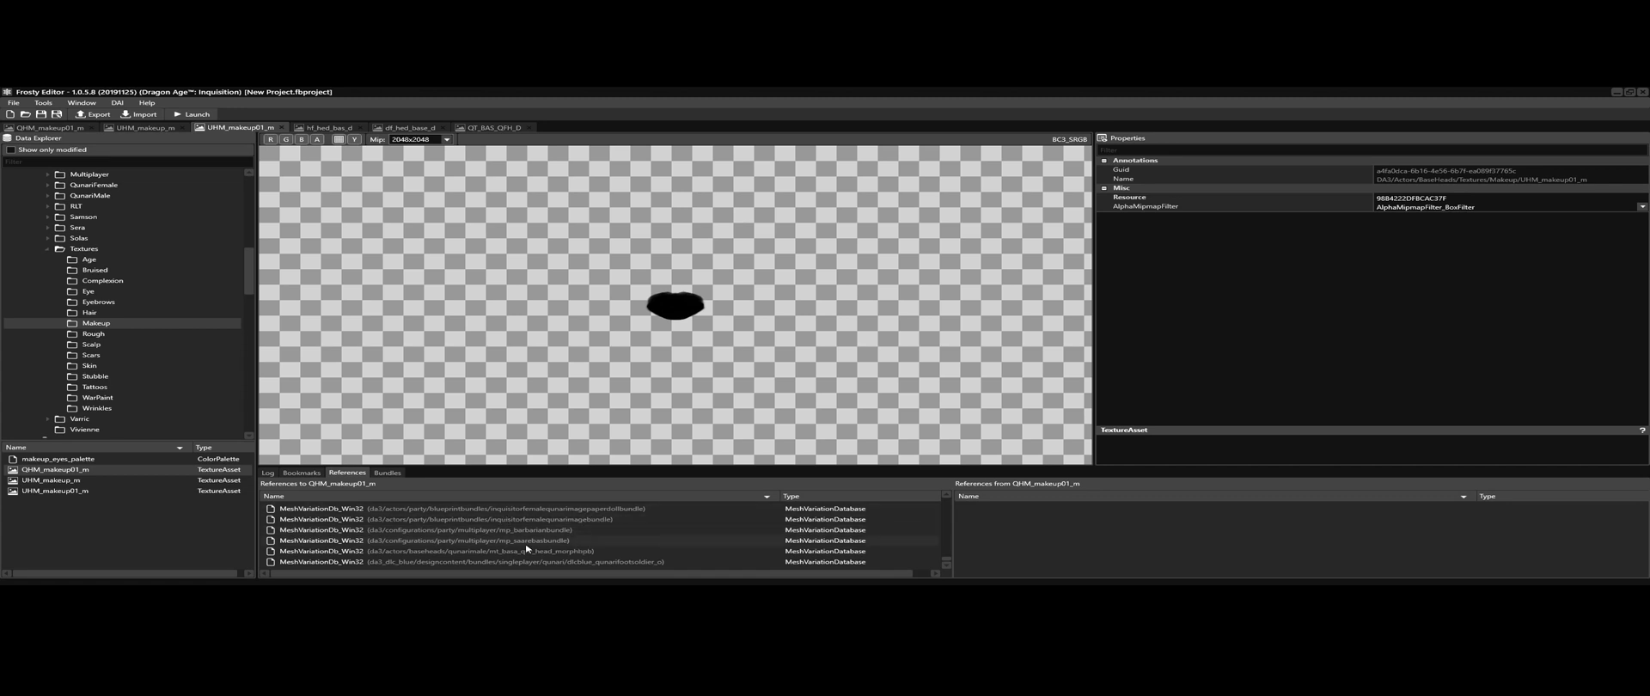
{"action": "mouse_move", "coordinate": [148, 495]}
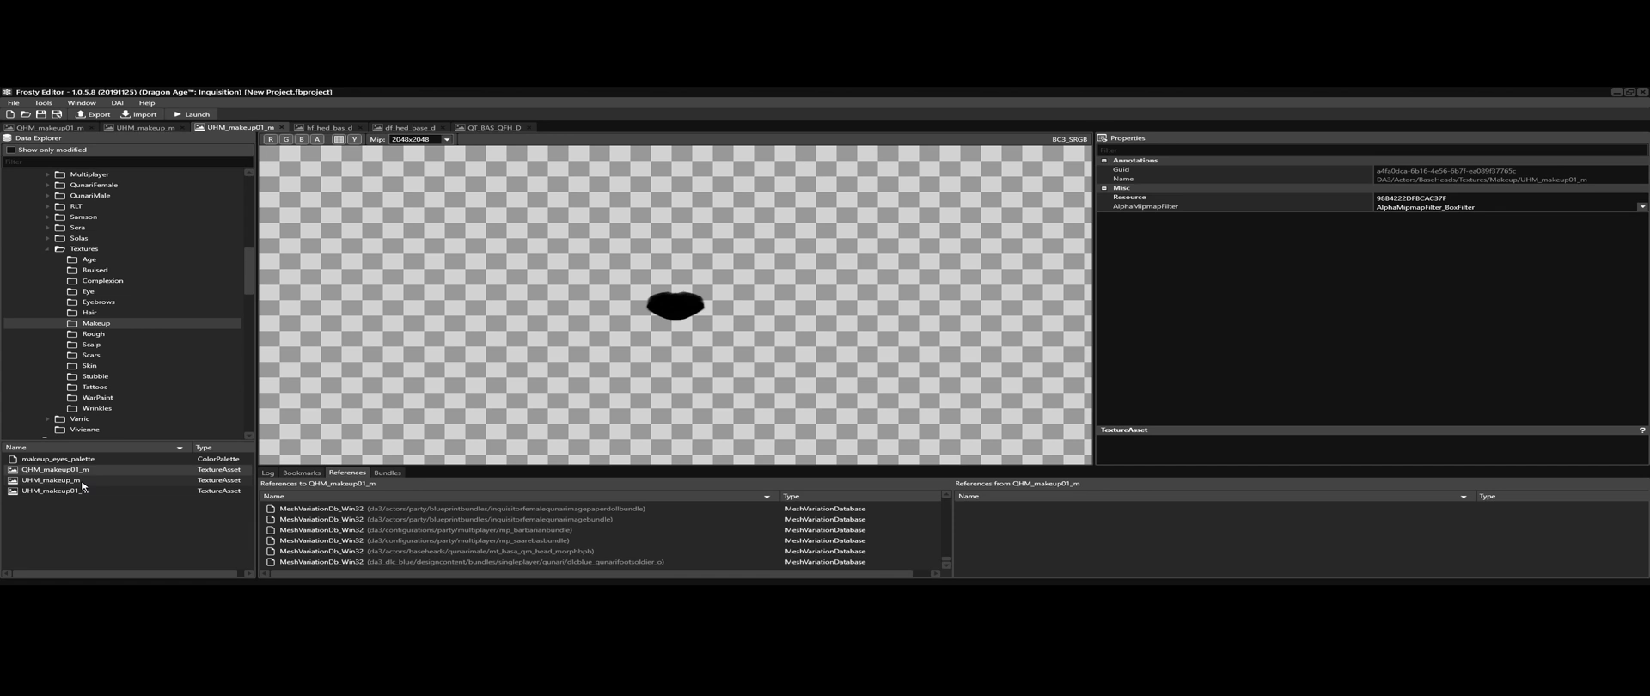
Step: Show and scroll through the mesh variation databases referencing UHM_makeup_m
{"action": "left_click", "coordinate": [49, 481]}
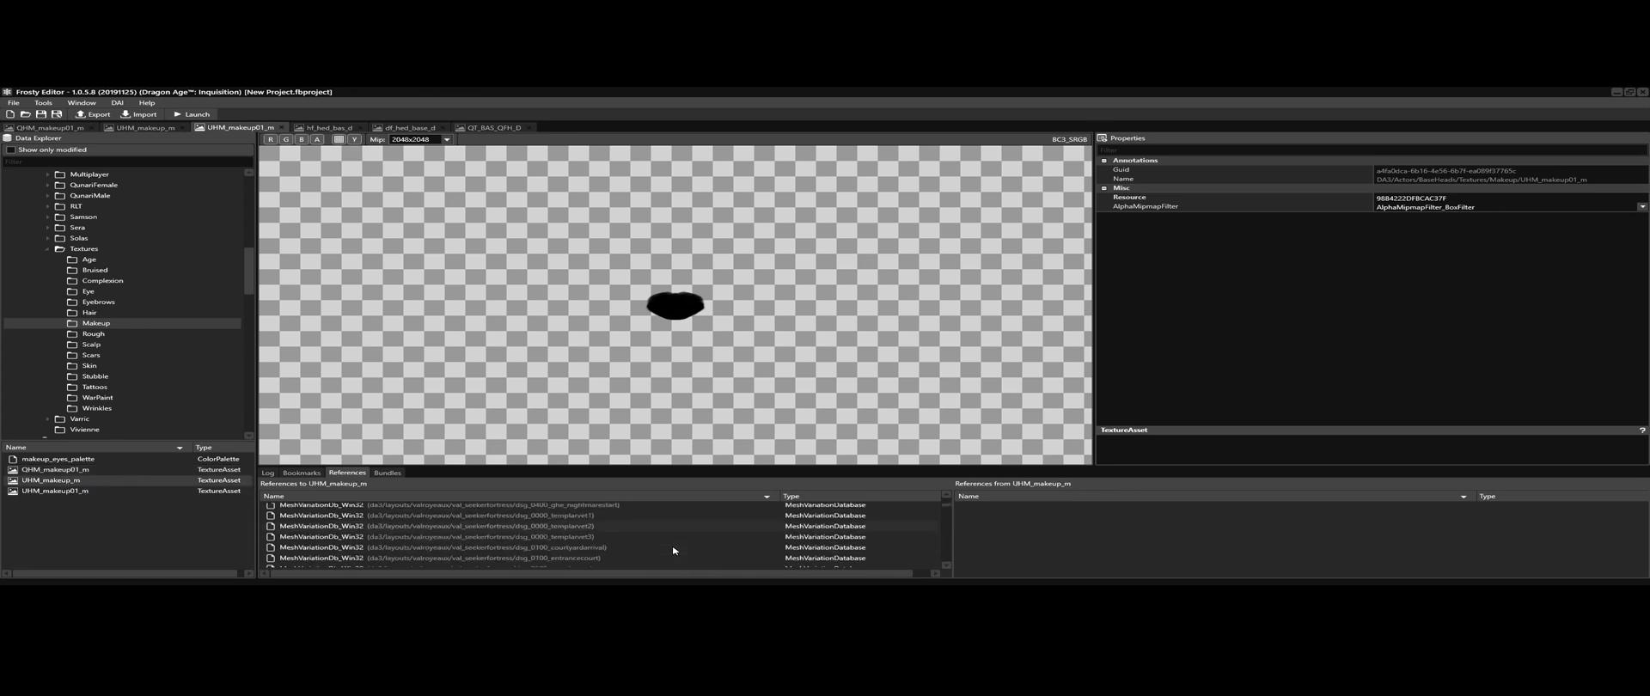
{"action": "scroll", "scroll_direction": "down", "scroll_amount": 3}
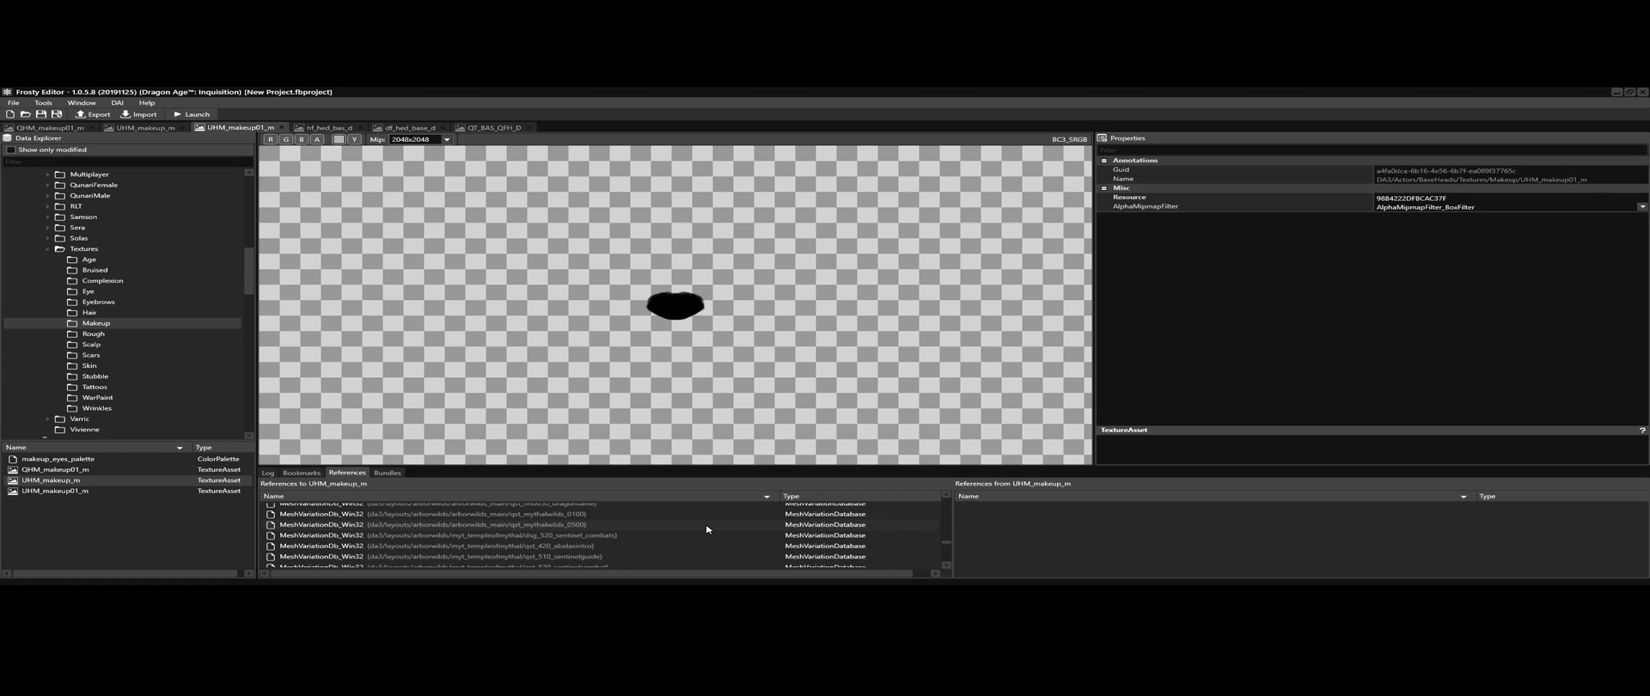
{"action": "scroll", "scroll_direction": "down", "scroll_amount": 3}
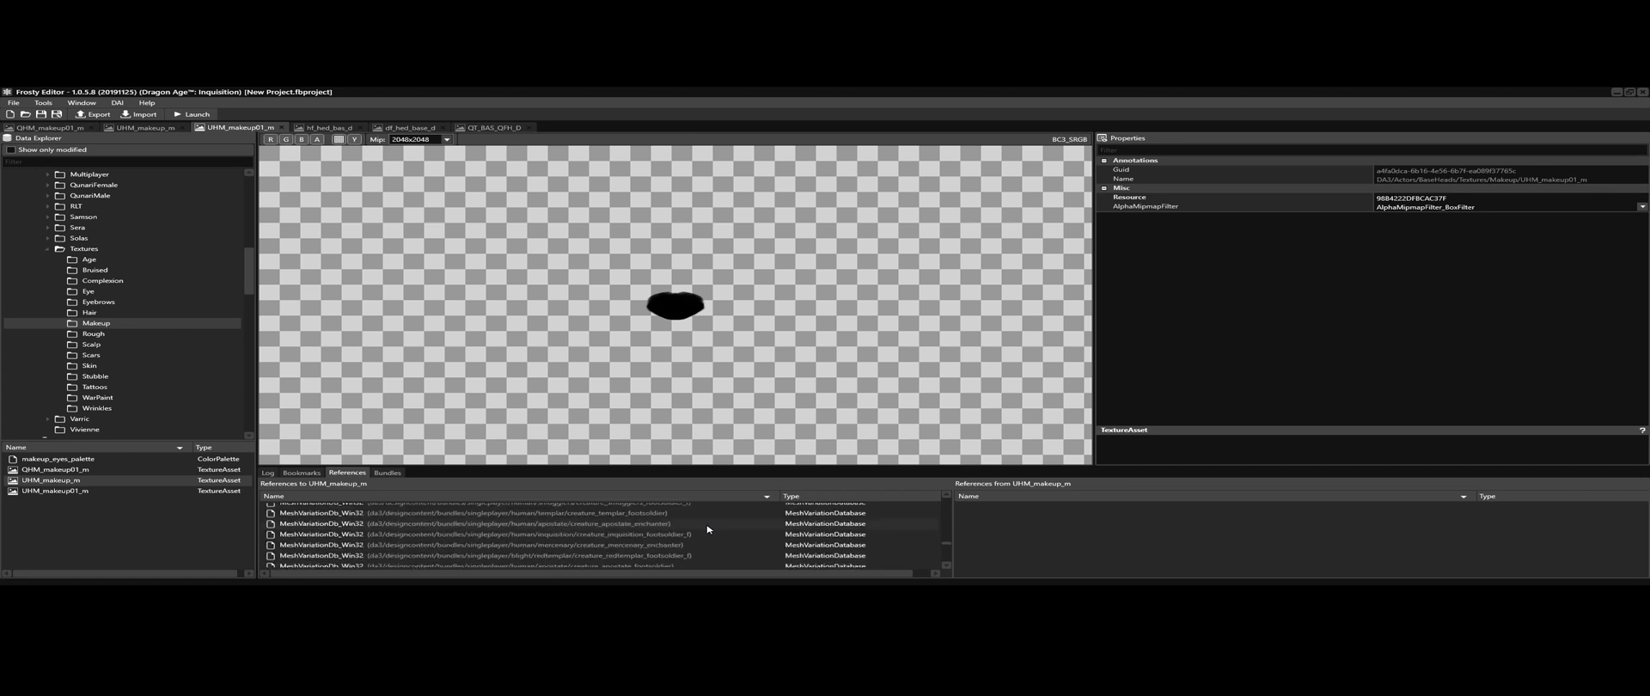
{"action": "scroll", "scroll_direction": "down", "scroll_amount": 3}
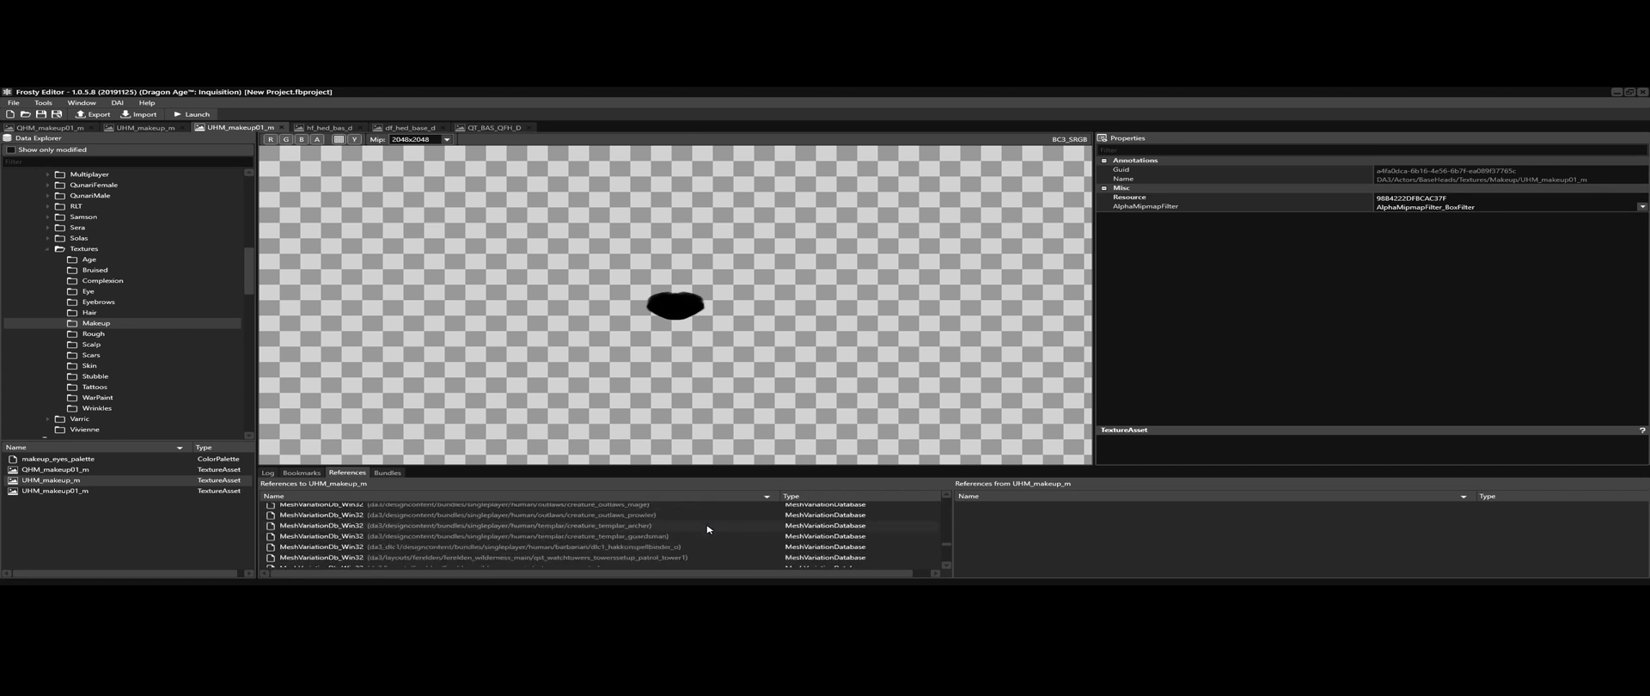
{"action": "scroll", "scroll_direction": "down", "scroll_amount": 3}
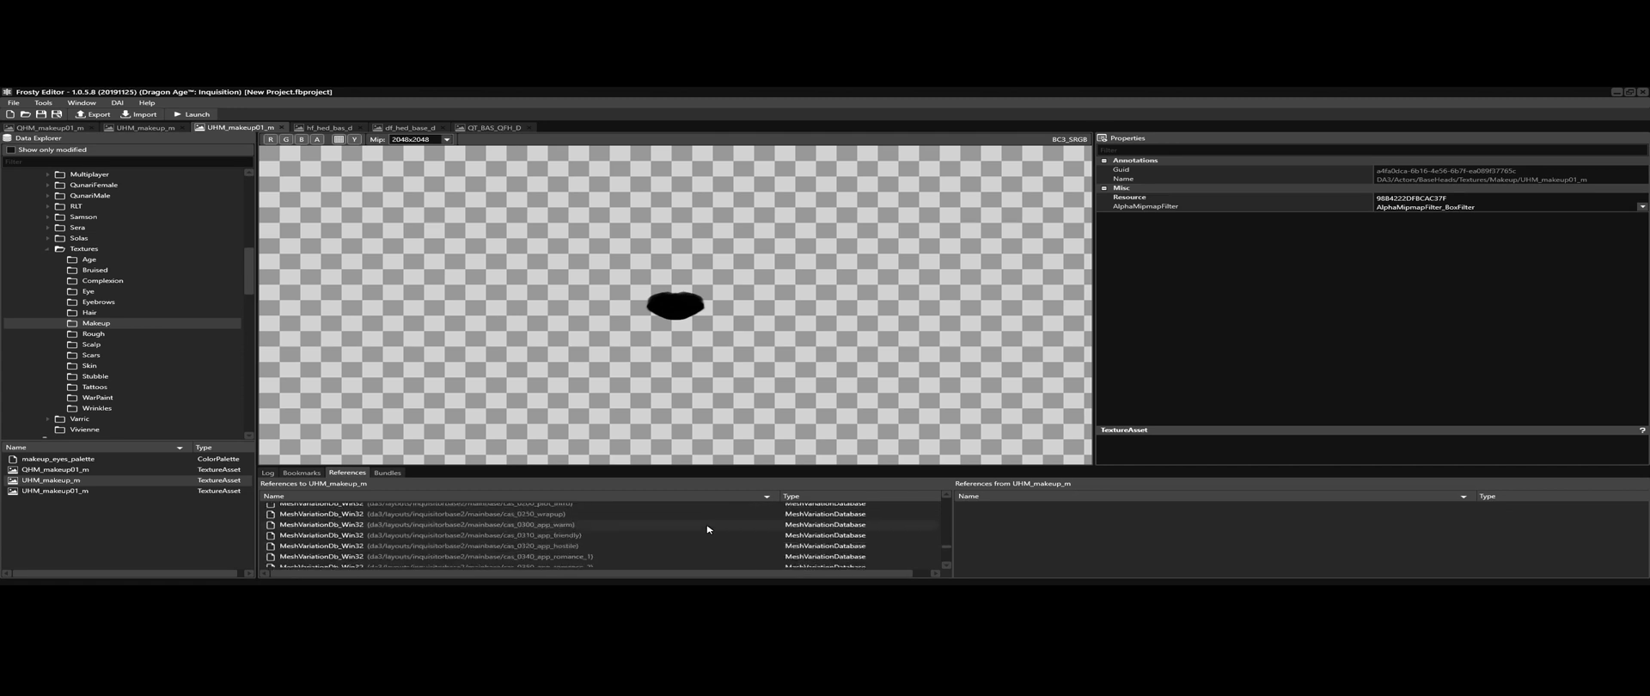
{"action": "scroll", "scroll_direction": "down", "scroll_amount": 3}
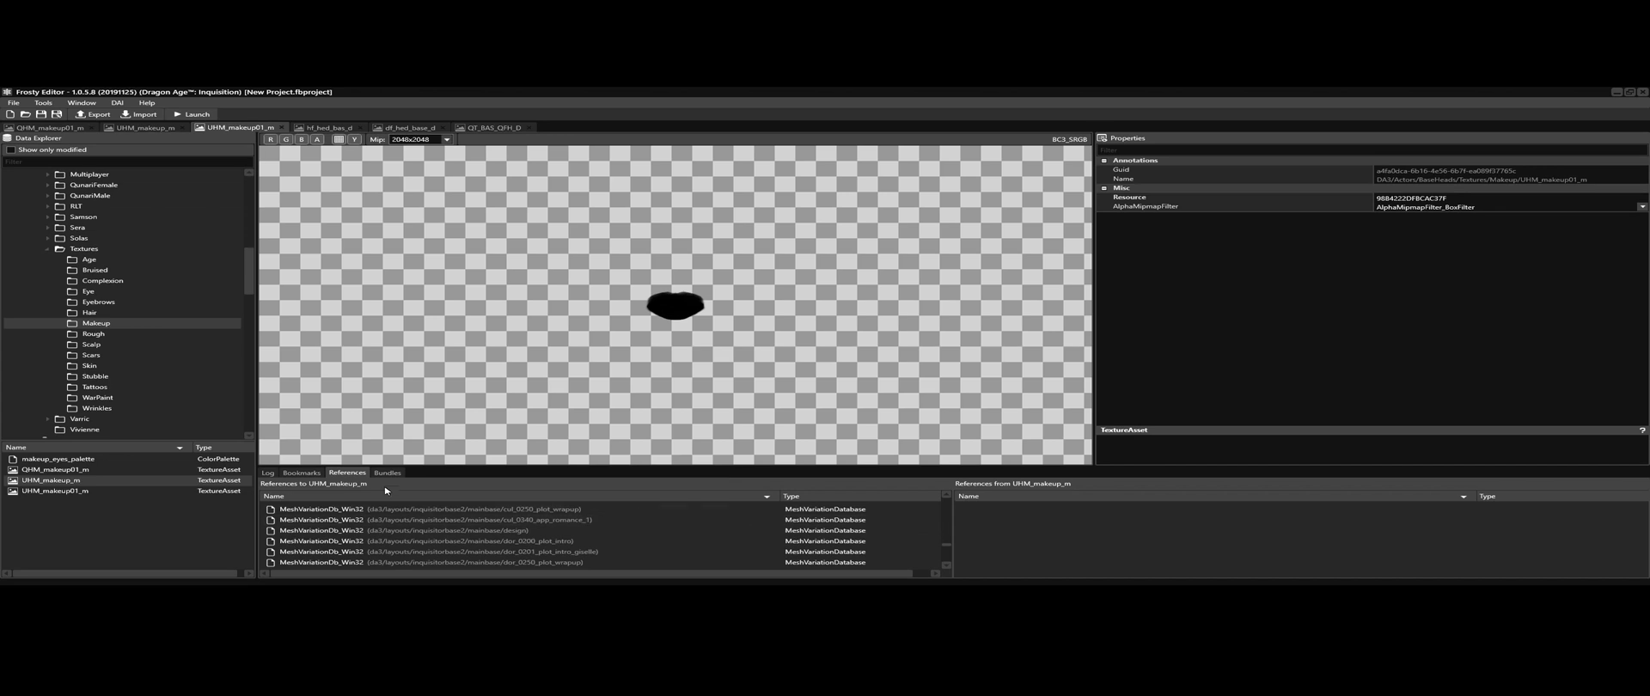
{"action": "scroll", "scroll_direction": "down", "scroll_amount": 3}
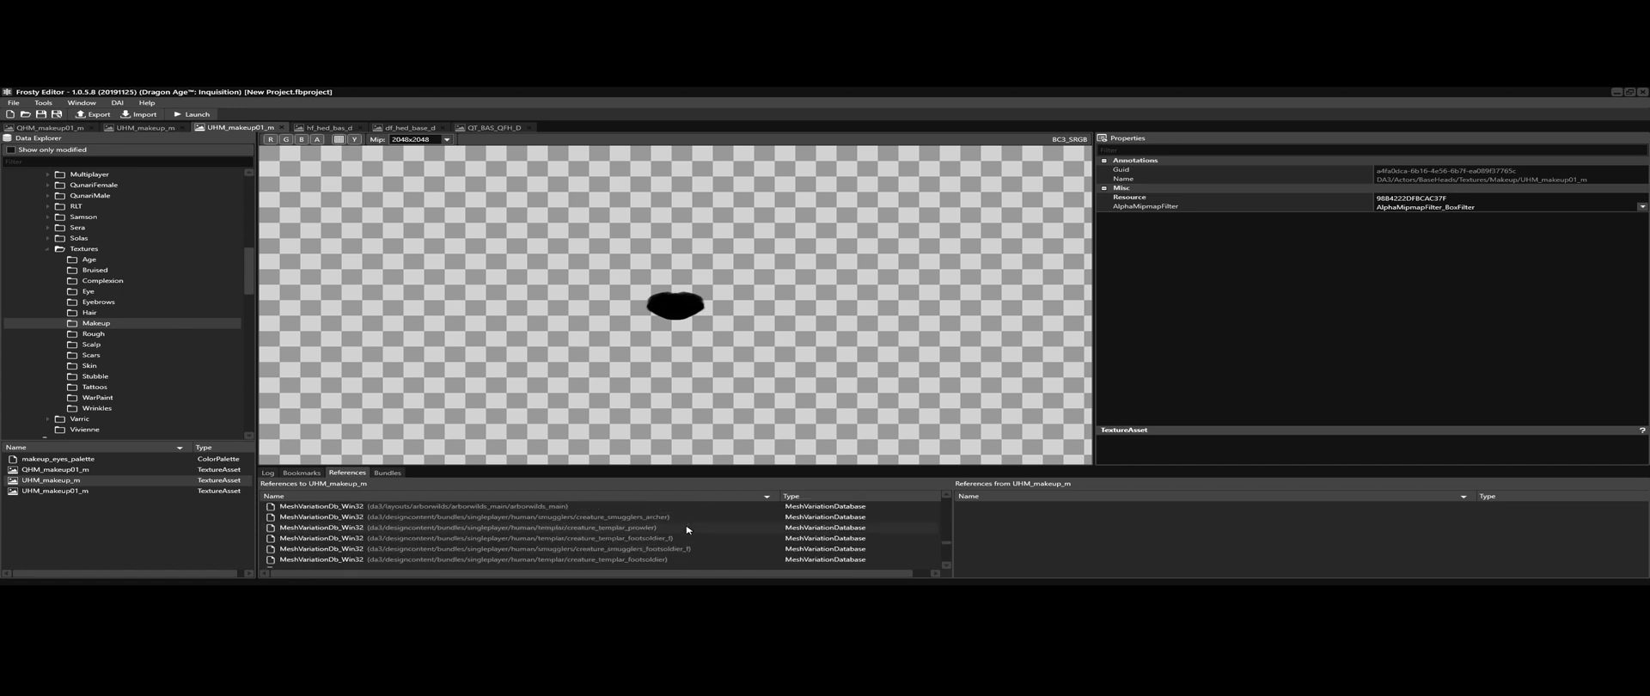
{"action": "scroll", "scroll_direction": "down", "scroll_amount": 3}
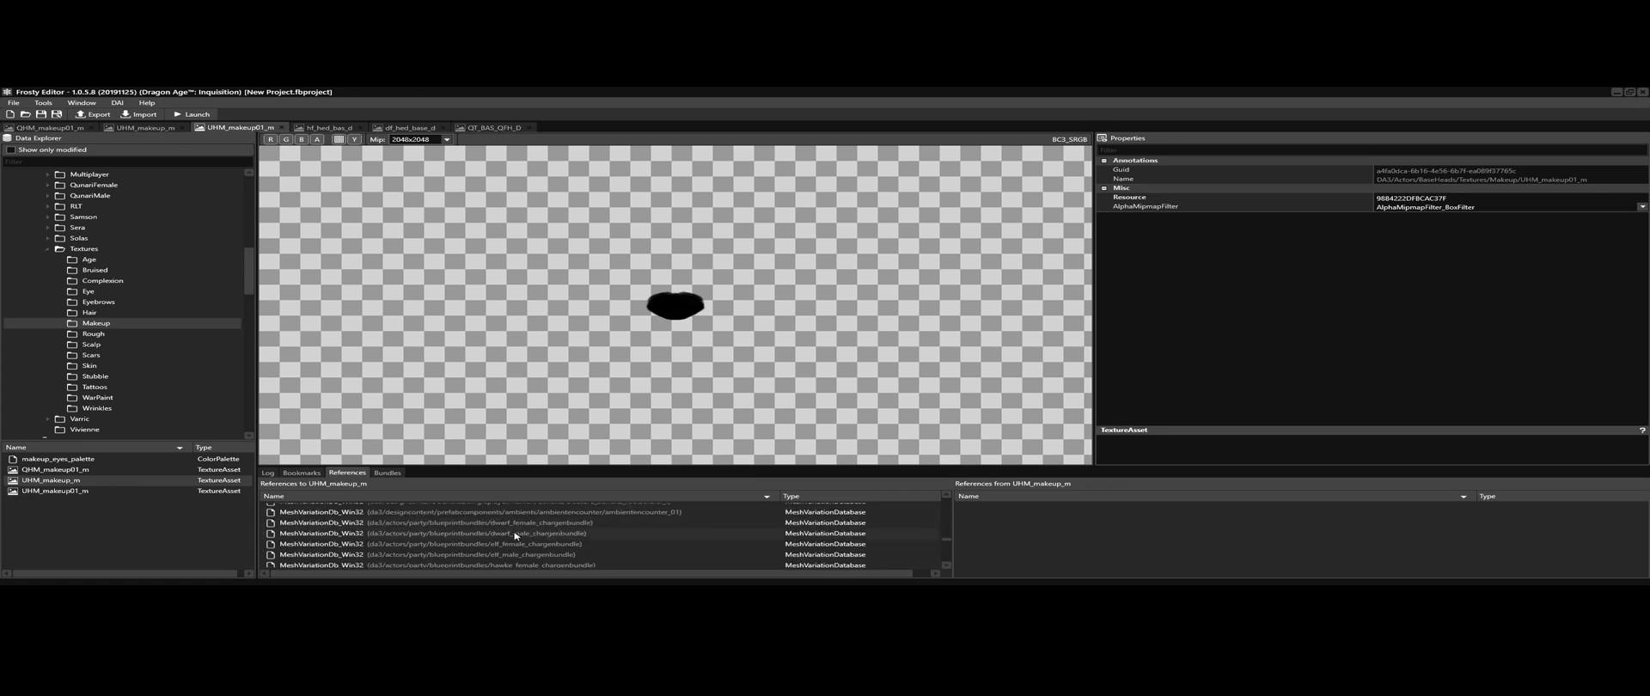
{"action": "scroll", "scroll_direction": "down", "scroll_amount": 3}
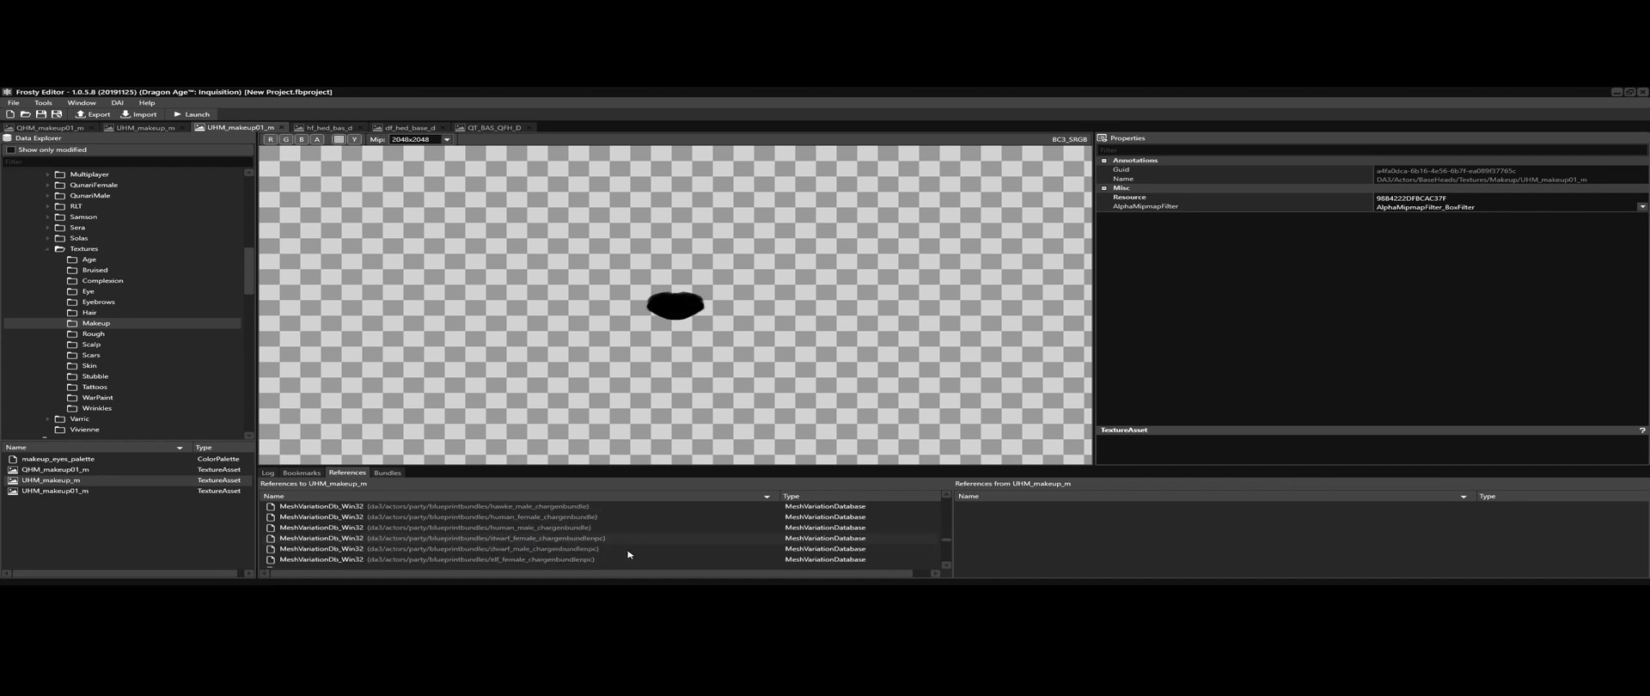
{"action": "scroll", "scroll_direction": "down", "scroll_amount": 3}
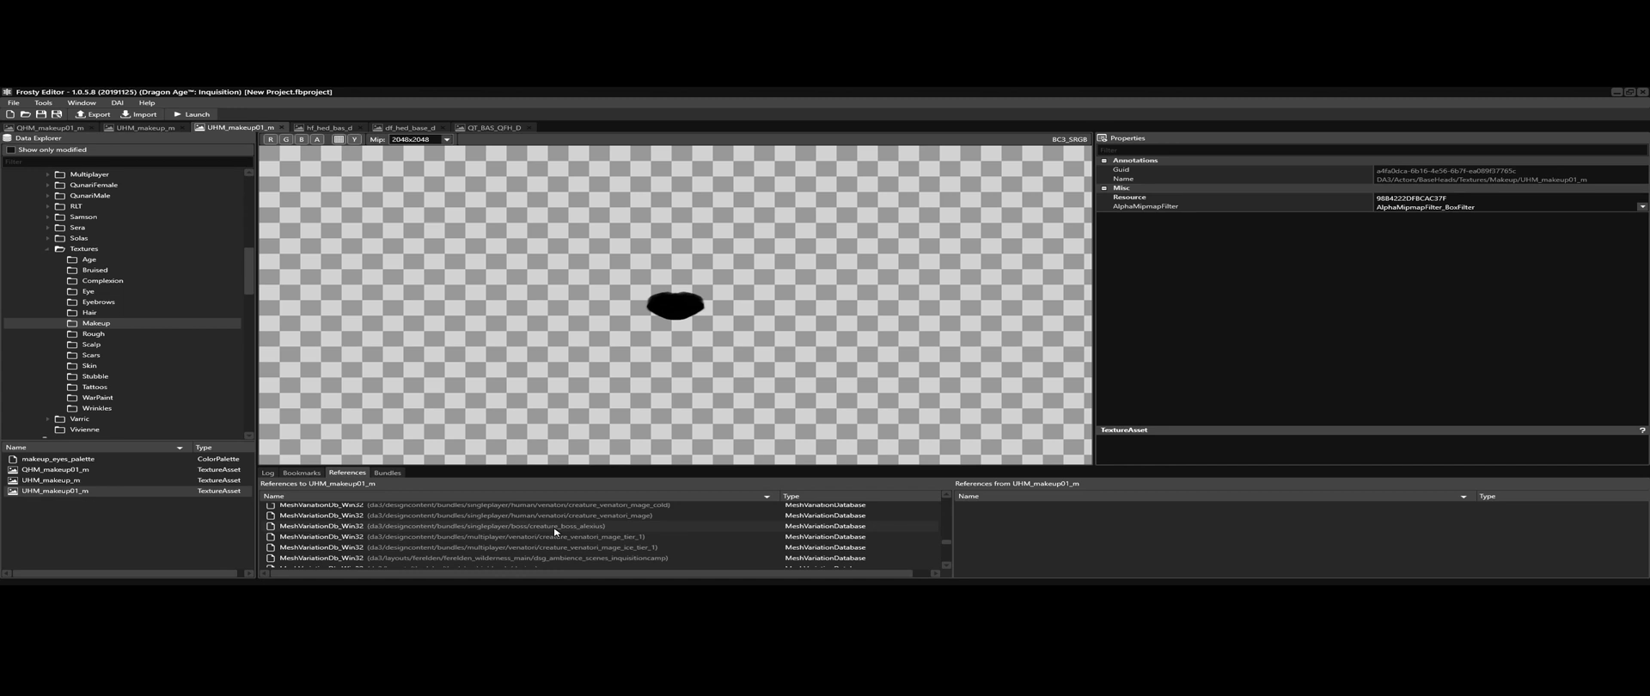
Step: Scroll further down the UHM_makeup01_m reference list to the dungeon and Deep Roads databases
{"action": "scroll", "scroll_direction": "down", "scroll_amount": 3}
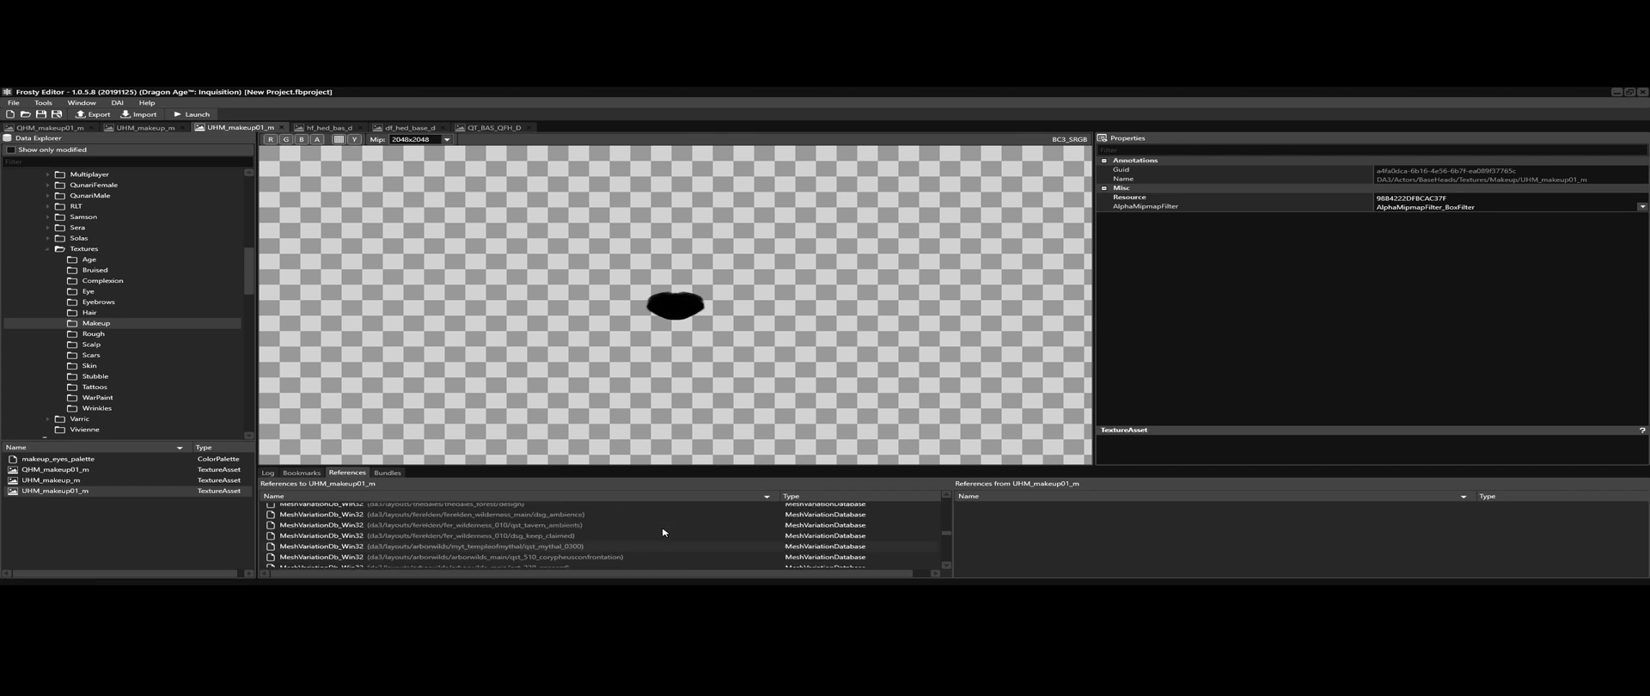
{"action": "scroll", "scroll_direction": "down", "scroll_amount": 3}
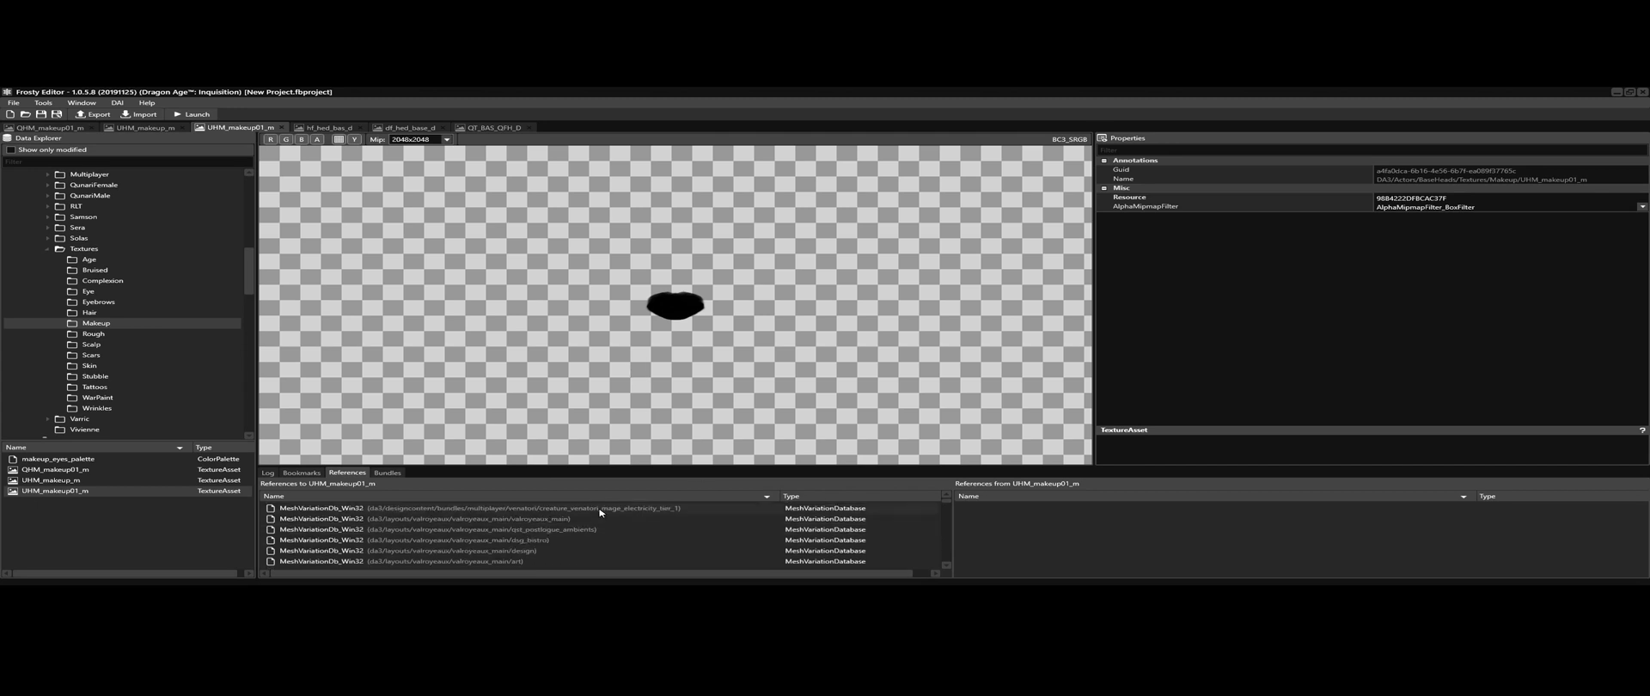
{"action": "scroll", "scroll_direction": "down", "scroll_amount": 3}
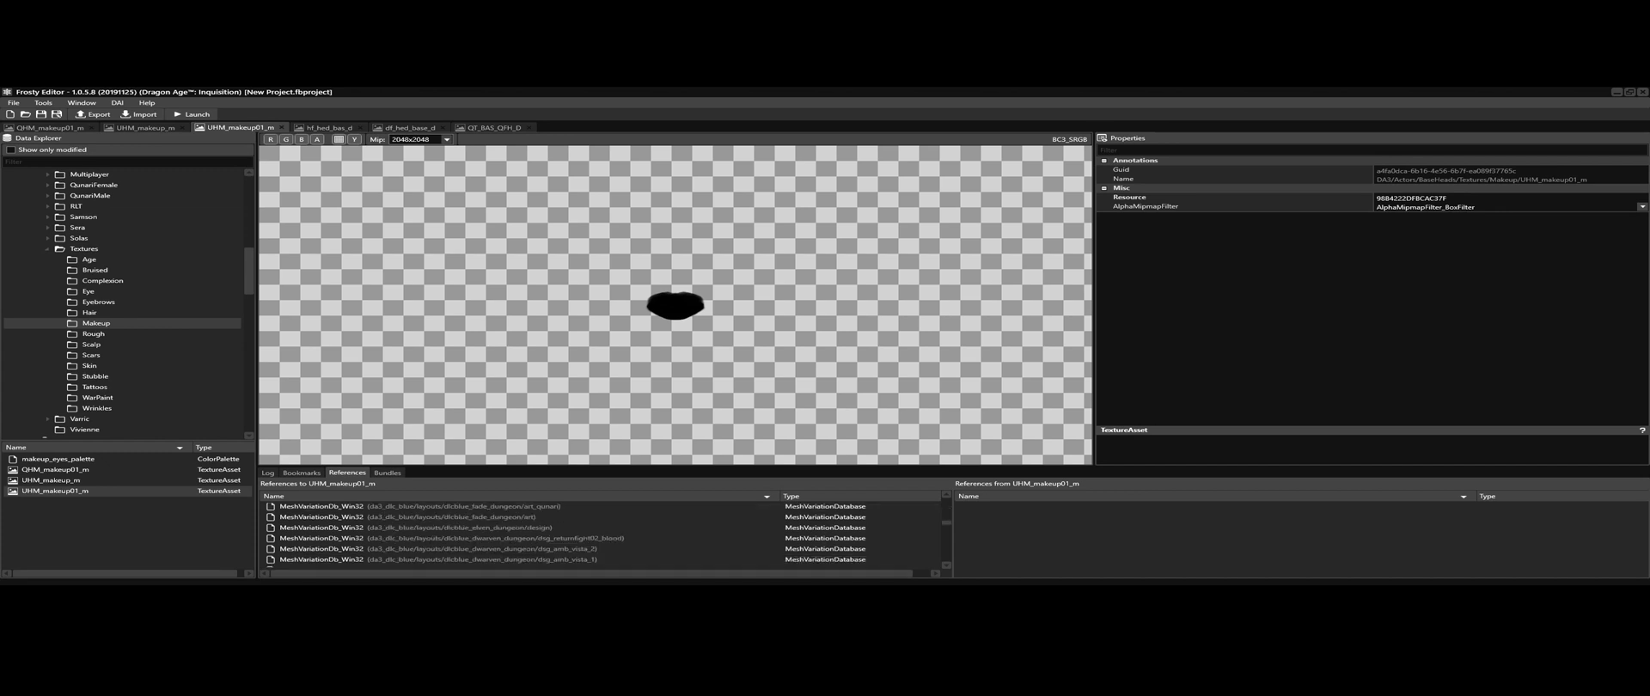
{"action": "mouse_move", "coordinate": [658, 477]}
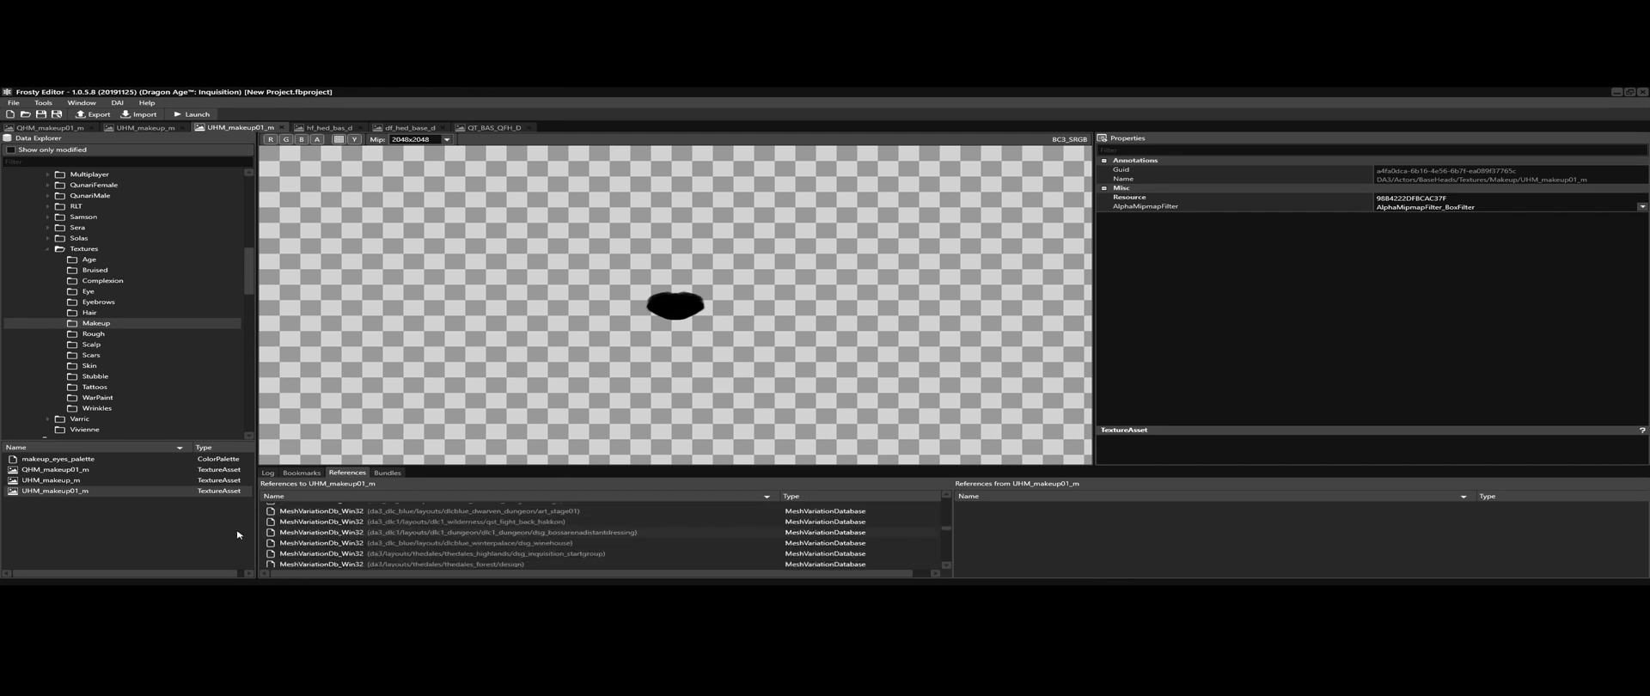
{"action": "mouse_move", "coordinate": [121, 487]}
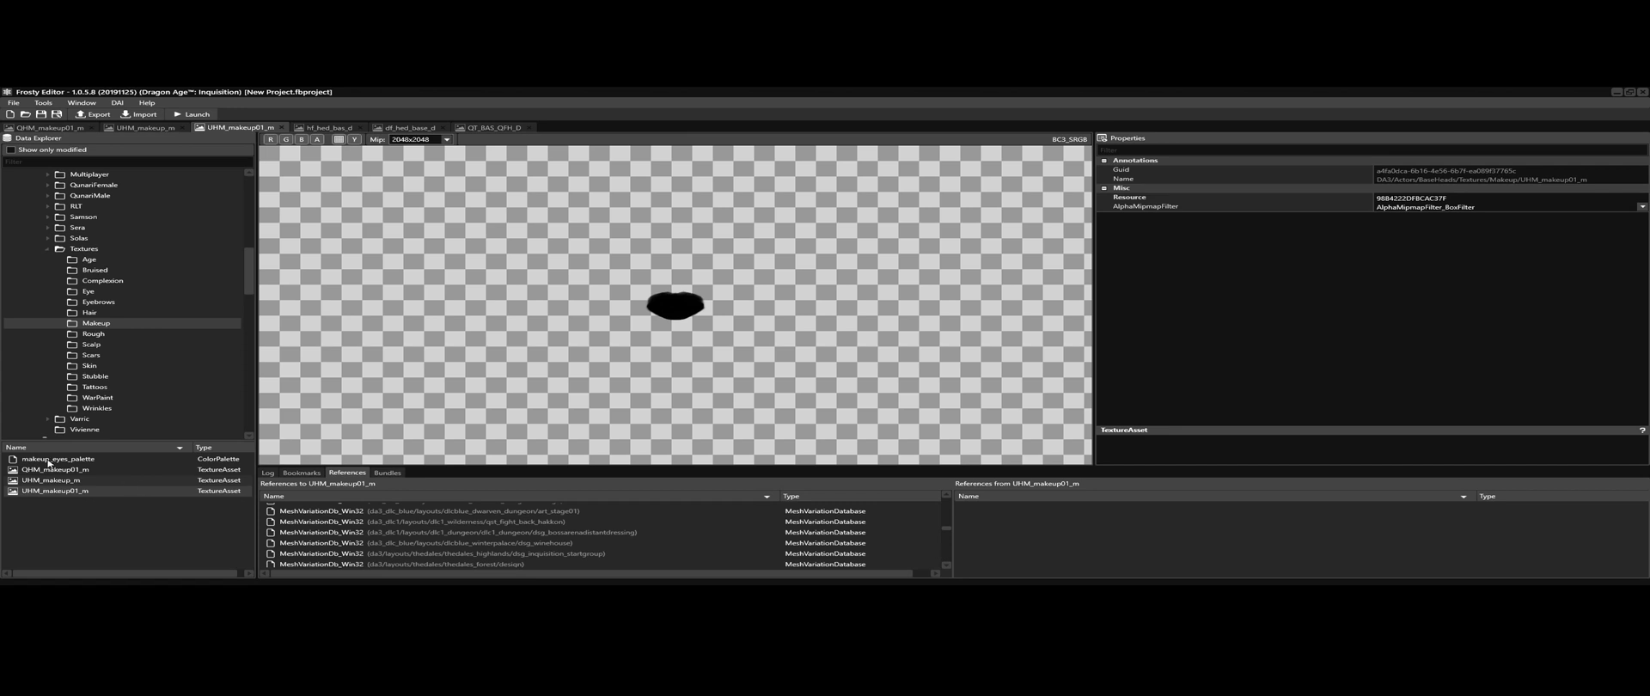
Step: Compare the QHM_makeup01_m and UHM_makeup_m textures and list UHM_makeup_m's references
{"action": "left_click", "coordinate": [48, 127]}
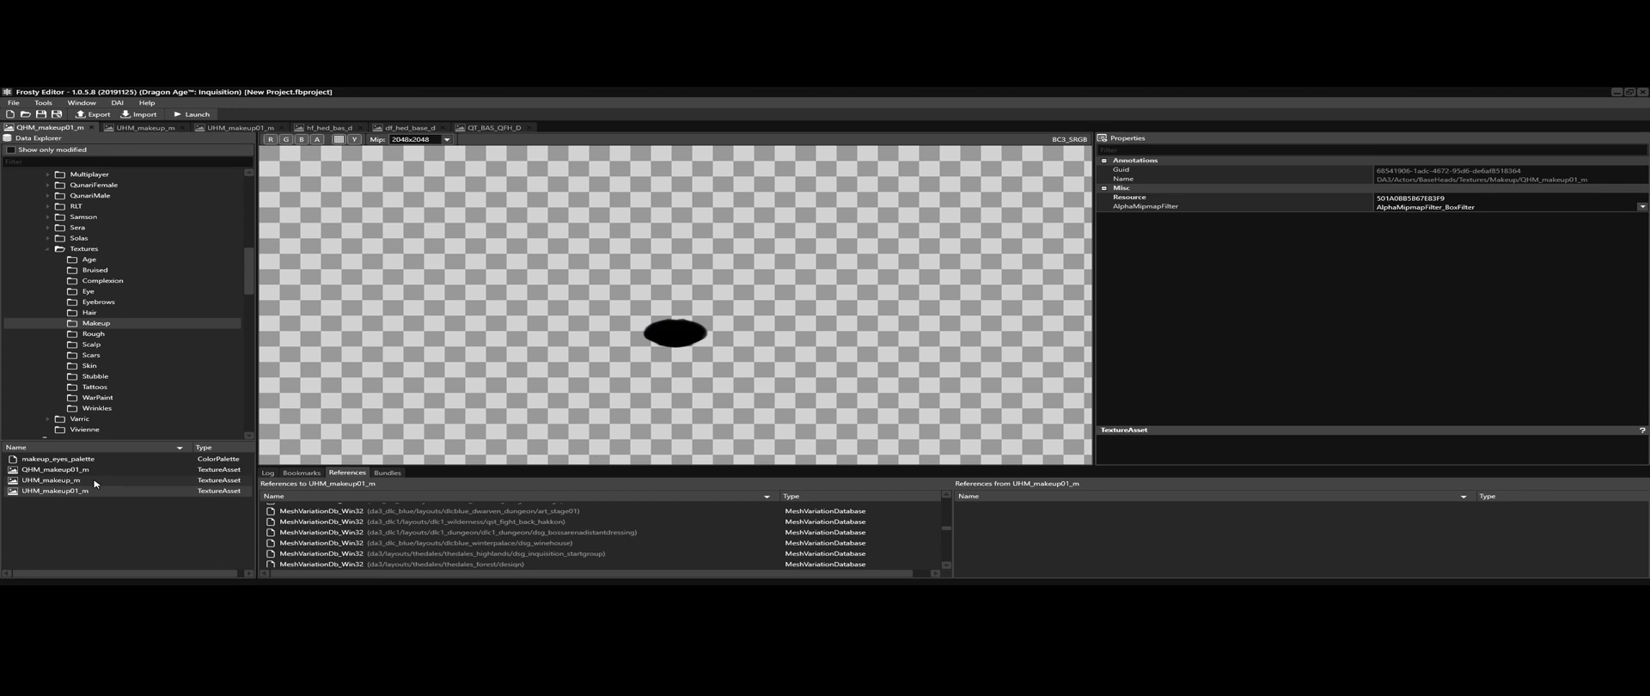
{"action": "left_click", "coordinate": [53, 481]}
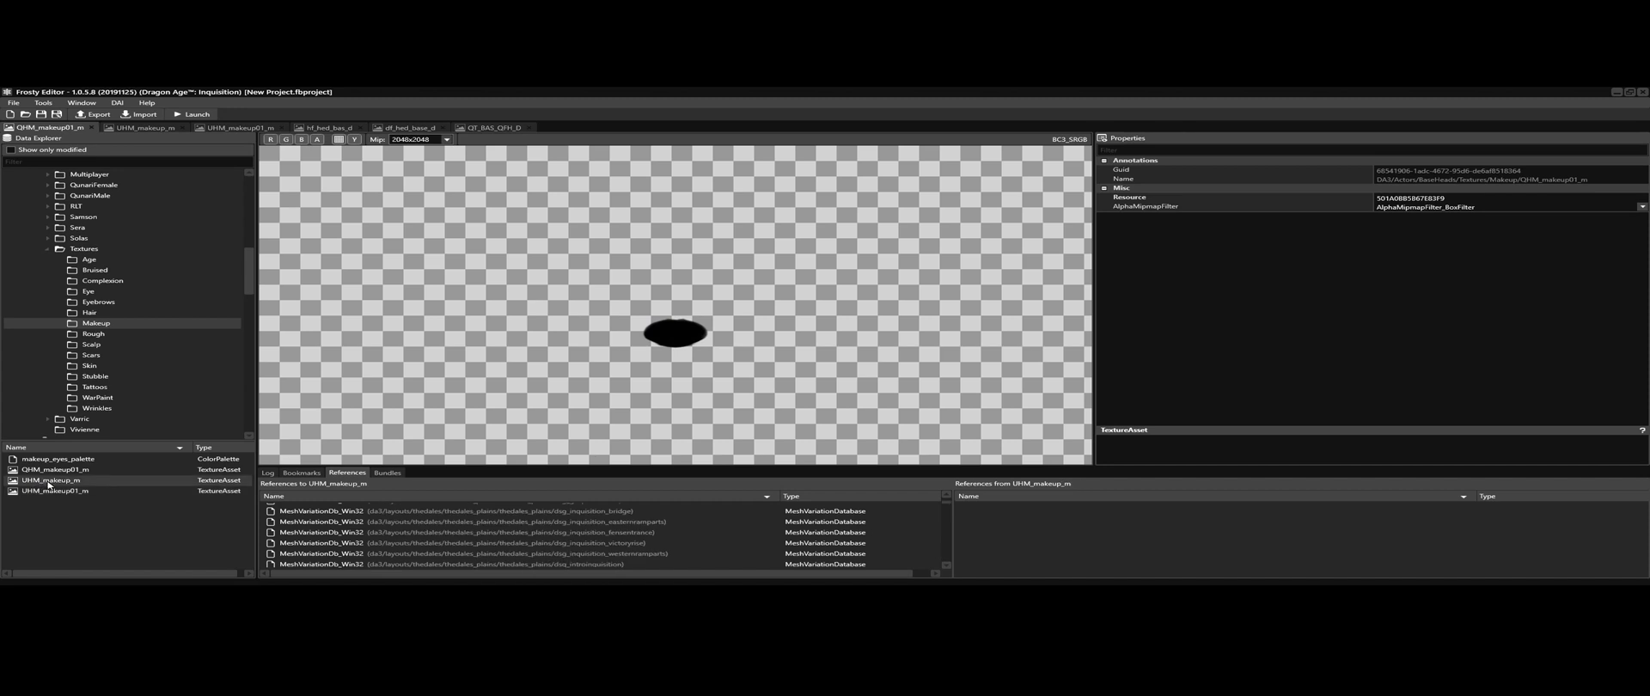
{"action": "left_click", "coordinate": [143, 128]}
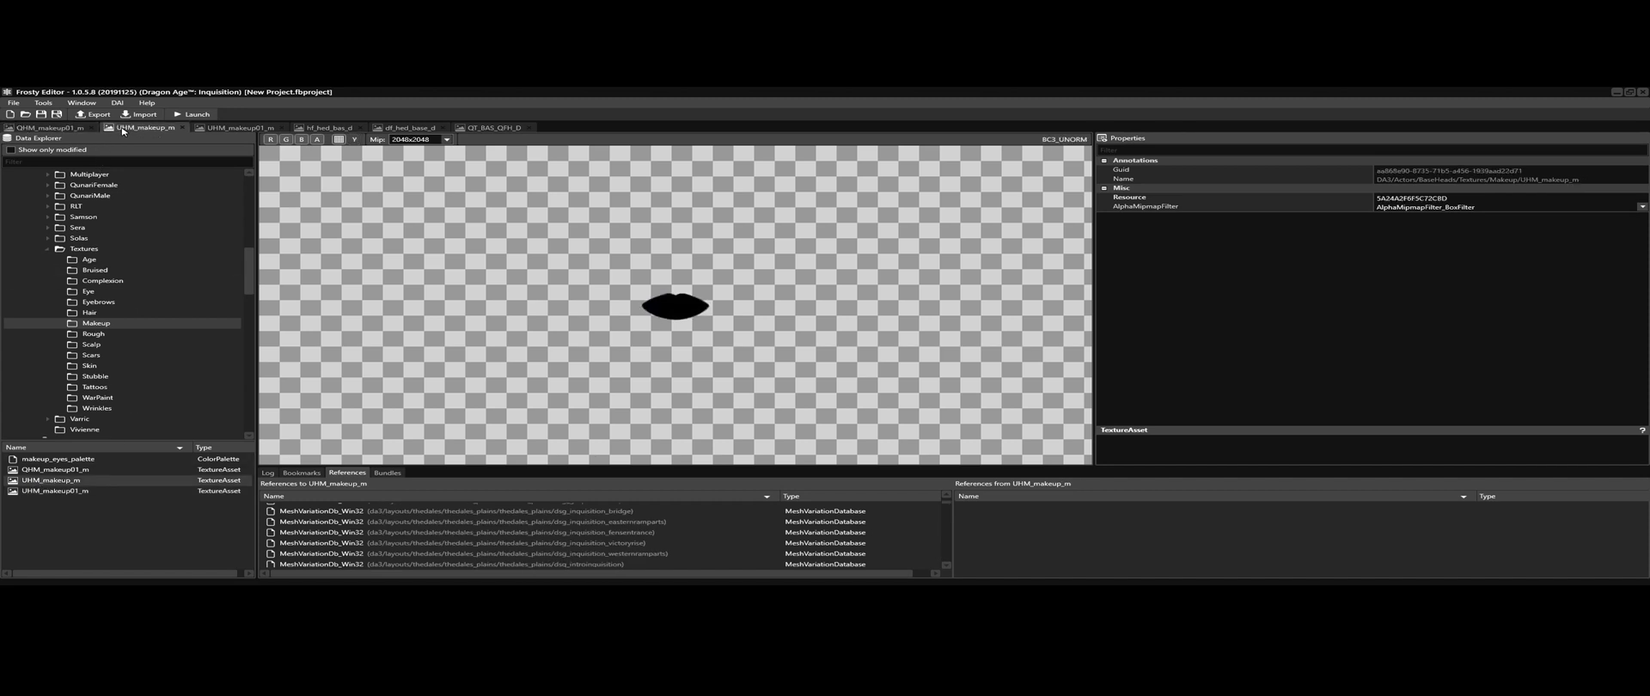
{"action": "mouse_move", "coordinate": [147, 182]}
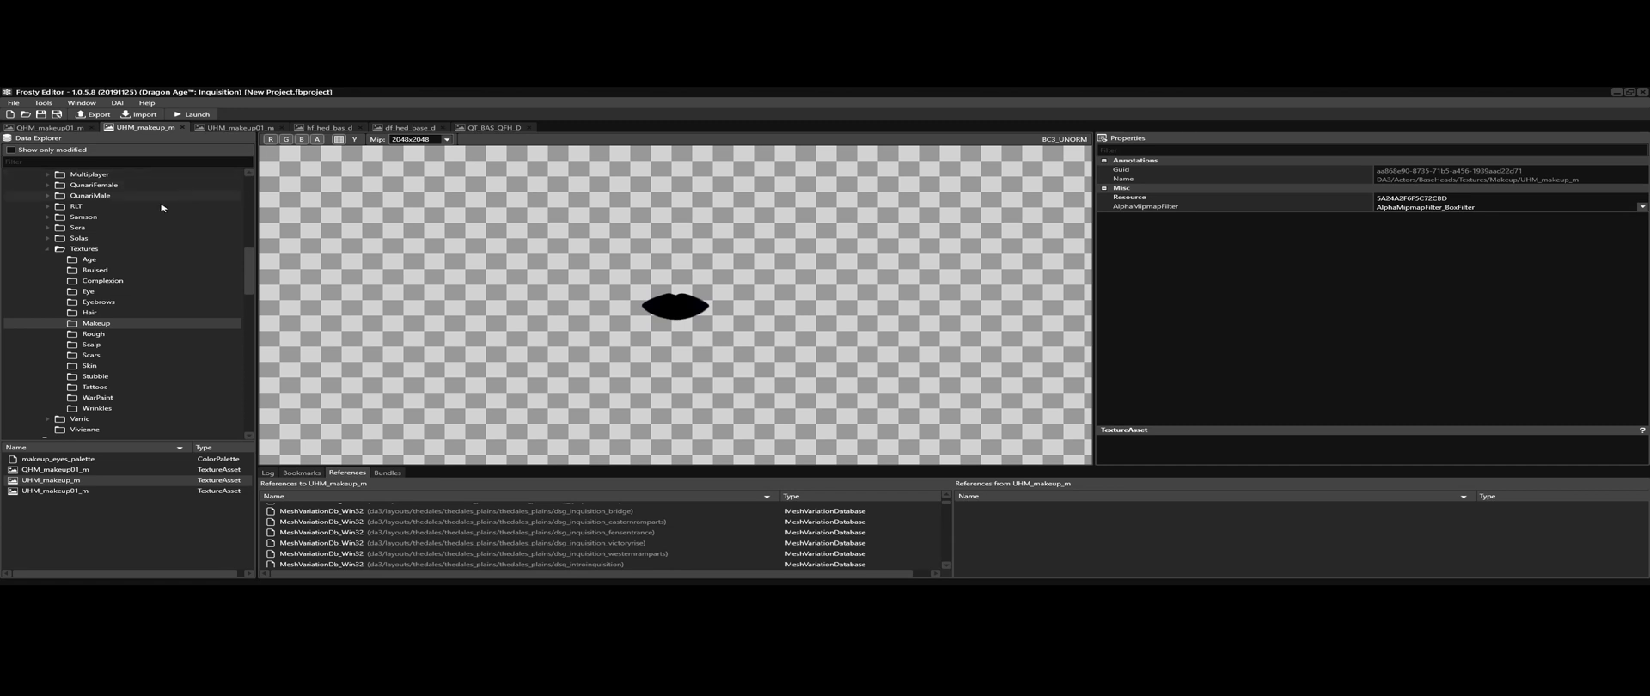
Step: Revisit QHM_makeup01_m, then settle on the UHM_makeup01_m texture
{"action": "left_click", "coordinate": [48, 127]}
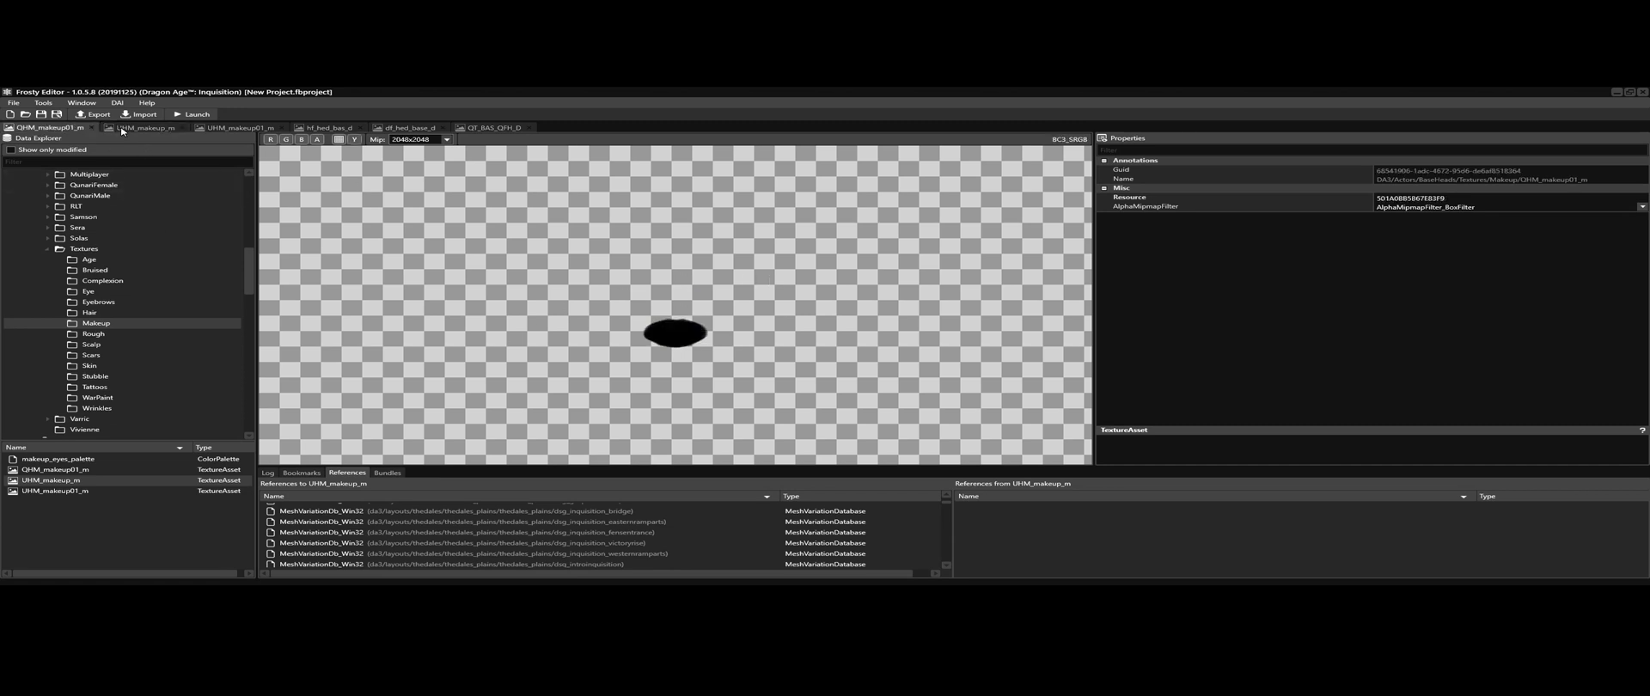
{"action": "left_click", "coordinate": [221, 127]}
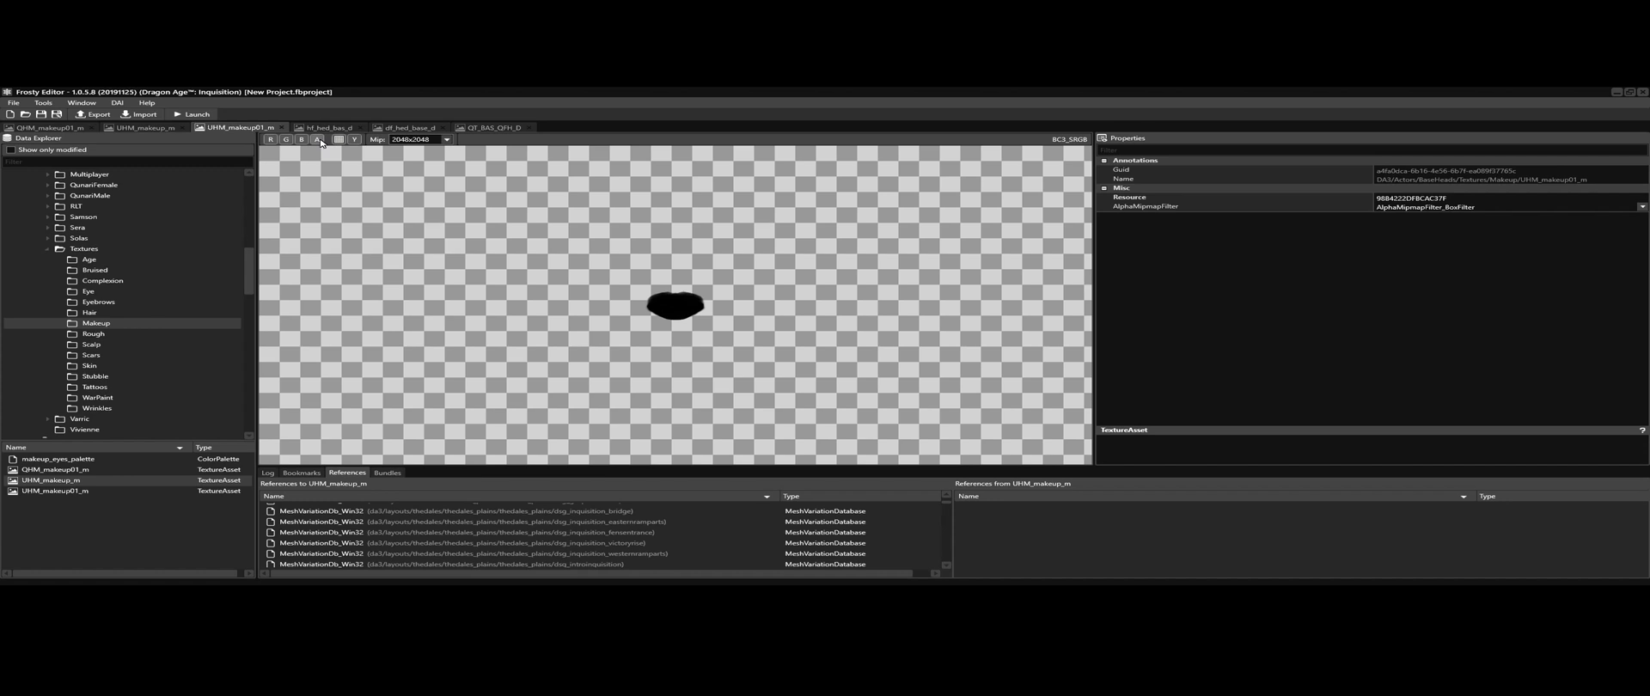
{"action": "left_click", "coordinate": [302, 139]}
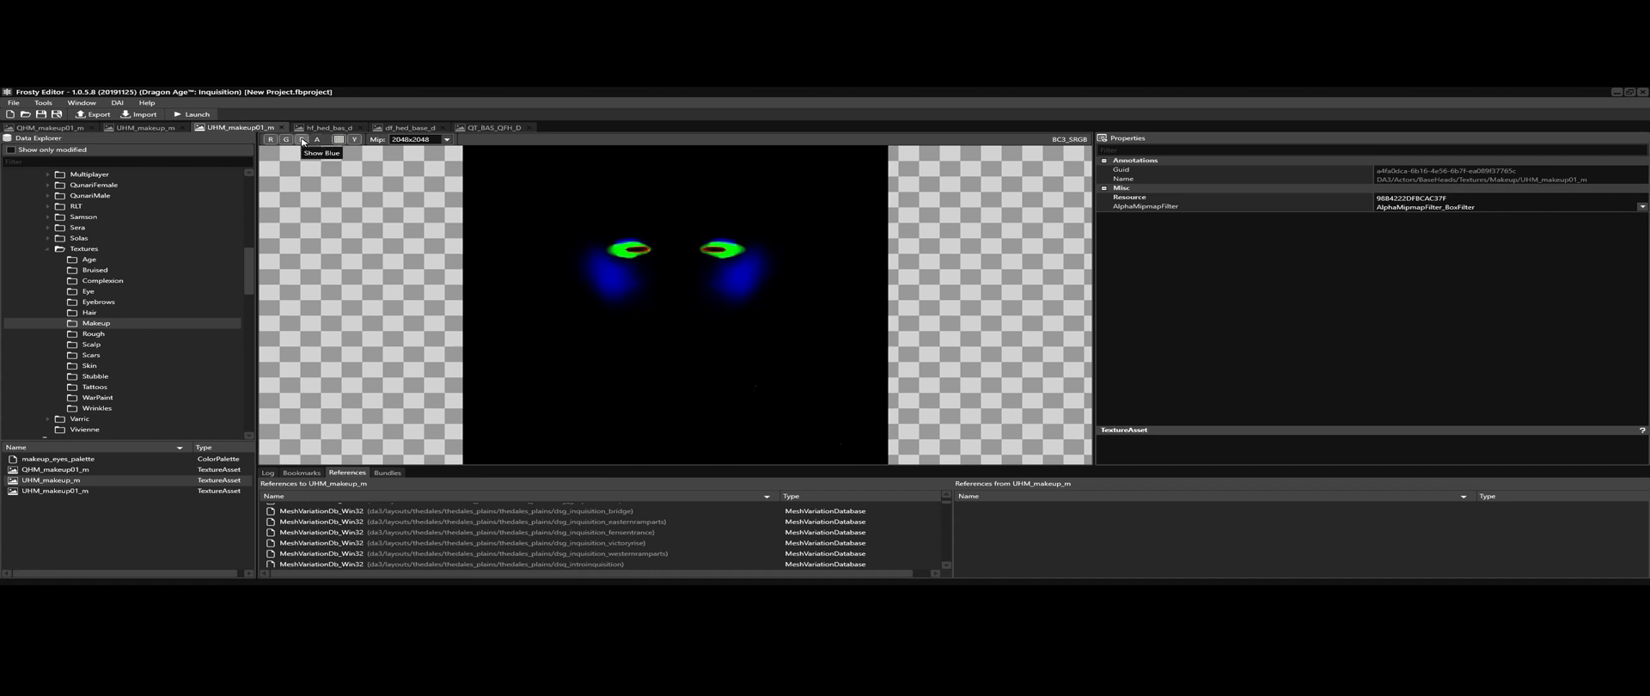
{"action": "left_click", "coordinate": [285, 139]}
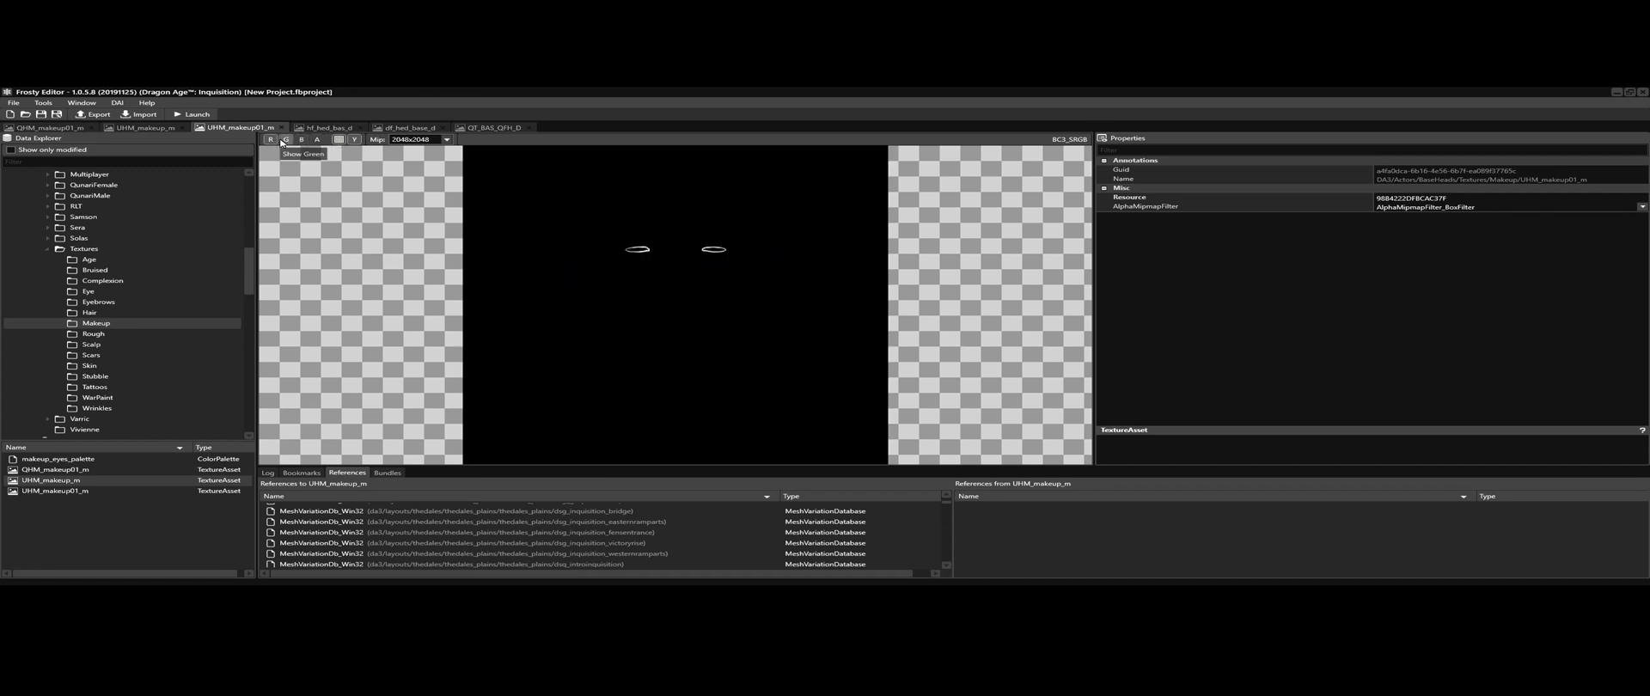
{"action": "left_click", "coordinate": [316, 140]}
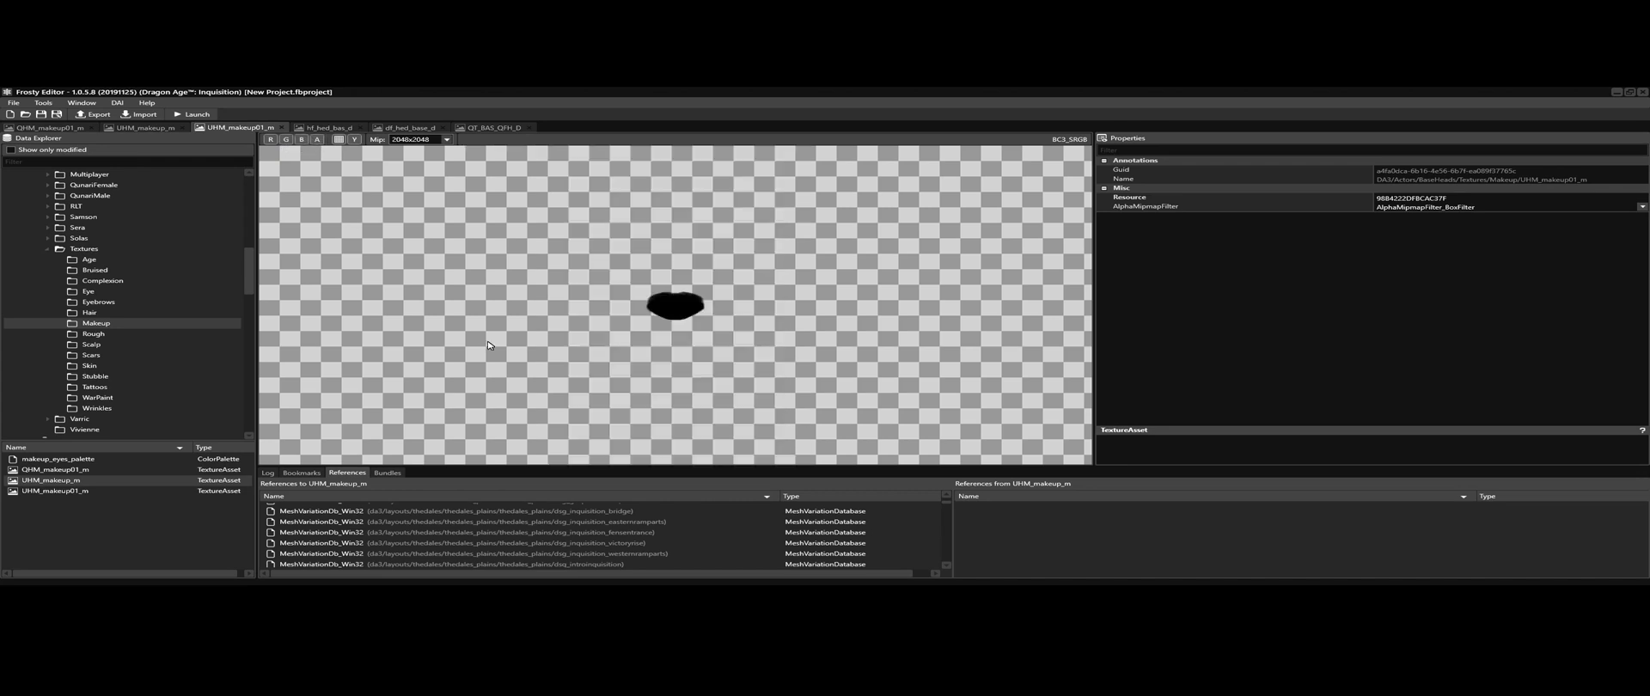
{"action": "mouse_move", "coordinate": [390, 289]}
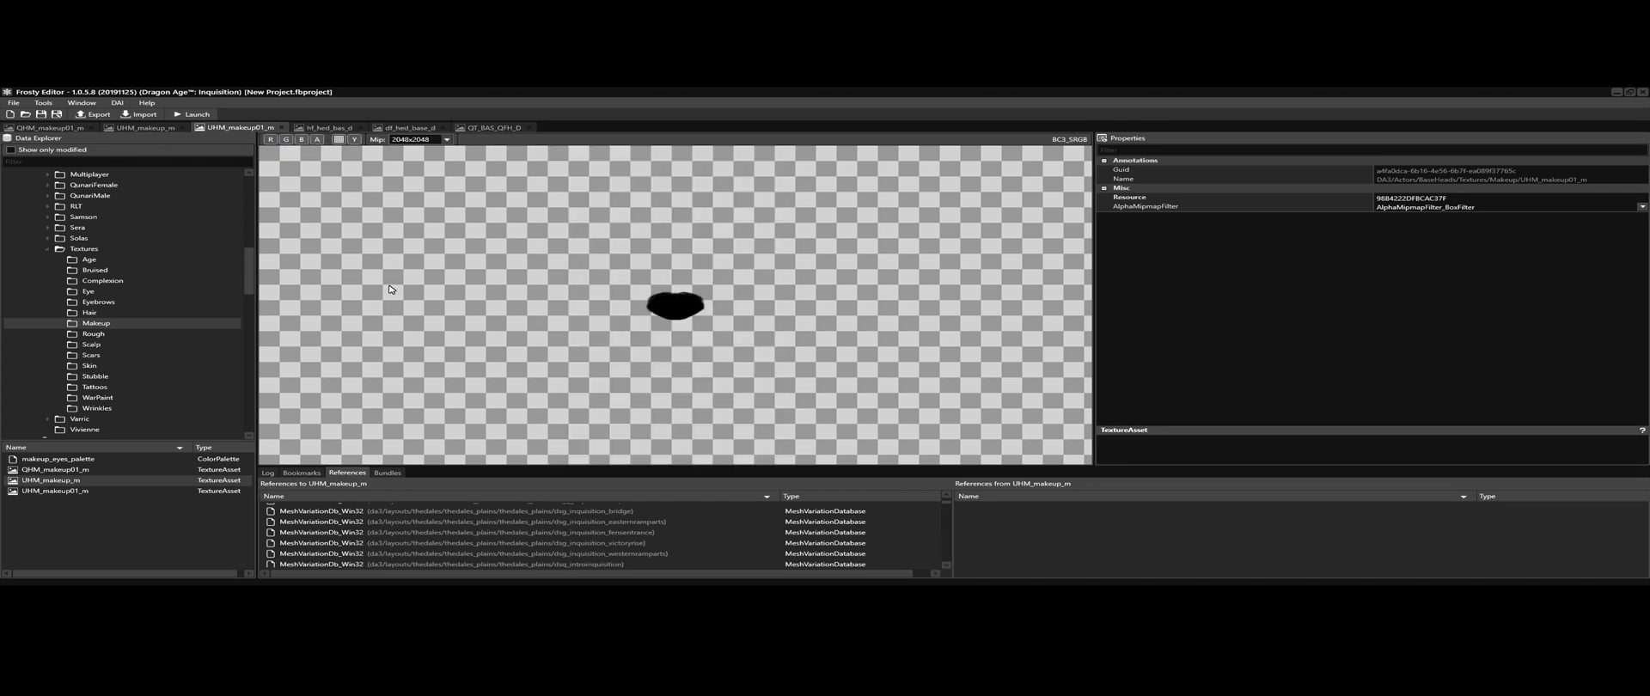
{"action": "mouse_move", "coordinate": [897, 399]}
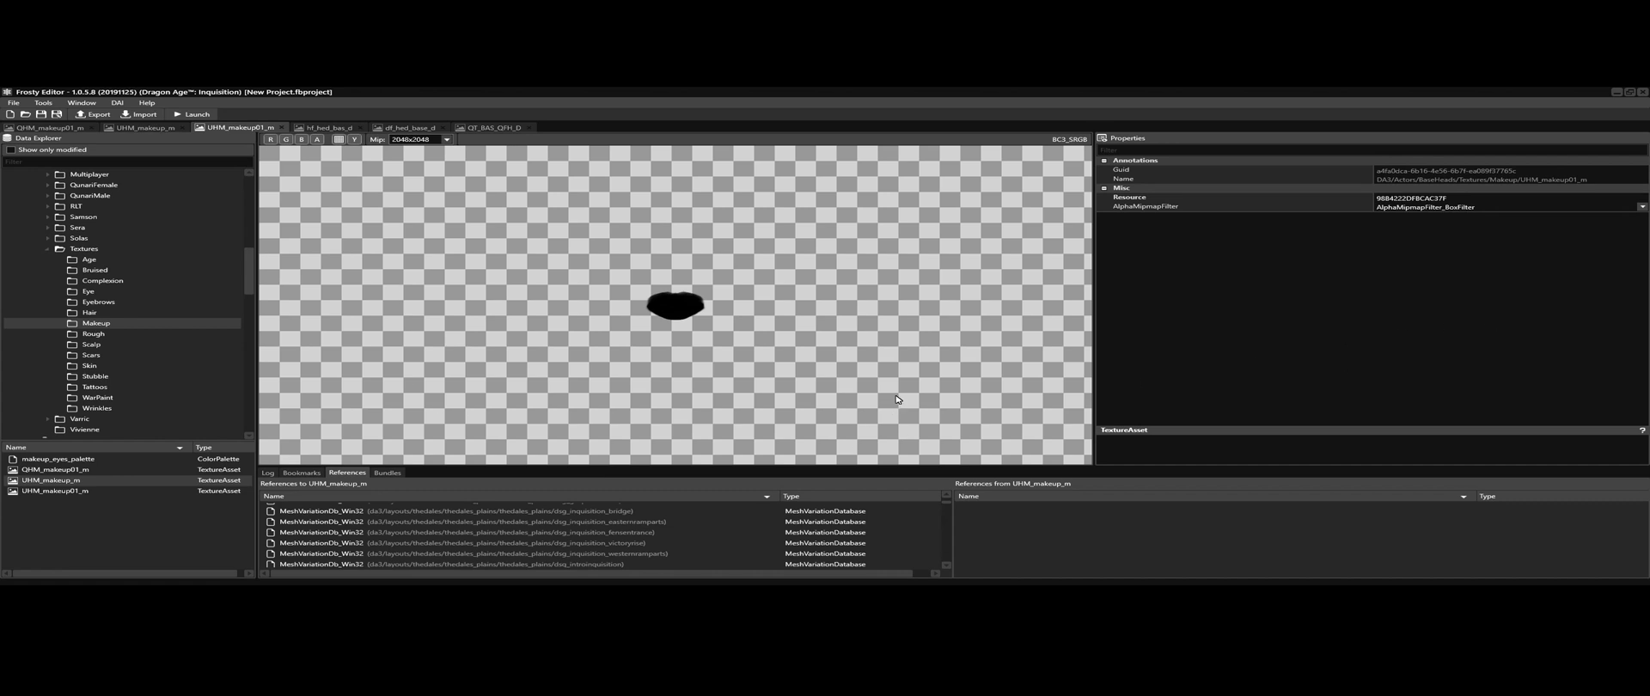
{"action": "mouse_move", "coordinate": [918, 380]}
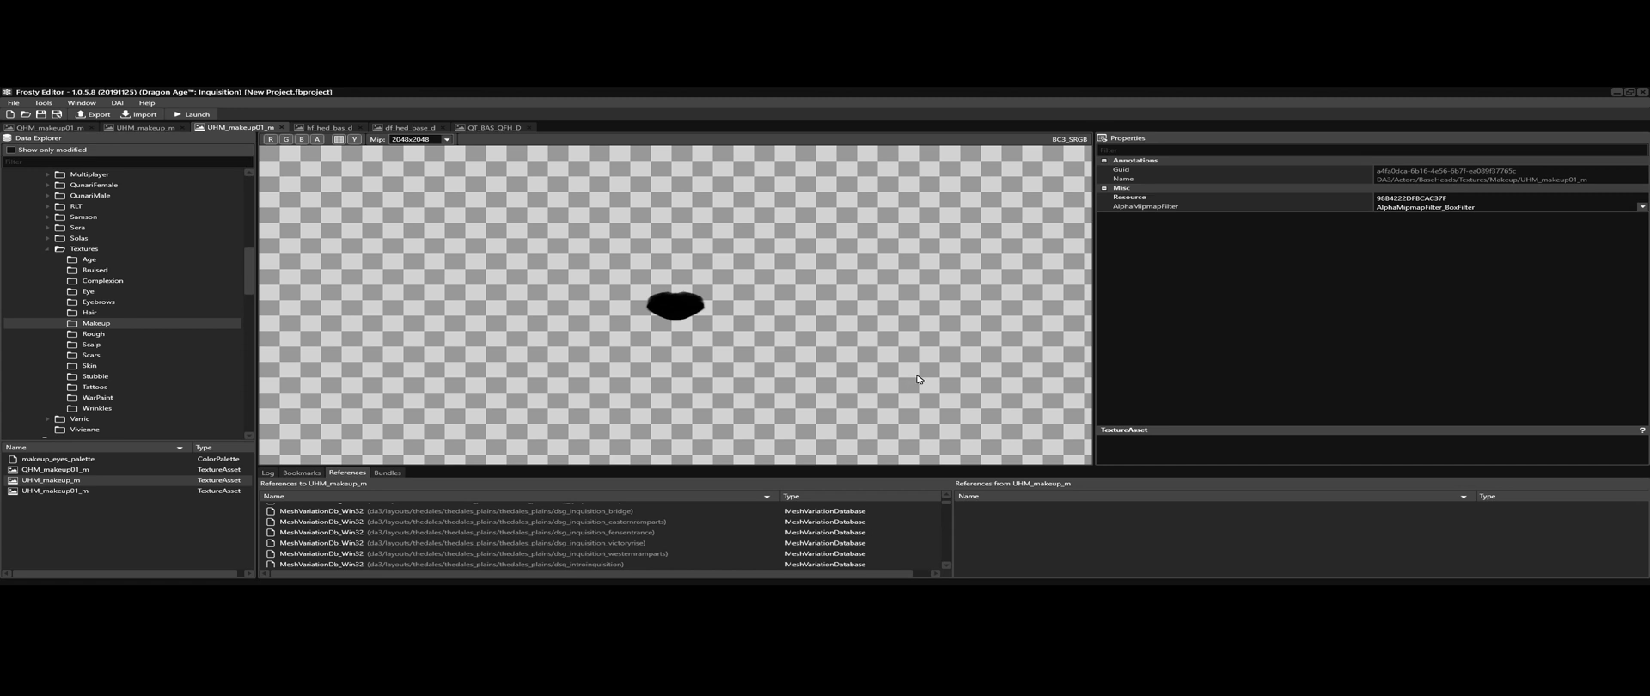
{"action": "mouse_move", "coordinate": [925, 378]}
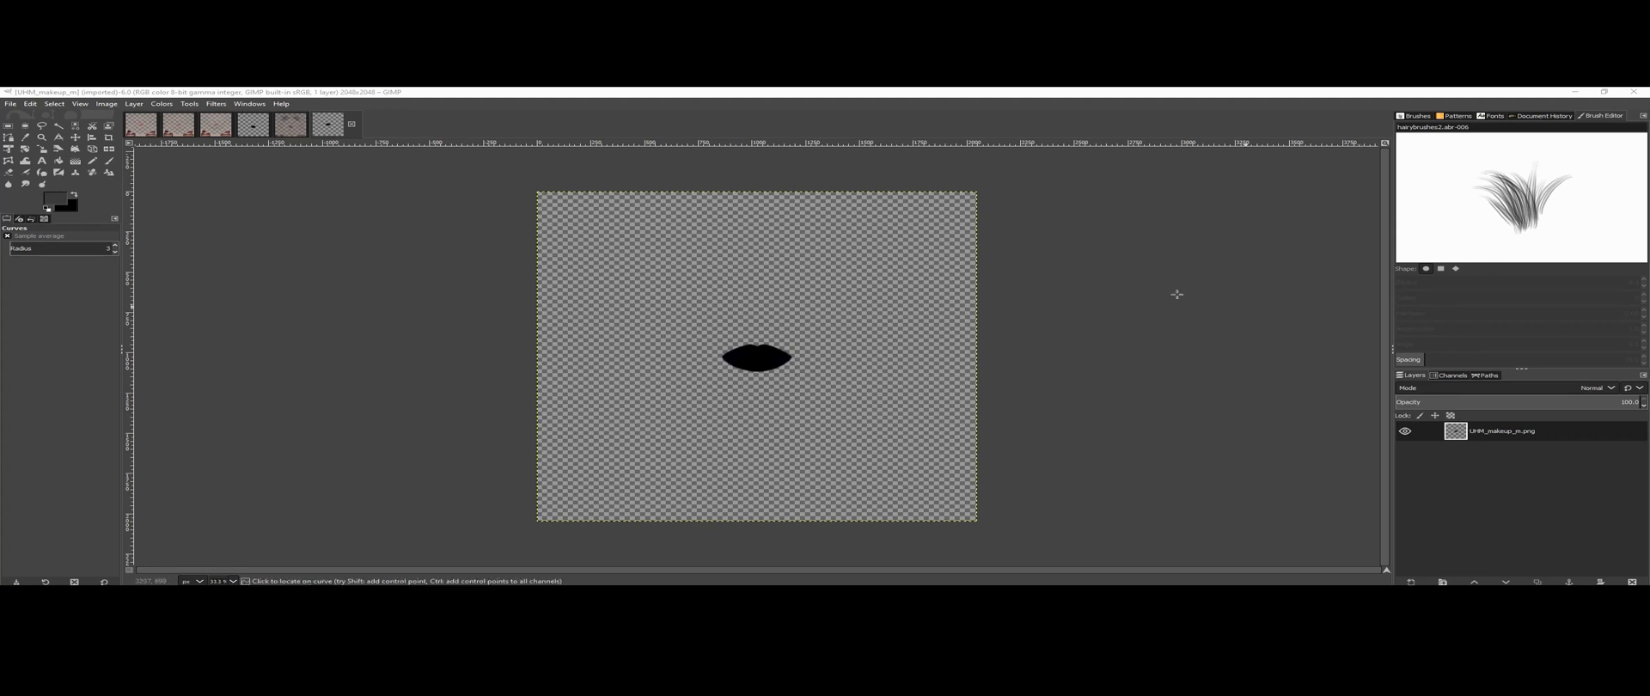
{"action": "mouse_move", "coordinate": [374, 199]}
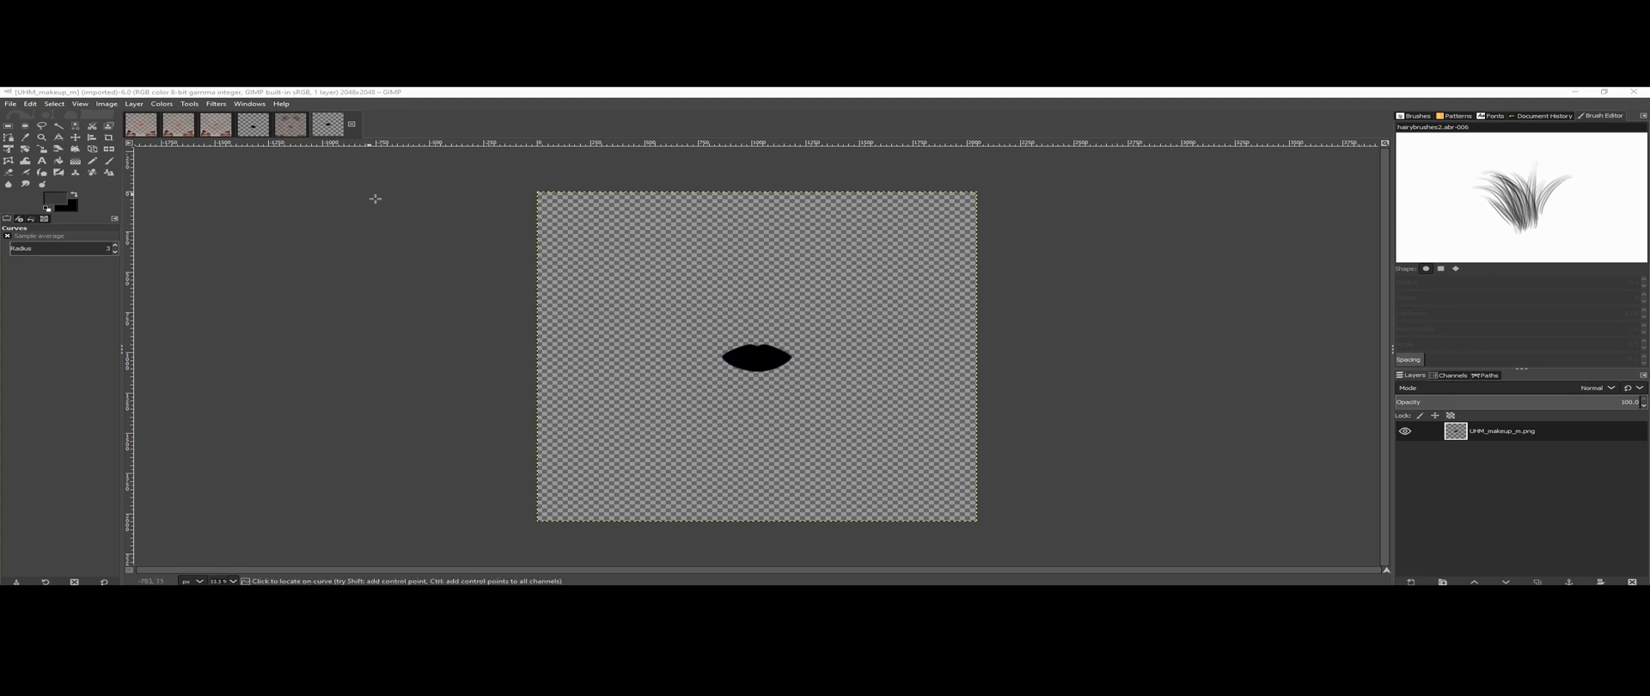
{"action": "mouse_move", "coordinate": [629, 335]}
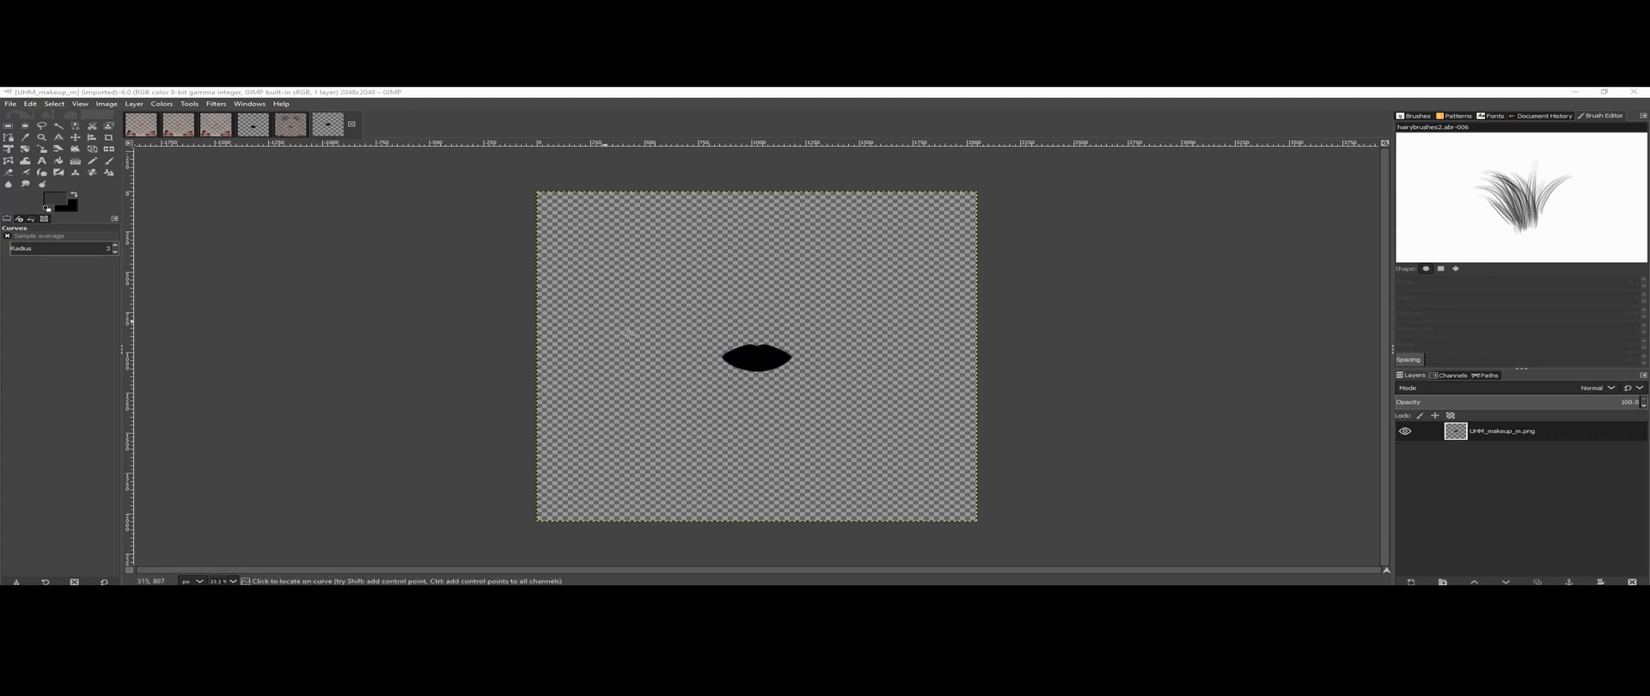
Step: Flip through the open head textures and finish on the QT_BAS_QFH_D face texture
{"action": "left_click", "coordinate": [328, 124]}
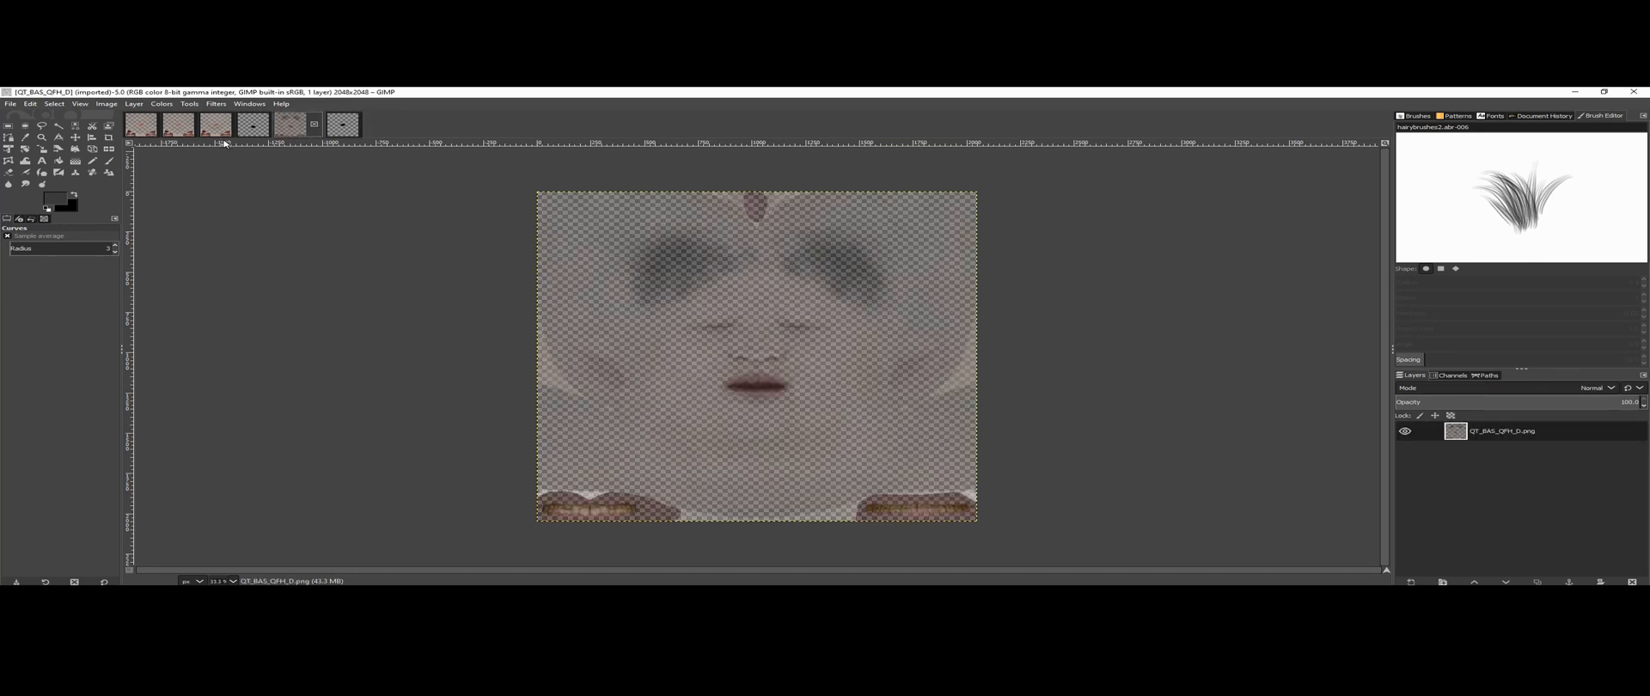
{"action": "left_click", "coordinate": [180, 124]}
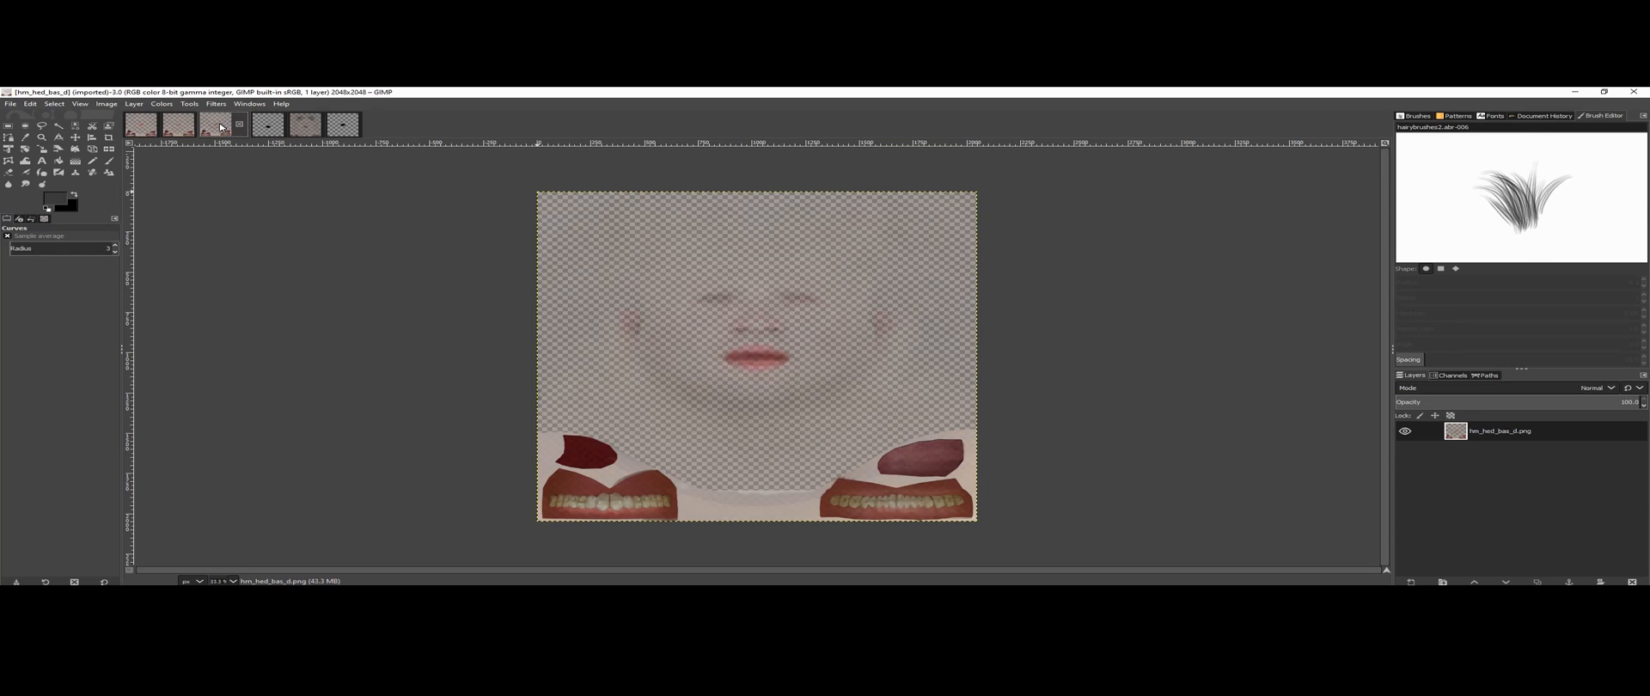
{"action": "left_click", "coordinate": [177, 123]}
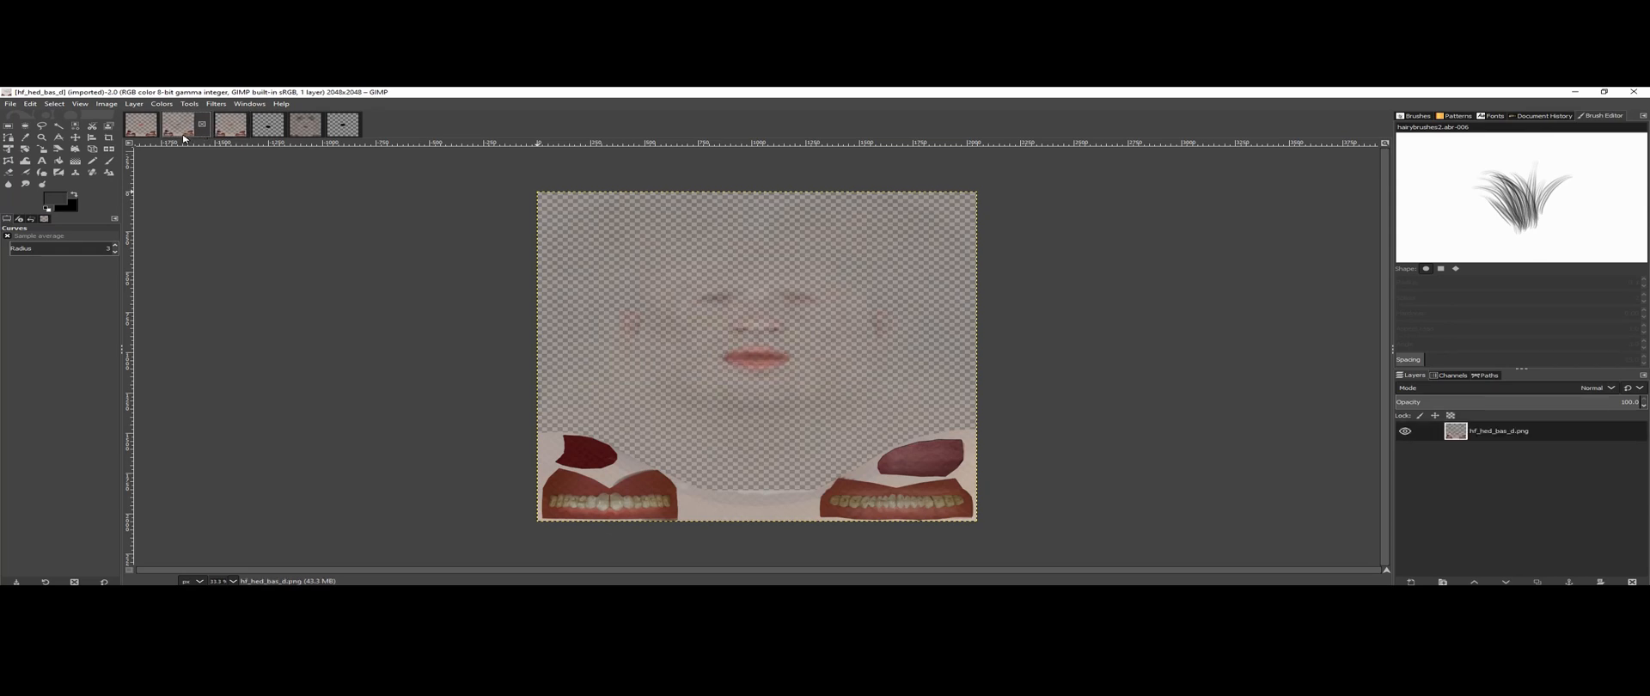
{"action": "left_click", "coordinate": [139, 124]}
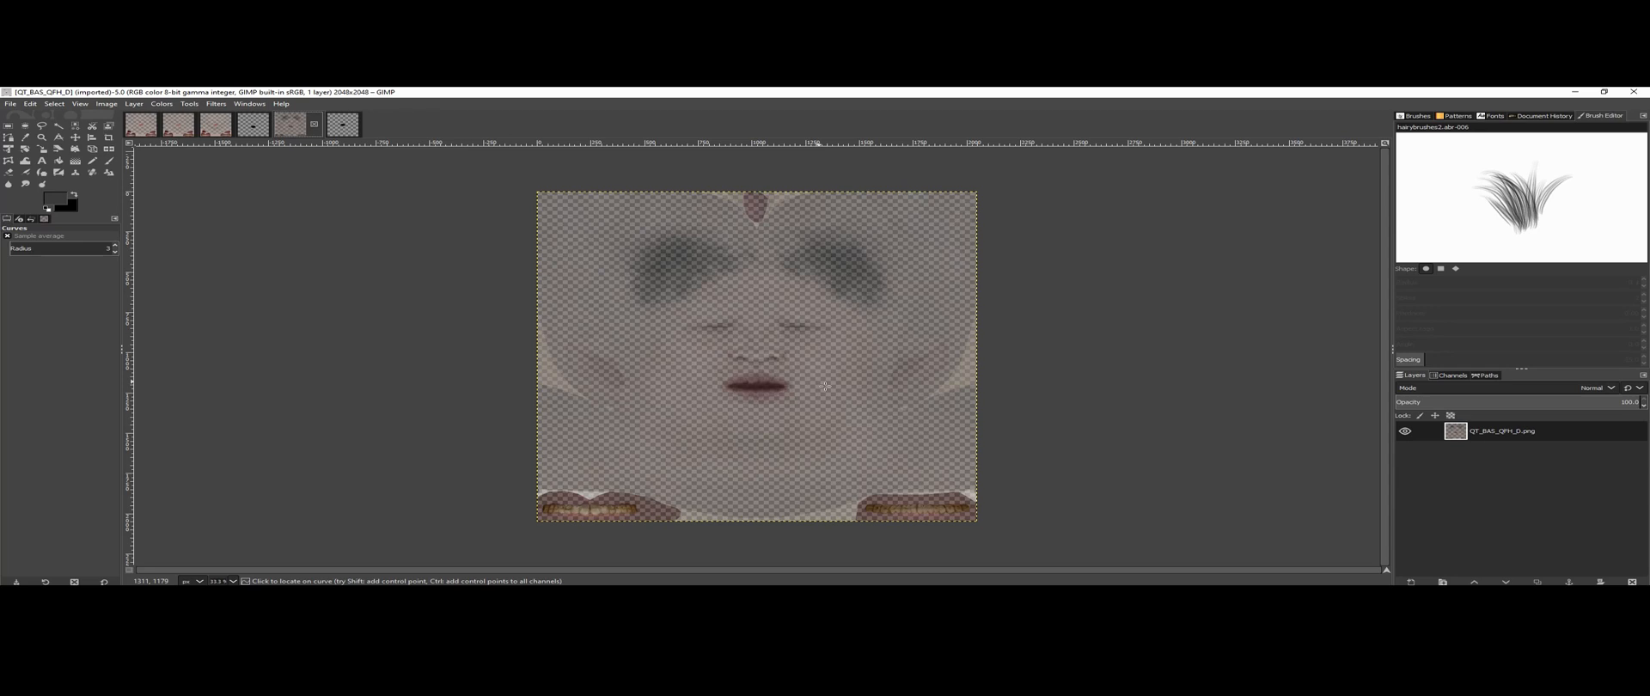
{"action": "mouse_move", "coordinate": [780, 213]}
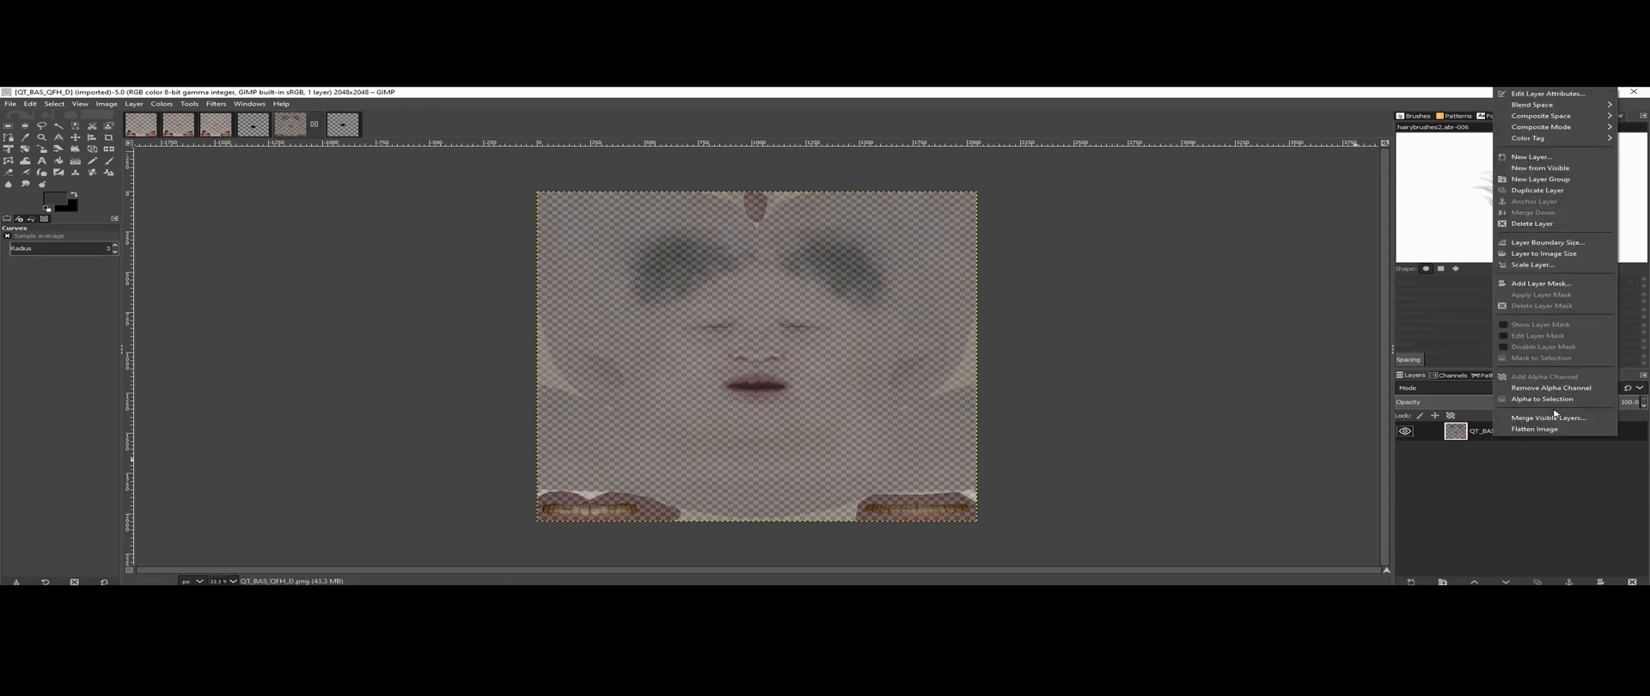
Step: Add alpha-channel layer masks to the three head texture layers
{"action": "left_click", "coordinate": [1540, 284]}
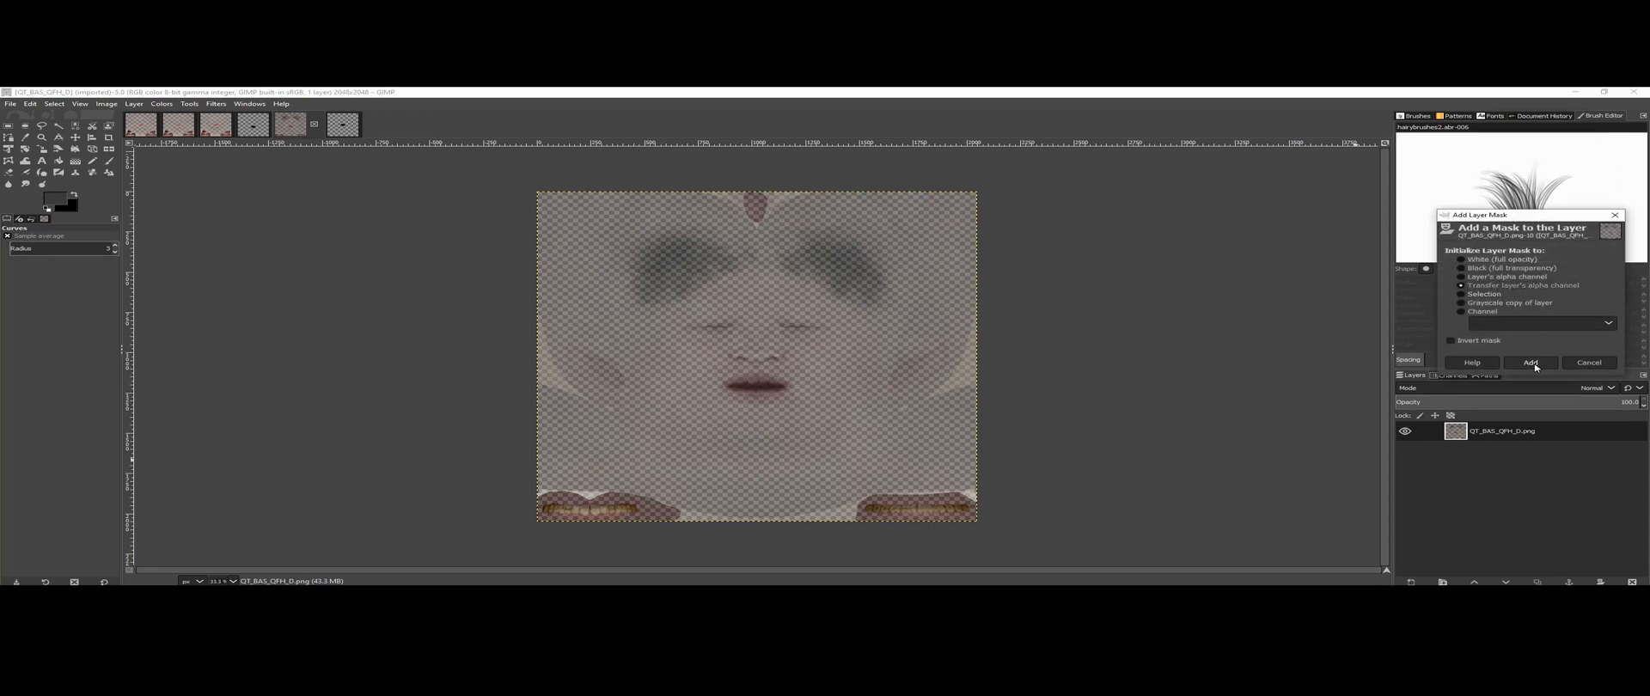
{"action": "left_click", "coordinate": [1531, 362]}
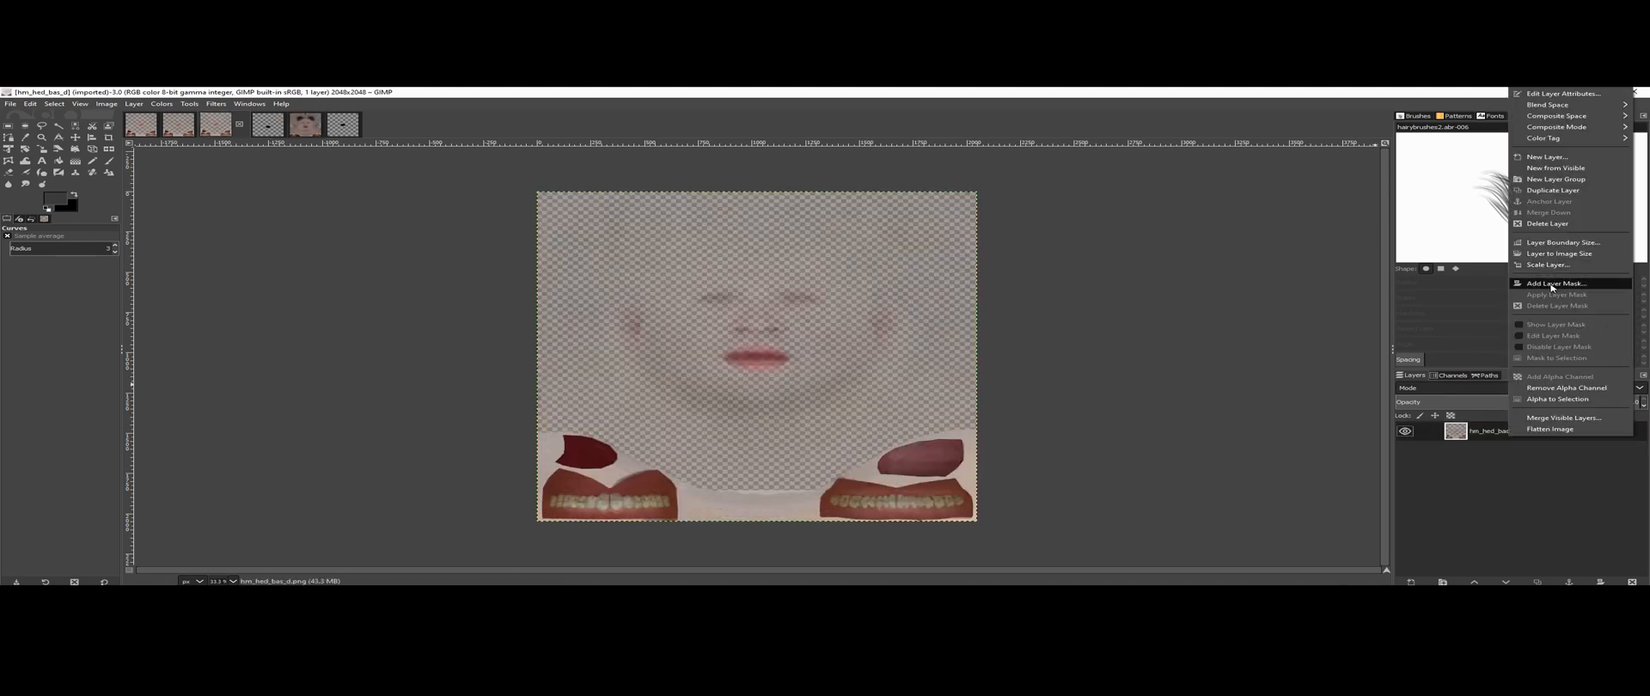
{"action": "left_click", "coordinate": [1554, 284]}
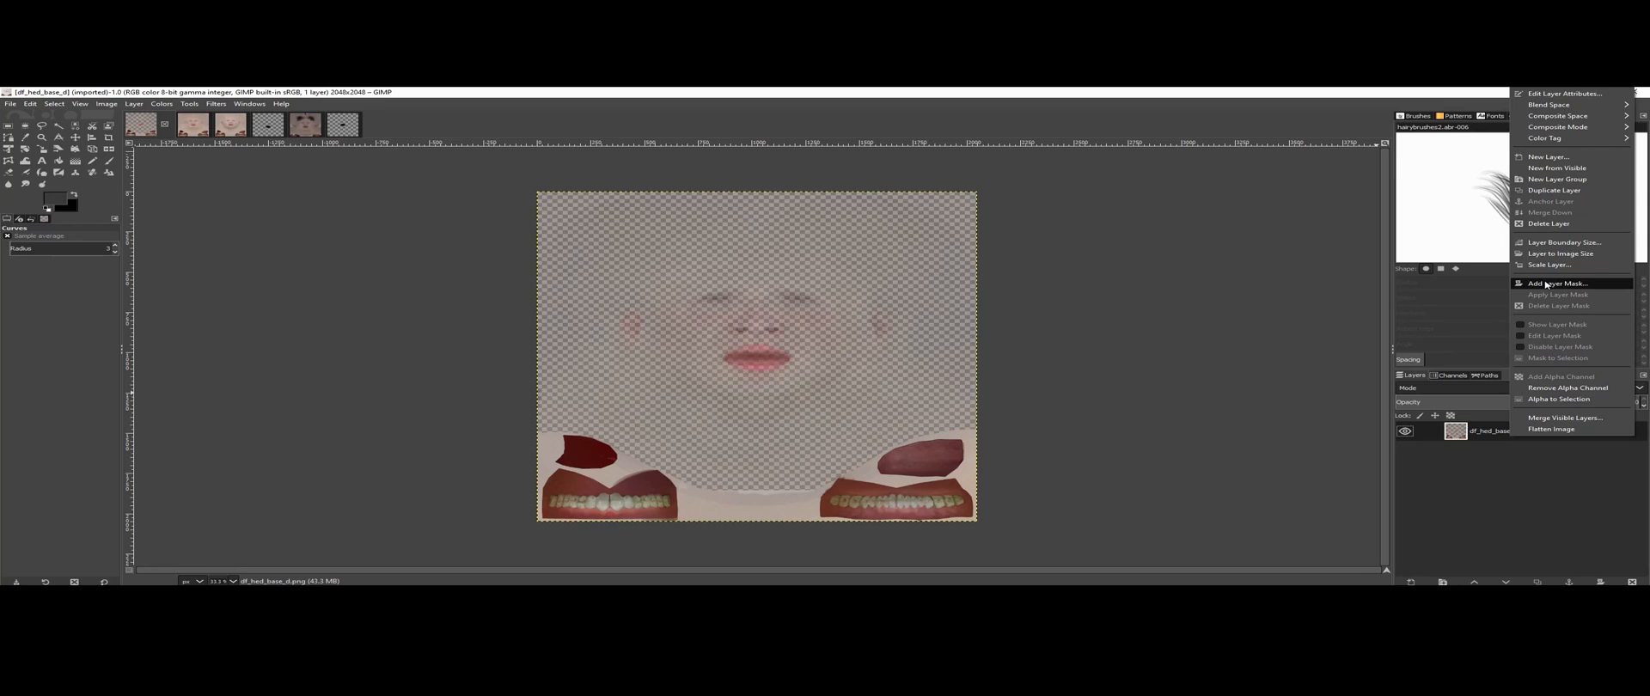
{"action": "left_click", "coordinate": [1558, 283]}
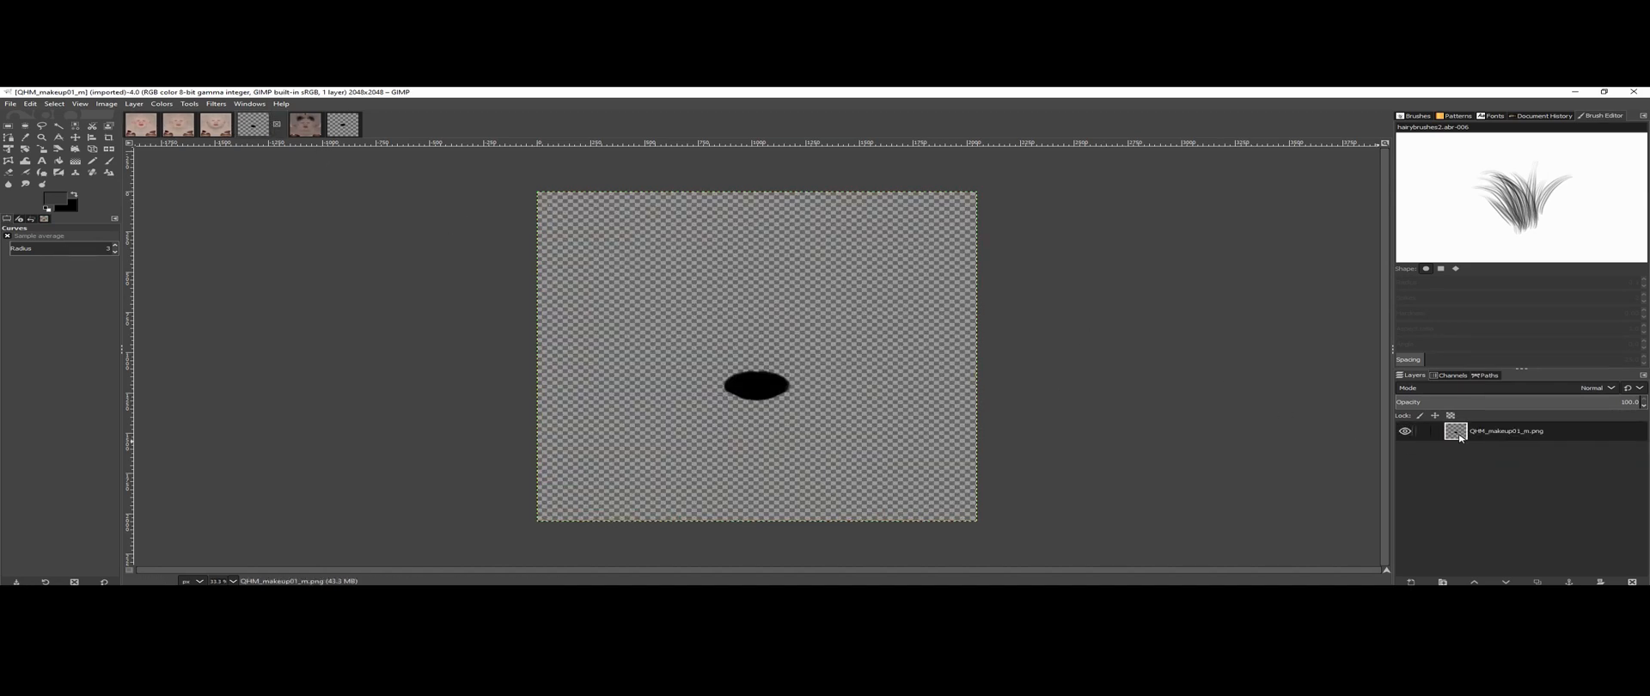
Step: Decompose the QHM_makeup01_m lip mask into RGBA layers via Colors > Components
{"action": "left_click", "coordinate": [1451, 375]}
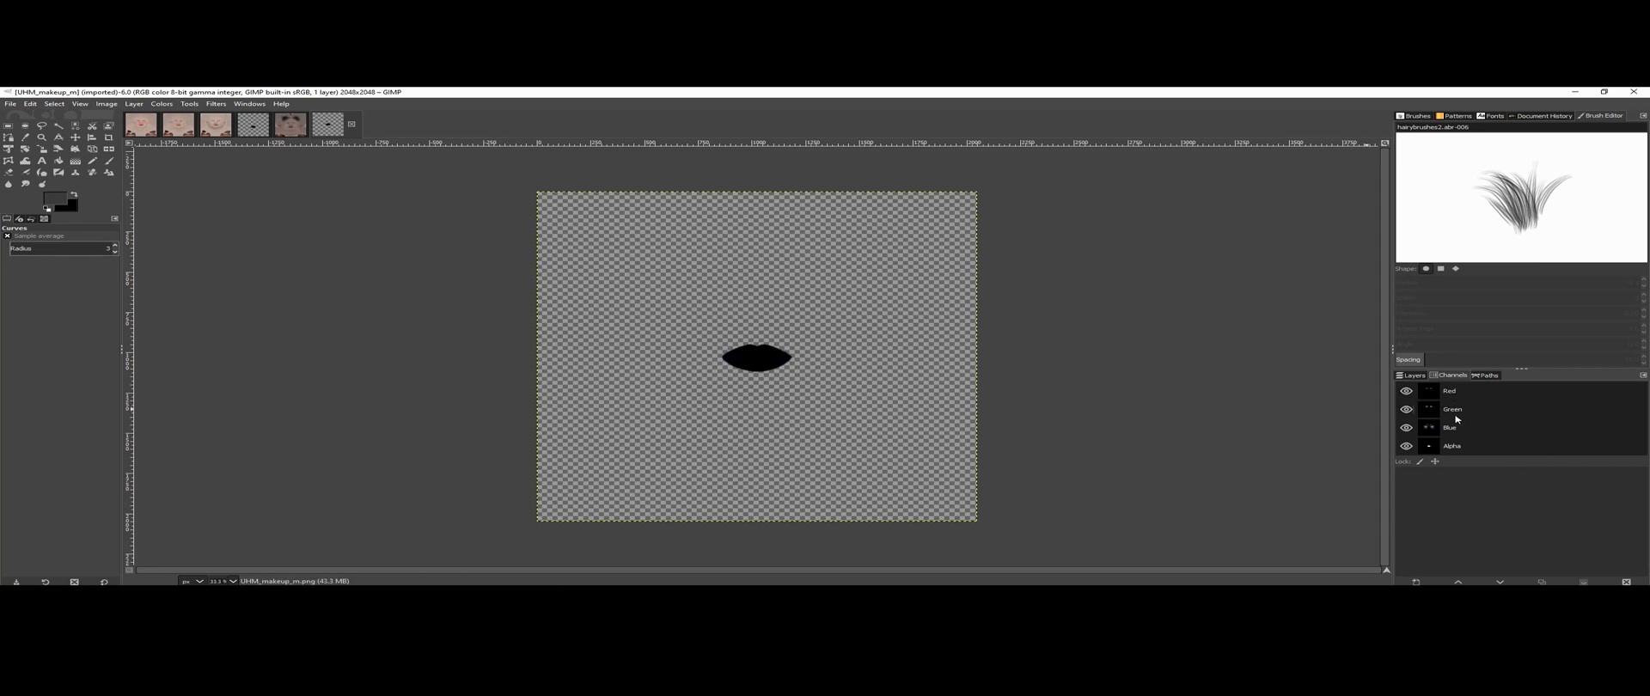
{"action": "left_click", "coordinate": [160, 105]}
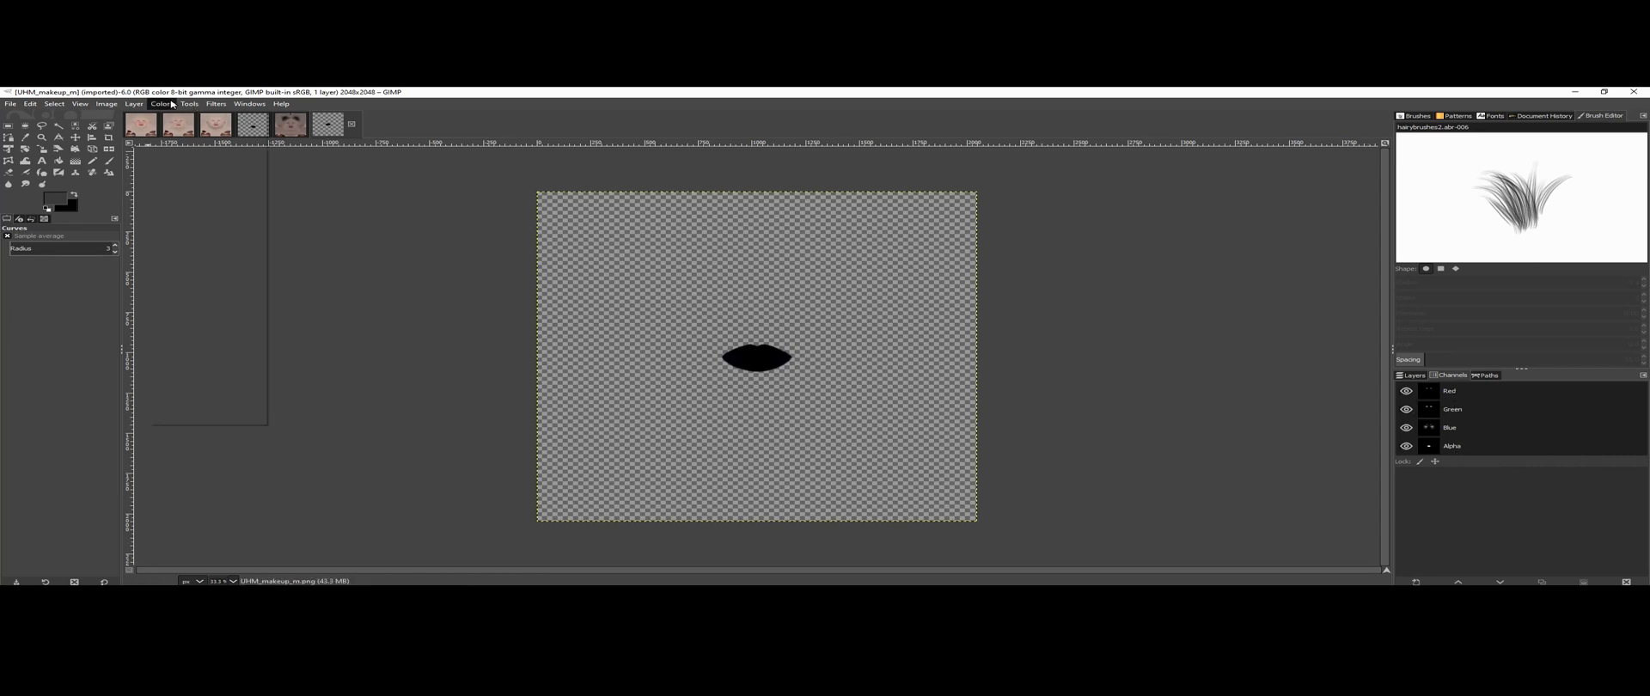
{"action": "left_click", "coordinate": [162, 103]}
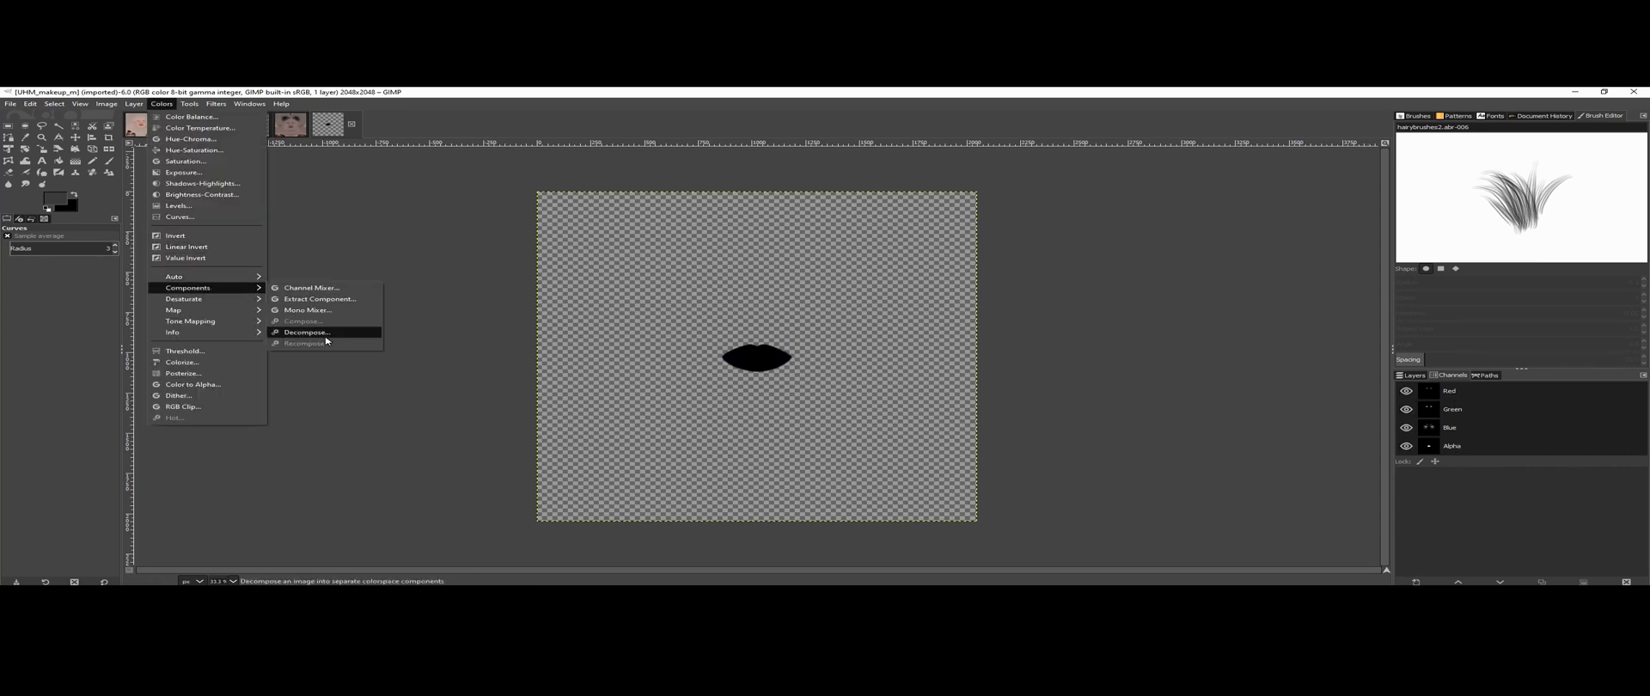
{"action": "left_click", "coordinate": [306, 332]}
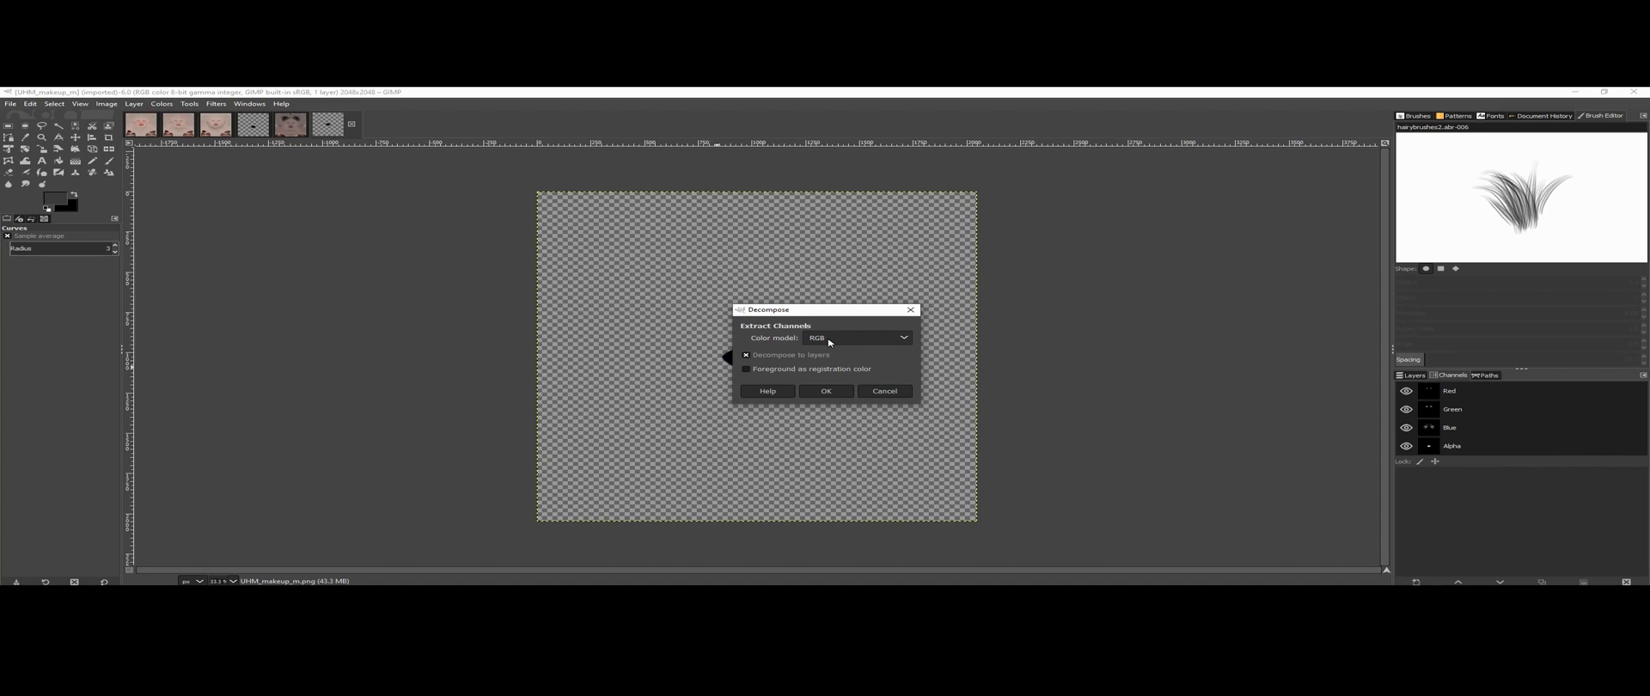
{"action": "left_click", "coordinate": [856, 337]}
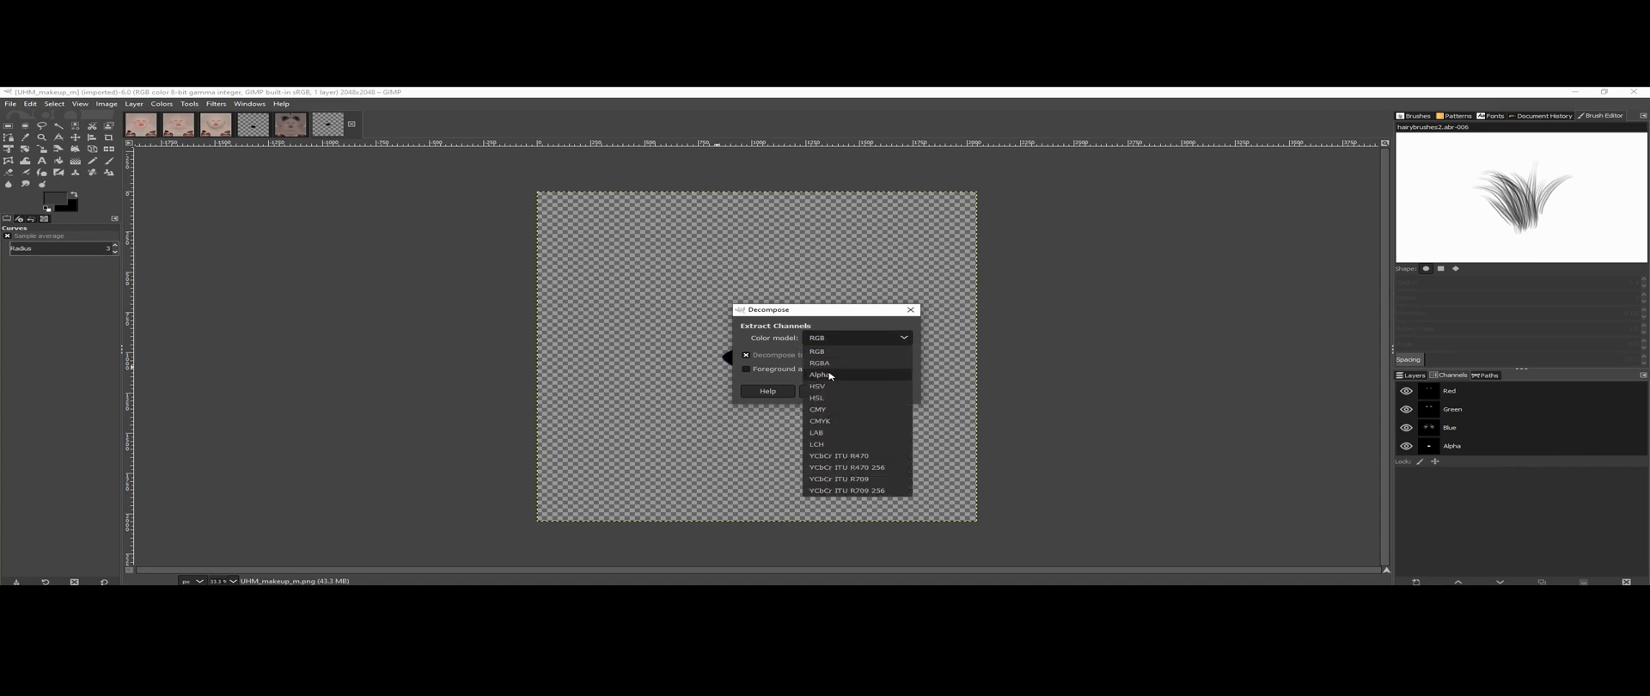
{"action": "left_click", "coordinate": [818, 363]}
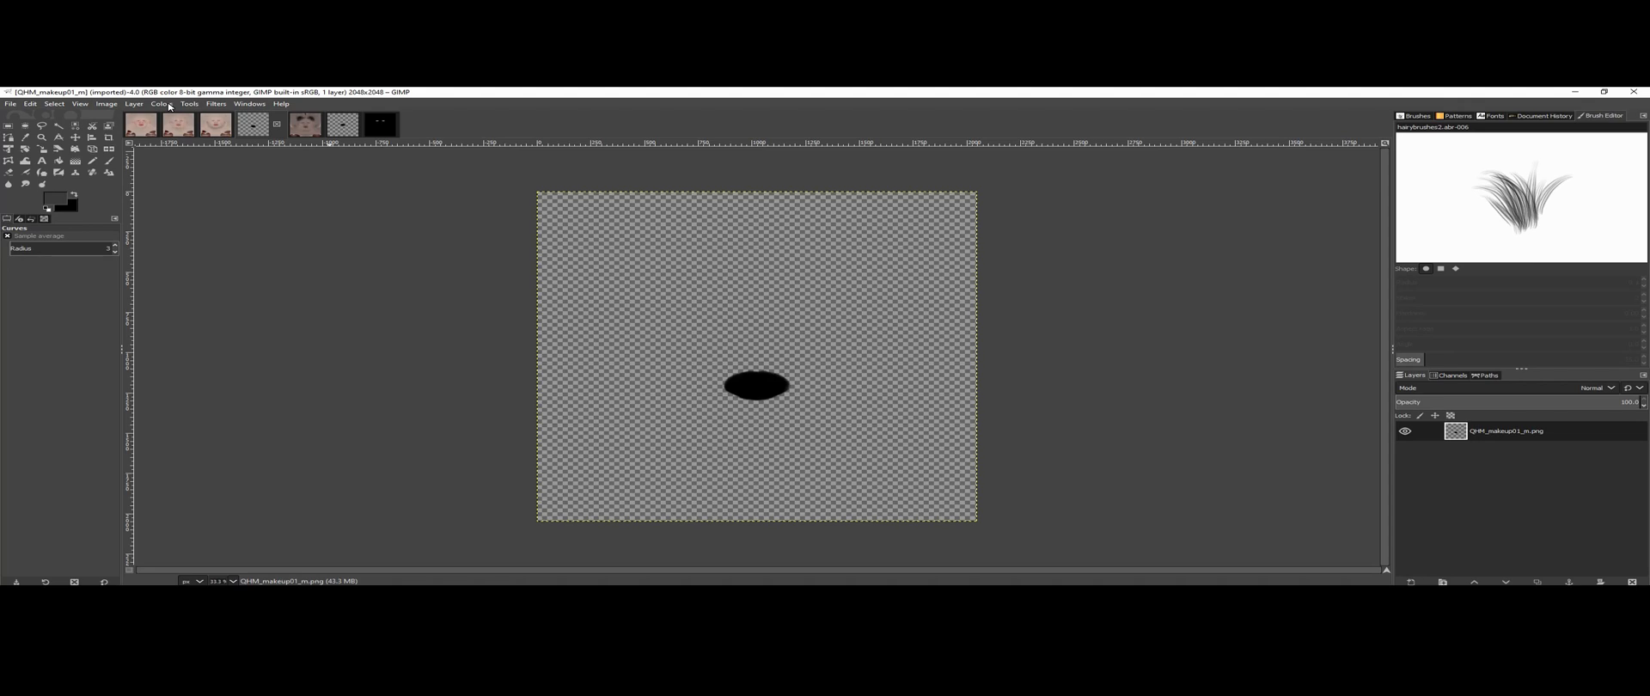
Step: Repeat the Decompose filter on the oval makeup mask
{"action": "left_click", "coordinate": [217, 104]}
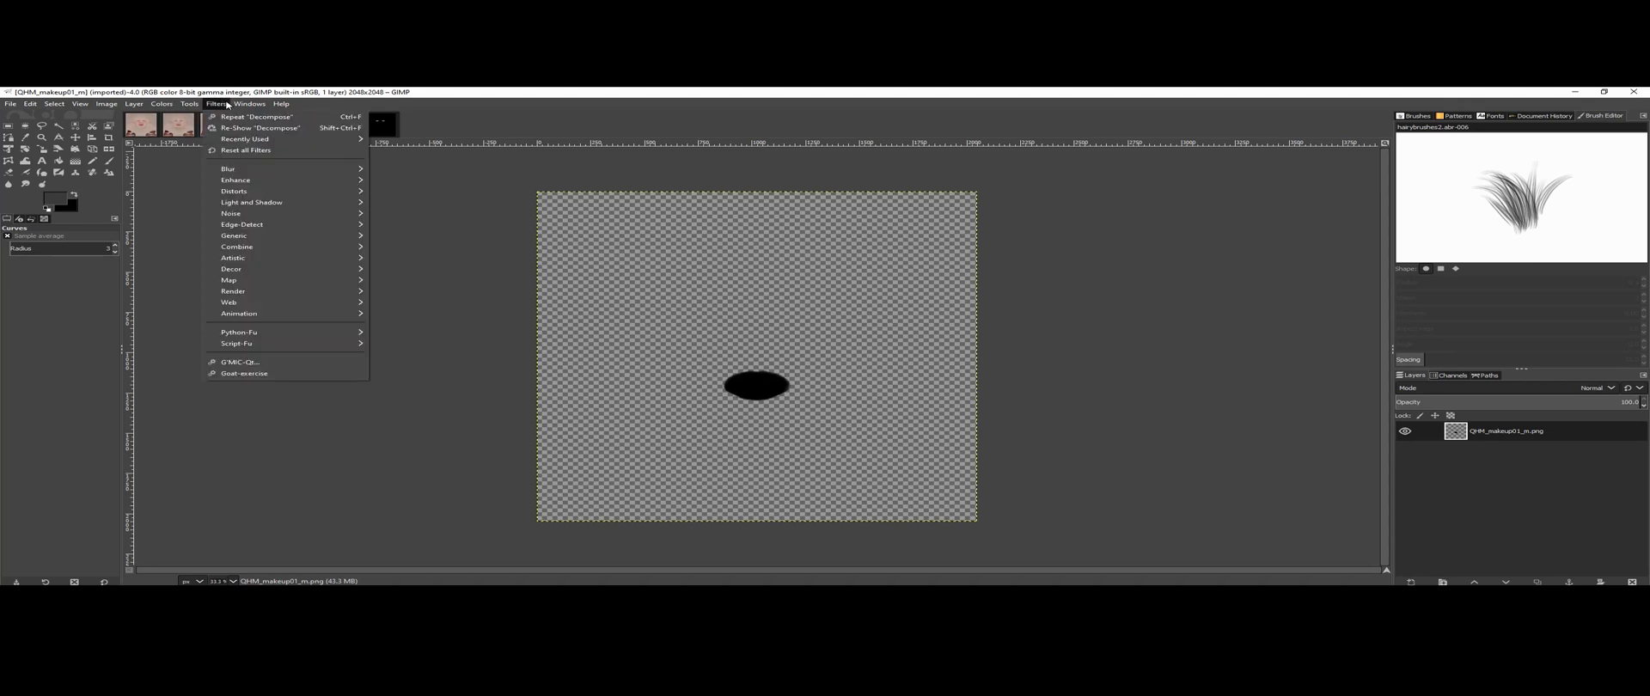
{"action": "mouse_move", "coordinate": [253, 117]}
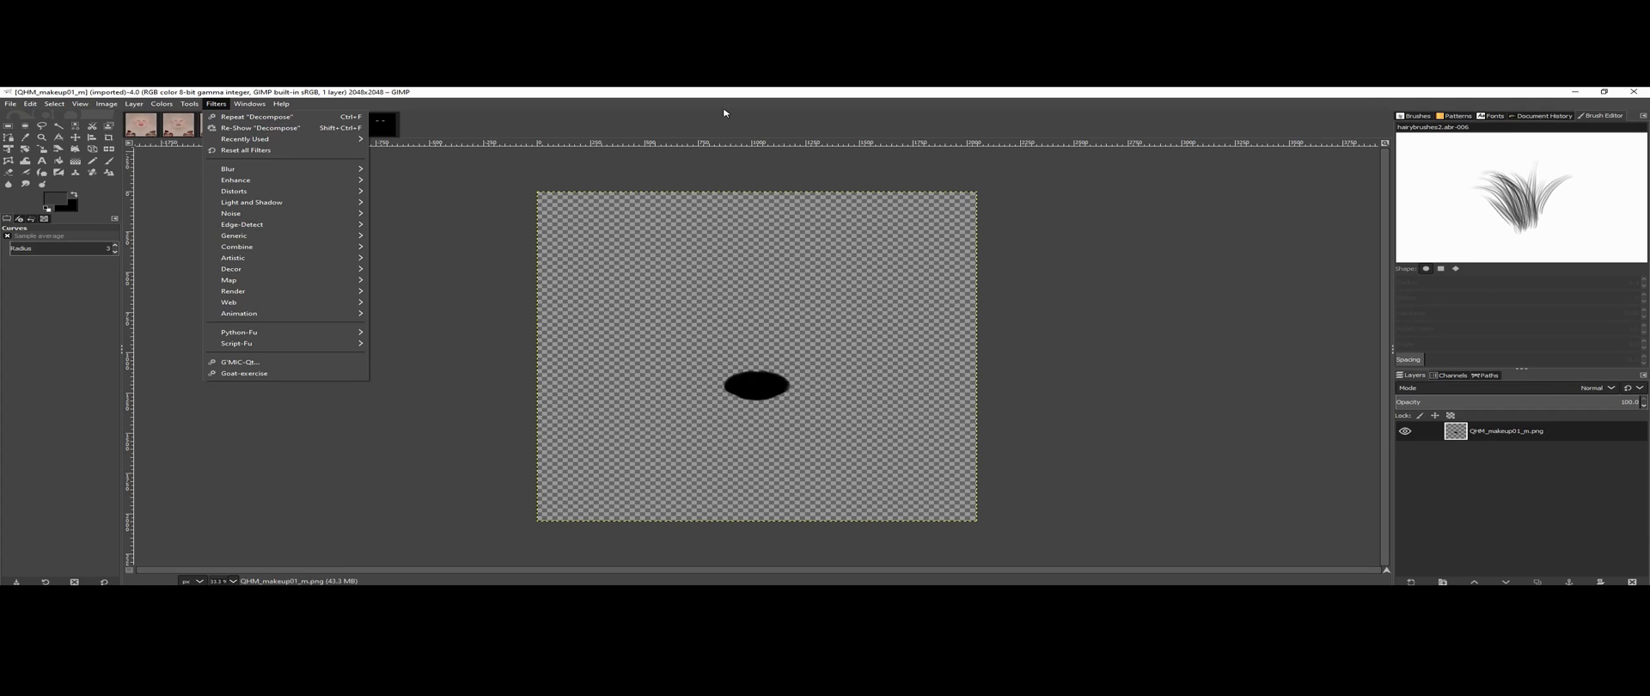
{"action": "left_click", "coordinate": [770, 297]}
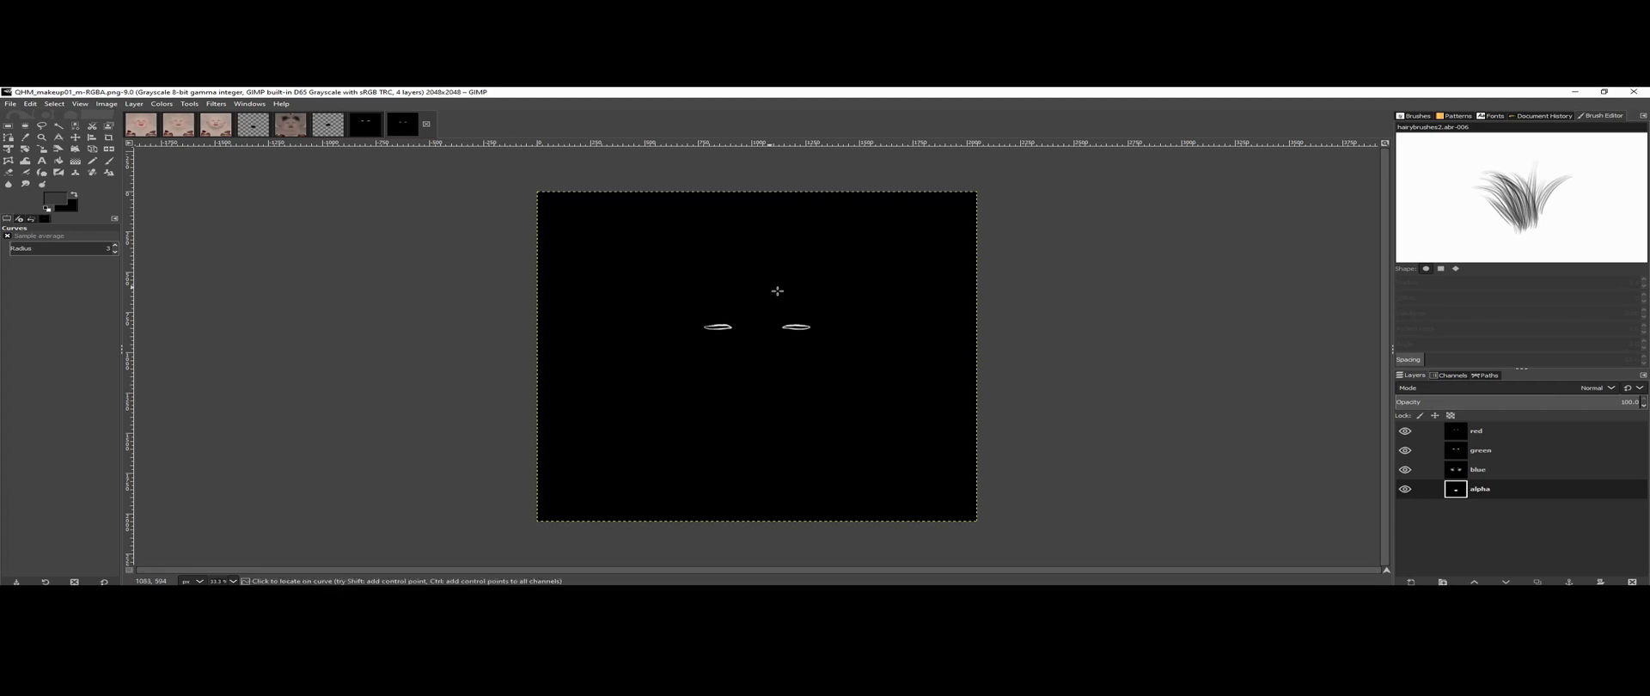
{"action": "mouse_move", "coordinate": [1221, 294]}
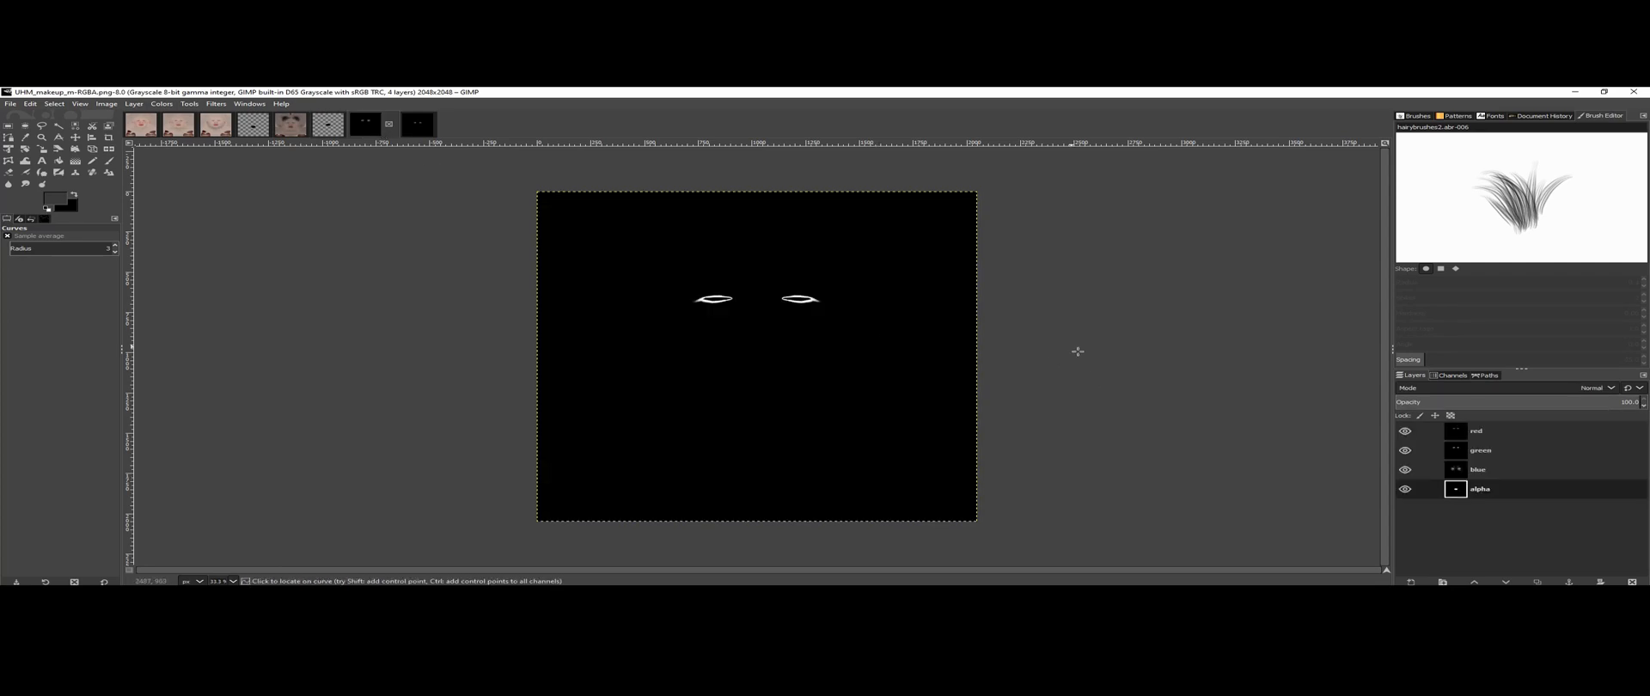
{"action": "mouse_move", "coordinate": [1097, 352]}
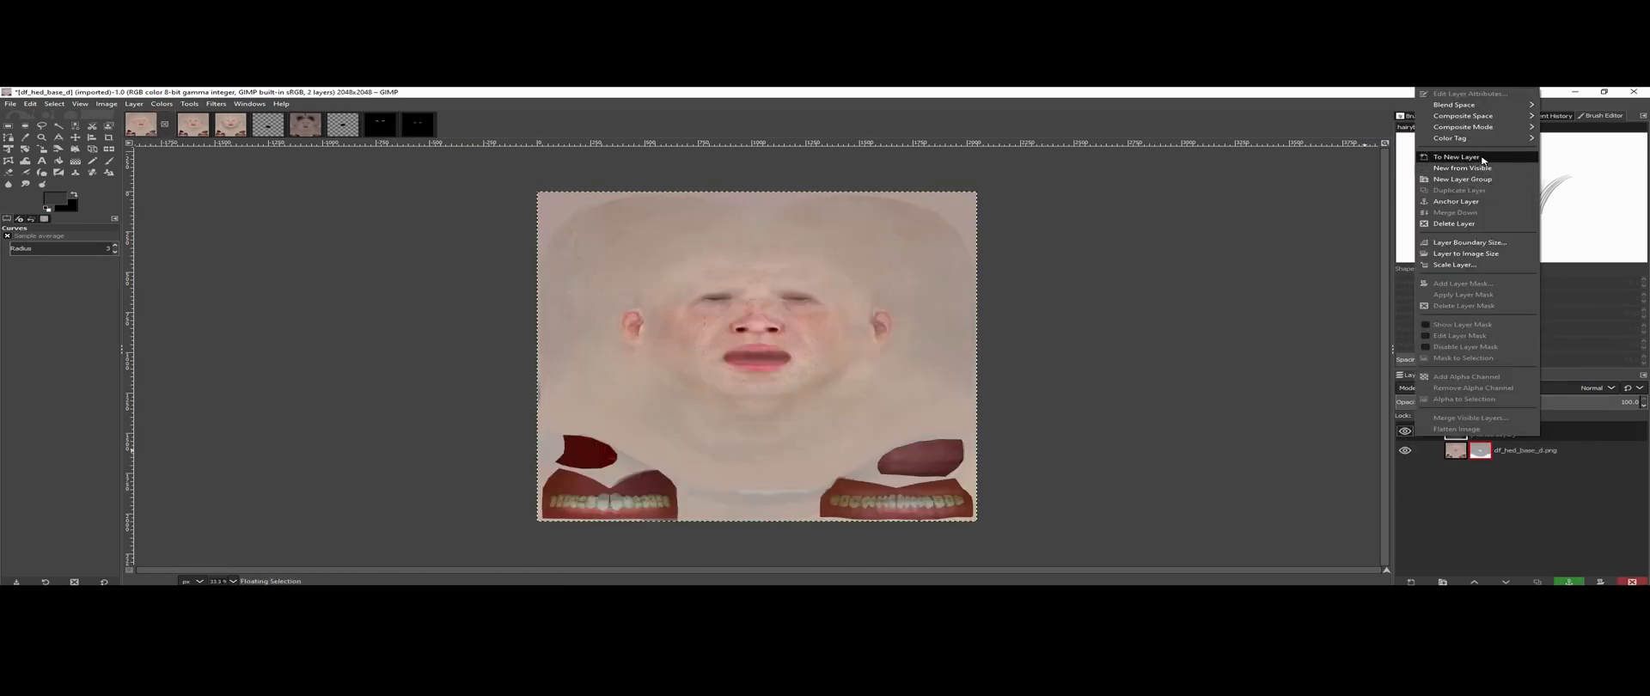
Step: Convert the floating lip-mask paste into a new layer over hf_head_base_d, past the error
{"action": "left_click", "coordinate": [1456, 156]}
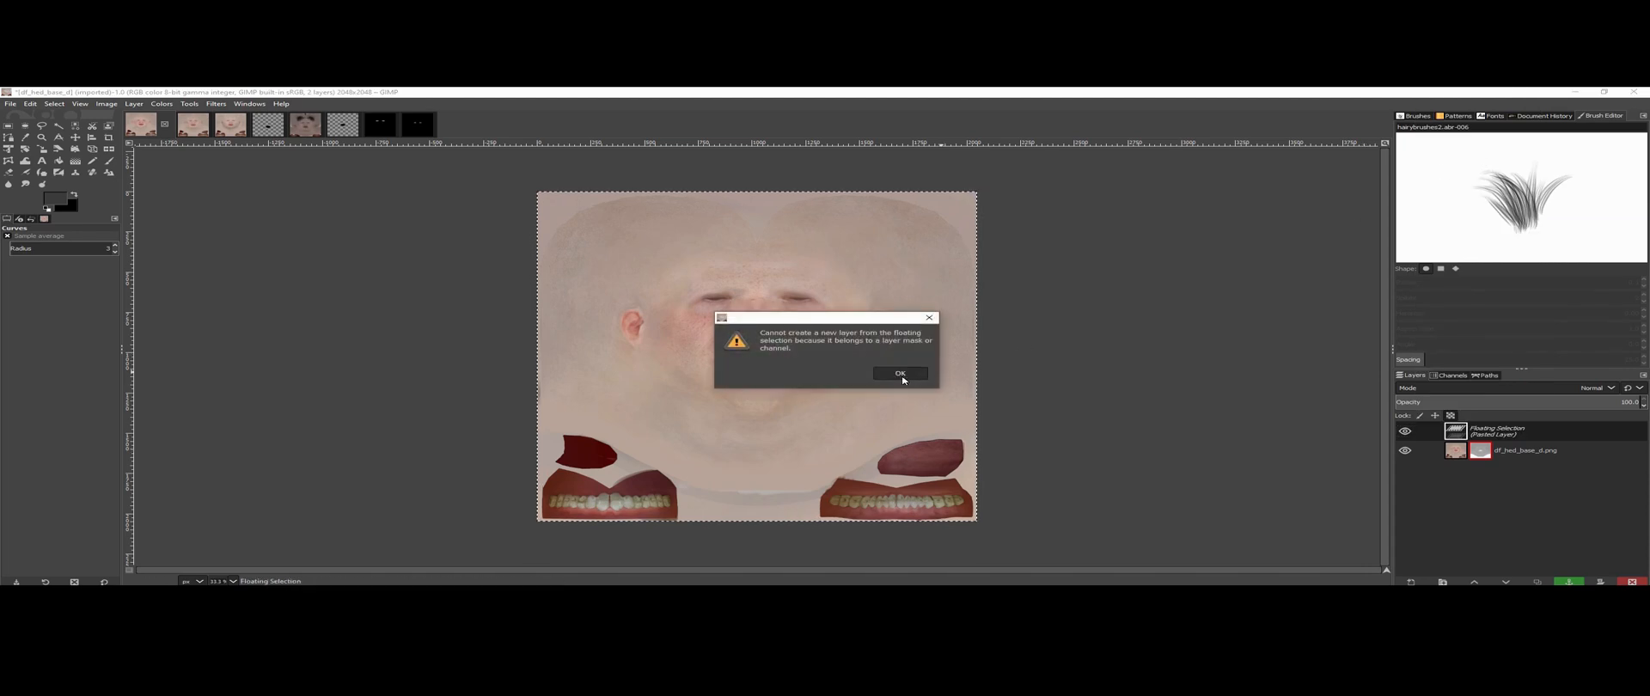
{"action": "left_click", "coordinate": [899, 373]}
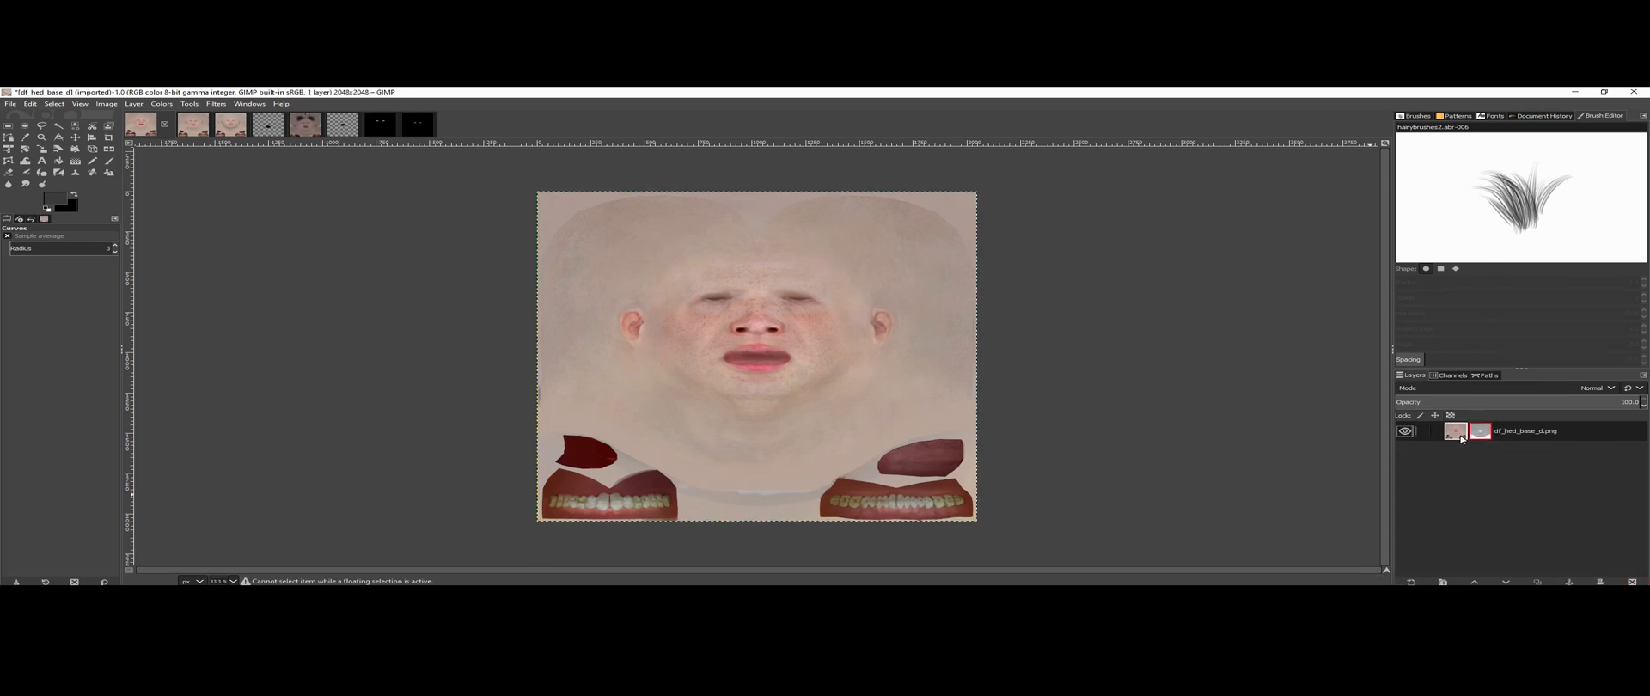
{"action": "right_click", "coordinate": [1455, 431]}
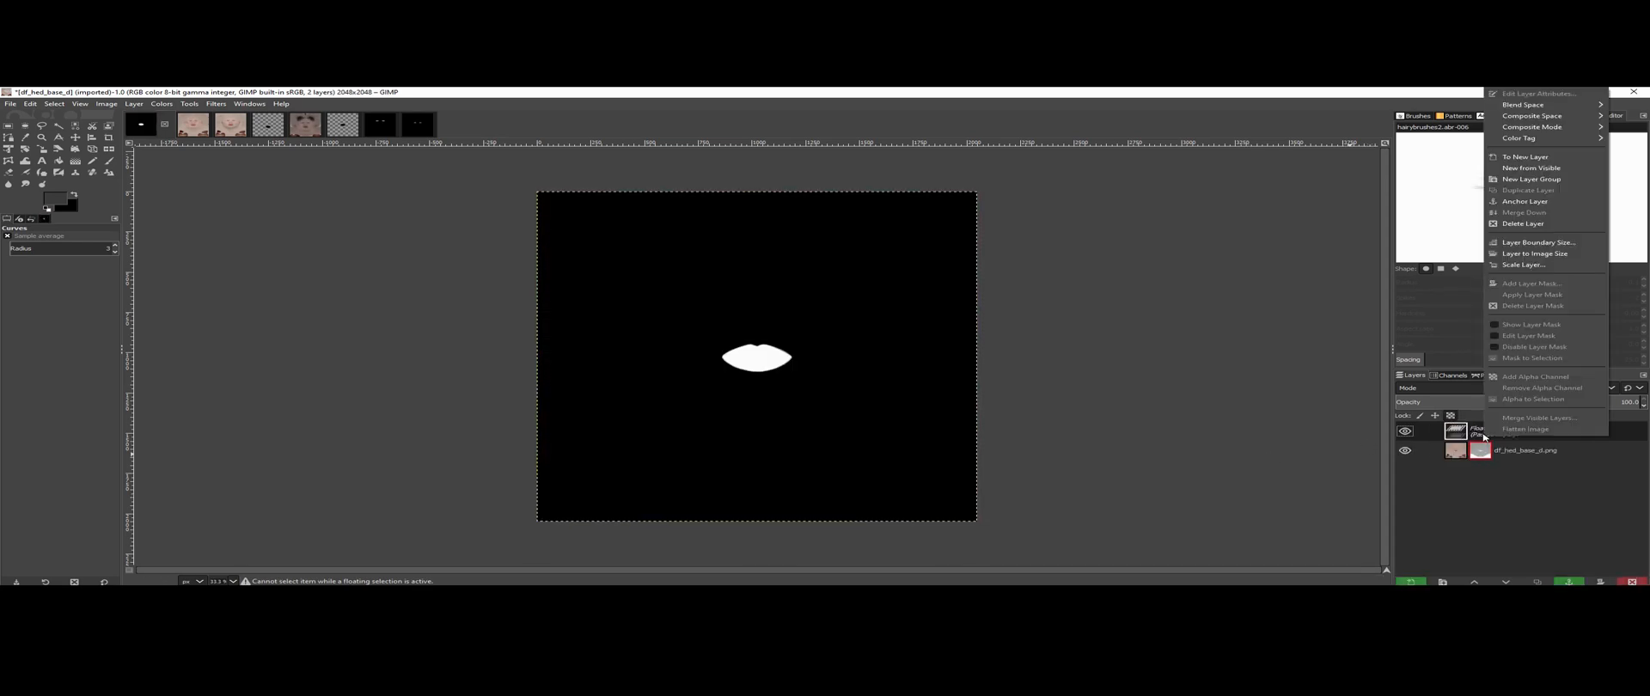
{"action": "mouse_move", "coordinate": [1486, 457]}
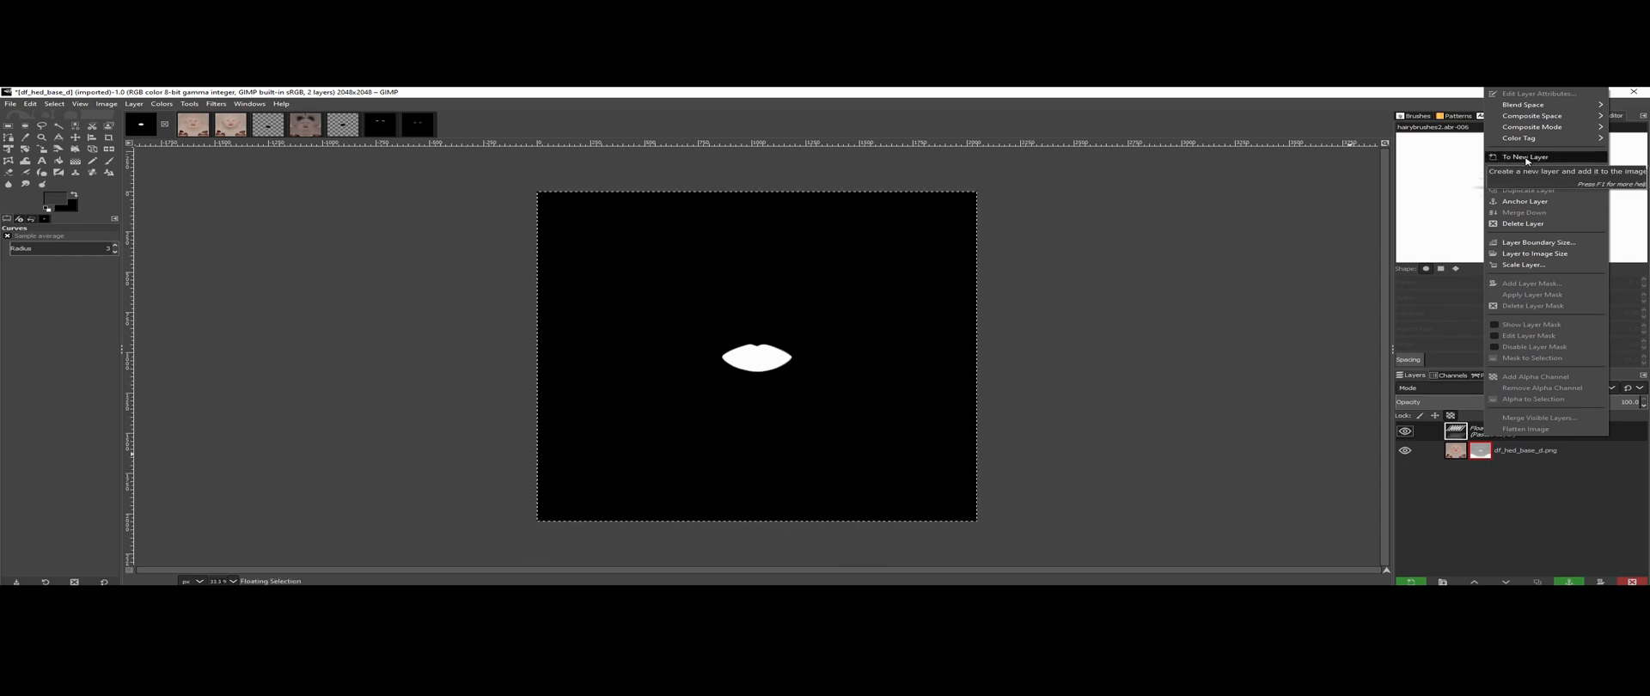
{"action": "left_click", "coordinate": [1526, 156]}
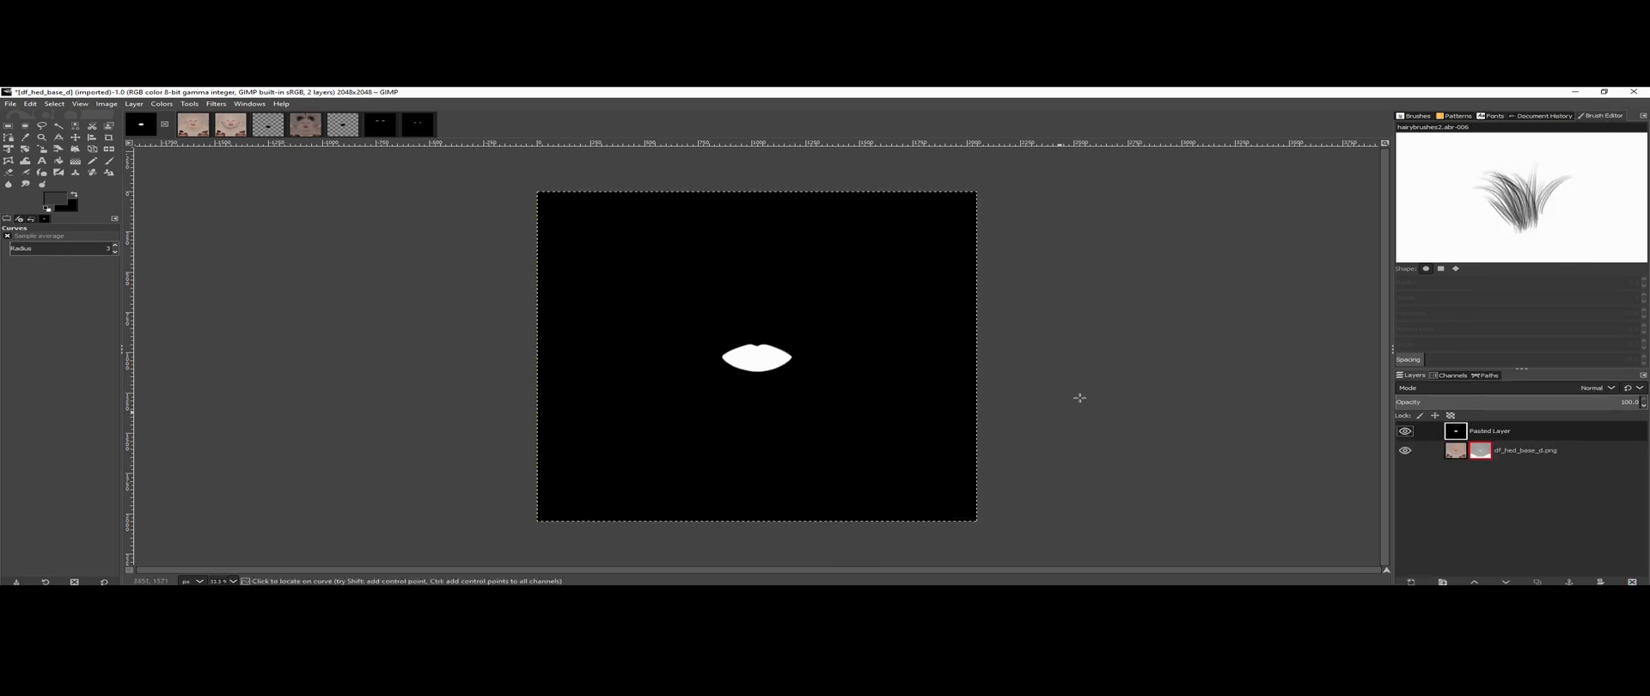
{"action": "mouse_move", "coordinate": [715, 275]}
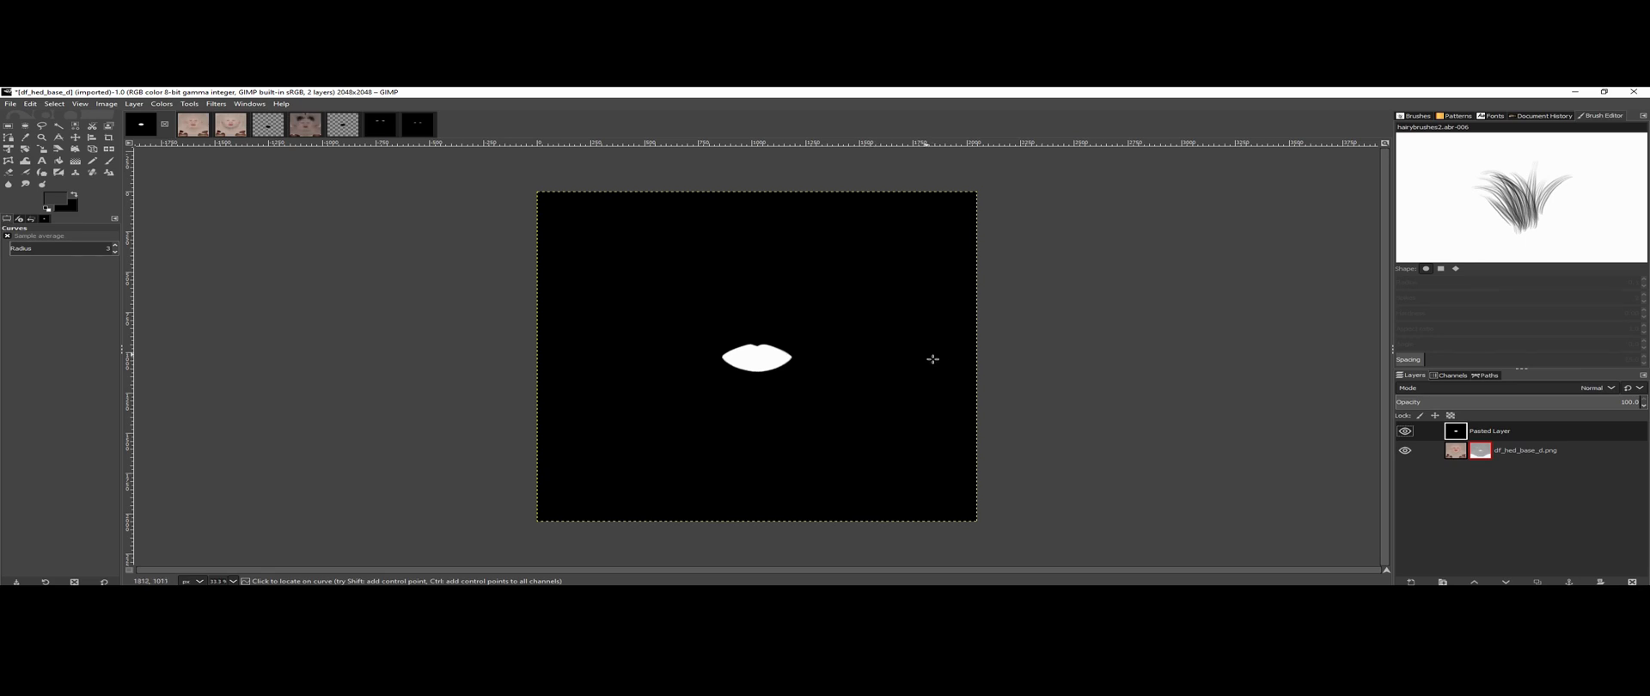
{"action": "mouse_move", "coordinate": [913, 335]}
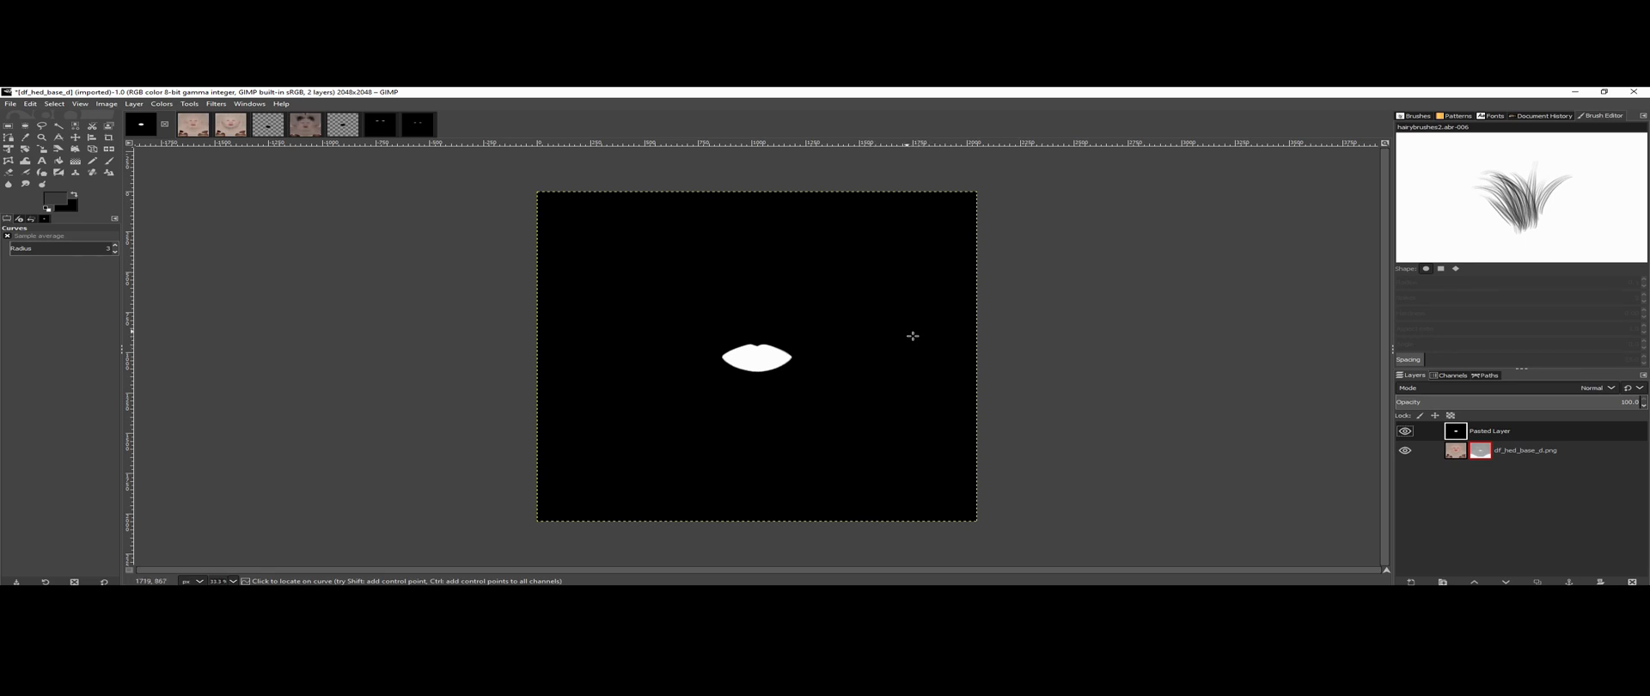
Step: Cancel Color to Alpha and acknowledge the floating selection warning for the pasted mouth mask
{"action": "left_click", "coordinate": [216, 105]}
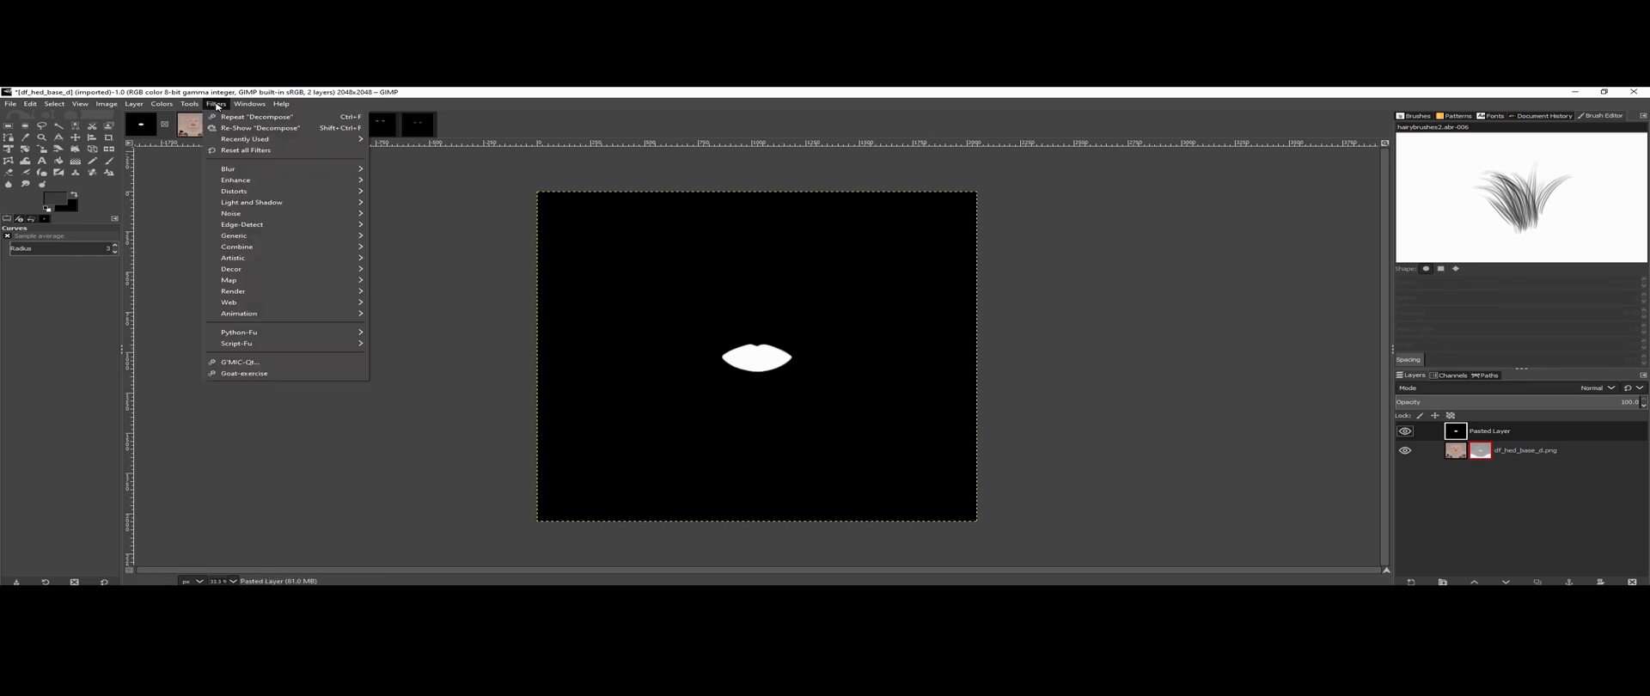
{"action": "left_click", "coordinate": [162, 105]}
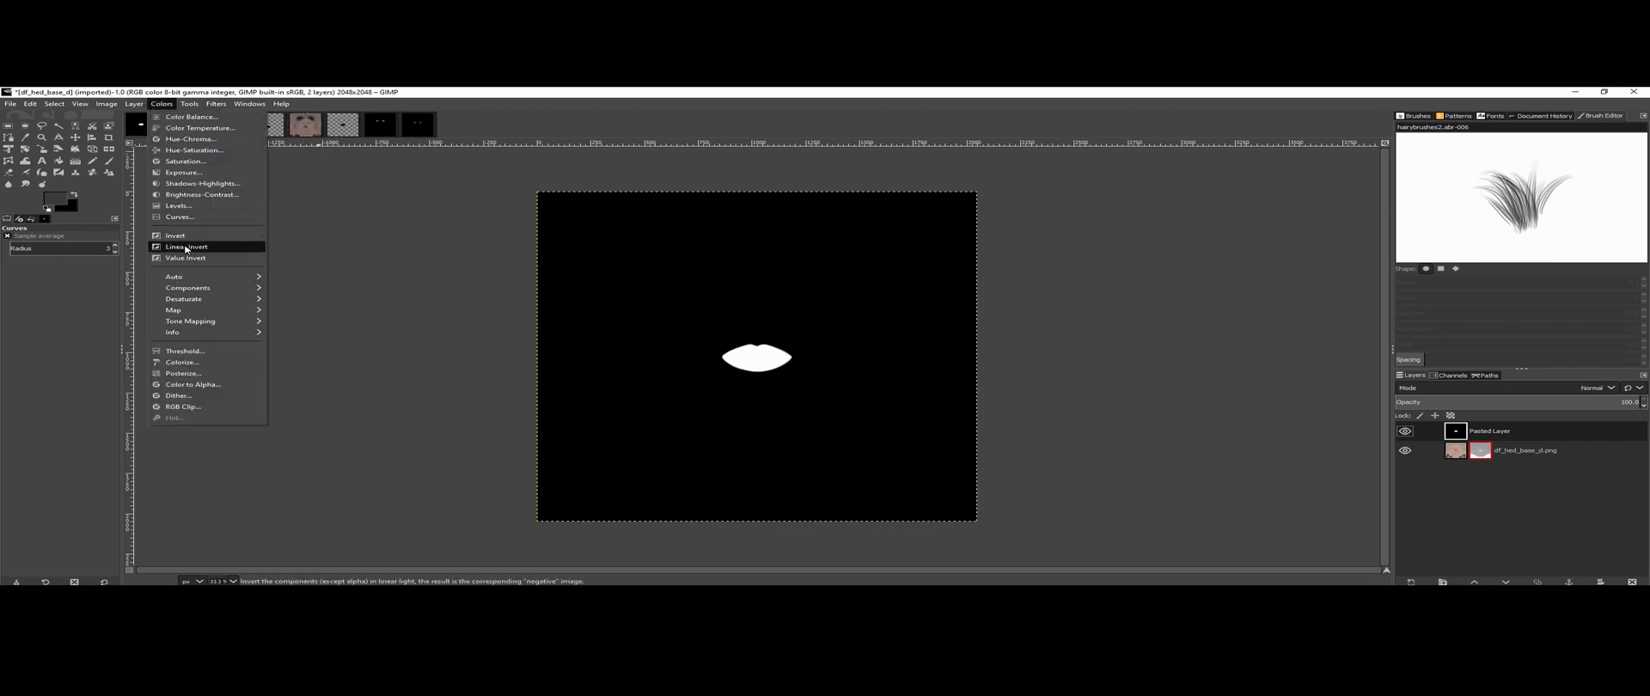
{"action": "mouse_move", "coordinate": [194, 383]}
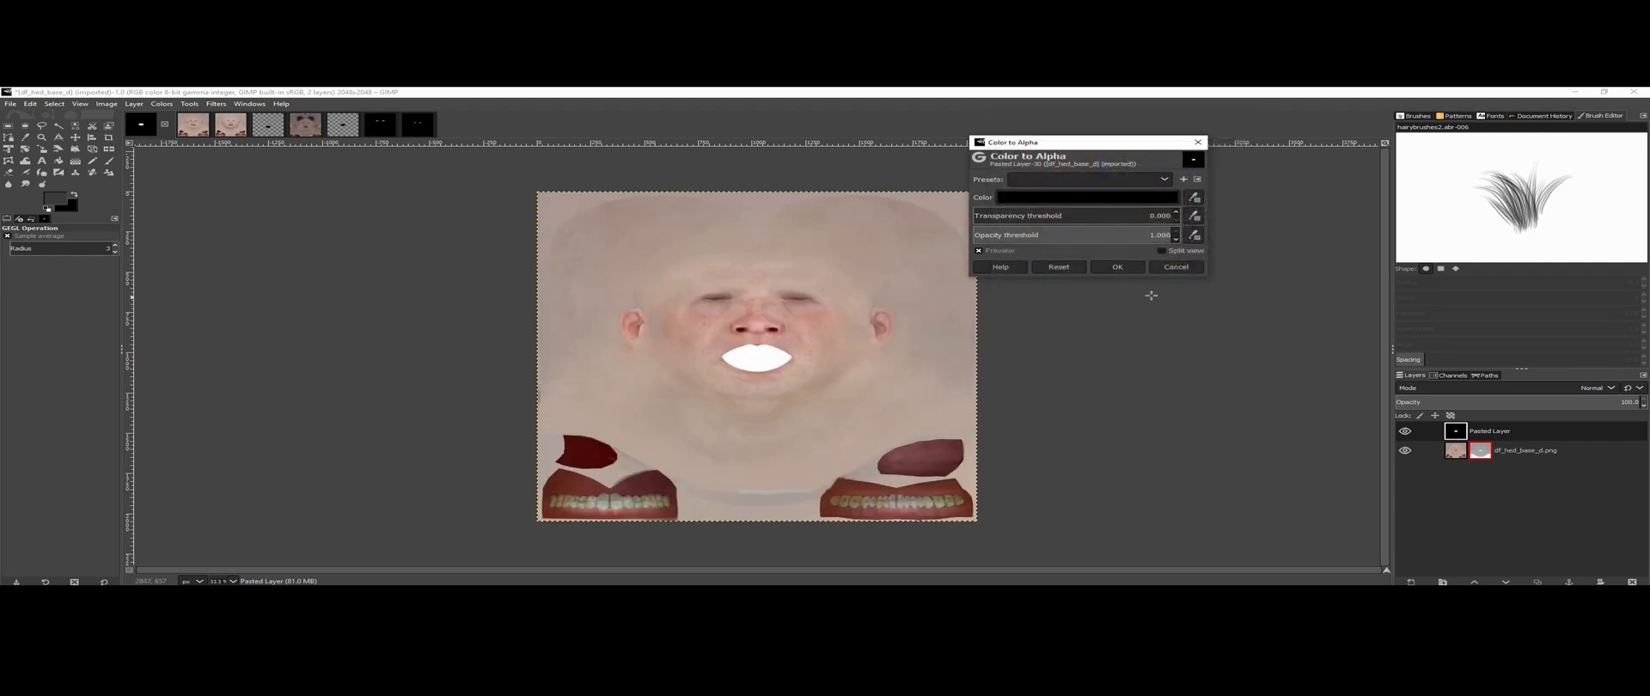
{"action": "left_click", "coordinate": [1117, 266]}
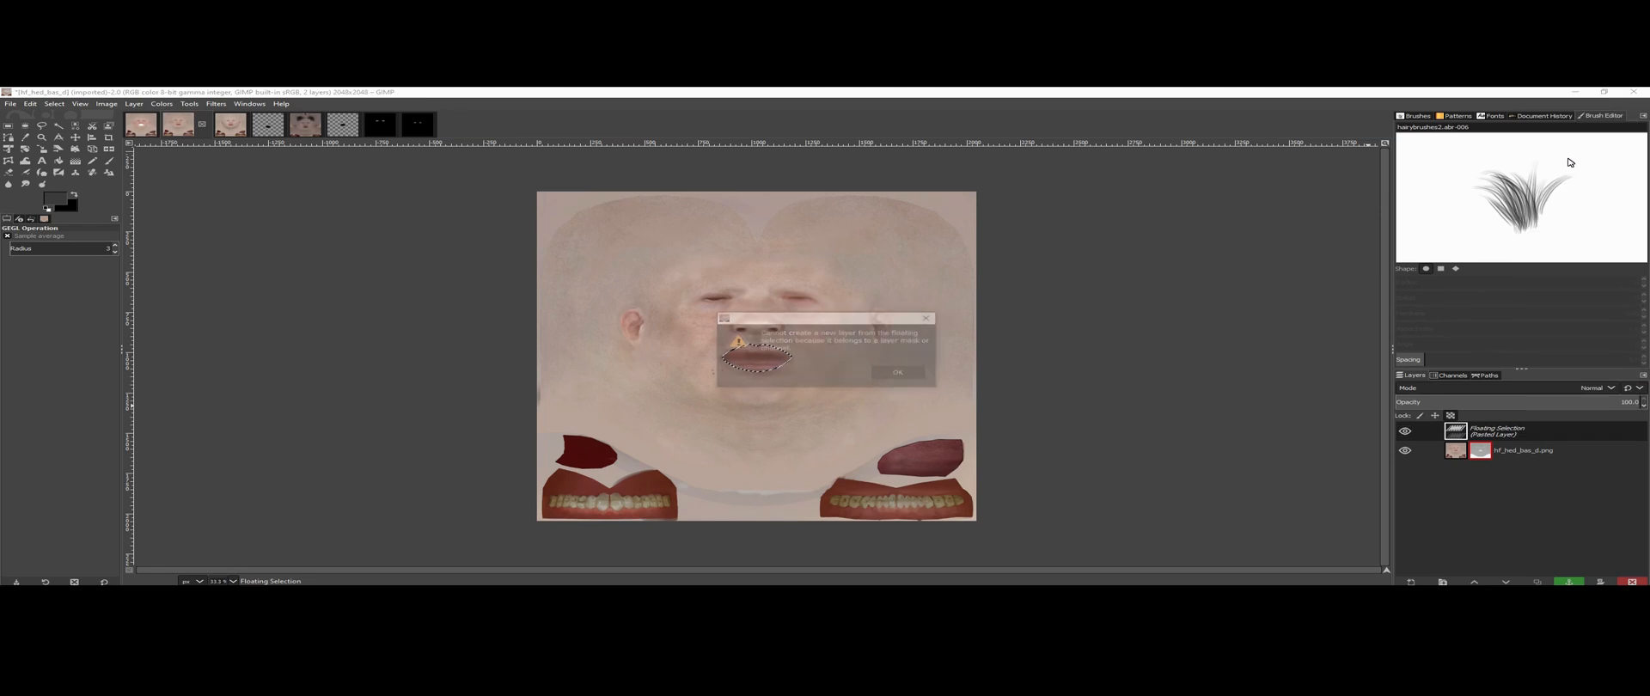
{"action": "left_click", "coordinate": [897, 373]}
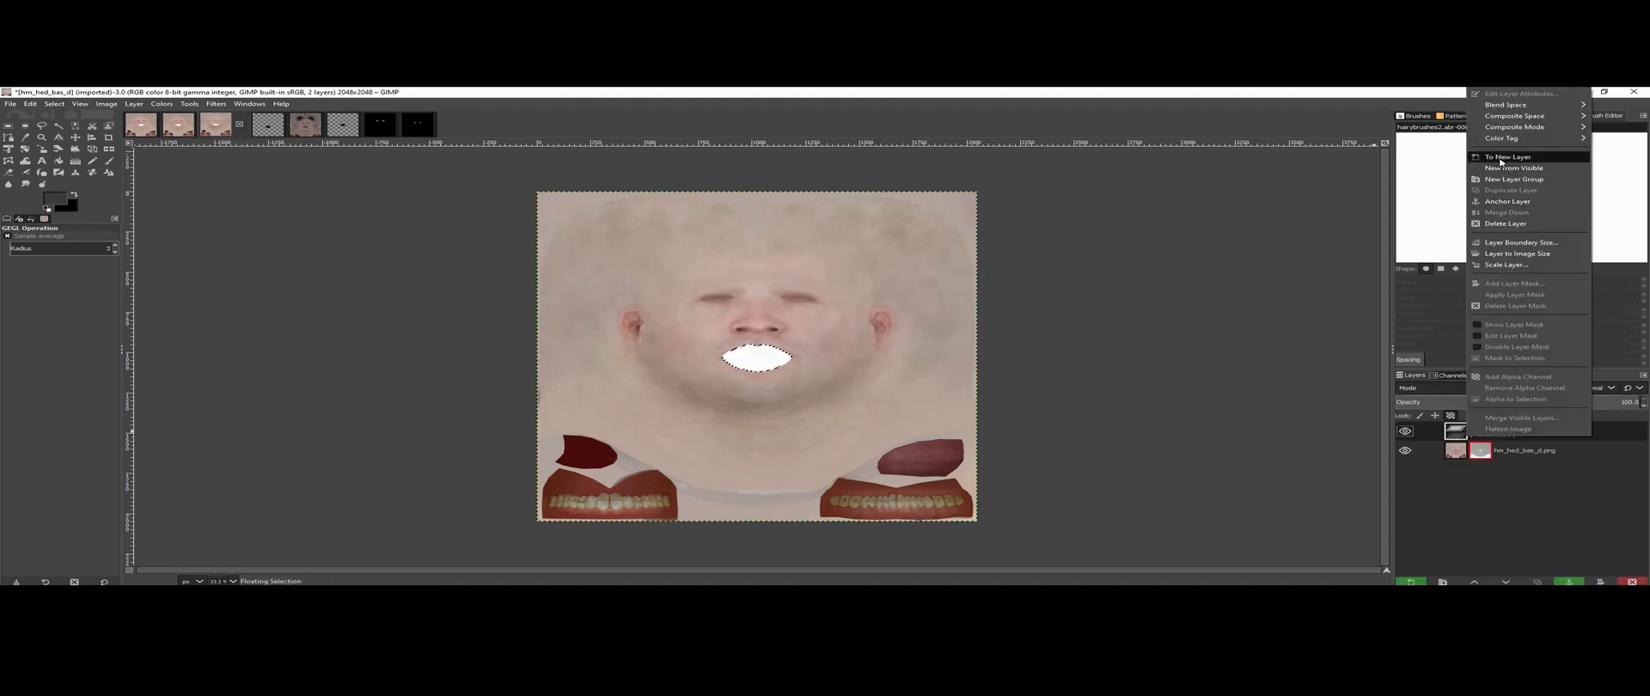
{"action": "left_click", "coordinate": [1507, 156]}
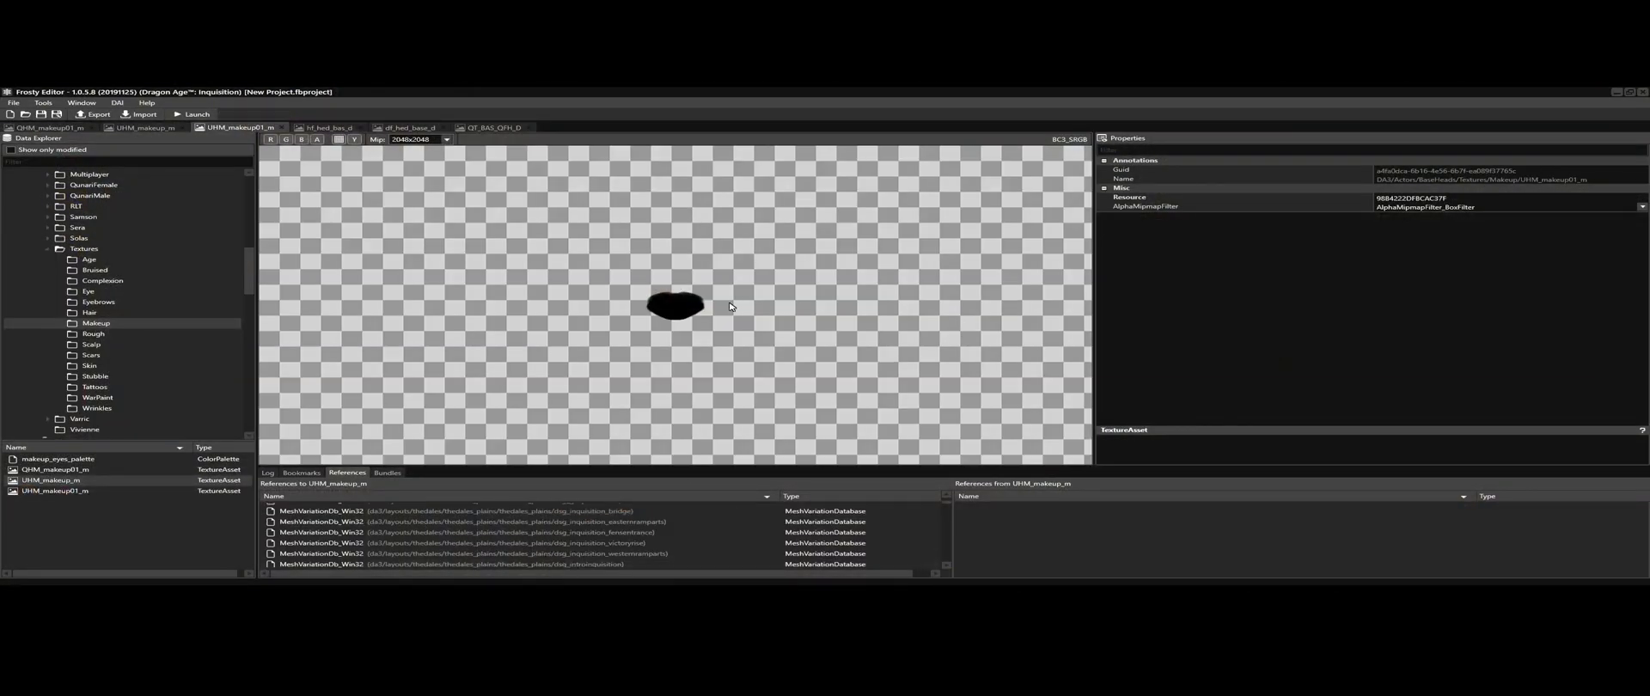
{"action": "mouse_move", "coordinate": [712, 312]}
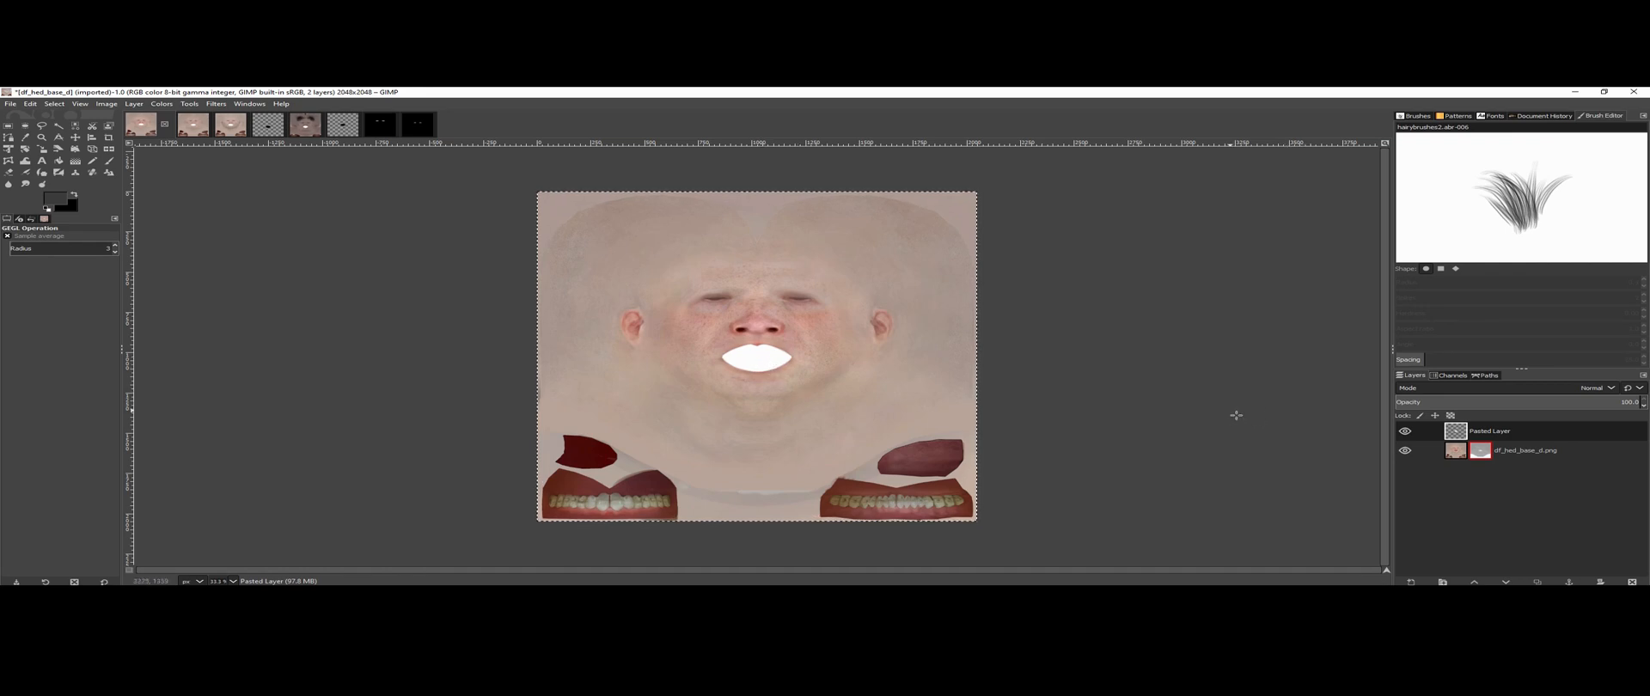
{"action": "mouse_move", "coordinate": [874, 515]}
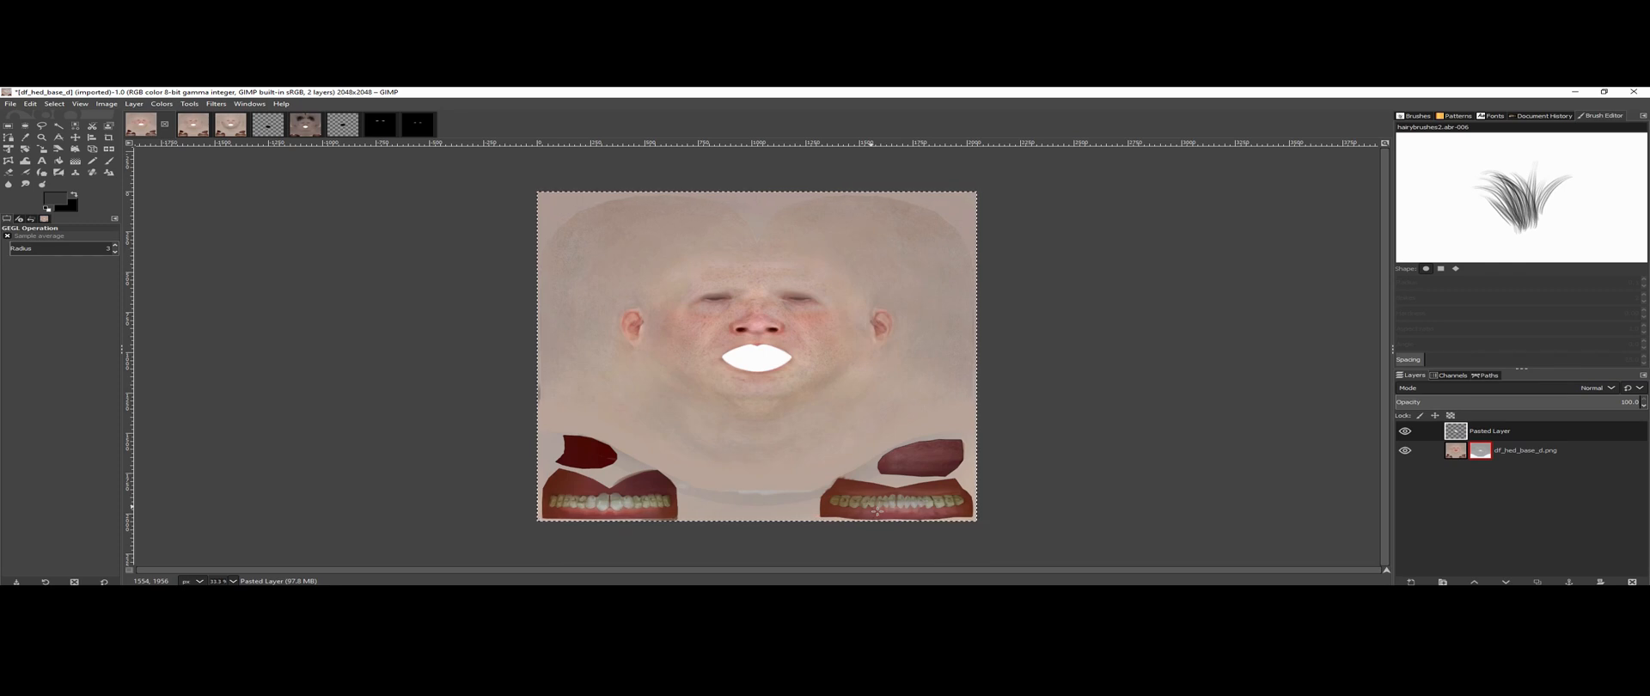
Step: Leave the face texture and return to Frosty Editor's Tattoos texture folder
{"action": "left_click", "coordinate": [363, 123]}
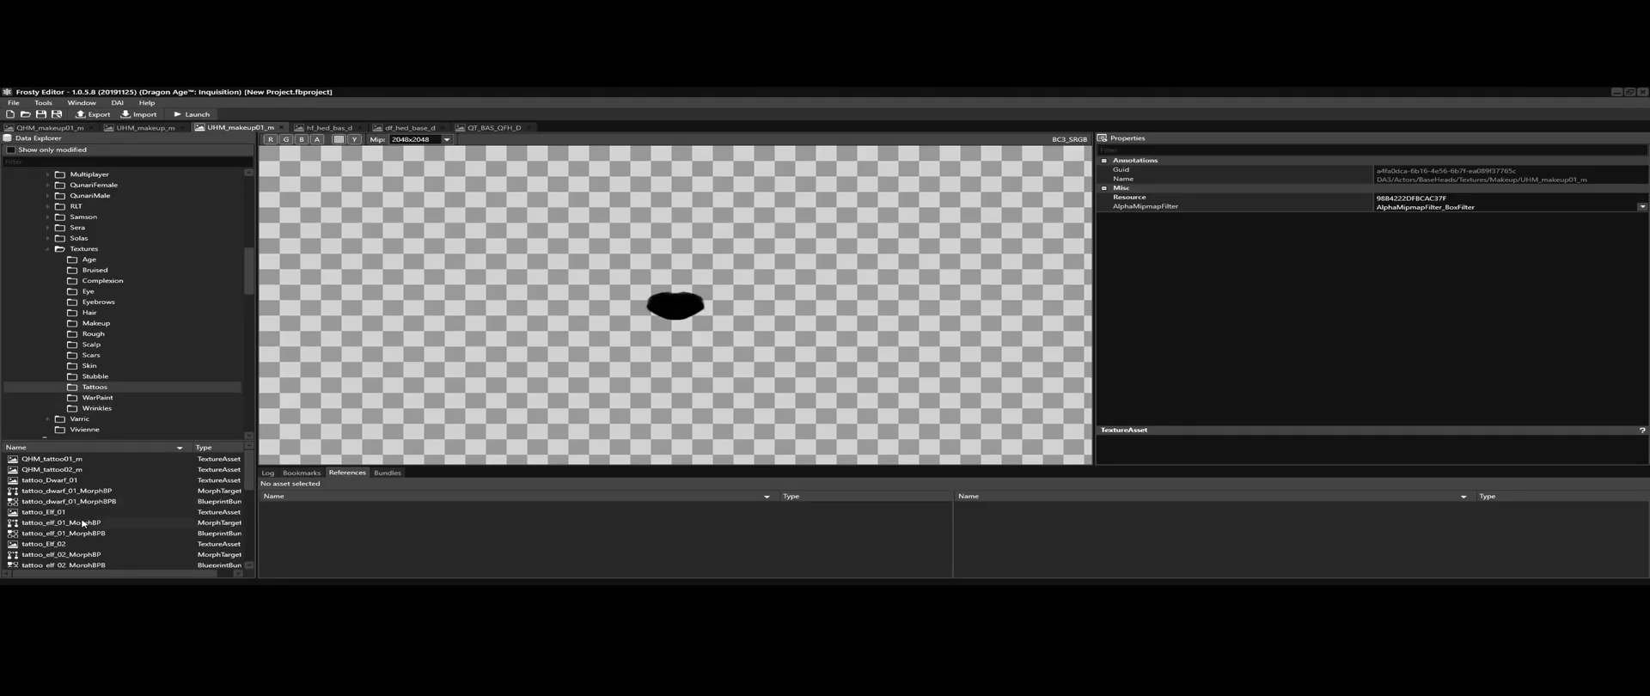
Step: Open the QHM_tattoo01_m tattoo texture from the asset list
{"action": "double_click", "coordinate": [48, 459]}
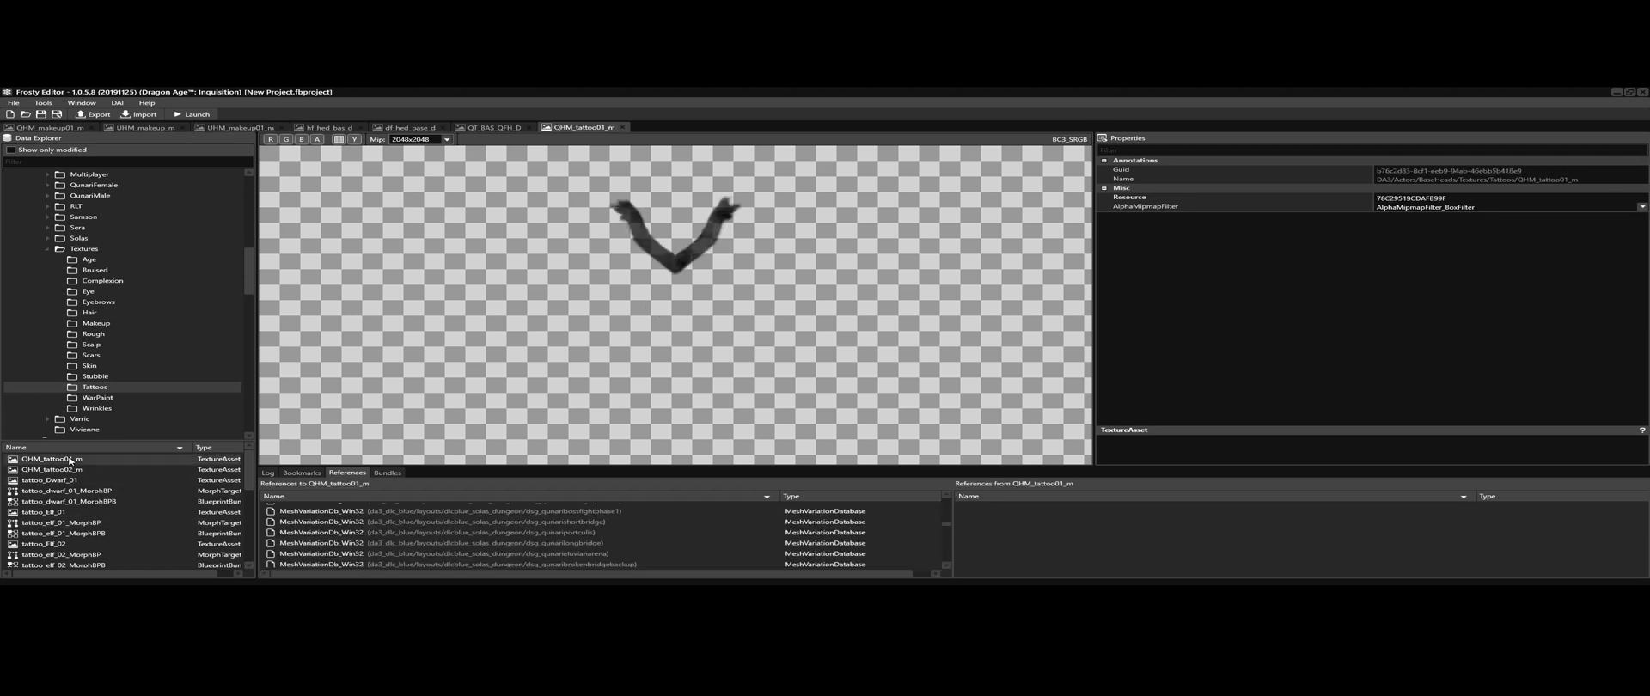
{"action": "mouse_move", "coordinate": [727, 256]}
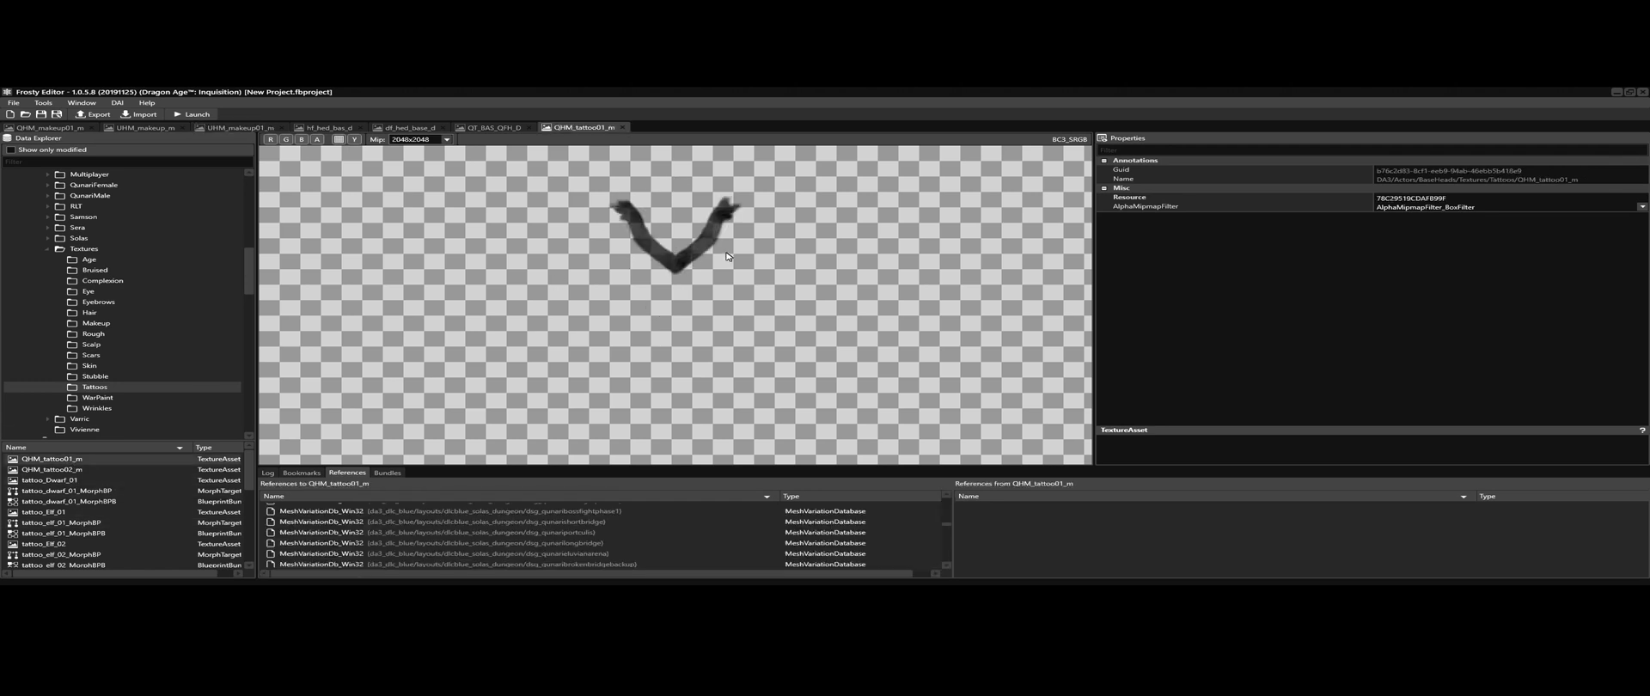
{"action": "mouse_move", "coordinate": [715, 240]}
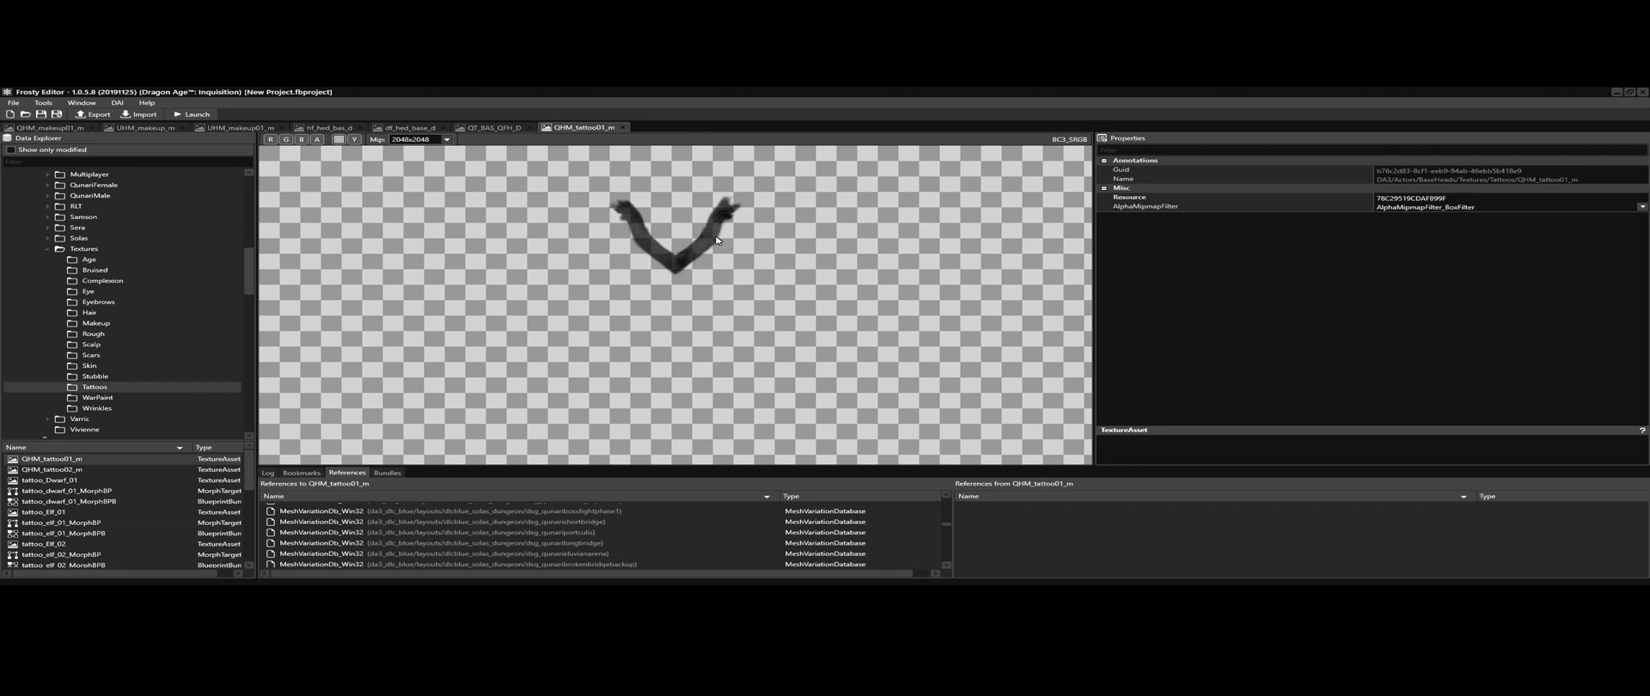
{"action": "mouse_move", "coordinate": [846, 234]}
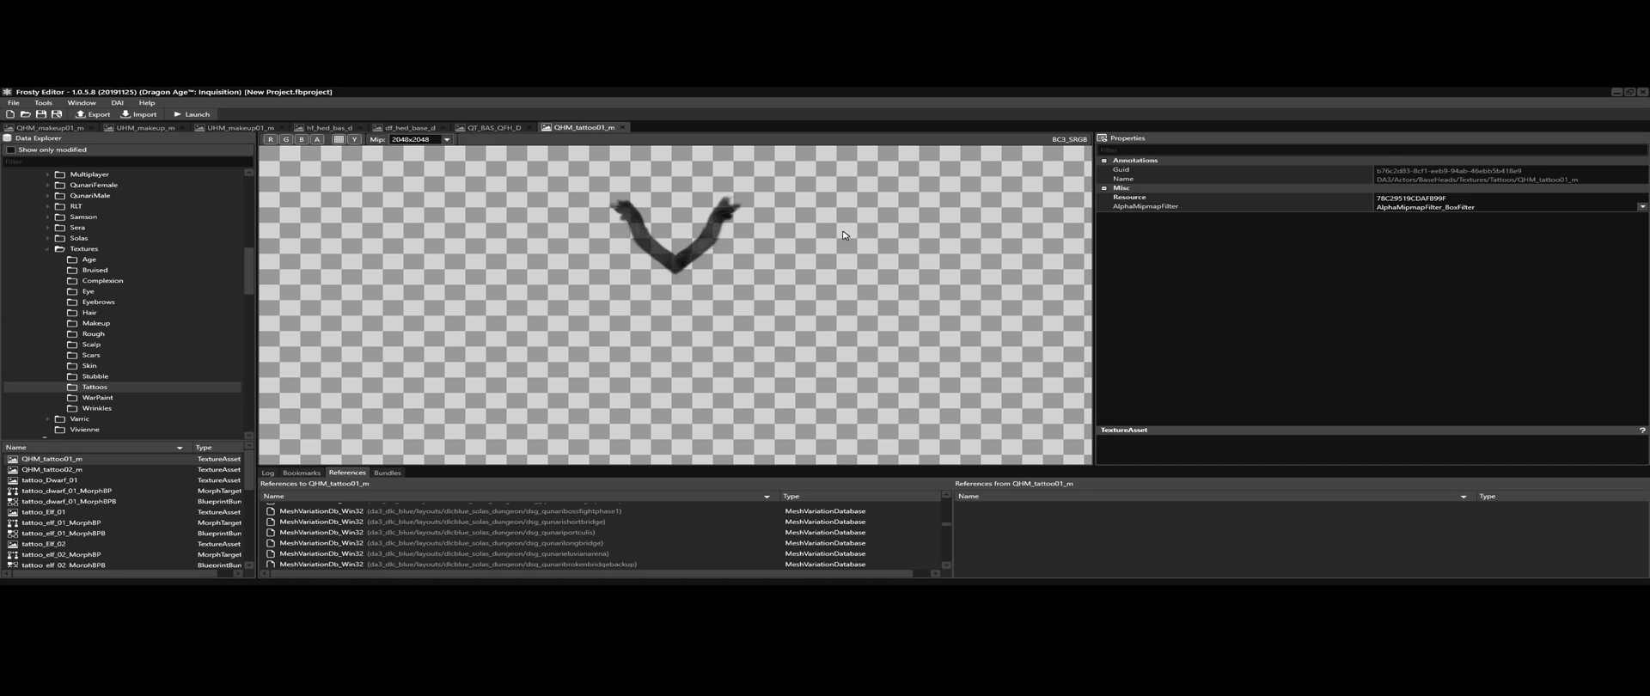
{"action": "mouse_move", "coordinate": [178, 444]}
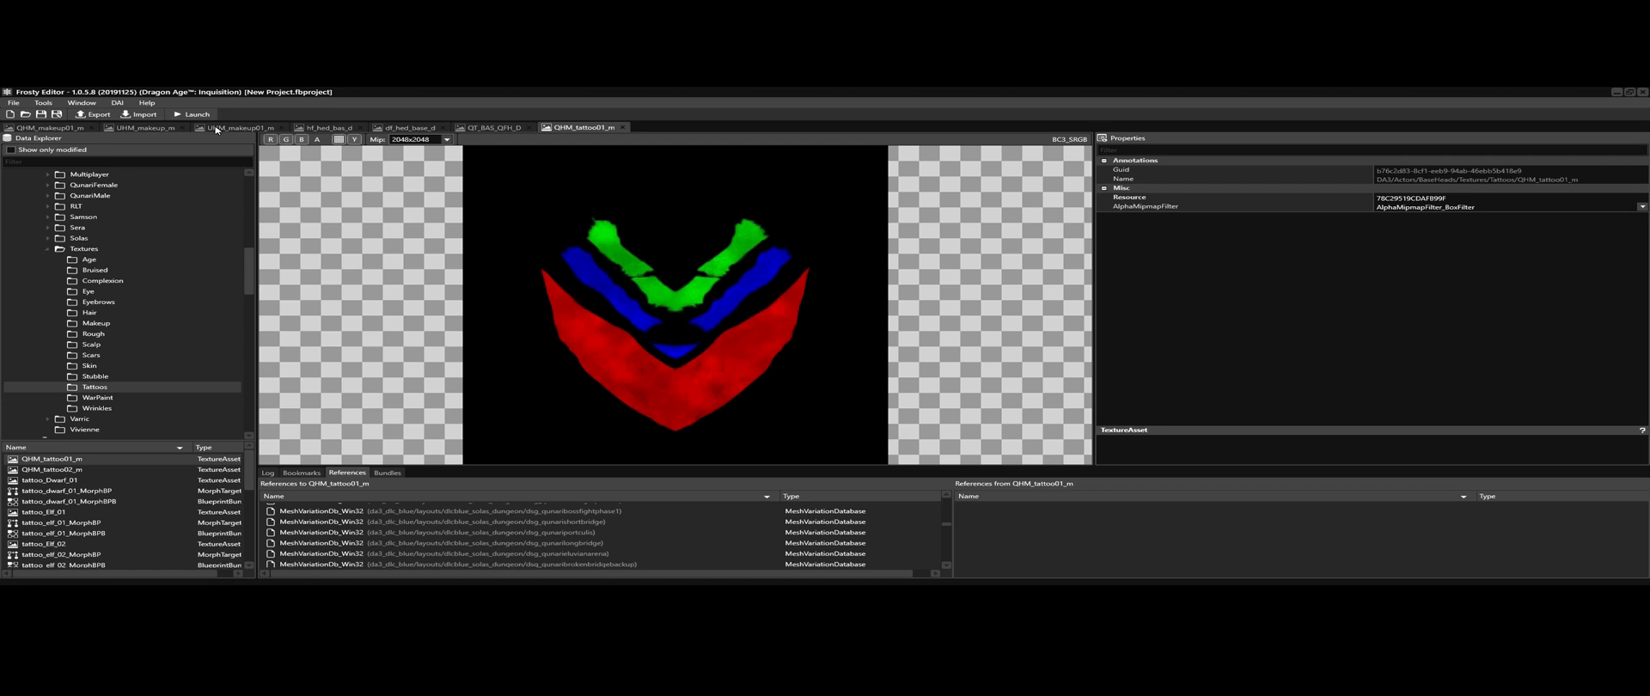
{"action": "mouse_move", "coordinate": [771, 405]}
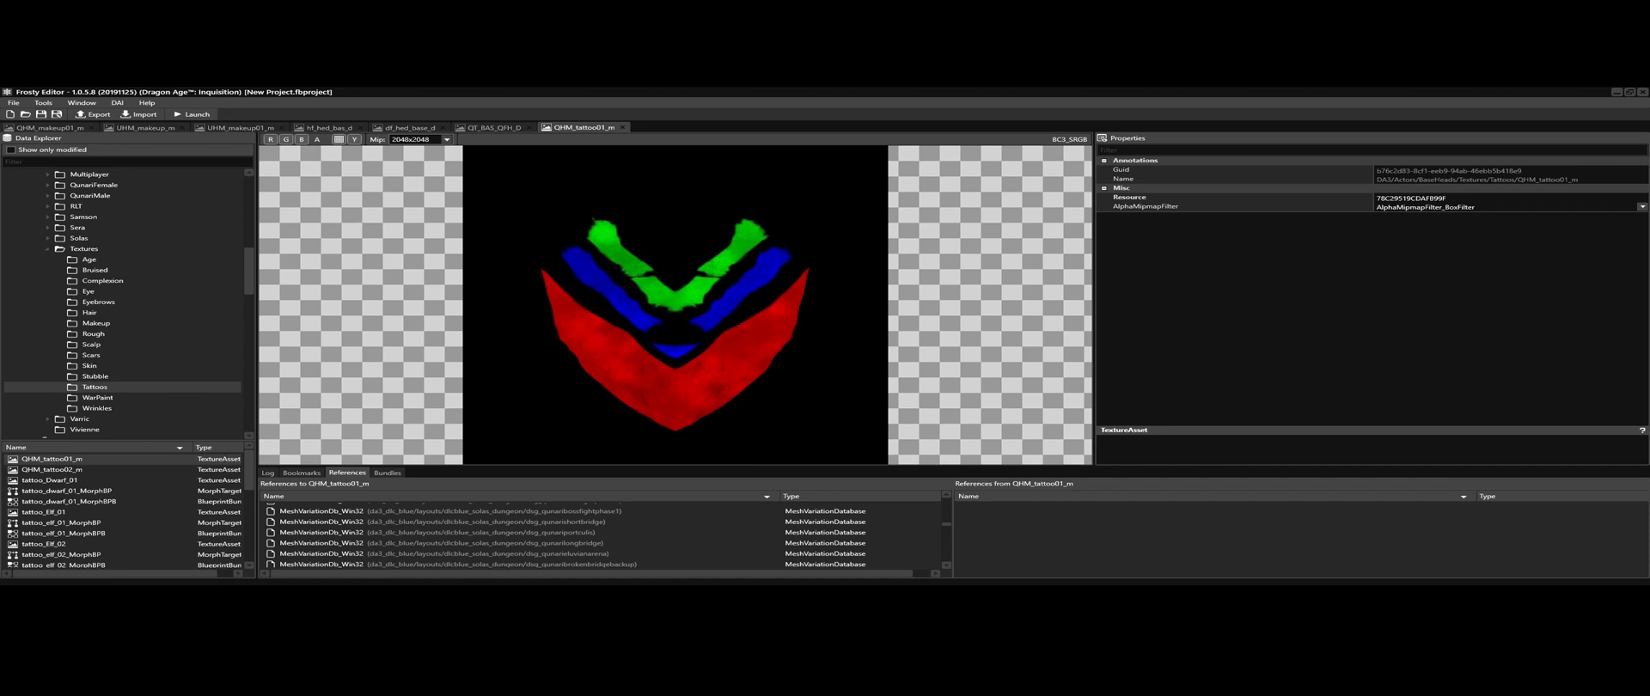
{"action": "mouse_move", "coordinate": [684, 241]}
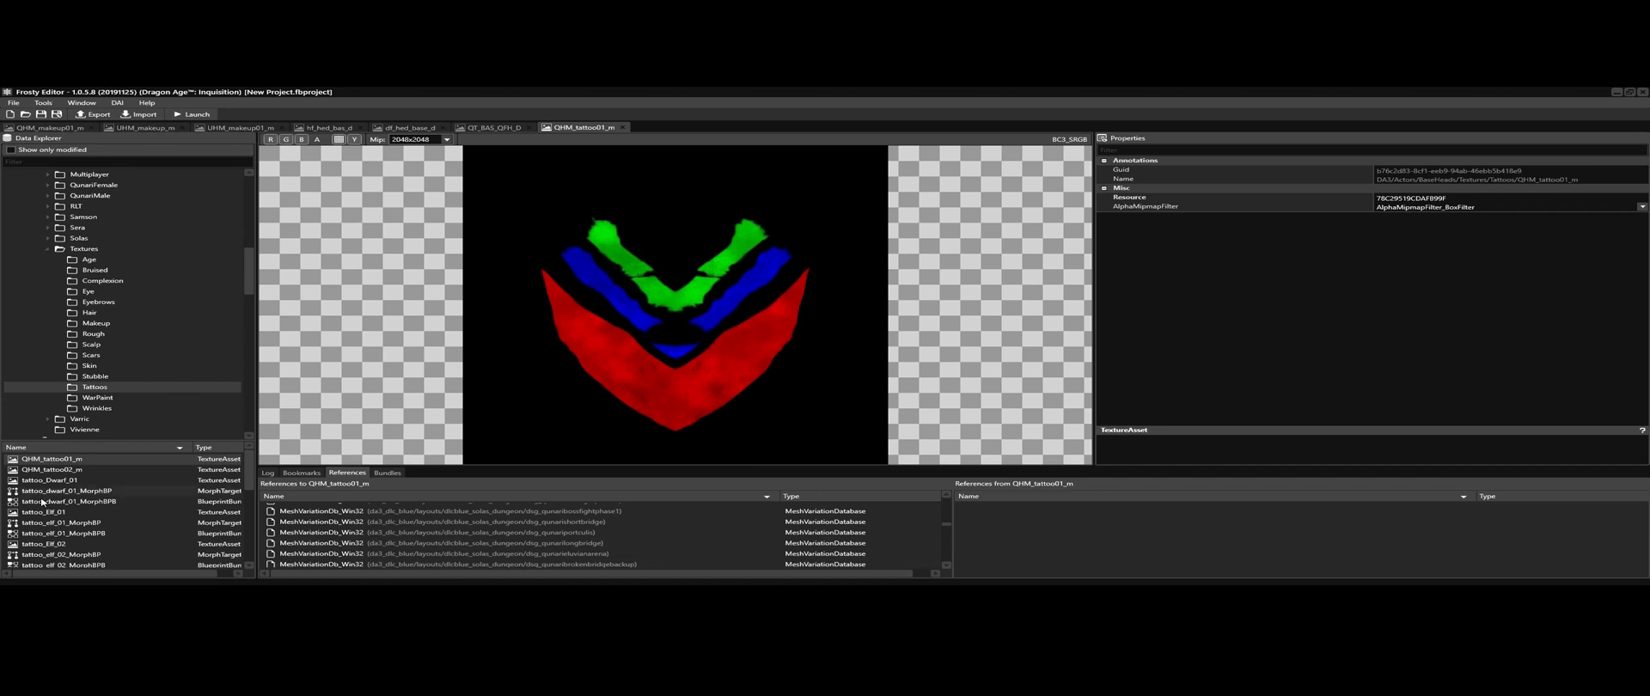
Step: Open QHM_tattoo02_m, export it as PNG and decompose it into RGBA layers in GIMP
{"action": "double_click", "coordinate": [50, 470]}
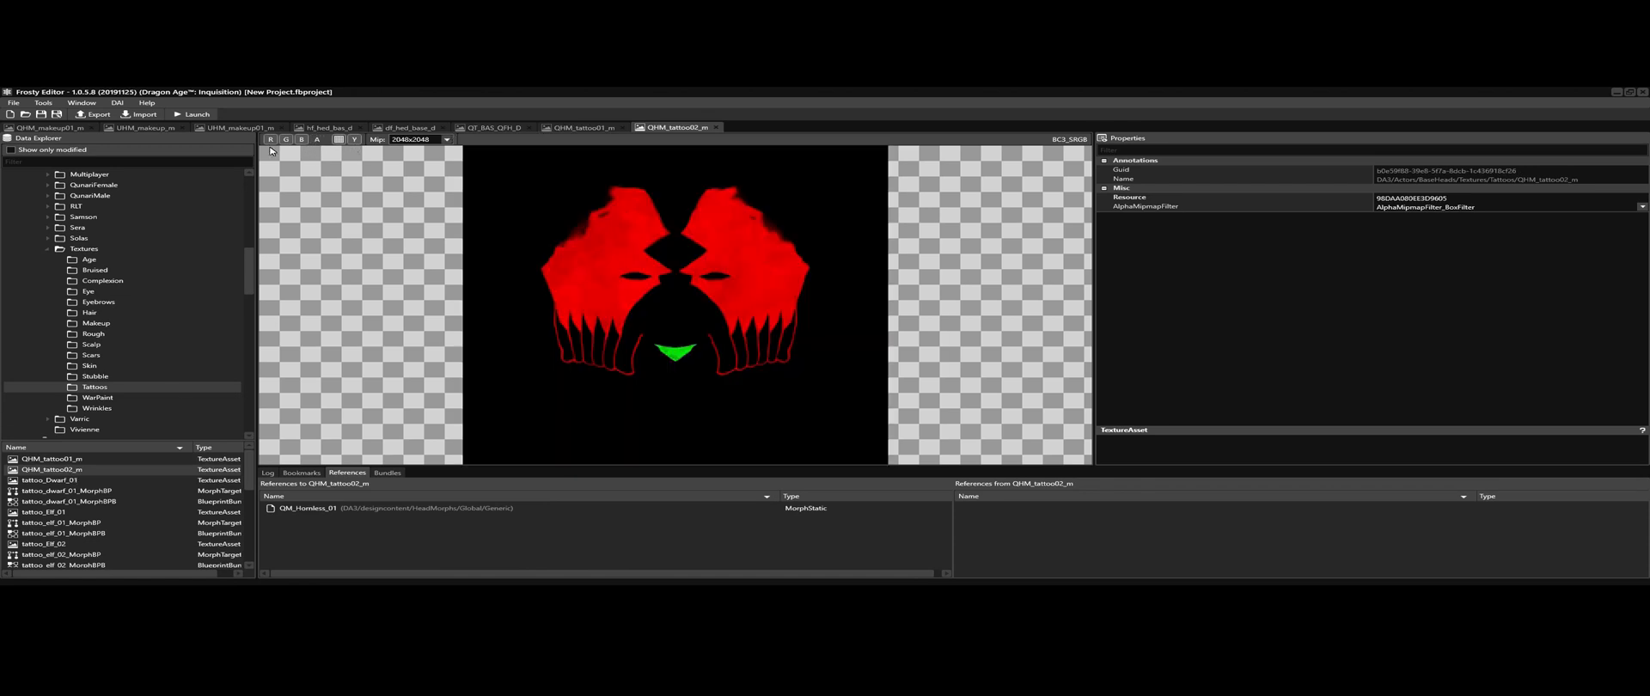
{"action": "mouse_move", "coordinate": [624, 291]}
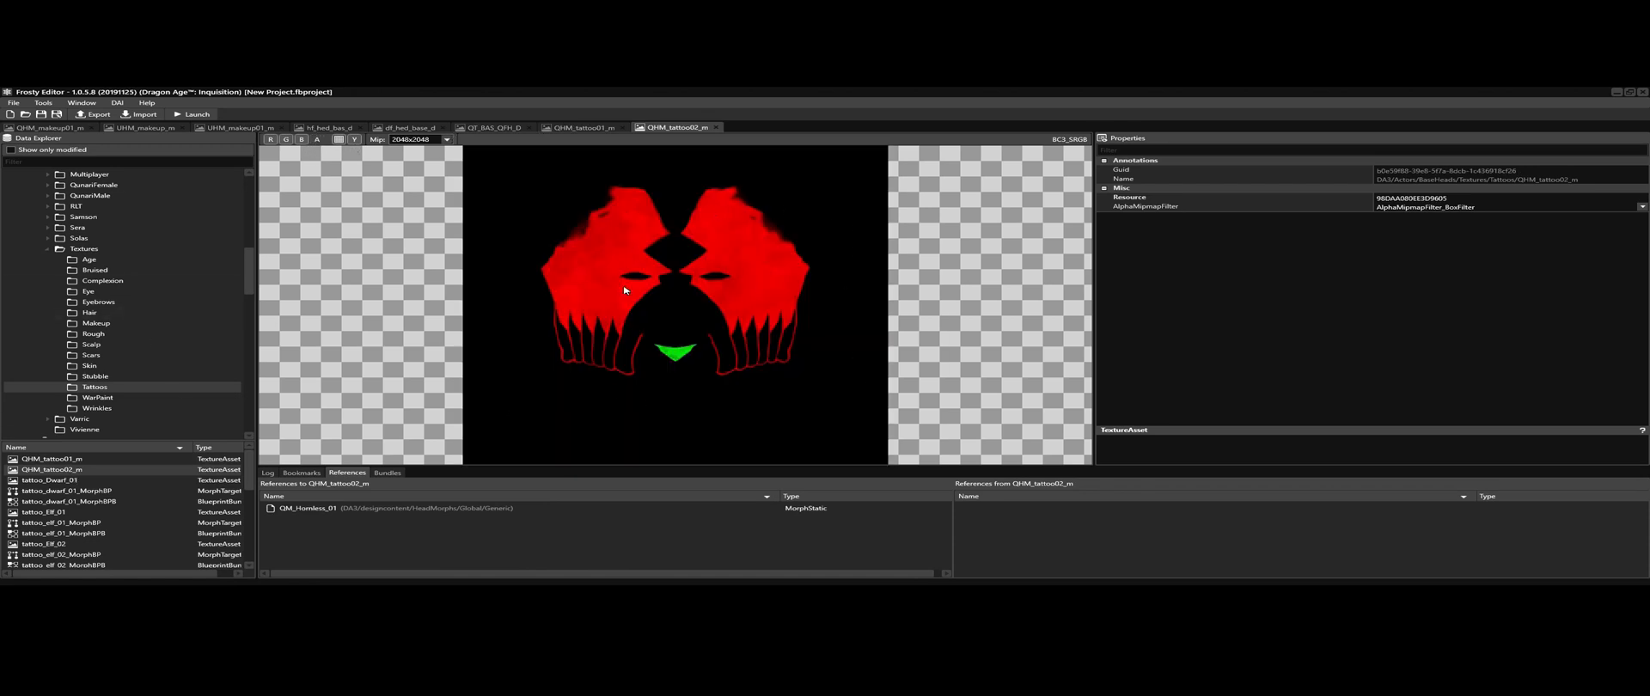
{"action": "mouse_move", "coordinate": [774, 308]}
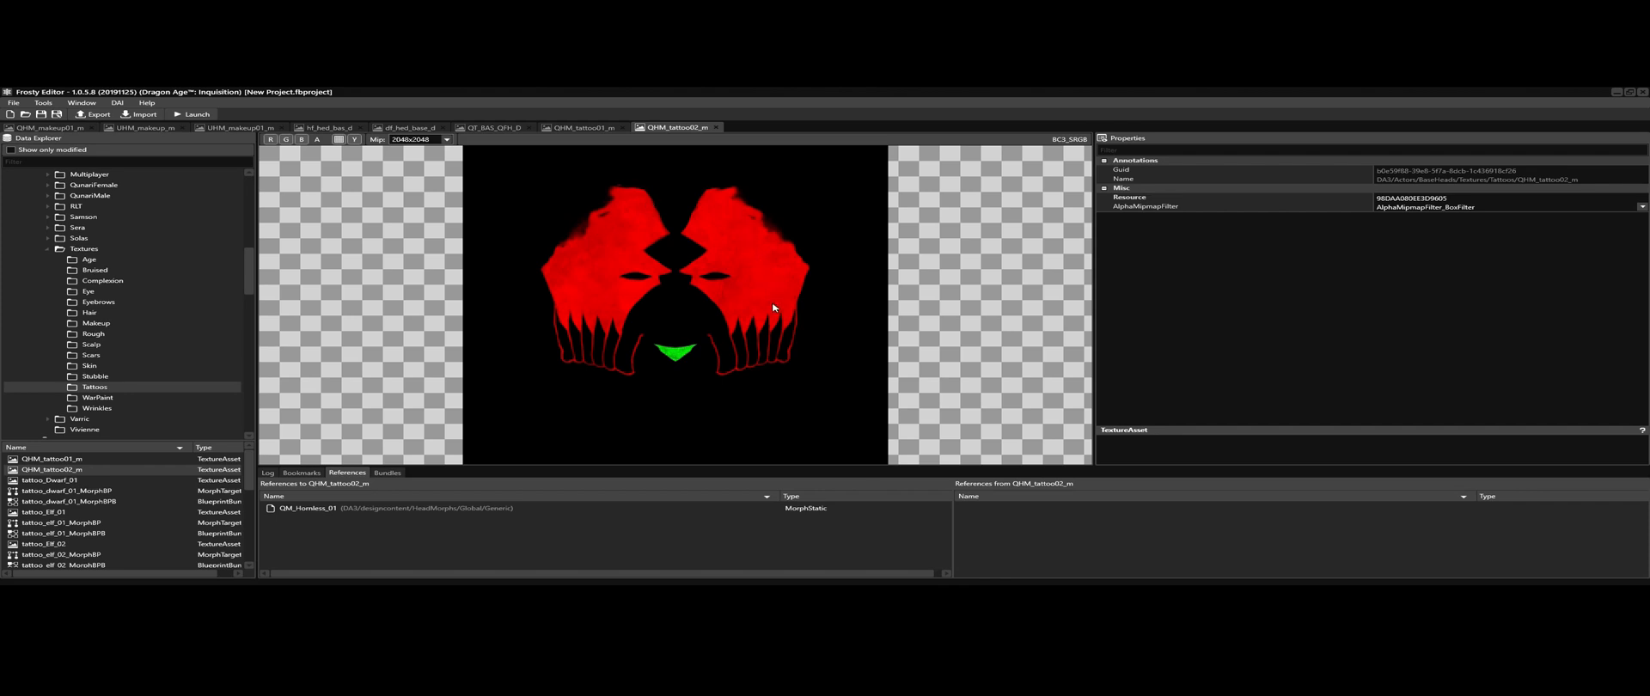
{"action": "mouse_move", "coordinate": [601, 294]}
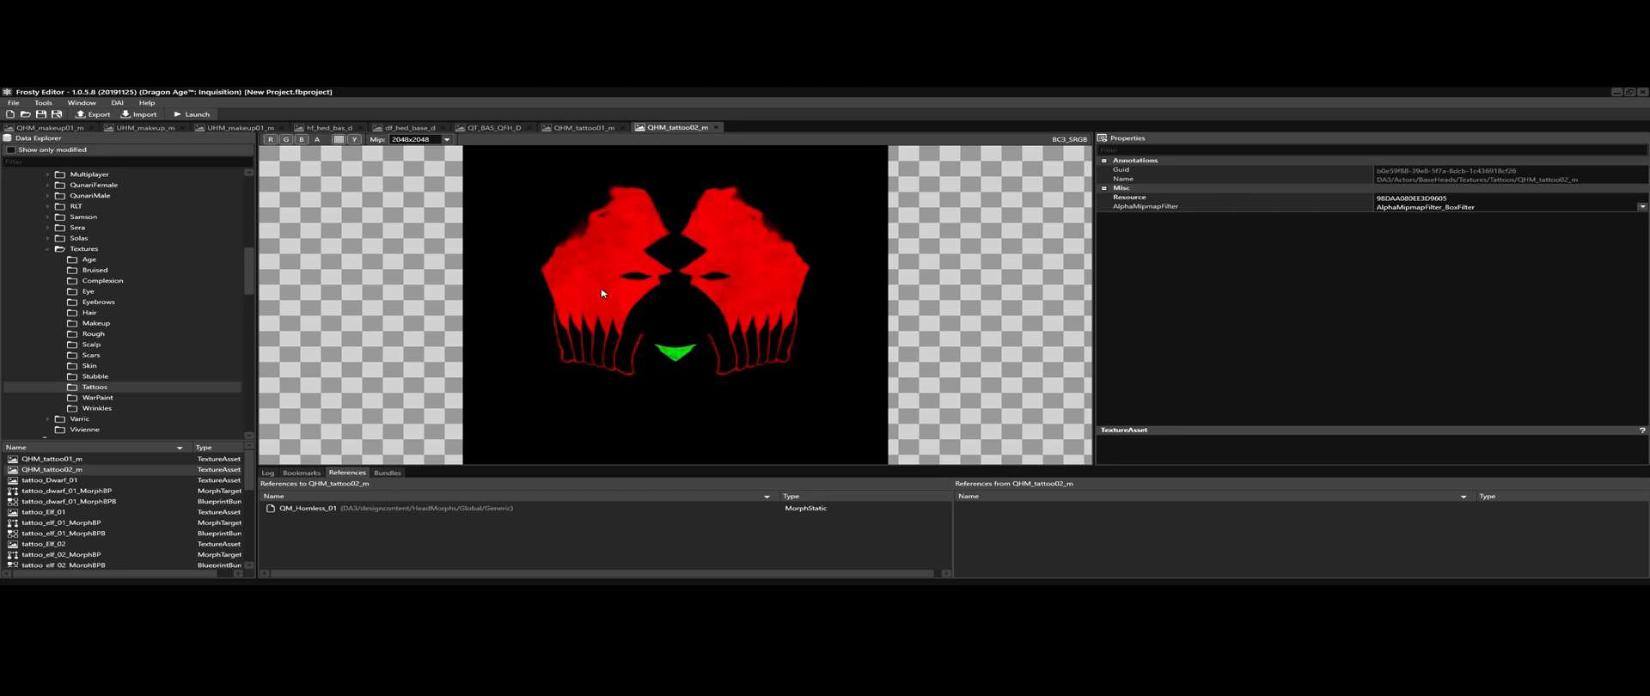
{"action": "mouse_move", "coordinate": [699, 355]}
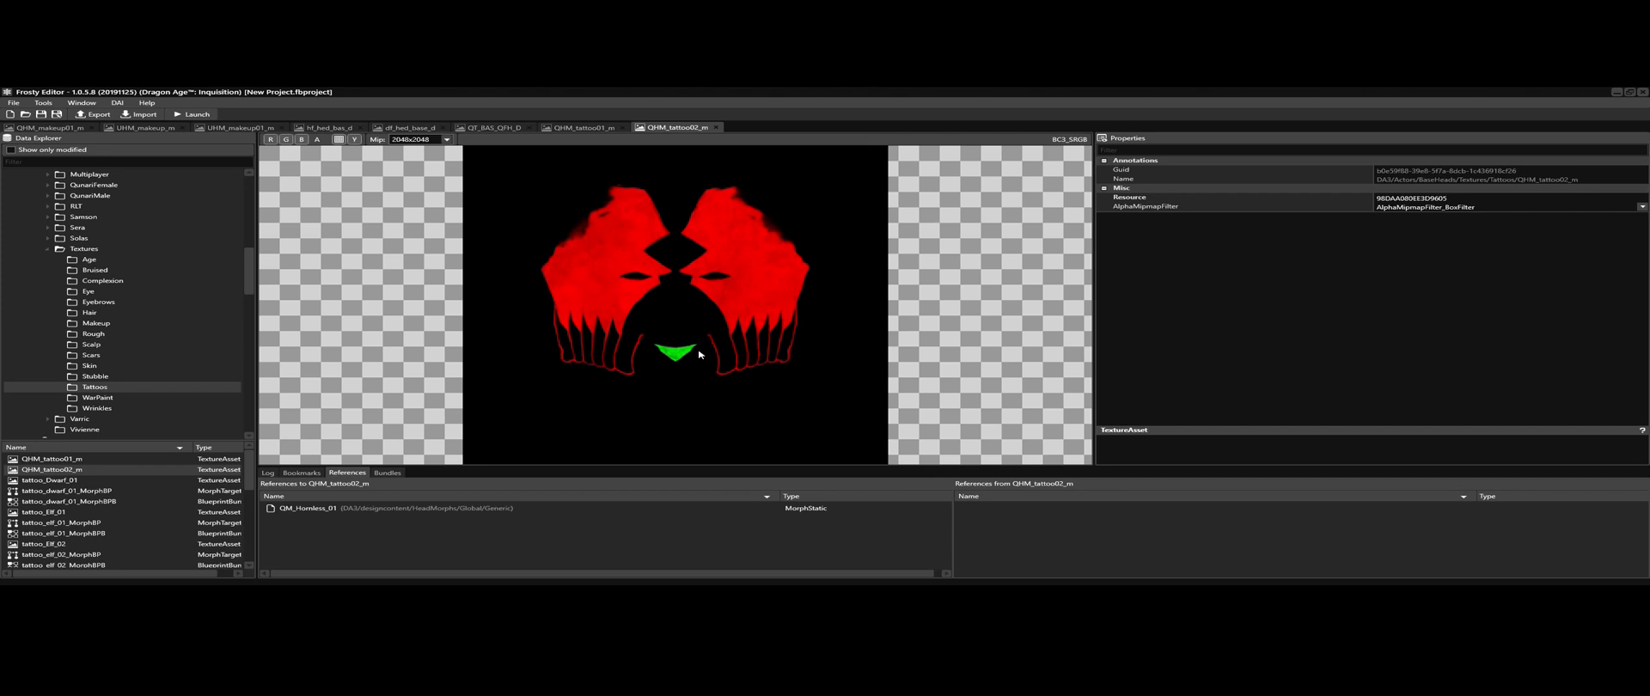
{"action": "left_click", "coordinate": [95, 115]}
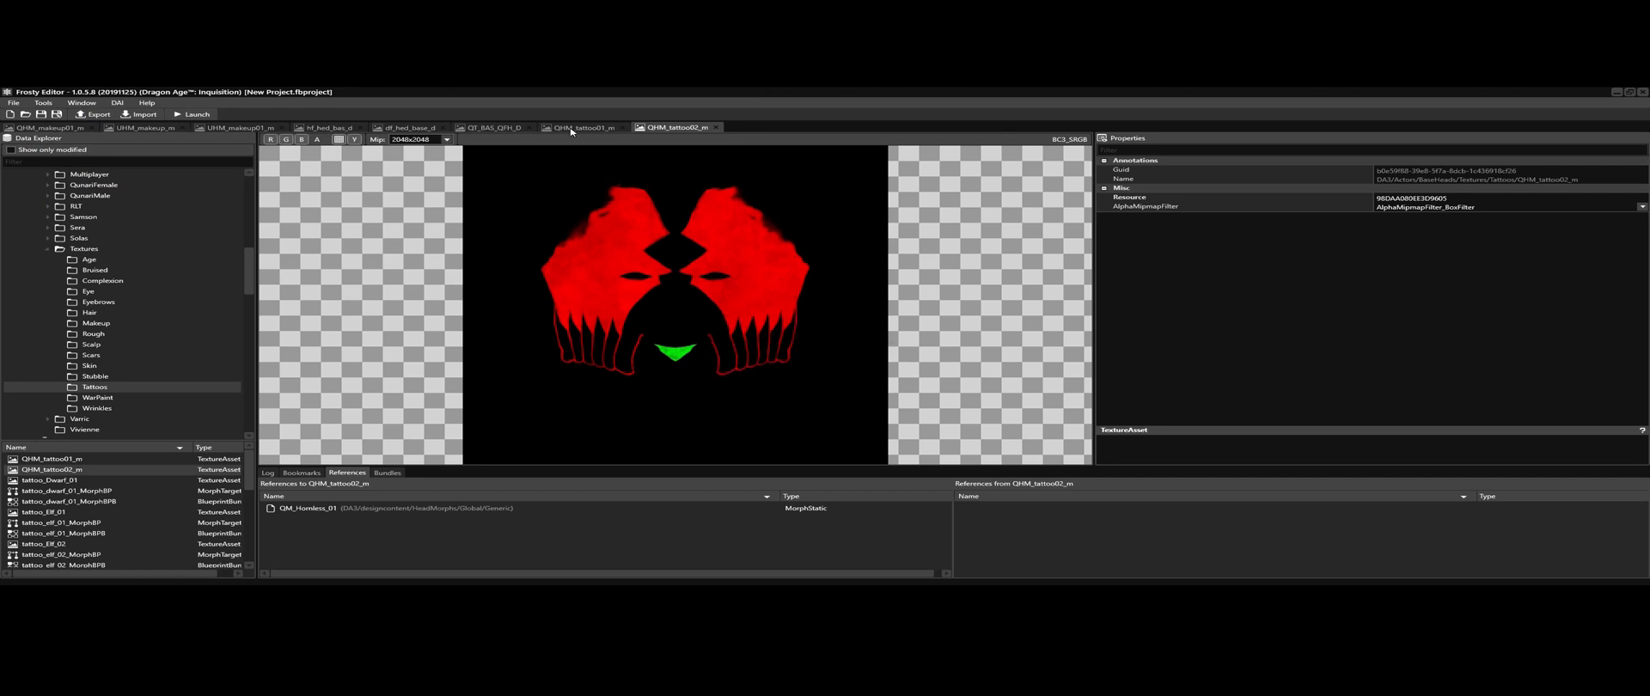
{"action": "left_click", "coordinate": [98, 114]}
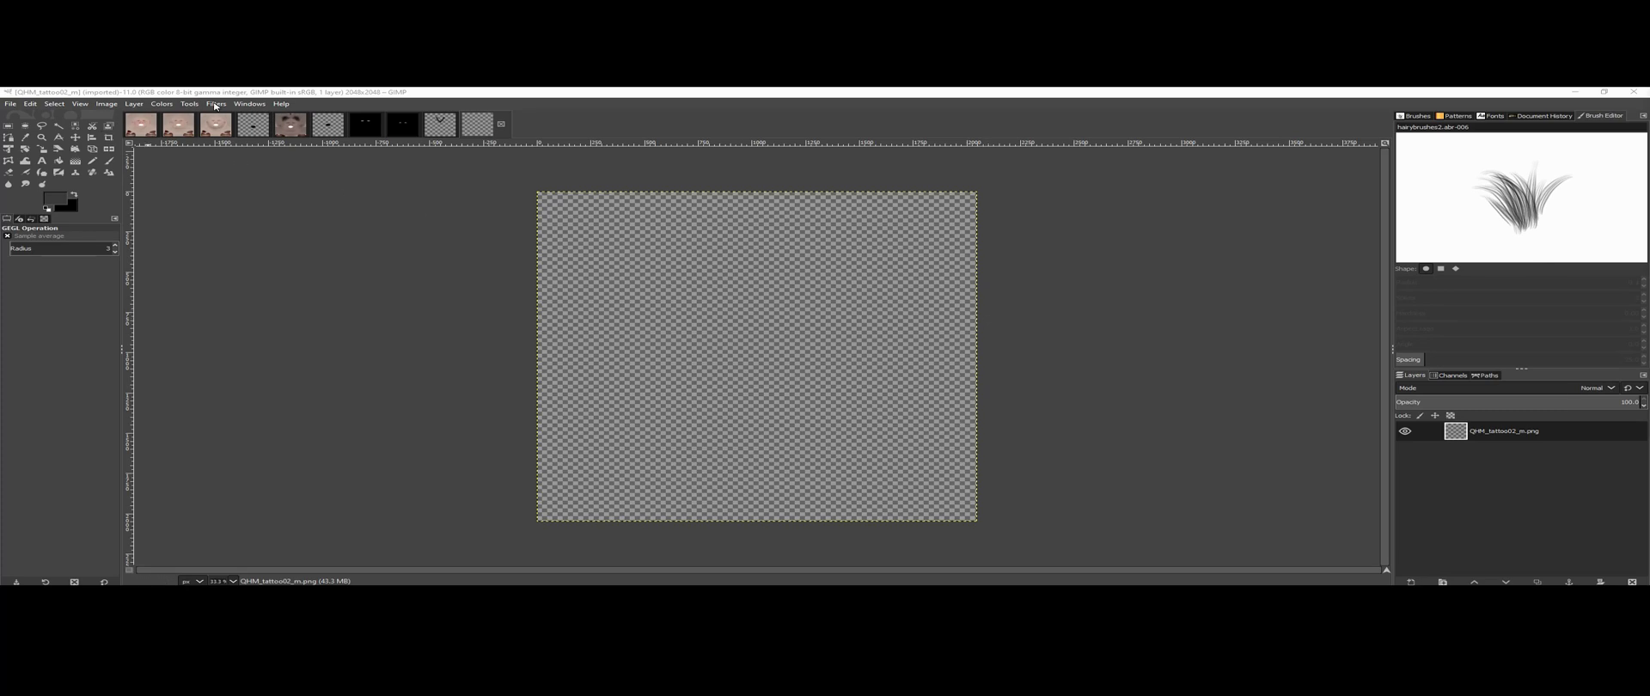
{"action": "left_click", "coordinate": [215, 105]}
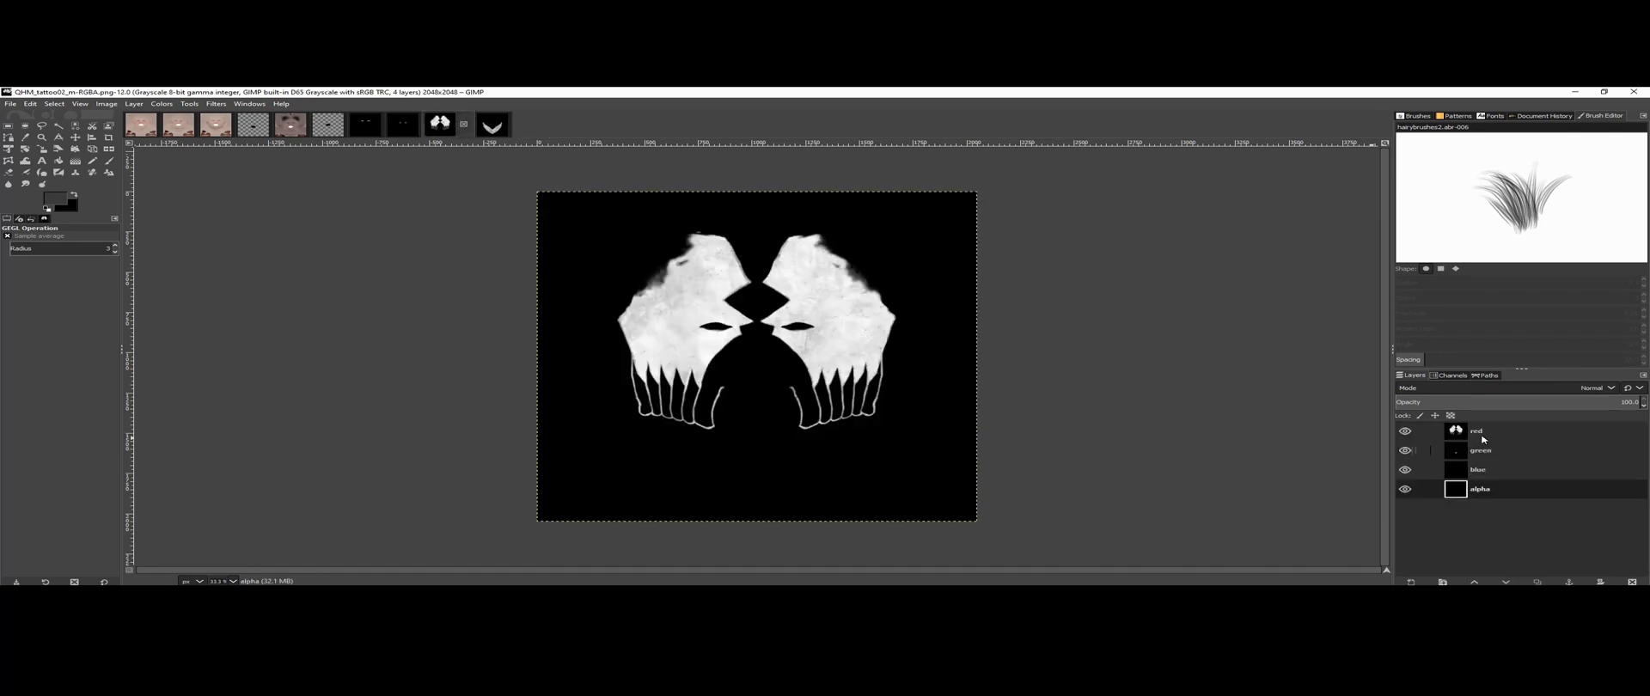
Step: Hide the tattoo's red and green layers, then select the blue layer of the QHM_makeup01_m image
{"action": "left_click", "coordinate": [1404, 450]}
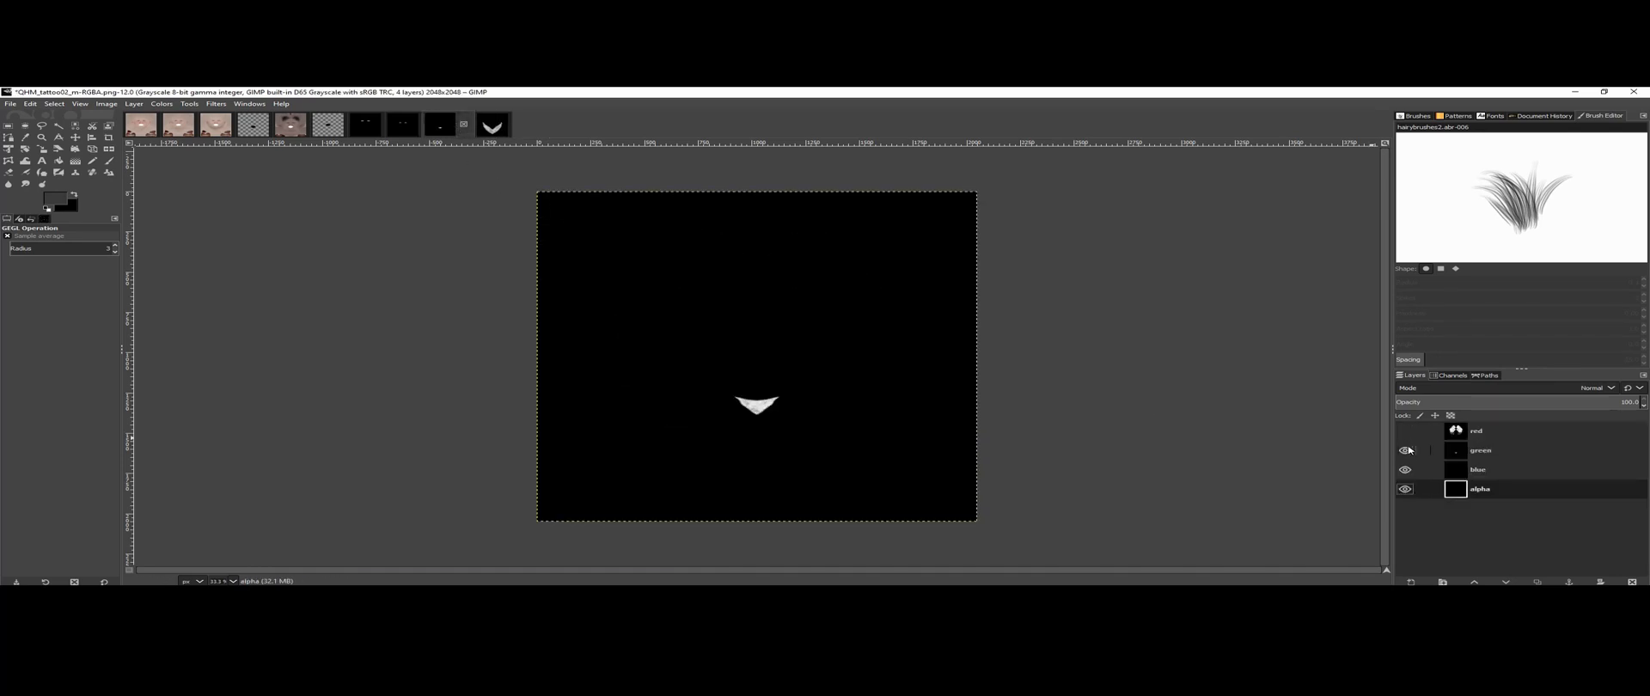
{"action": "left_click", "coordinate": [1405, 470]}
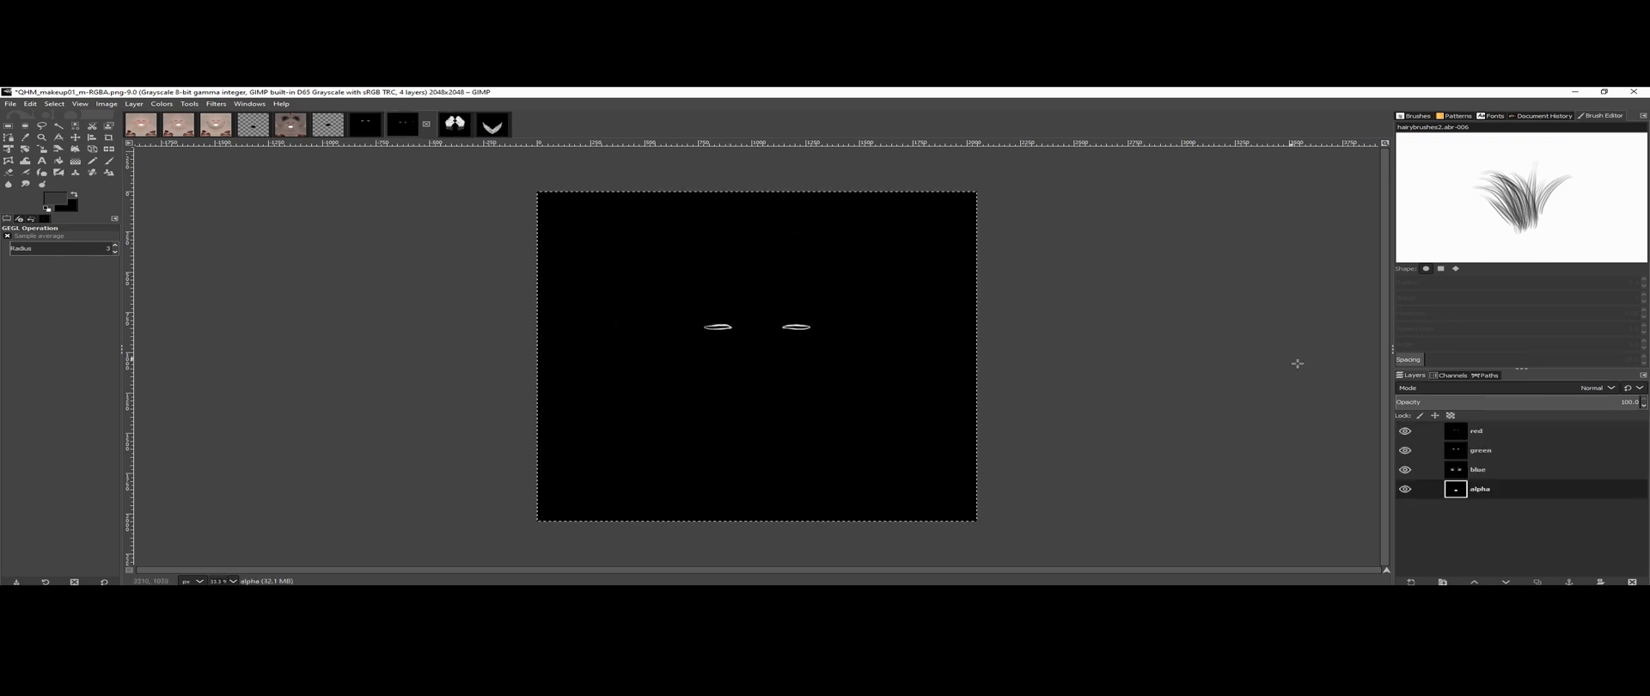
{"action": "left_click", "coordinate": [1478, 469]}
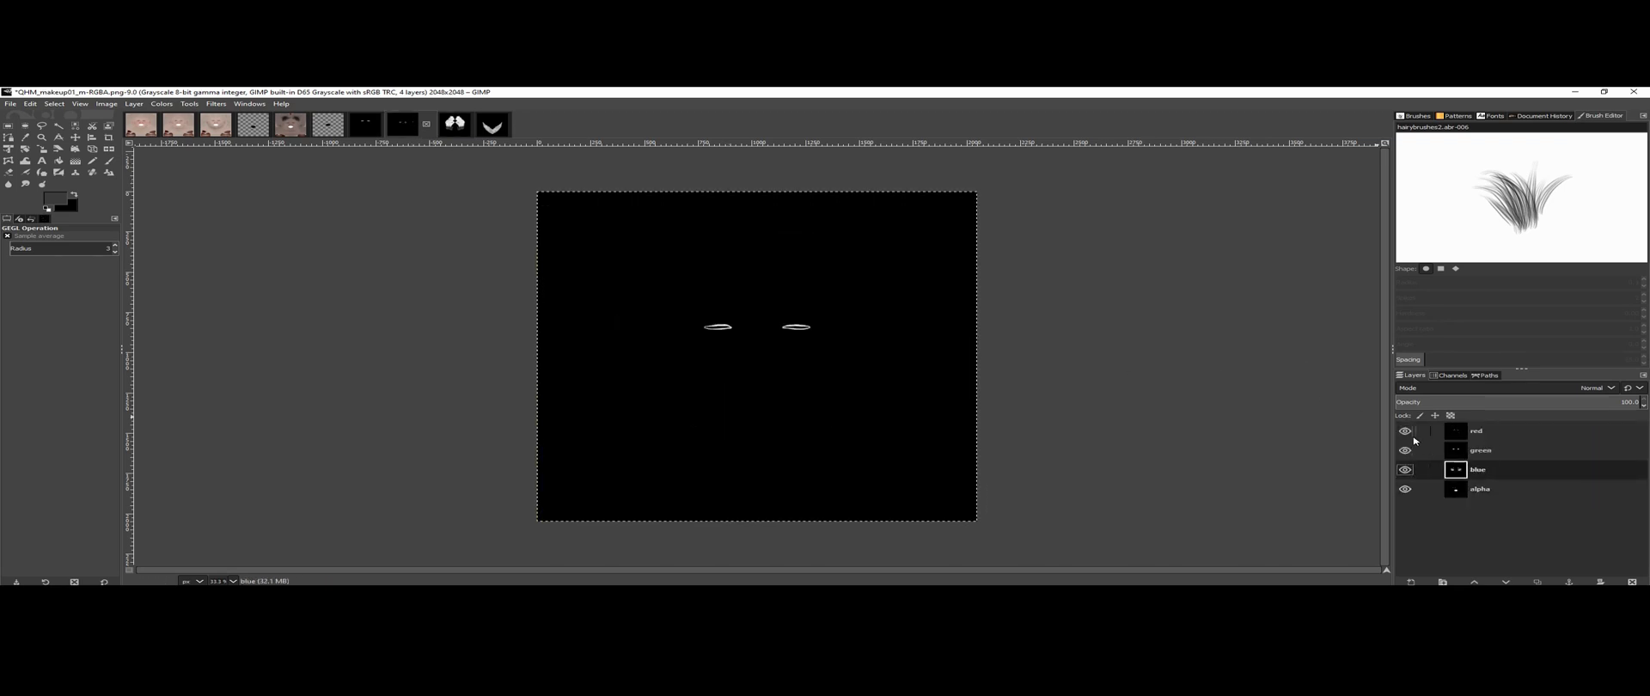
{"action": "left_click", "coordinate": [1406, 431]}
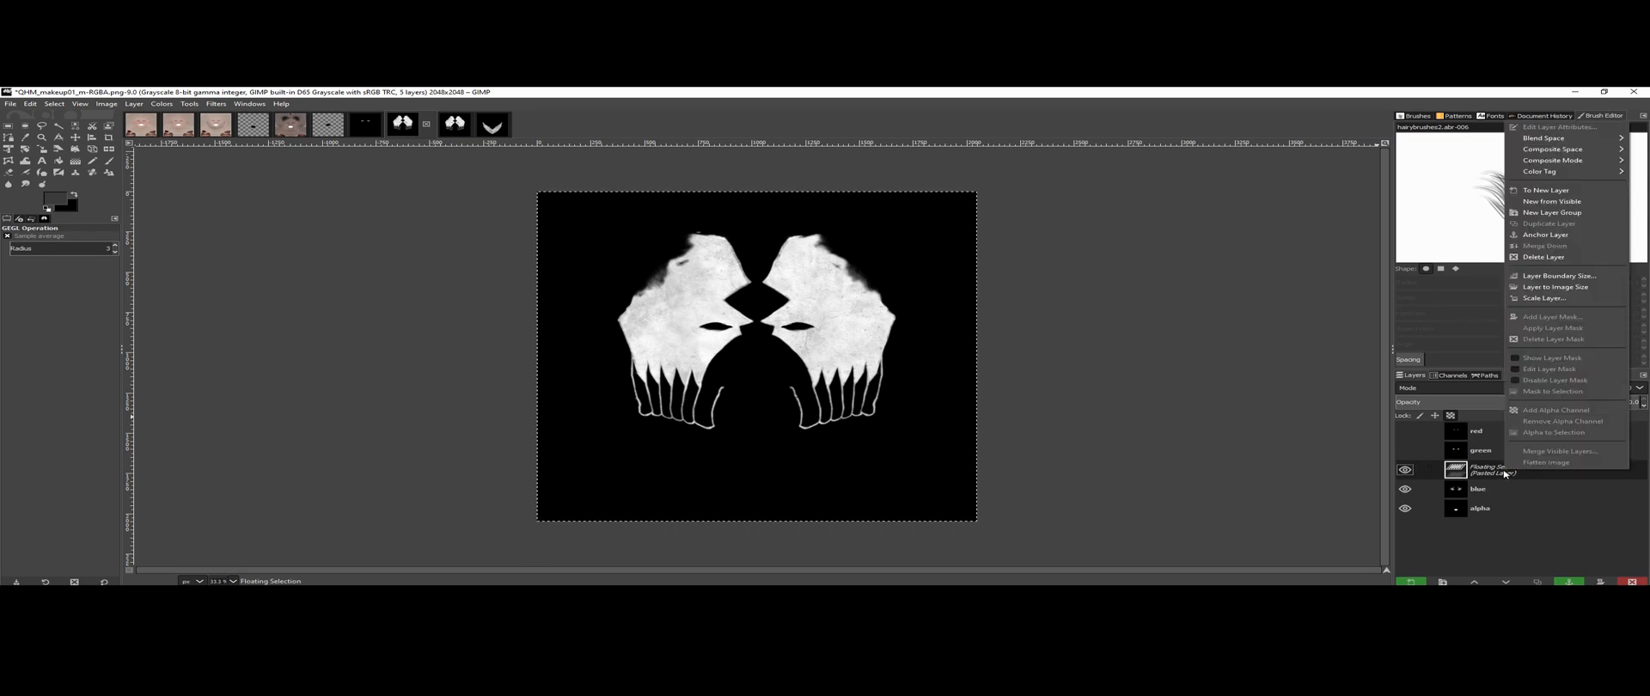
{"action": "mouse_move", "coordinate": [1549, 213]}
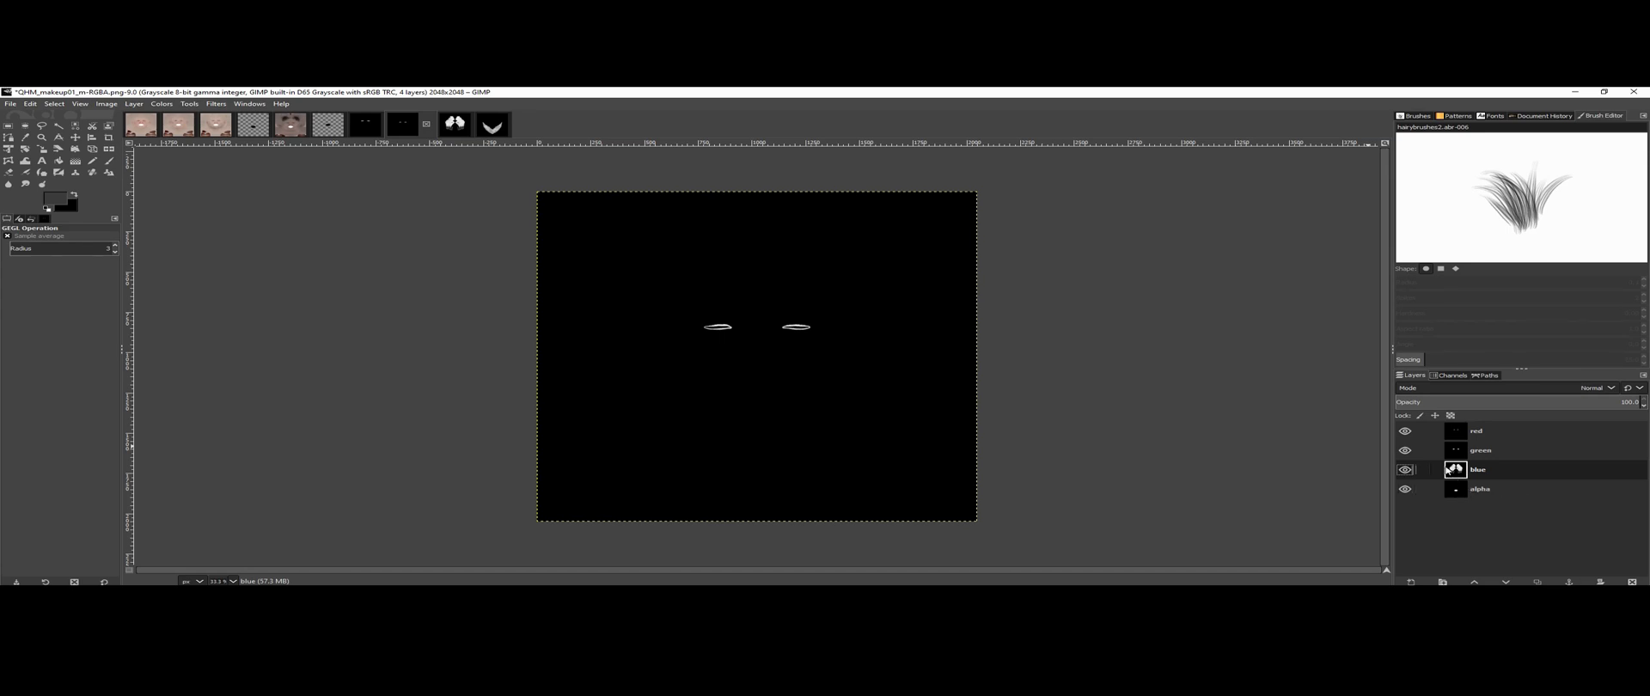
Step: Anchor the pasted tattoo shape onto the blue layer and select the red layer
{"action": "left_click", "coordinate": [1478, 432]}
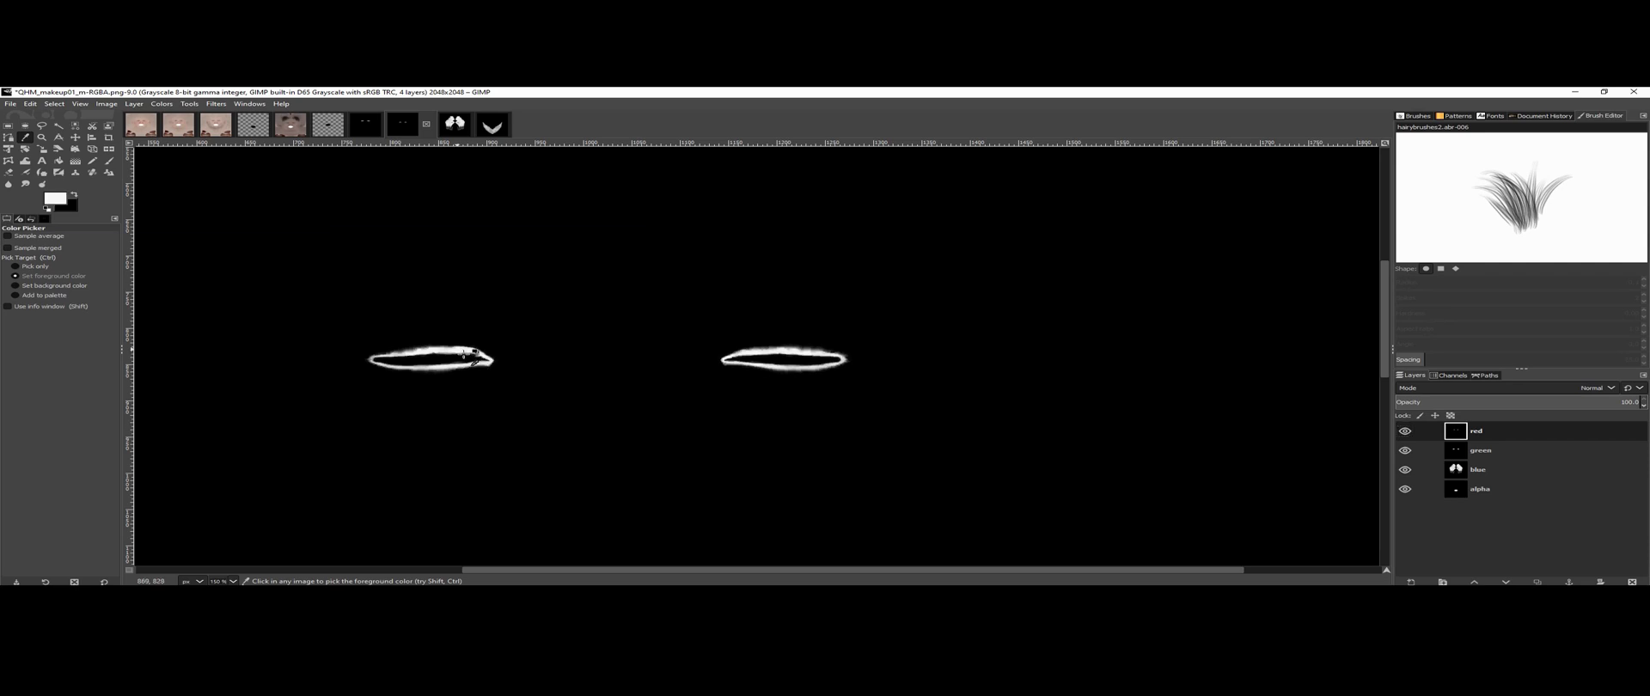
Step: Sample white from the image and enlarge the Paintbrush for the red layer
{"action": "left_click", "coordinate": [22, 138]}
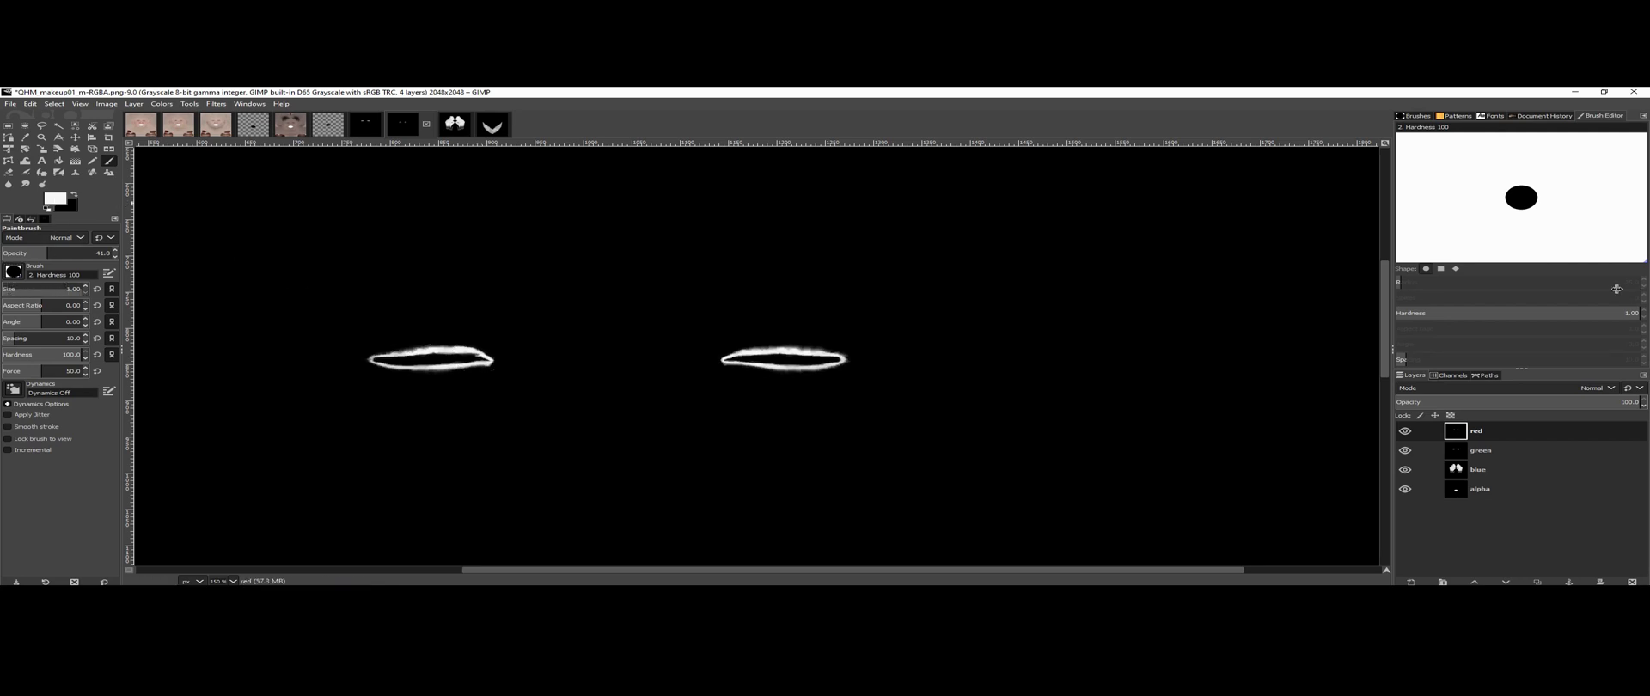
{"action": "left_click", "coordinate": [54, 289]}
{"action": "type", "text": "10"}
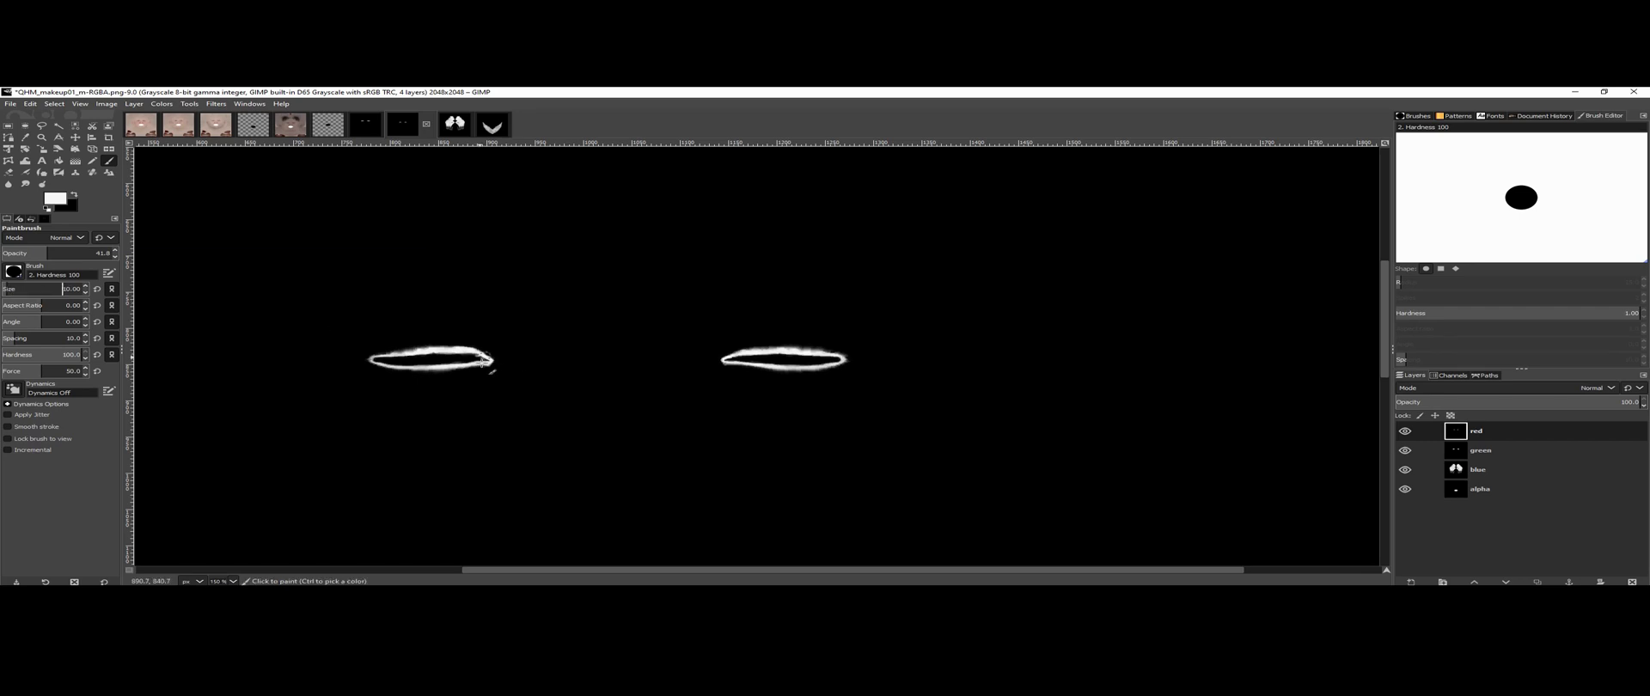
{"action": "left_click_drag", "start_coordinate": [485, 361], "coordinate": [536, 364]}
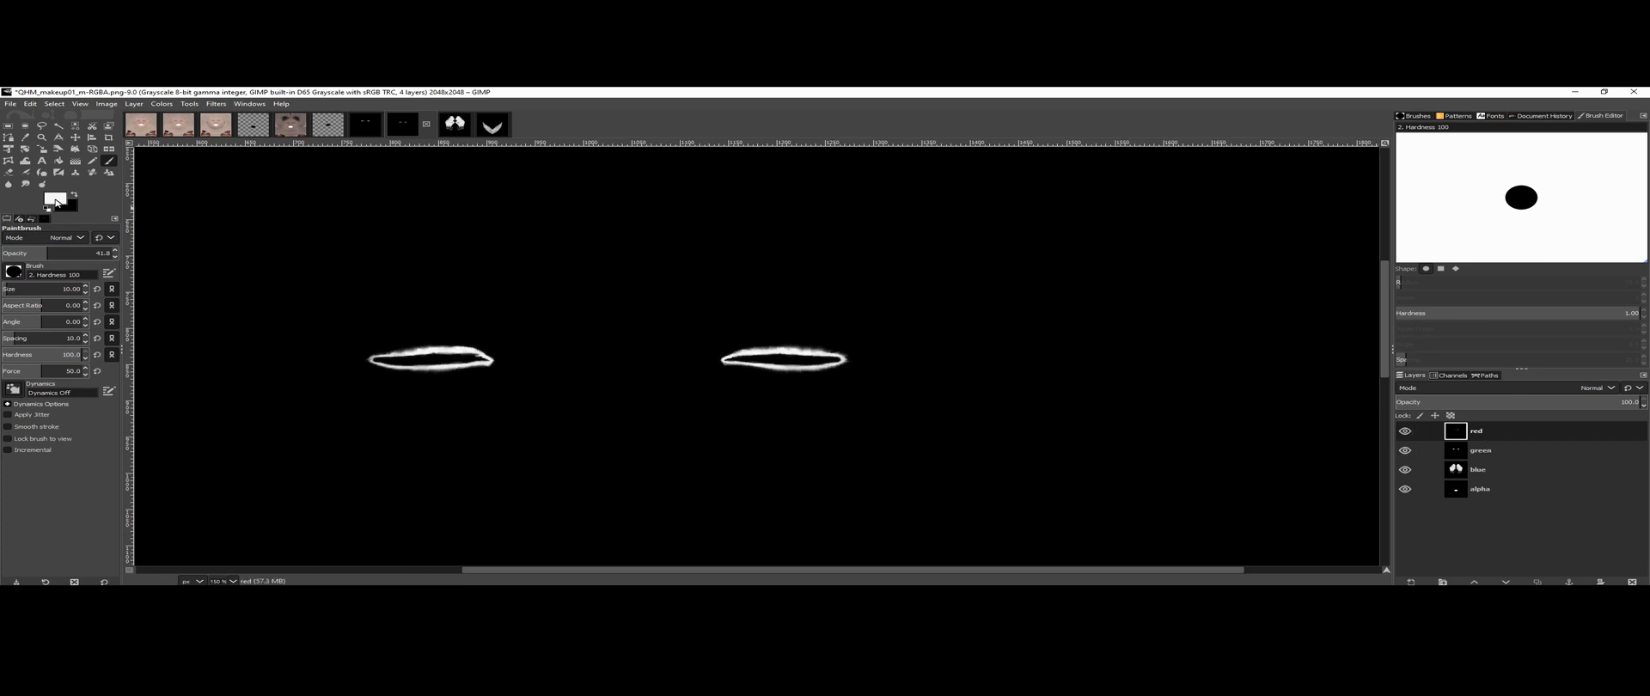
{"action": "left_click", "coordinate": [7, 149]}
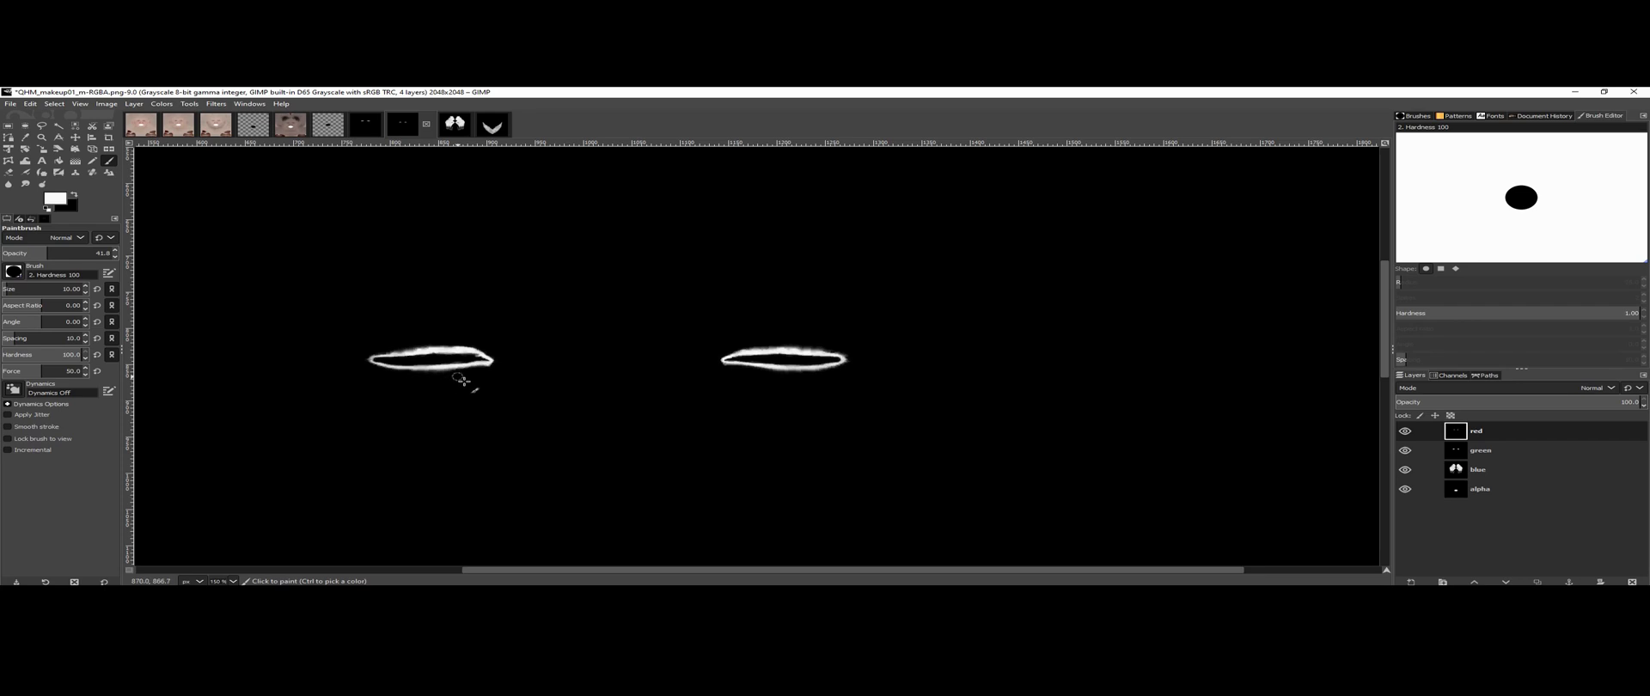
Step: Extend the left eye outline outward into a longer winged stroke
{"action": "left_click_drag", "start_coordinate": [495, 357], "coordinate": [552, 353]}
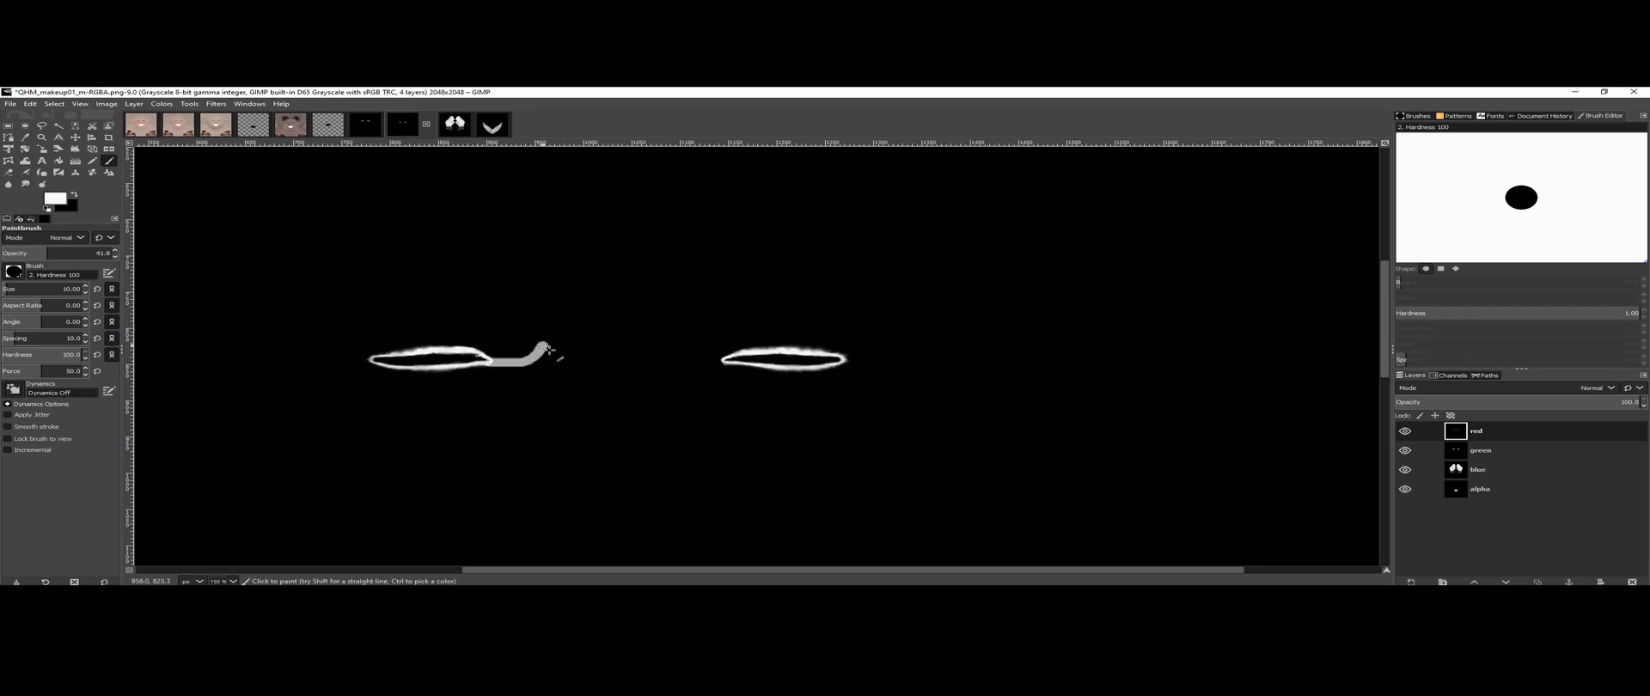
{"action": "key", "text": "ctrl+z"}
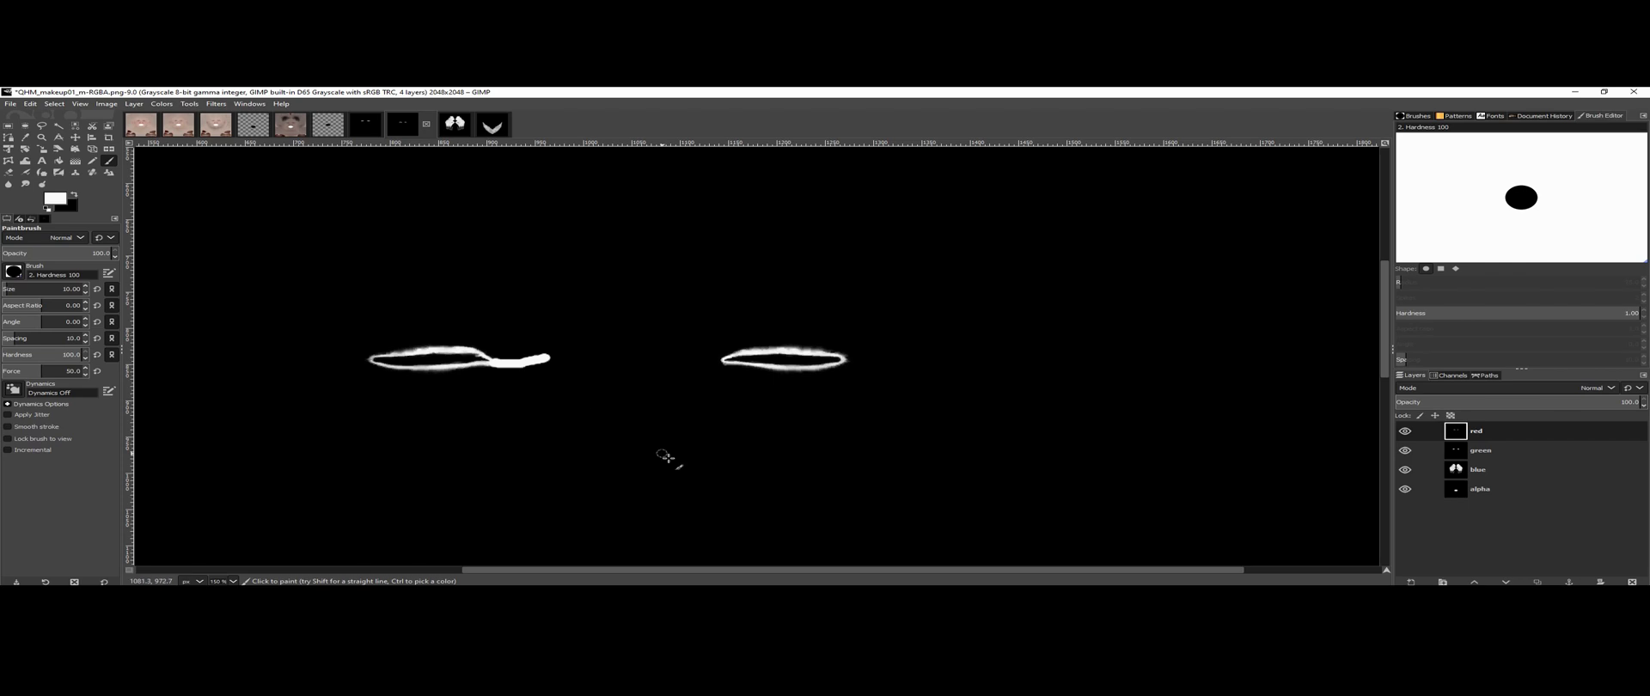
{"action": "mouse_move", "coordinate": [579, 422]}
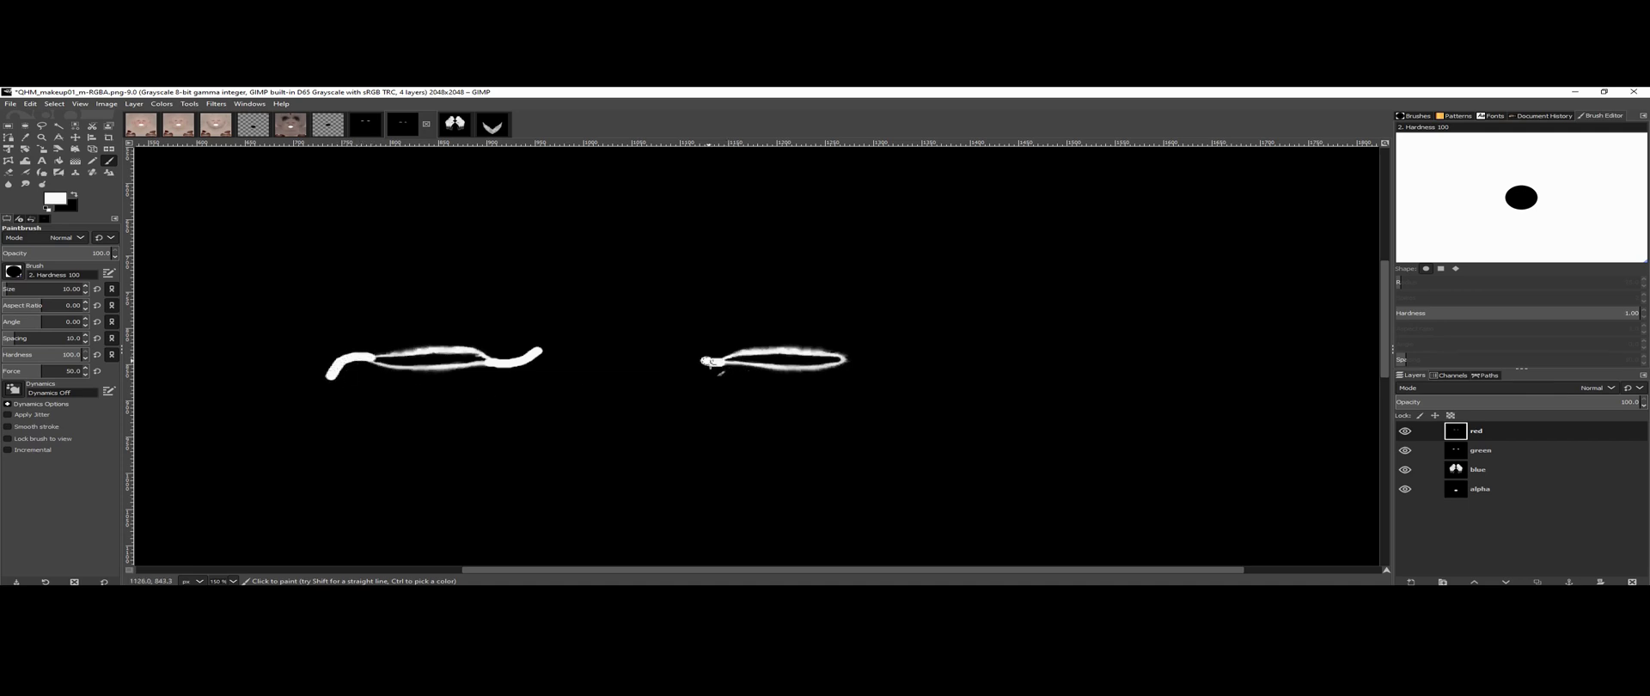
{"action": "left_click_drag", "start_coordinate": [705, 363], "coordinate": [863, 362]}
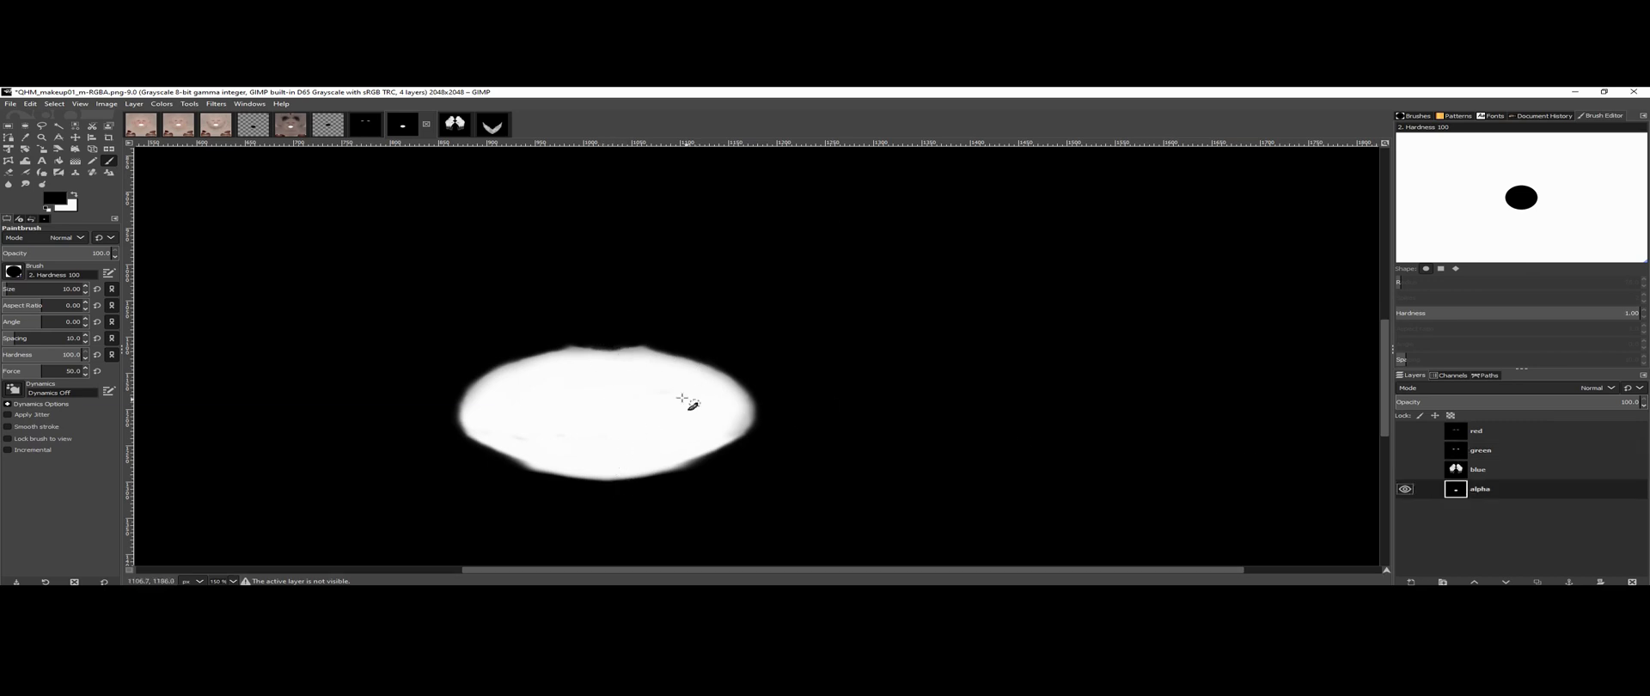
Step: Paint a straight vertical white line down through the alpha layer's oval
{"action": "left_click_drag", "start_coordinate": [606, 346], "coordinate": [608, 495]}
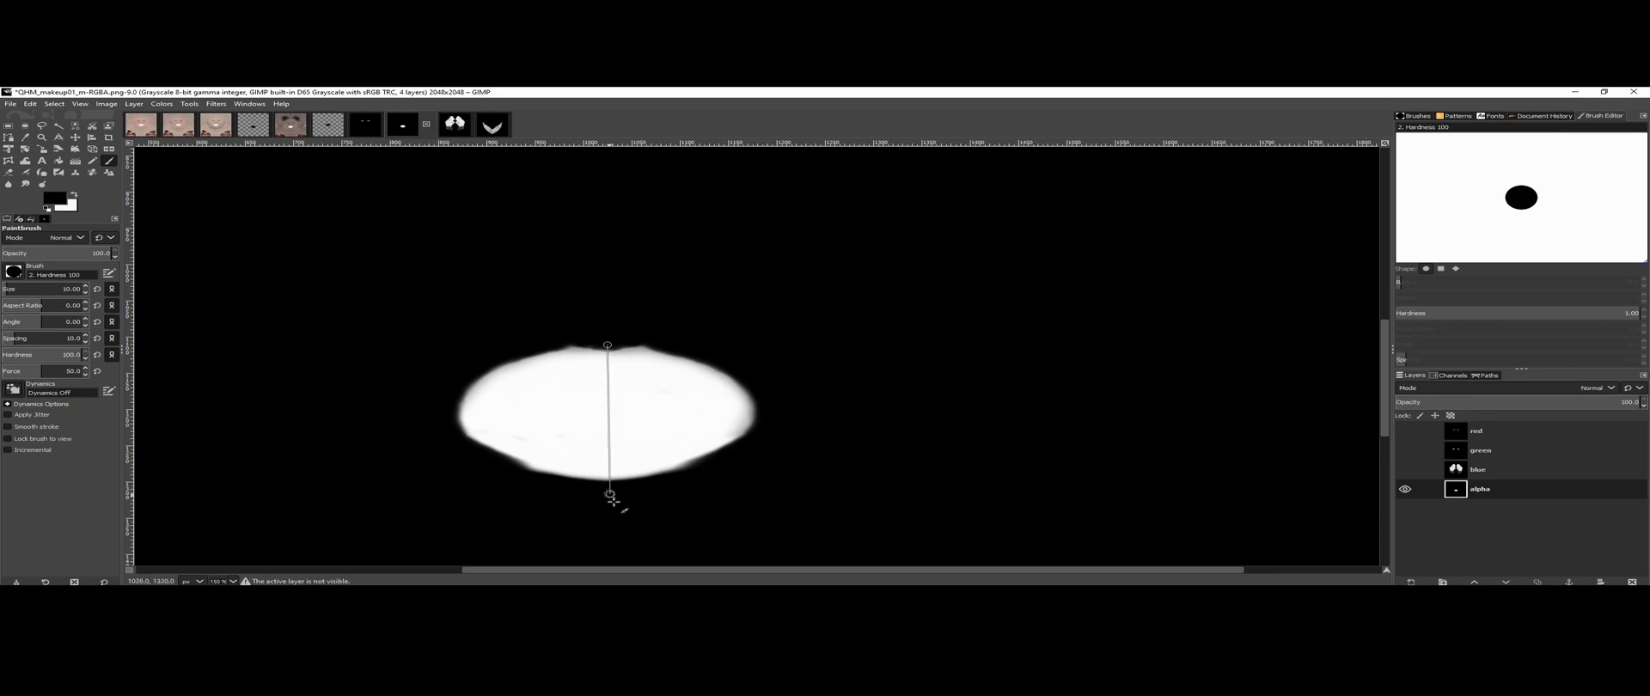
{"action": "left_click_drag", "start_coordinate": [607, 345], "coordinate": [609, 497]}
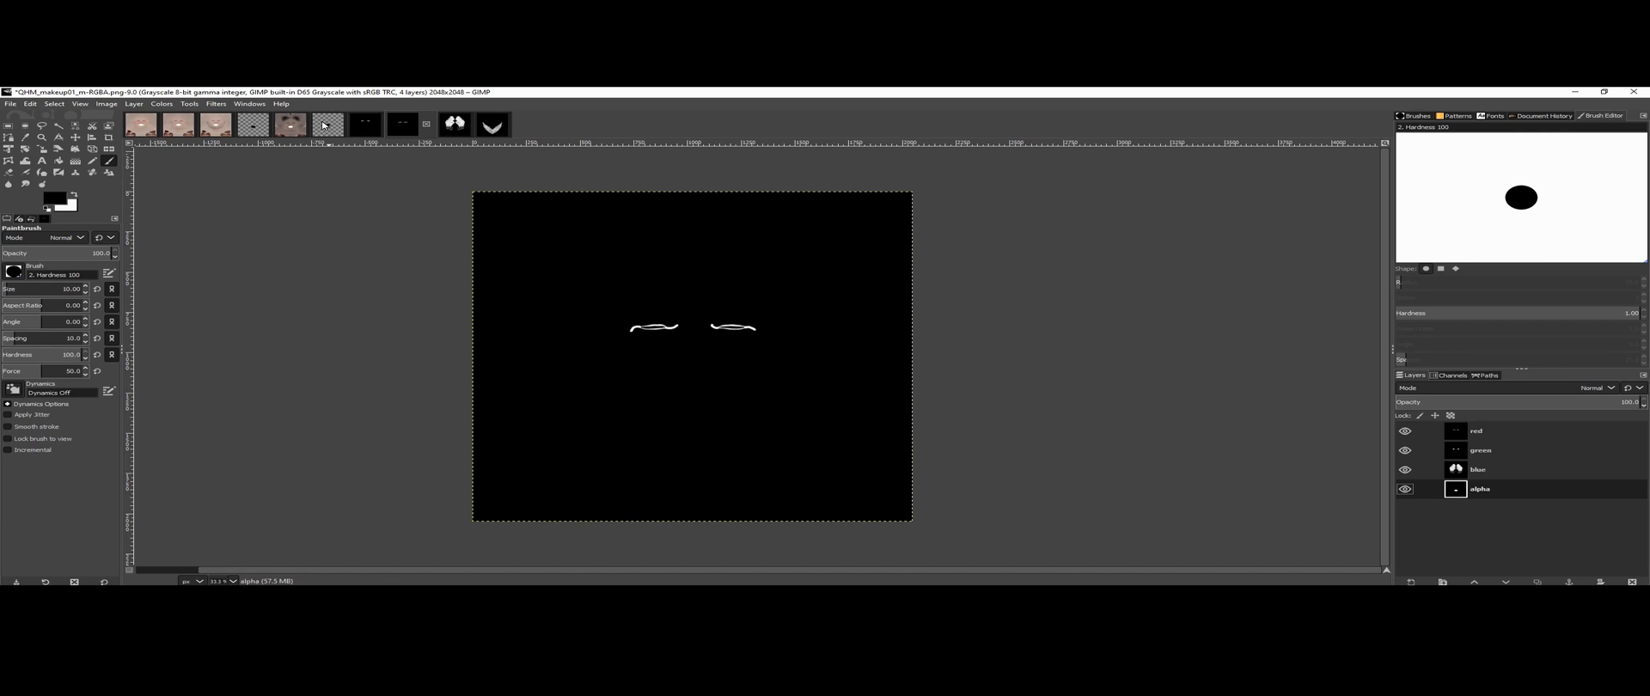
Step: Compose the channel layers back together using the RGBA colour model
{"action": "left_click", "coordinate": [162, 105]}
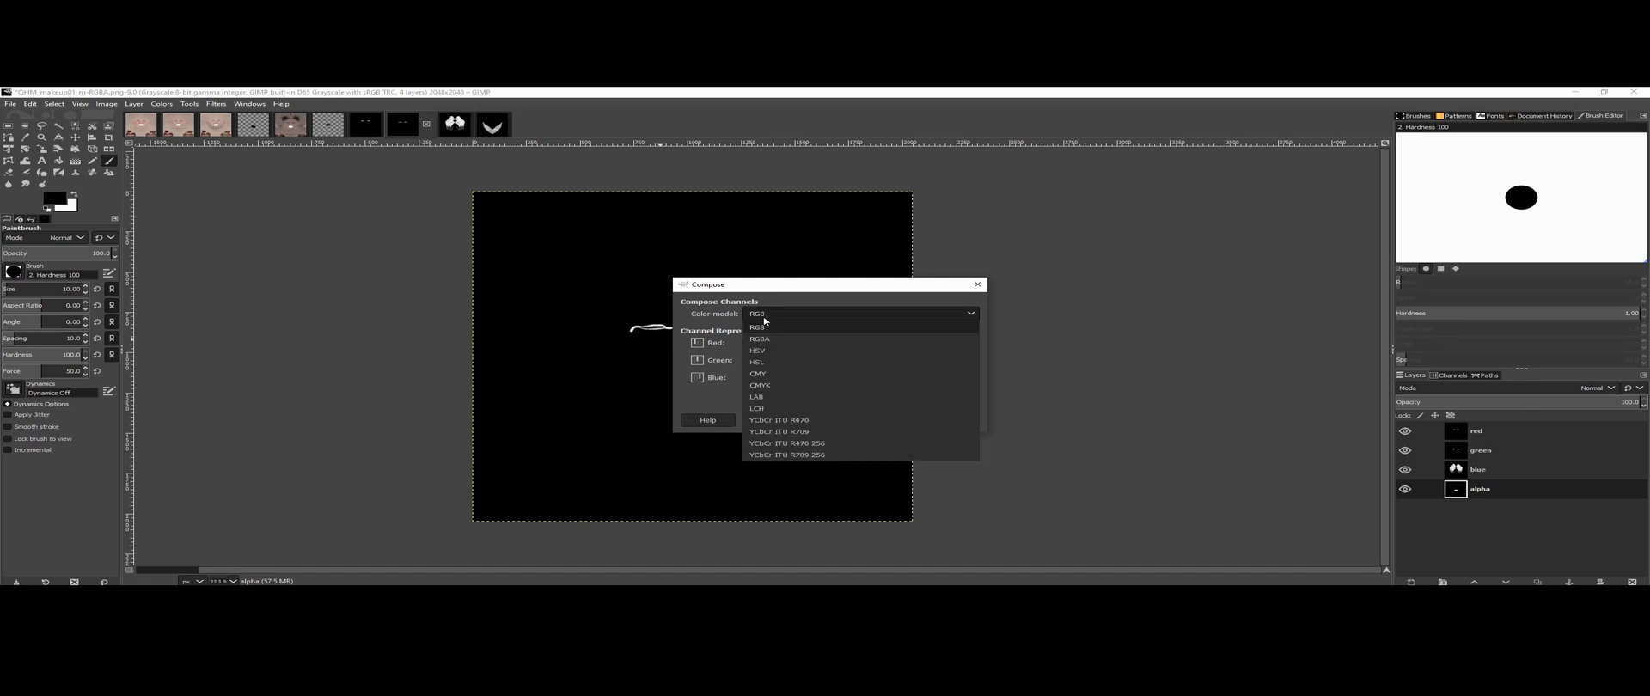
{"action": "left_click", "coordinate": [758, 339]}
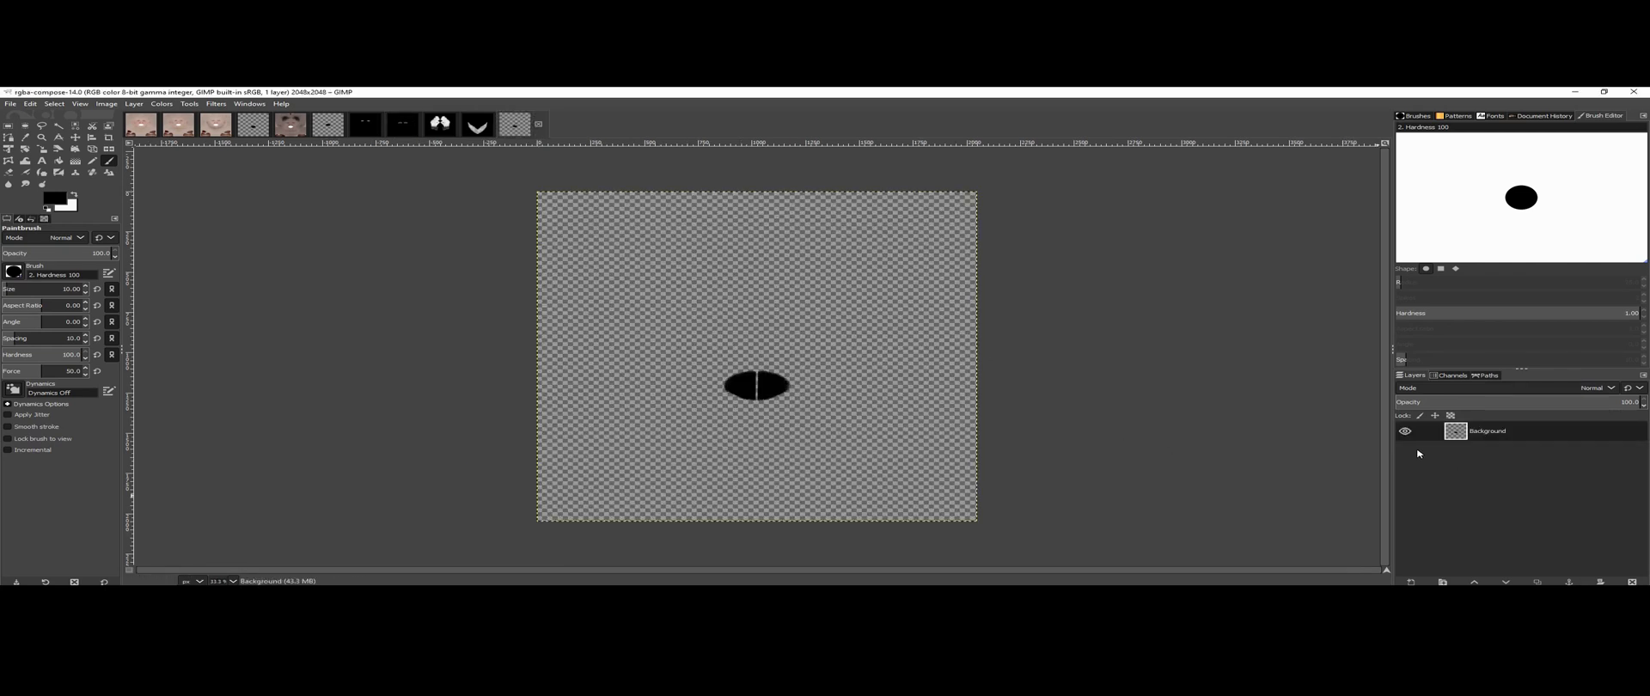
Step: Export the composed image as QUNARI MAKEUP NEW.png in the Makeup folder
{"action": "left_click", "coordinate": [1452, 374]}
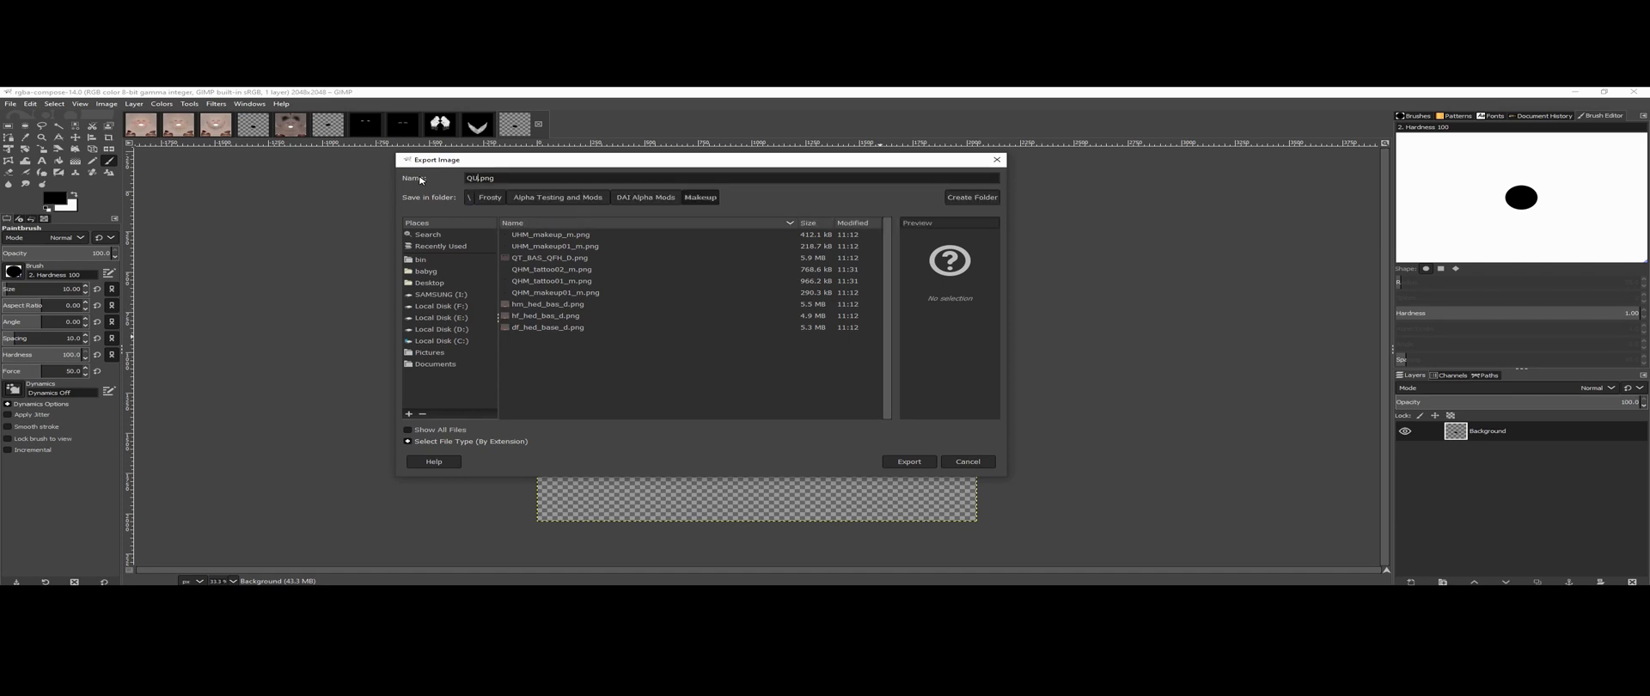
{"action": "type", "text": "UNARI MAKEUP NEW"}
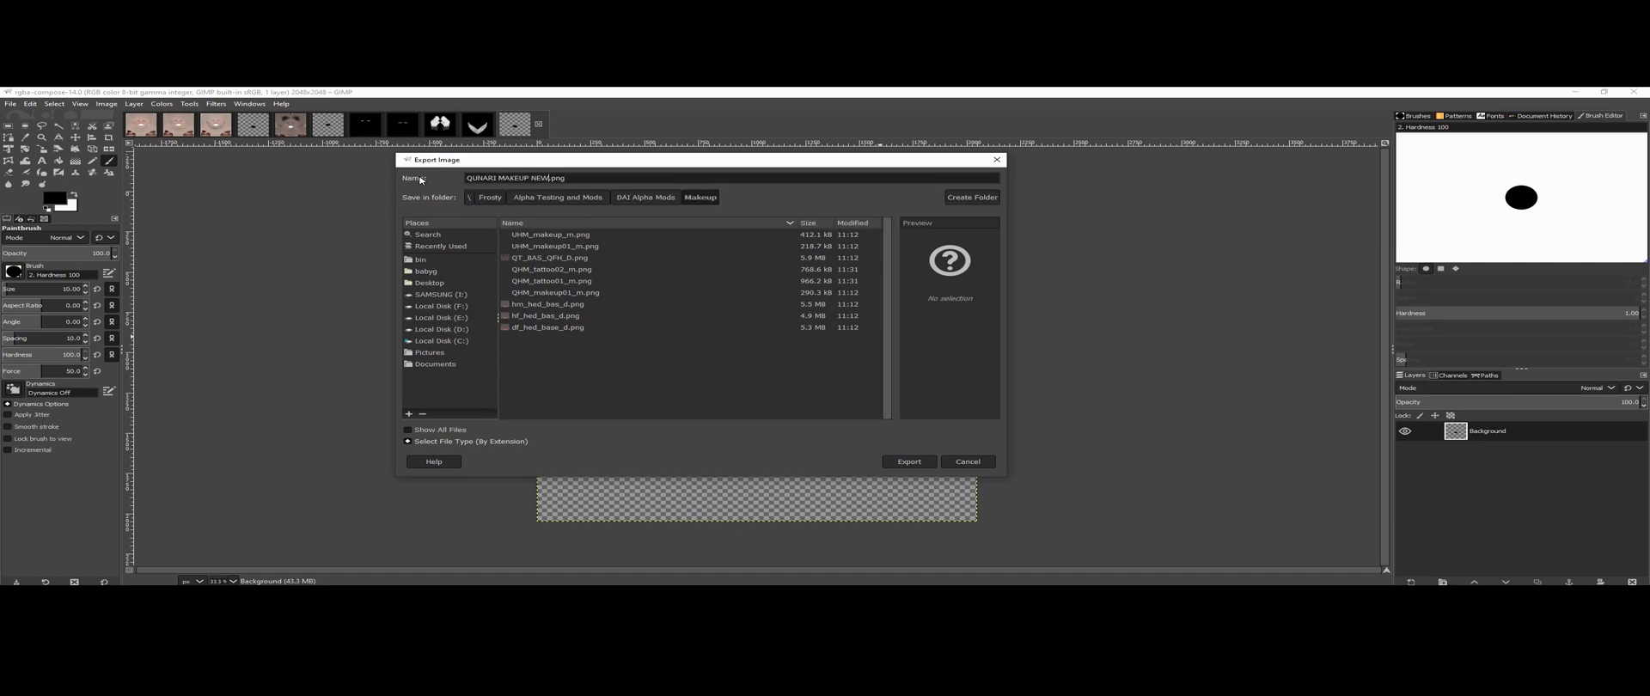
{"action": "mouse_move", "coordinate": [907, 463]}
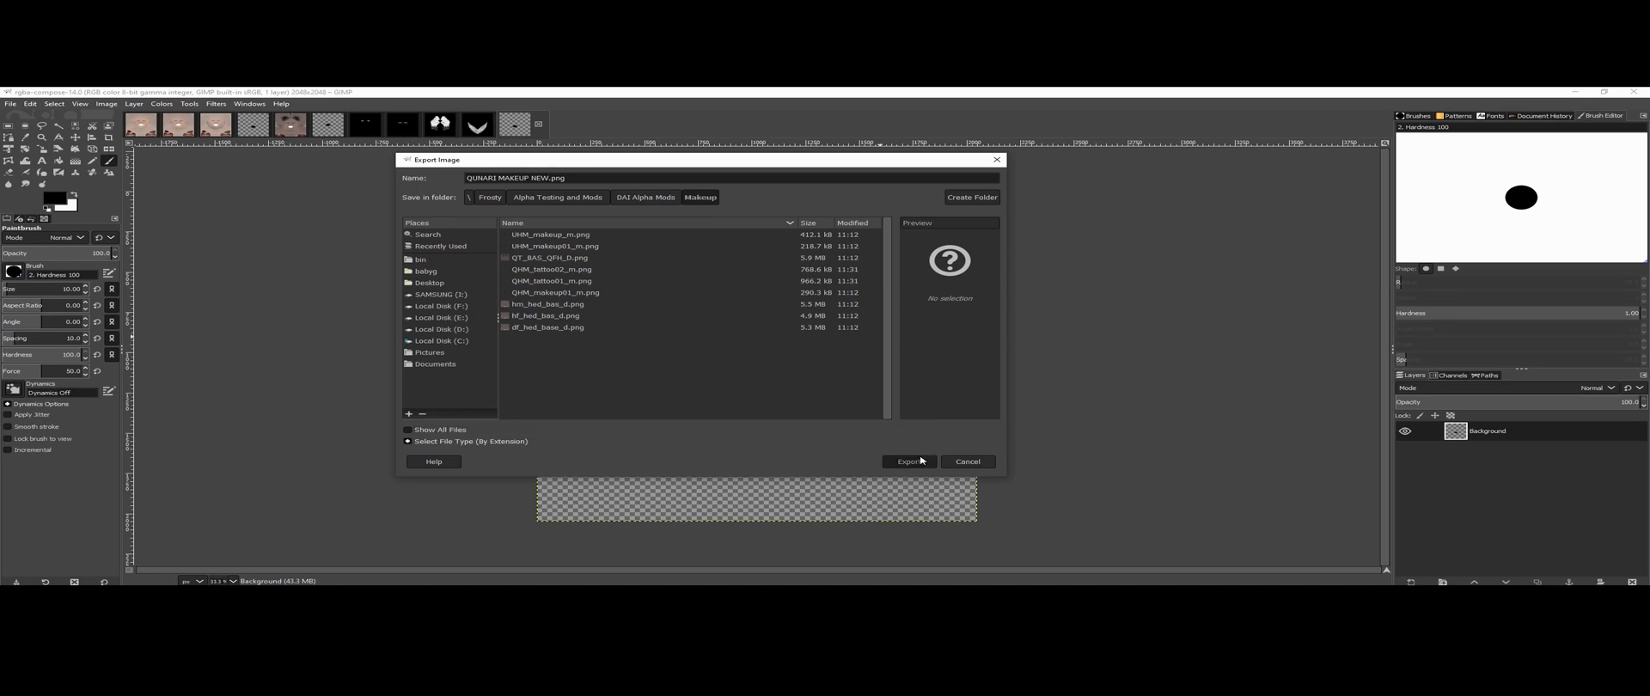
{"action": "left_click", "coordinate": [908, 463]}
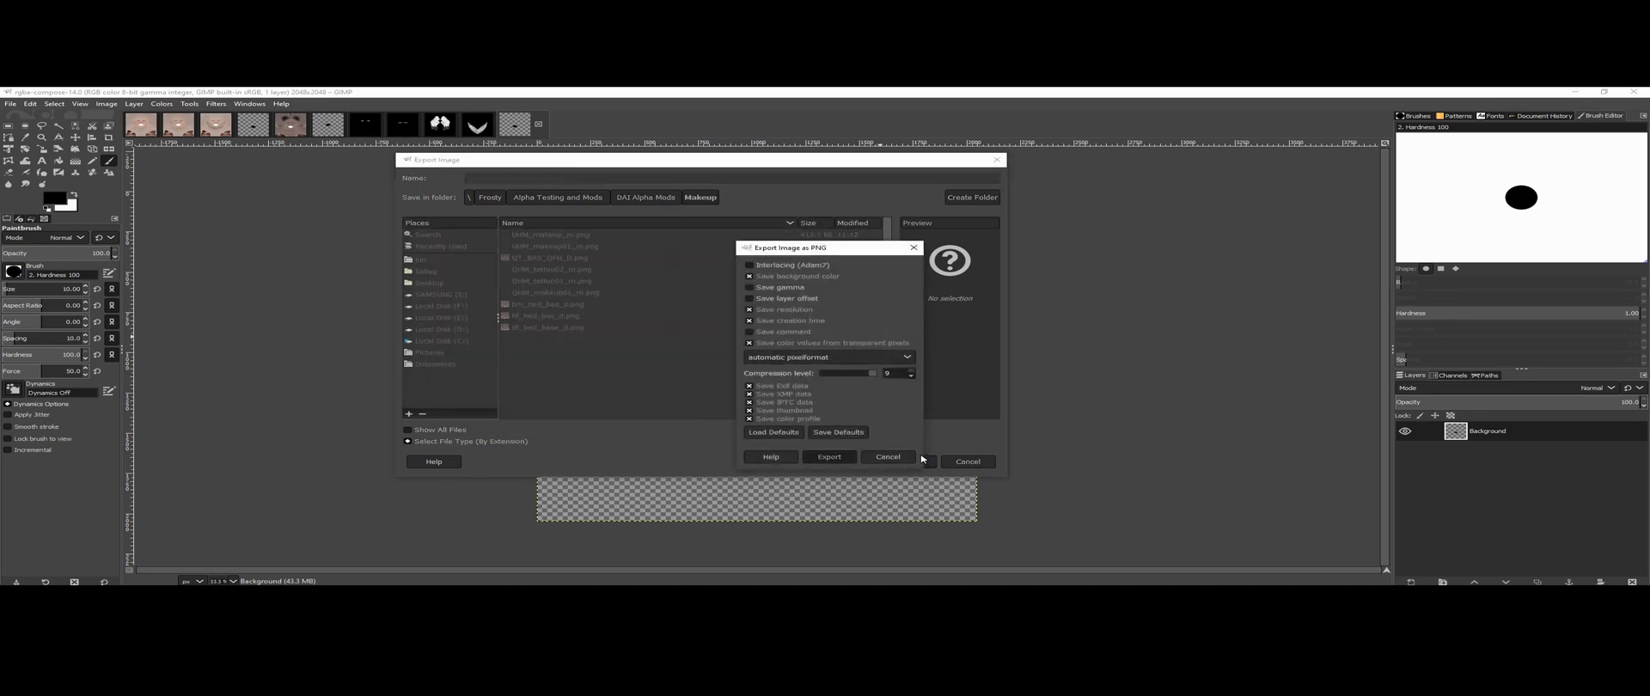
{"action": "left_click", "coordinate": [829, 457]}
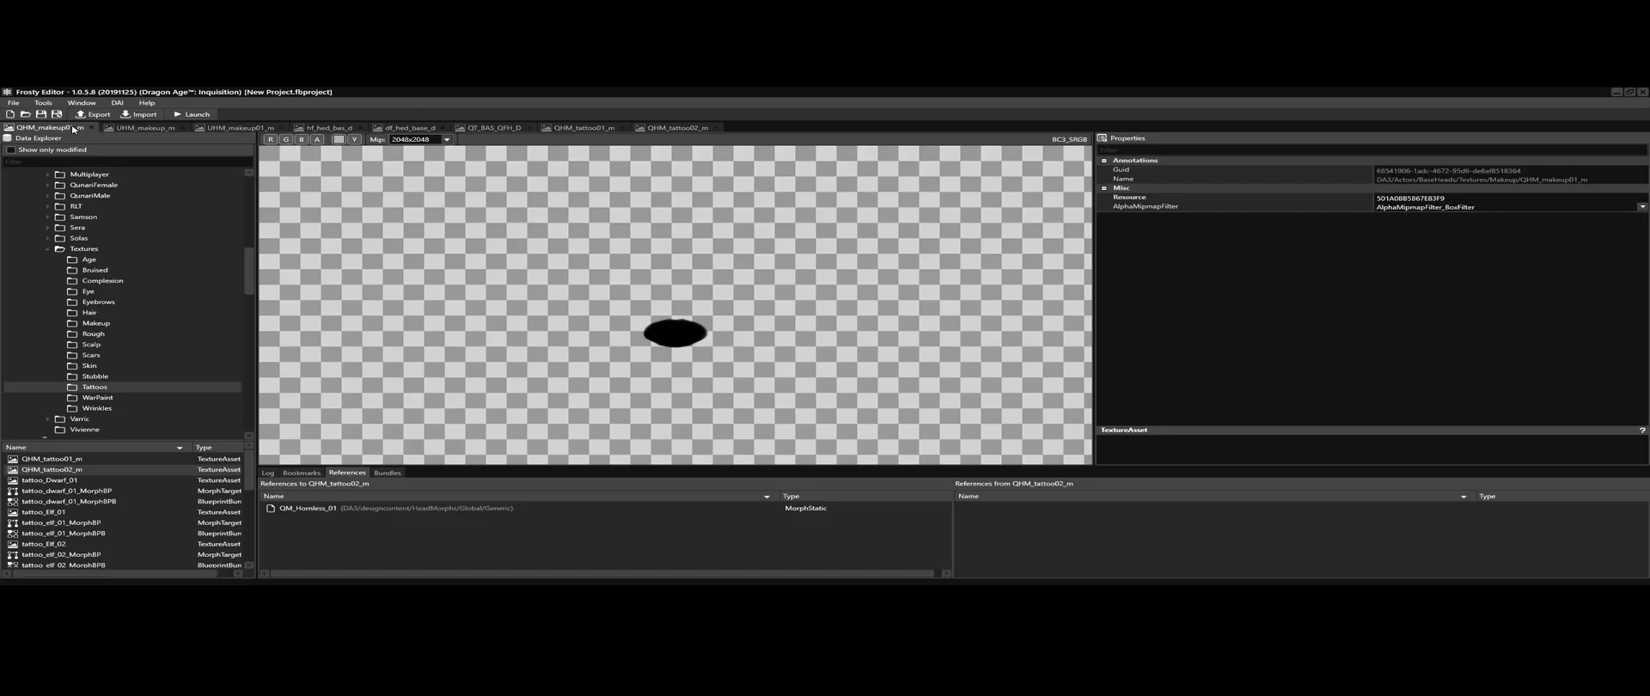
Step: Import QUNARI MAKEUP NEW.png from the Makeup folder over the QHM_makeup01_m texture
{"action": "left_click", "coordinate": [138, 114]}
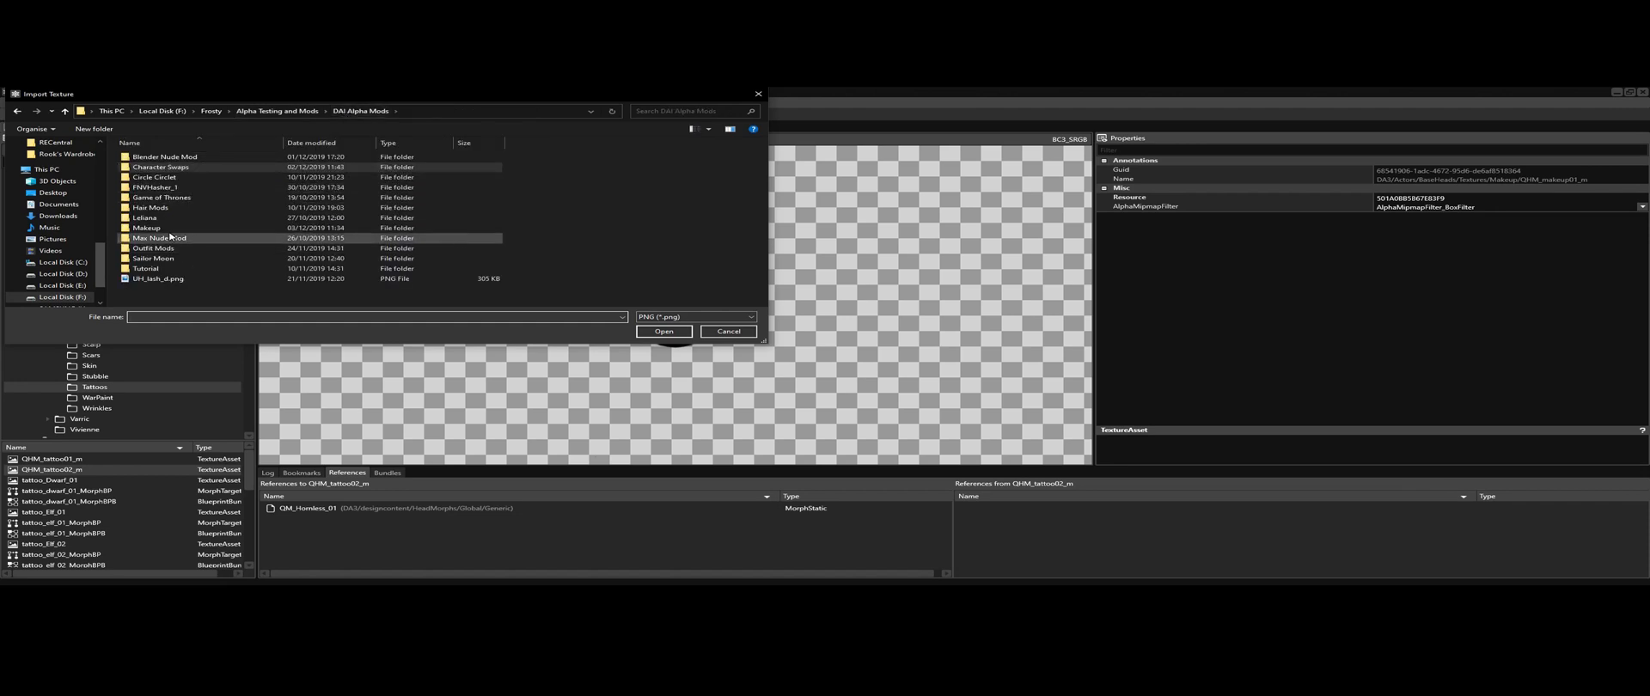
{"action": "double_click", "coordinate": [143, 227]}
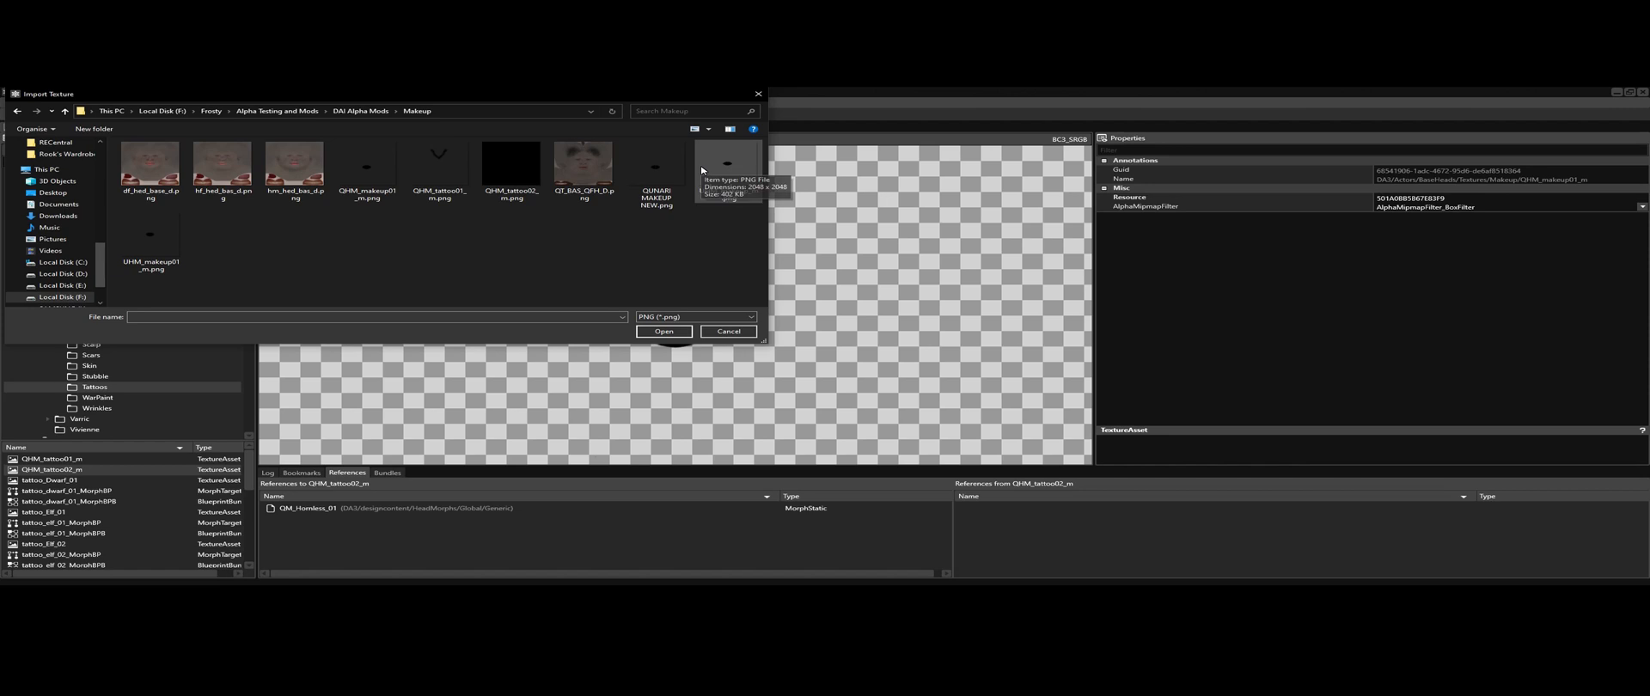
{"action": "left_click", "coordinate": [664, 331]}
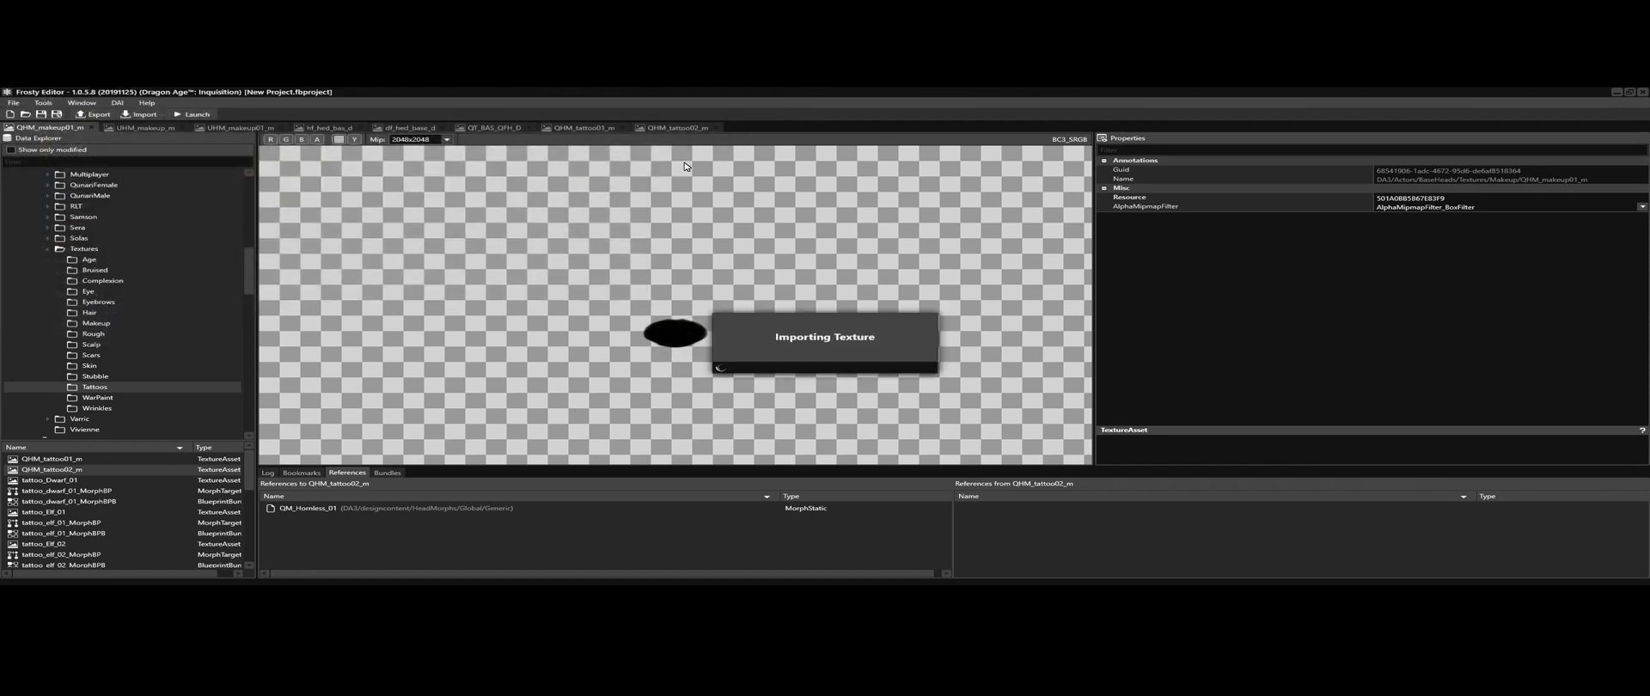
{"action": "left_click", "coordinate": [300, 139]}
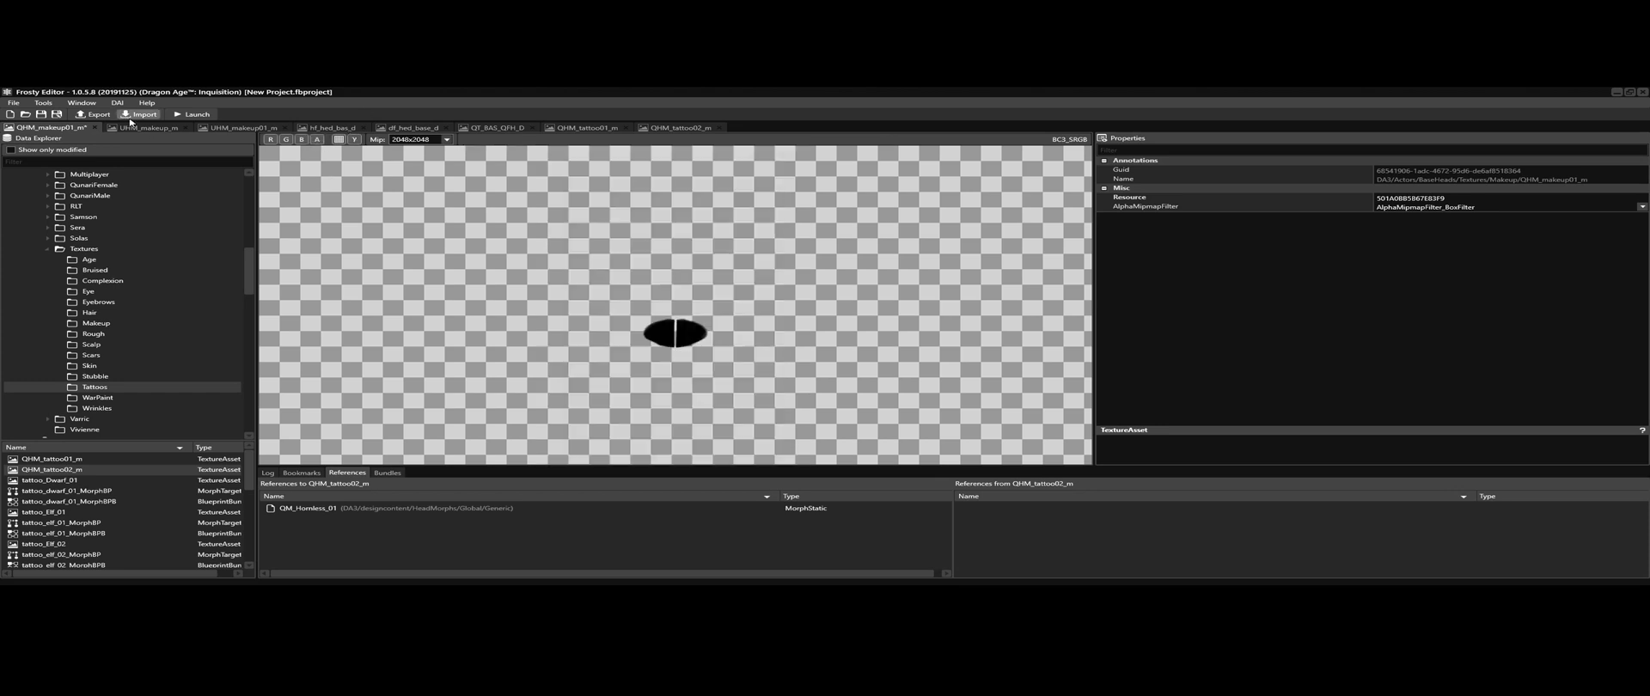
{"action": "left_click", "coordinate": [681, 127]}
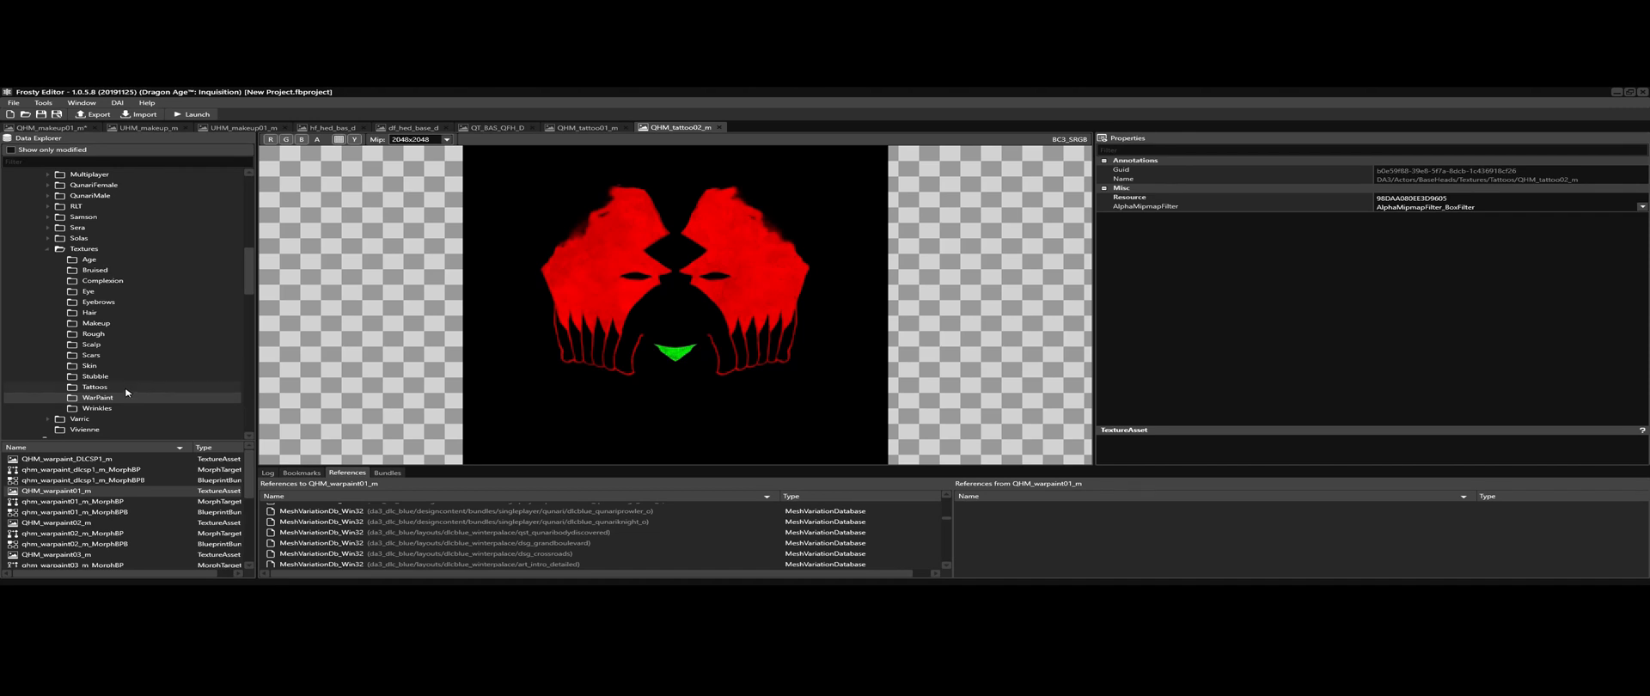
Step: Browse into the Tattoos and WarPaint folders in the Data Explorer
{"action": "left_click", "coordinate": [93, 386]}
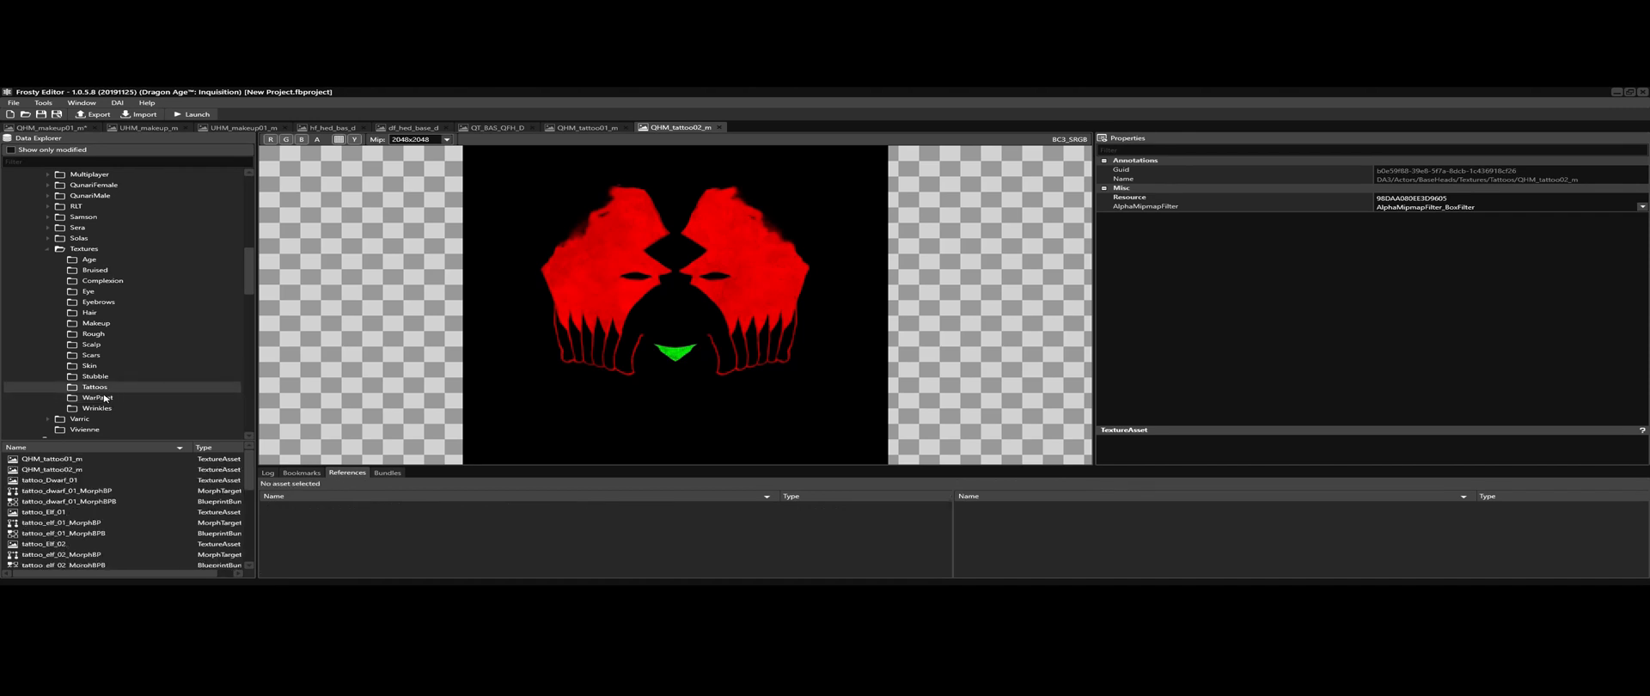
{"action": "left_click", "coordinate": [96, 397]}
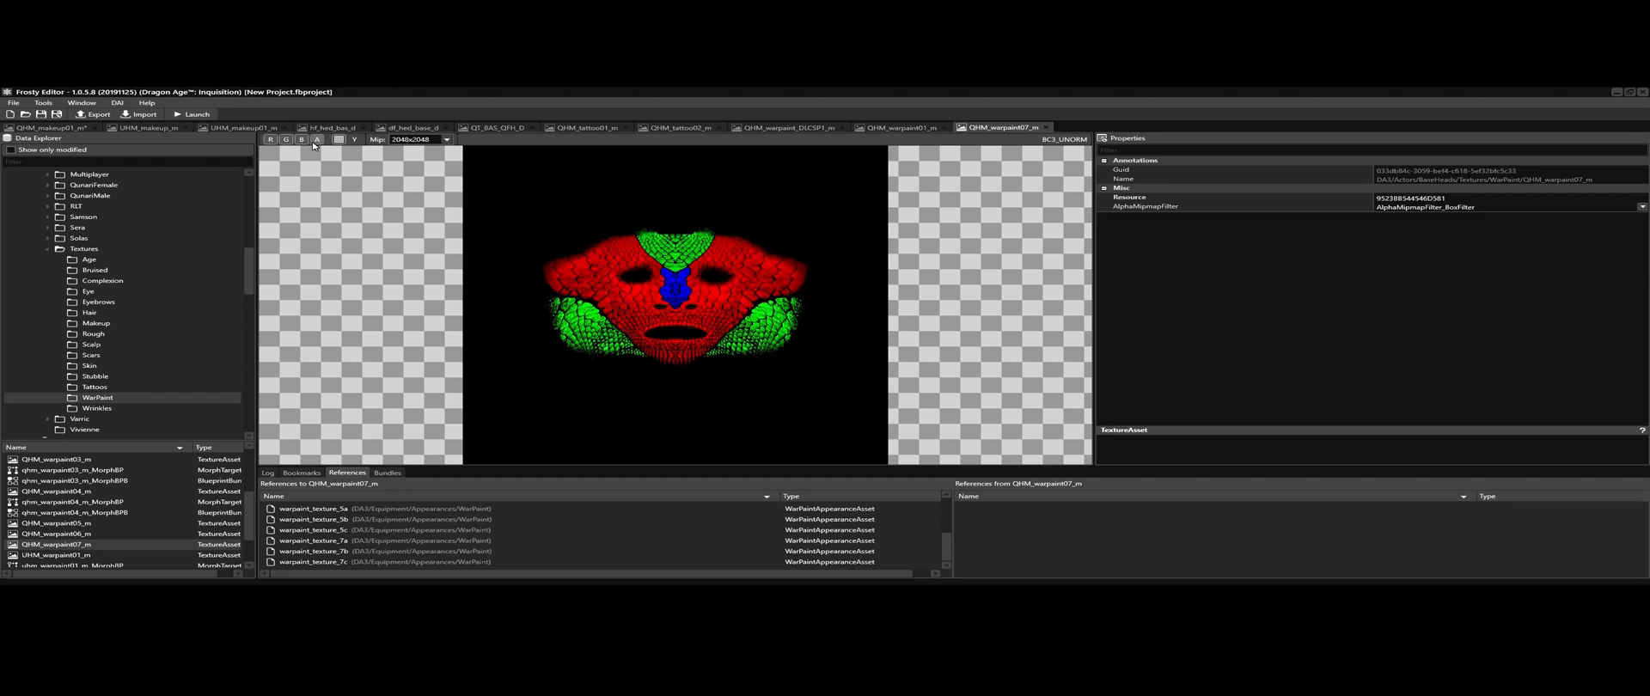
{"action": "mouse_move", "coordinate": [329, 160]}
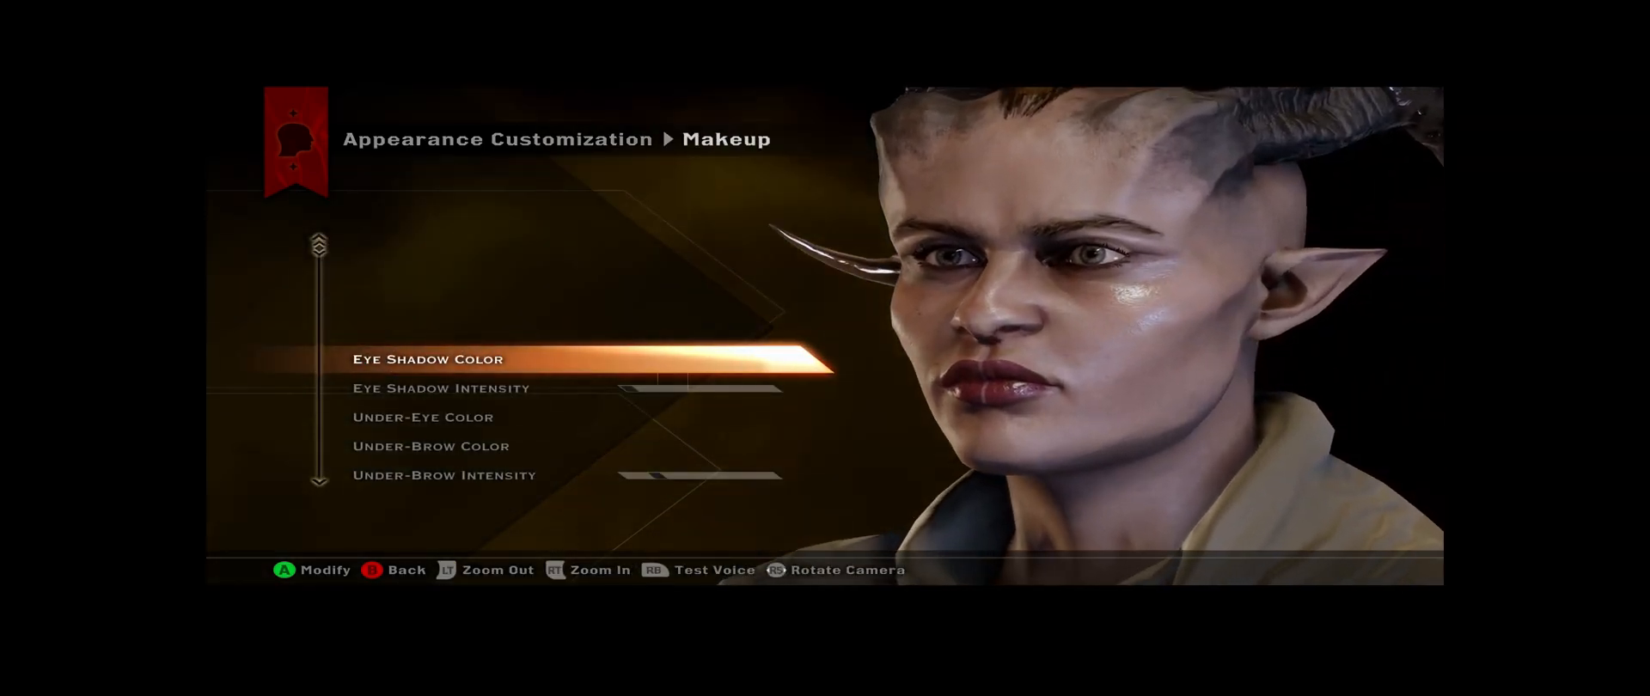
Step: Lower the Eye Shadow Intensity slider on the Qunari, accept it, and return to the eye shadow setting
{"action": "key", "text": "down"}
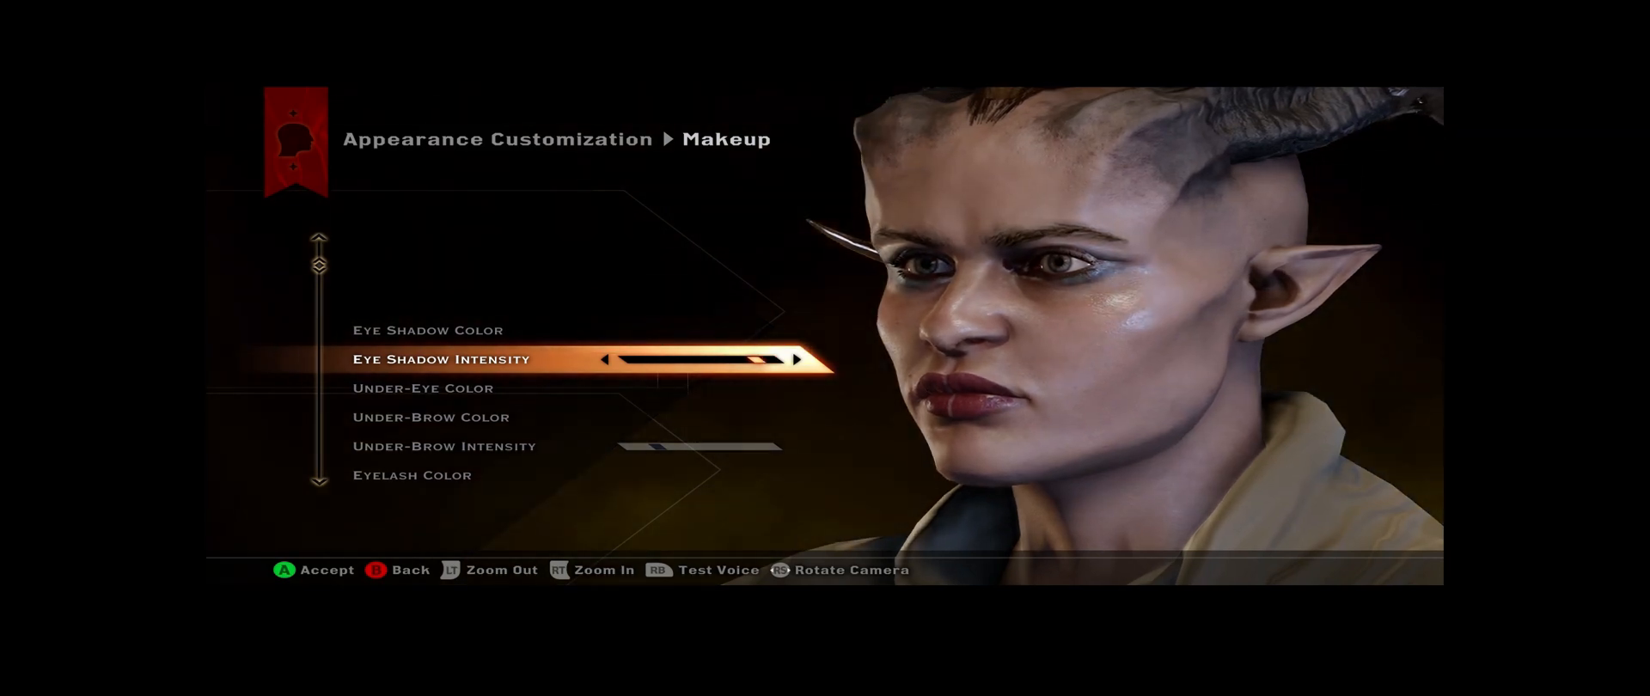
{"action": "key", "text": "Down"}
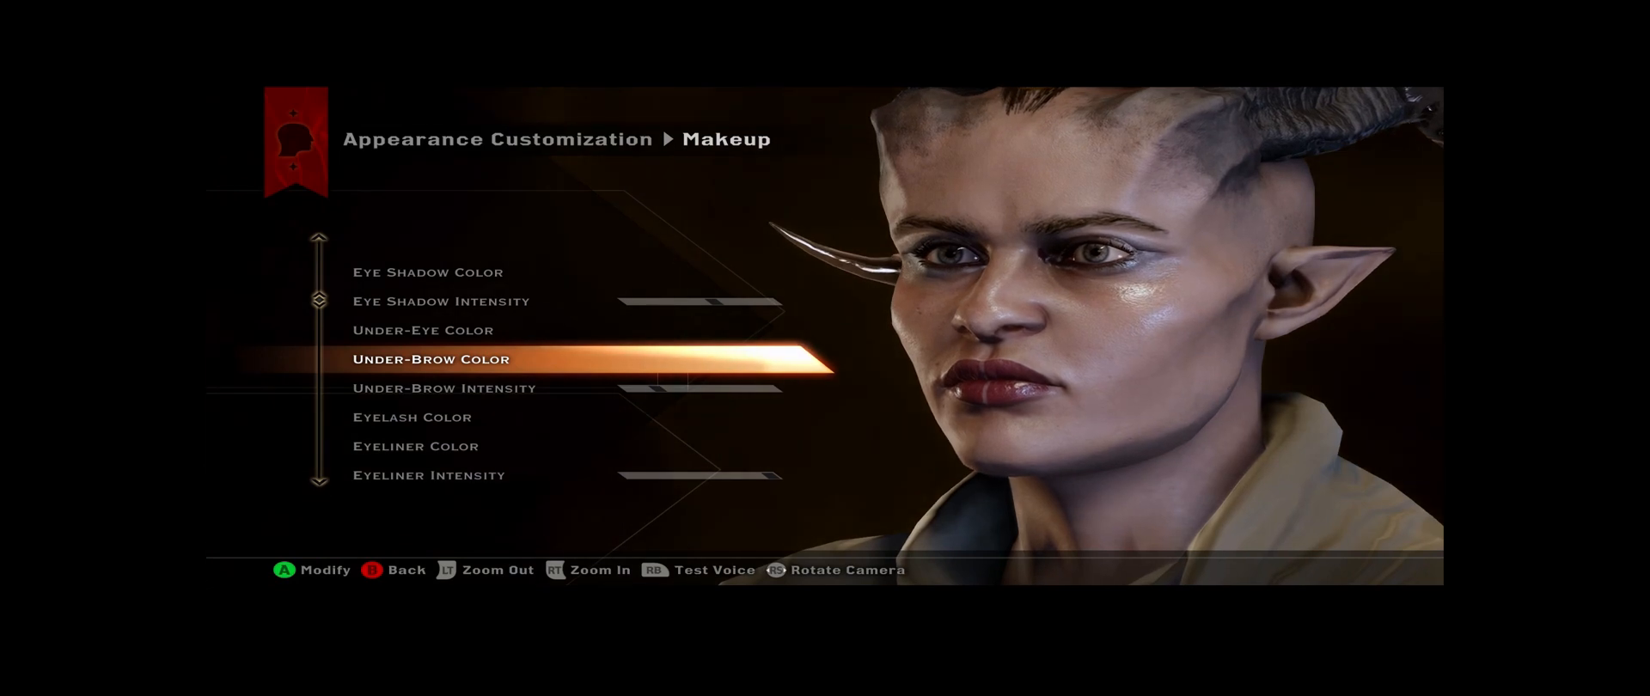
{"action": "scroll", "scroll_direction": "down", "scroll_amount": 3}
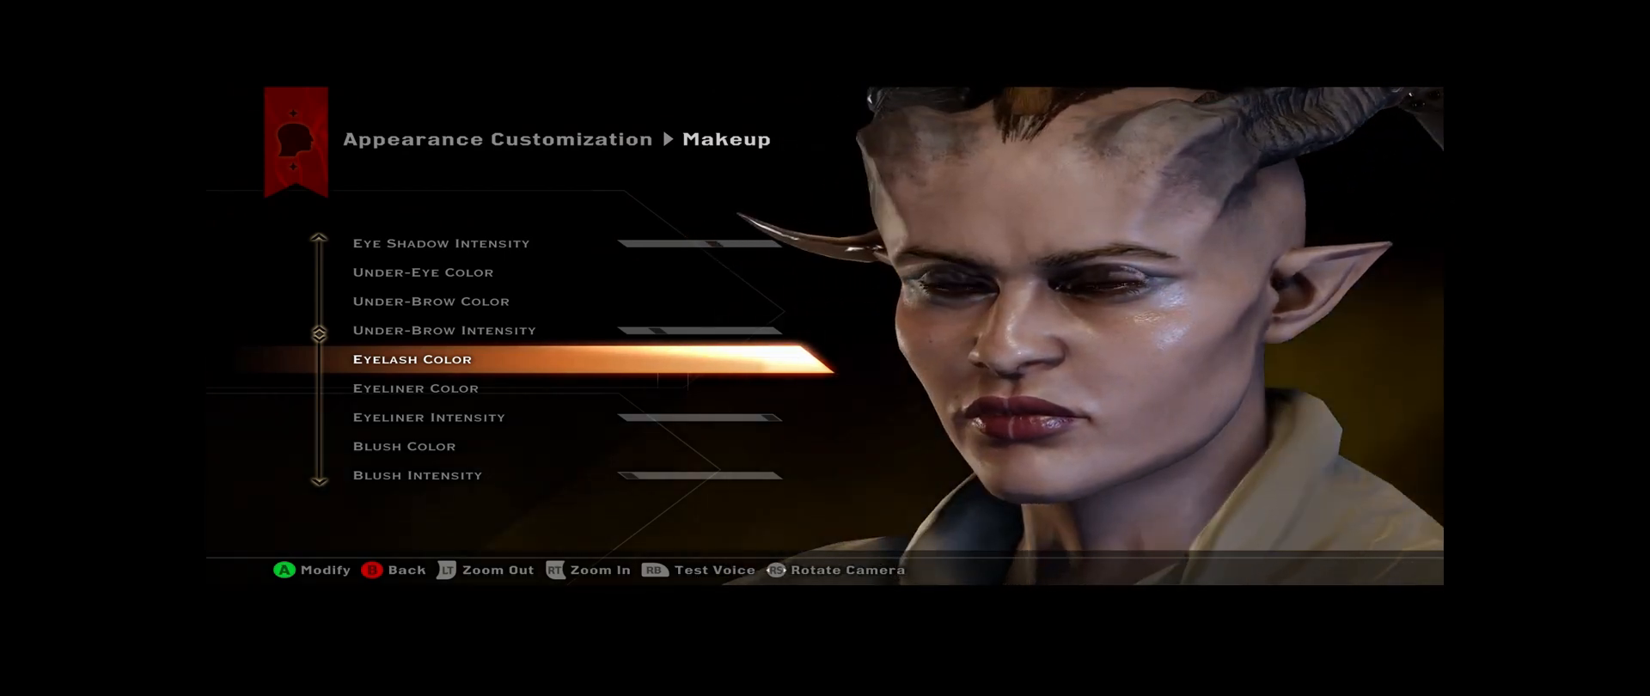
{"action": "key", "text": "Up"}
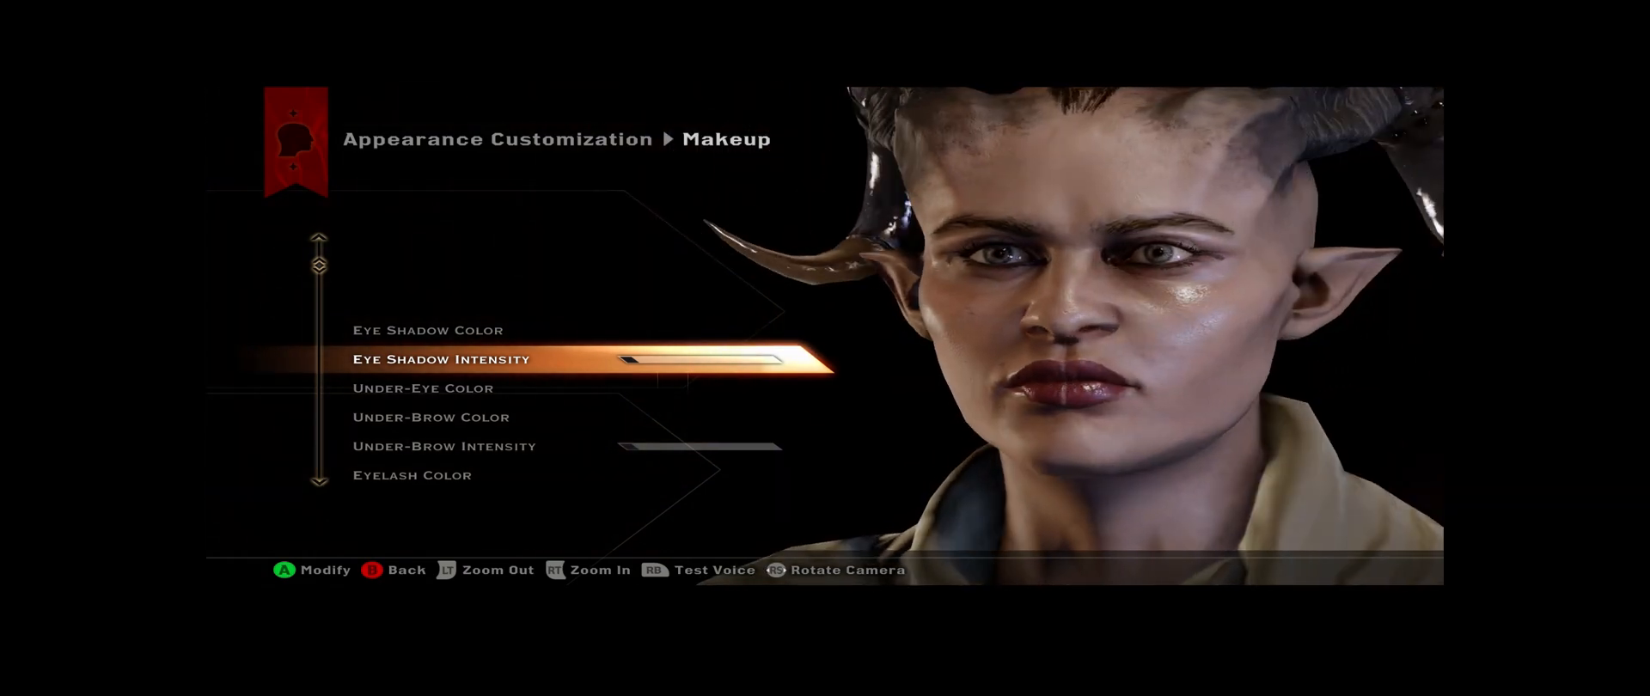
Step: Move down the Makeup list to Blush Intensity, push it up for red cheek markings, and continue to Lip Color
{"action": "scroll", "scroll_direction": "down", "scroll_amount": 3}
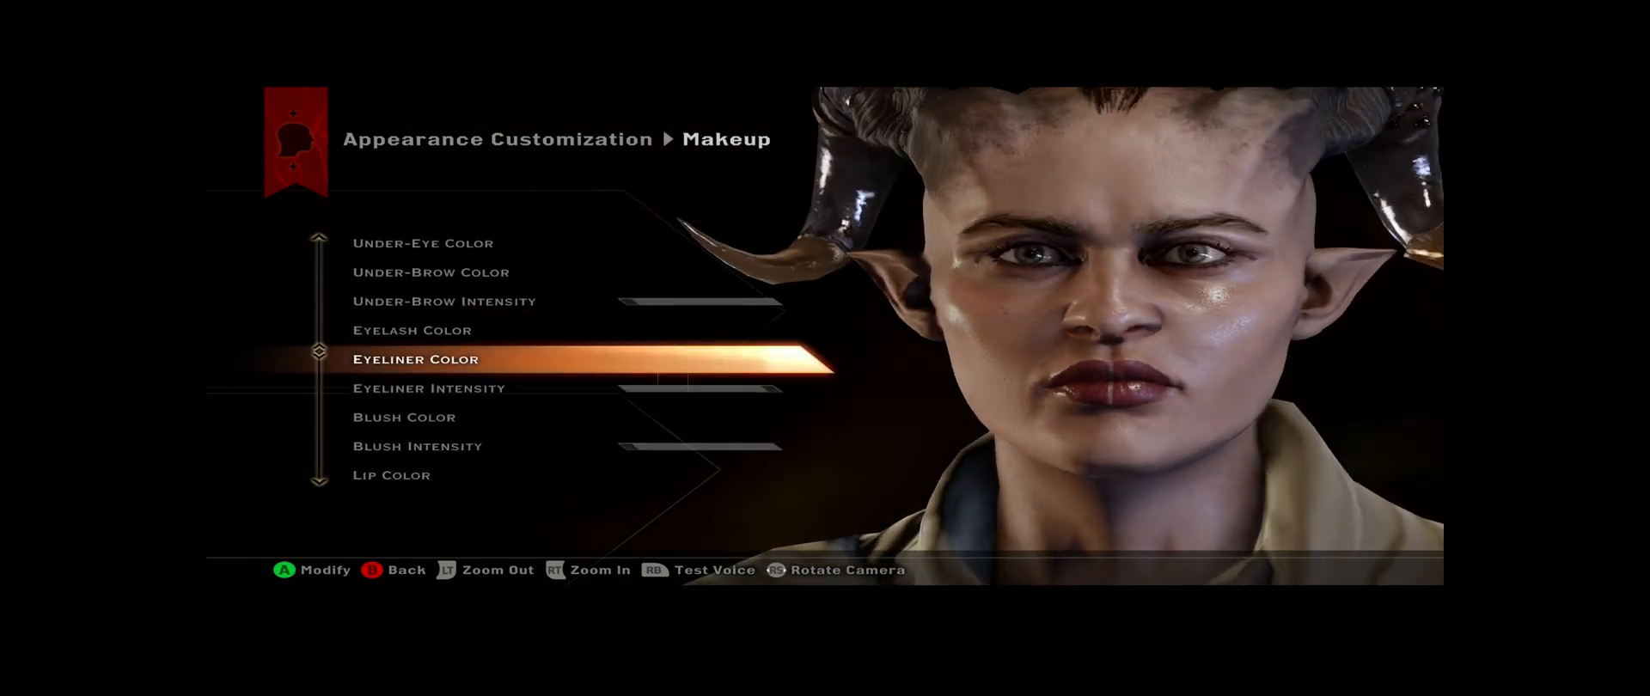
{"action": "scroll", "scroll_direction": "down", "scroll_amount": 3}
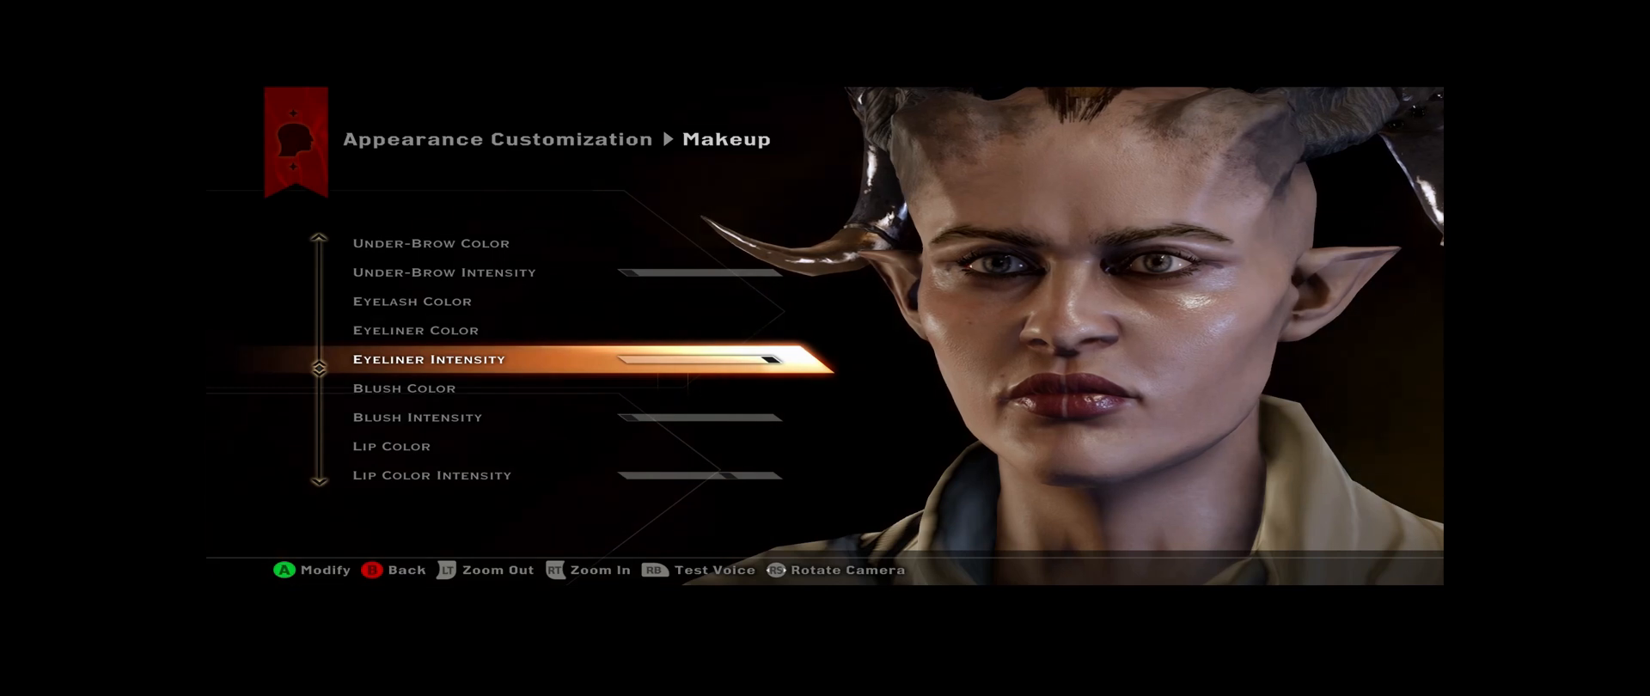
{"action": "scroll", "scroll_direction": "down", "scroll_amount": 3}
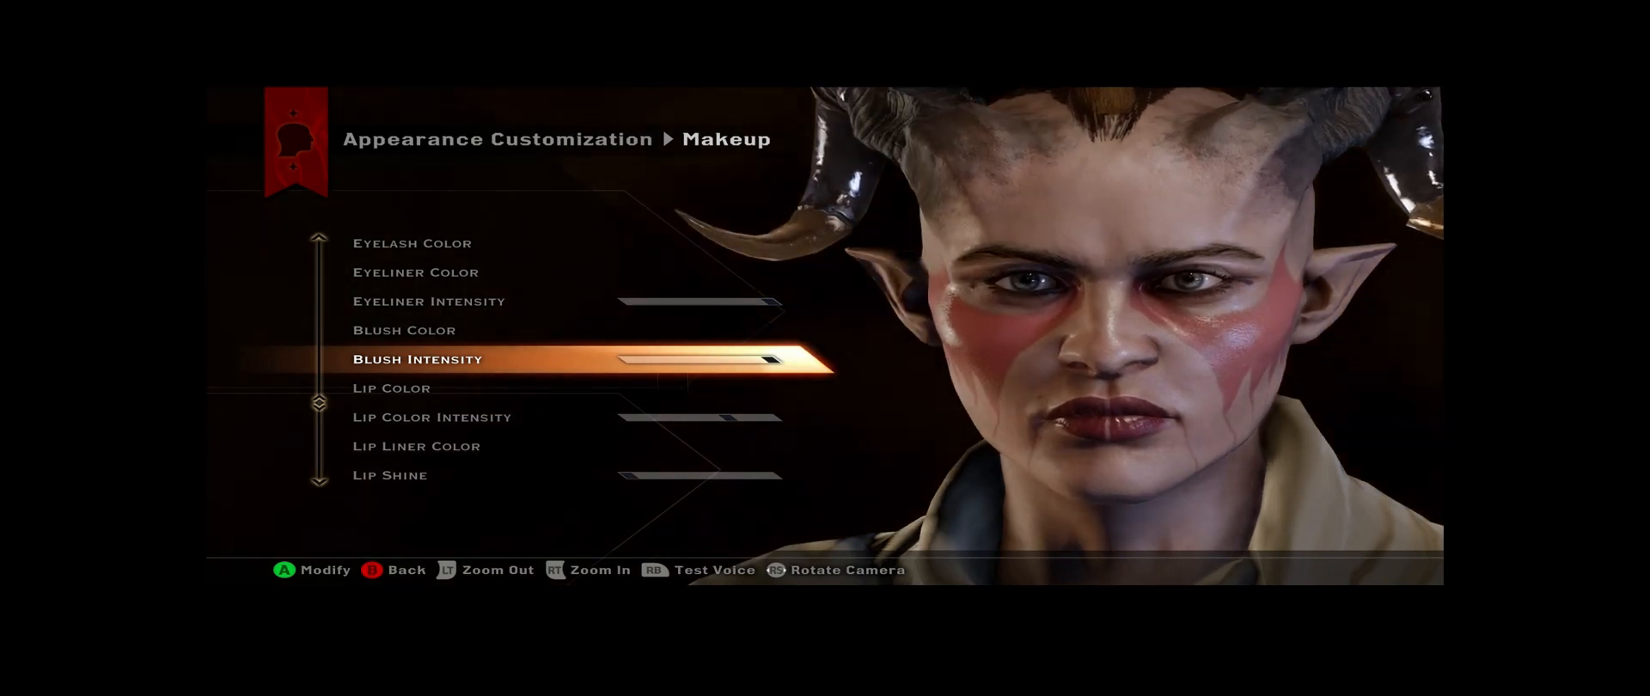
{"action": "scroll", "scroll_direction": "down", "scroll_amount": 3}
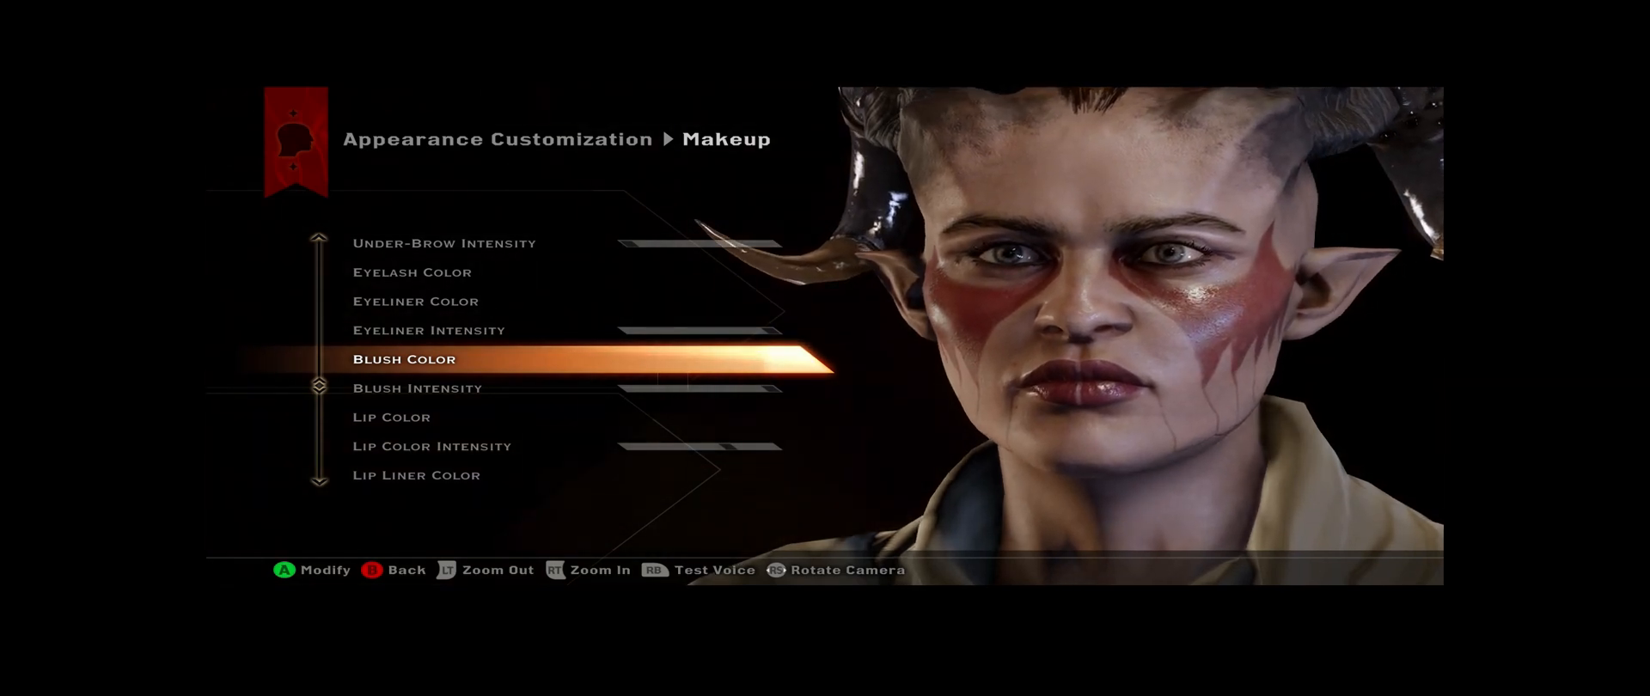
{"action": "scroll", "scroll_direction": "down", "scroll_amount": 3}
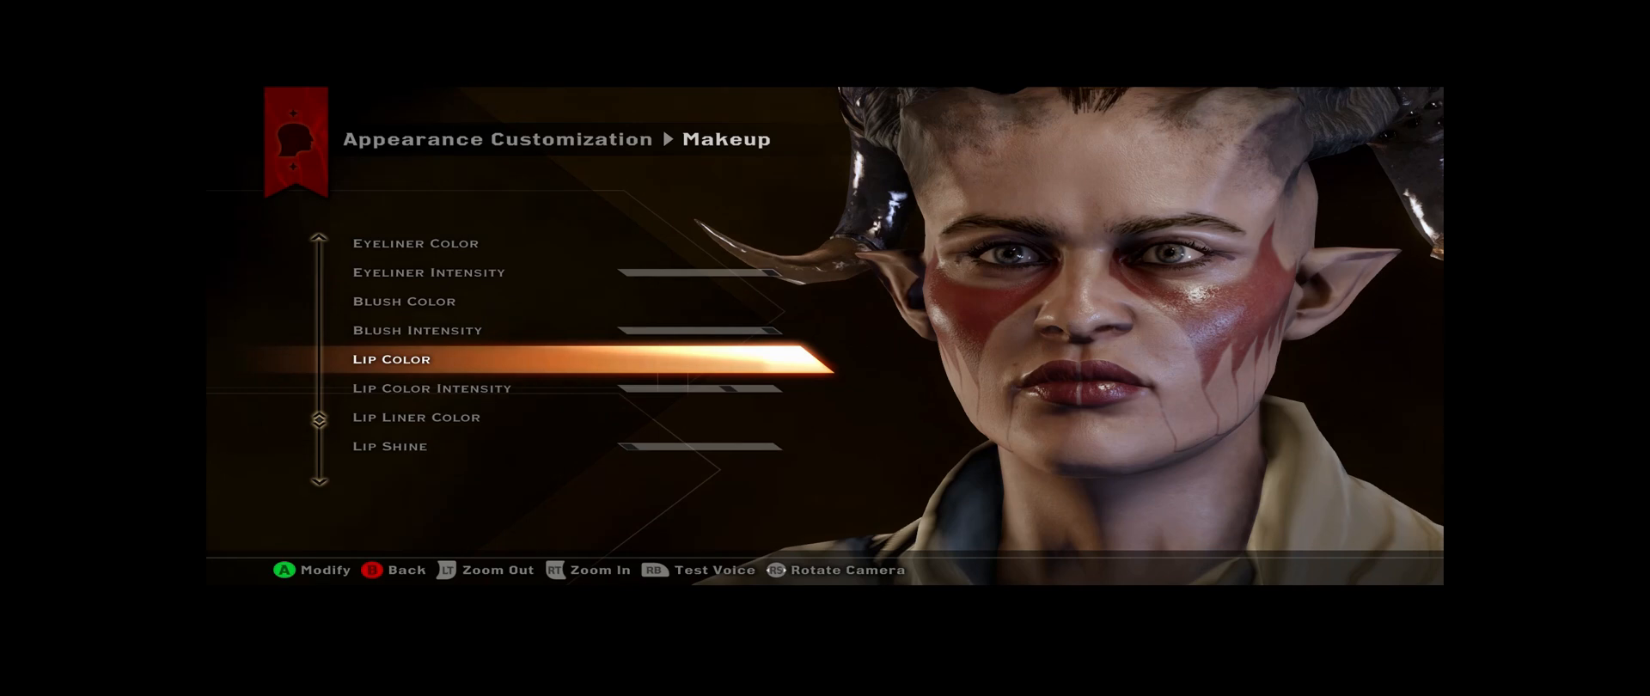